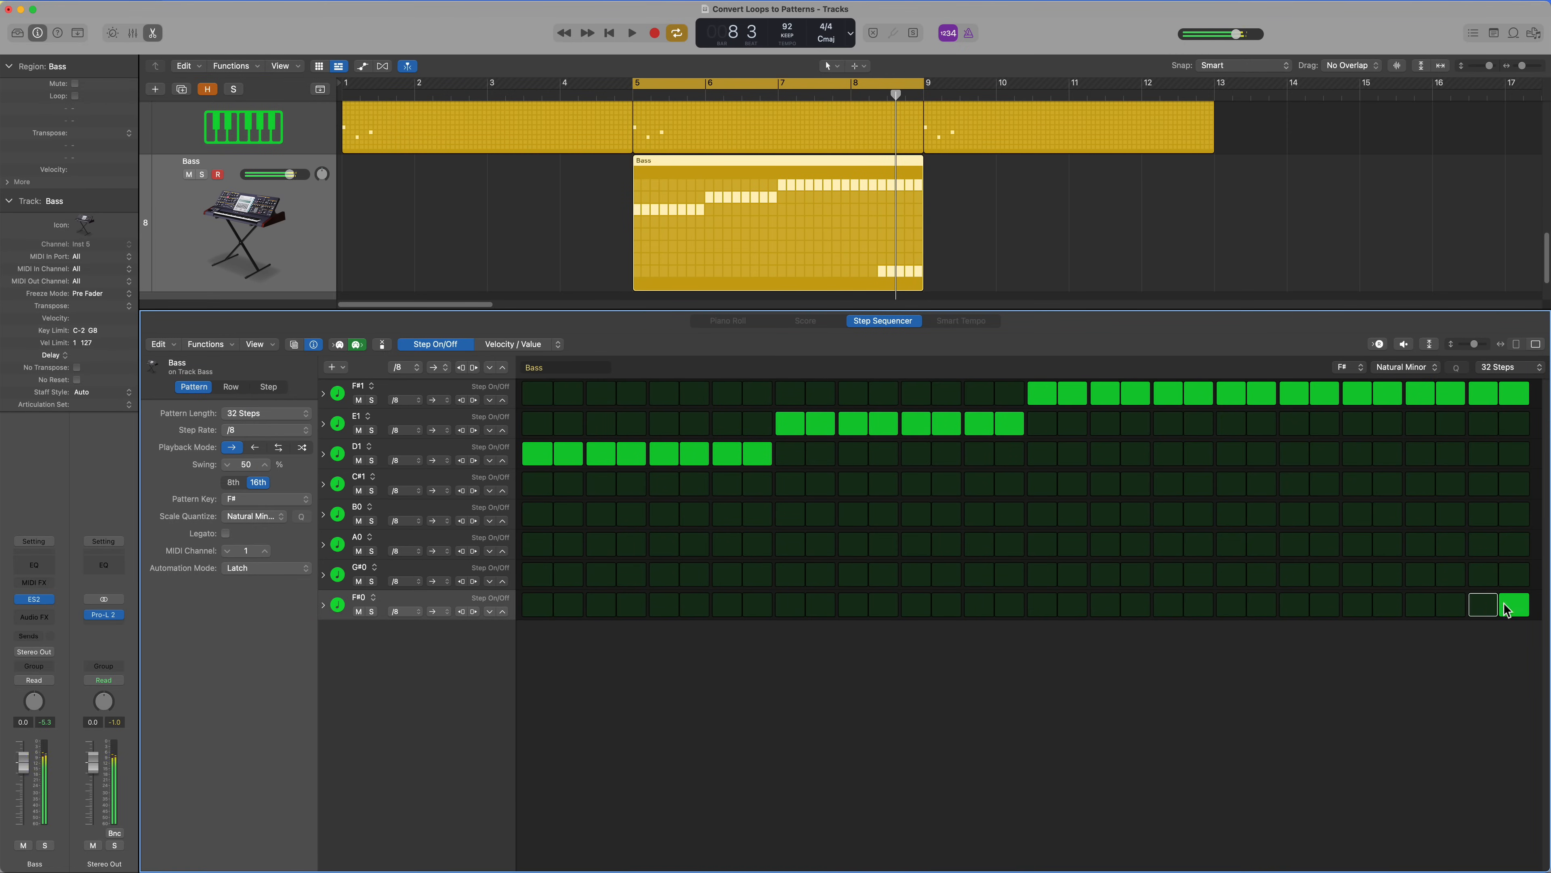
Step: Turn on the last step of the F#0 row to close the Bass pattern
left_click(631, 32)
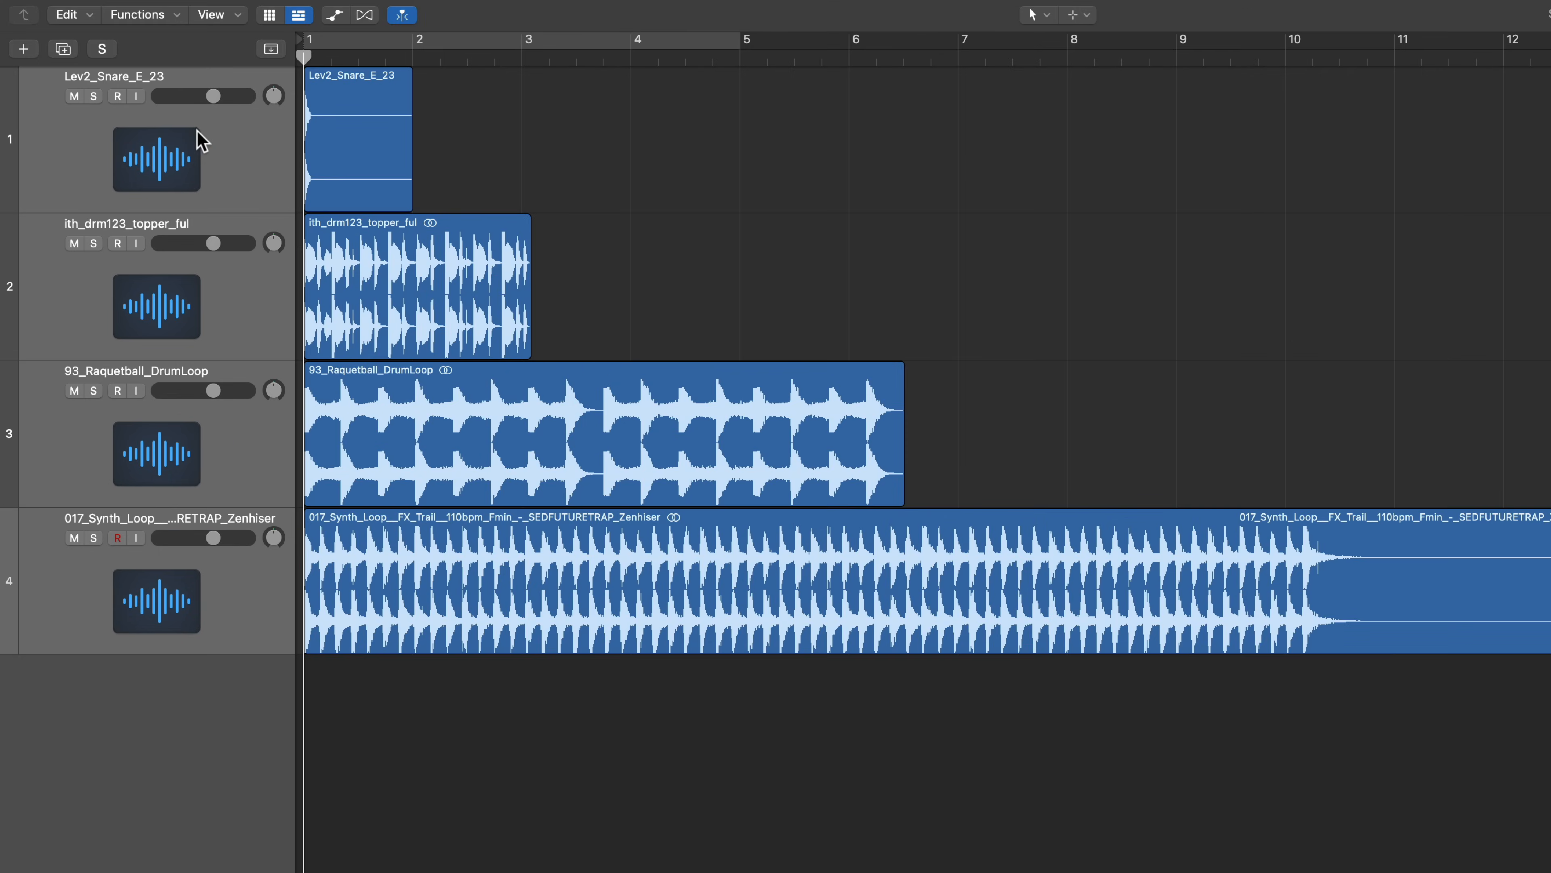
left_click(94, 97)
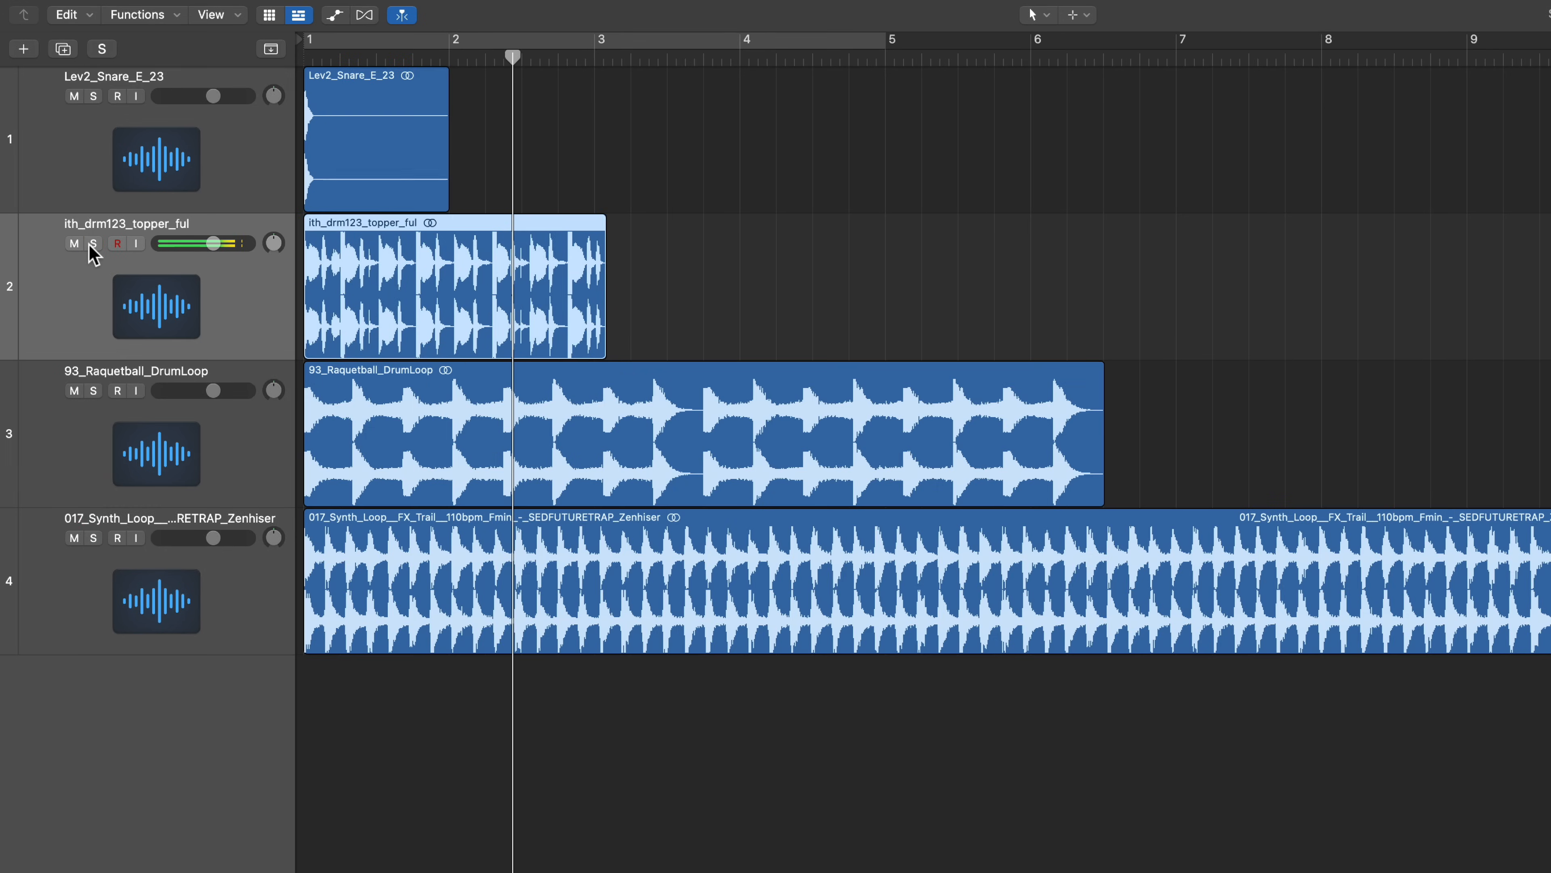
left_click(93, 391)
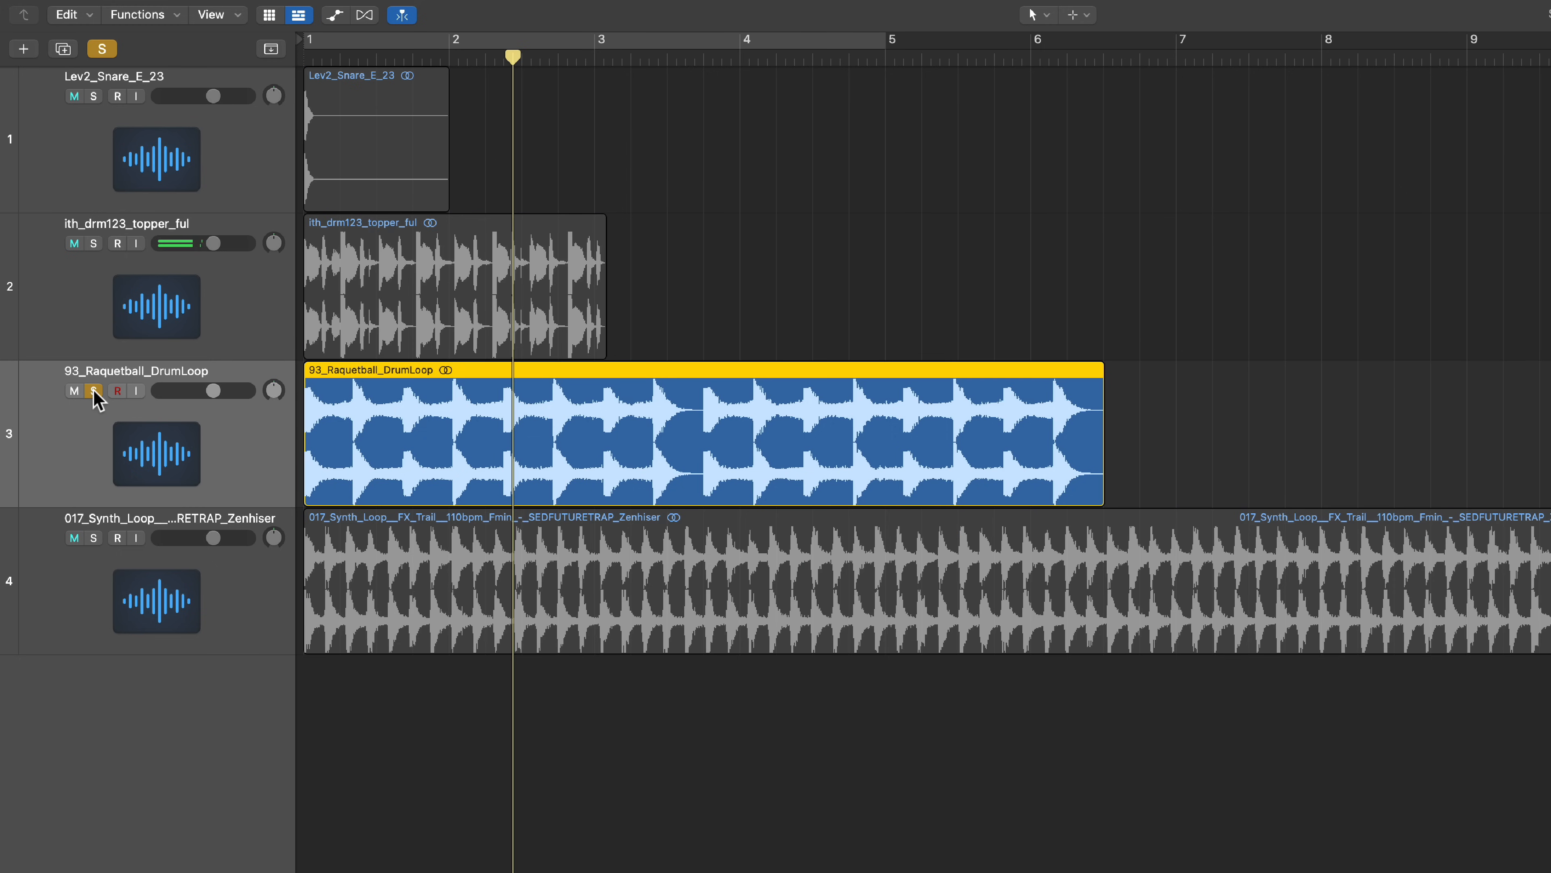
left_click(93, 391)
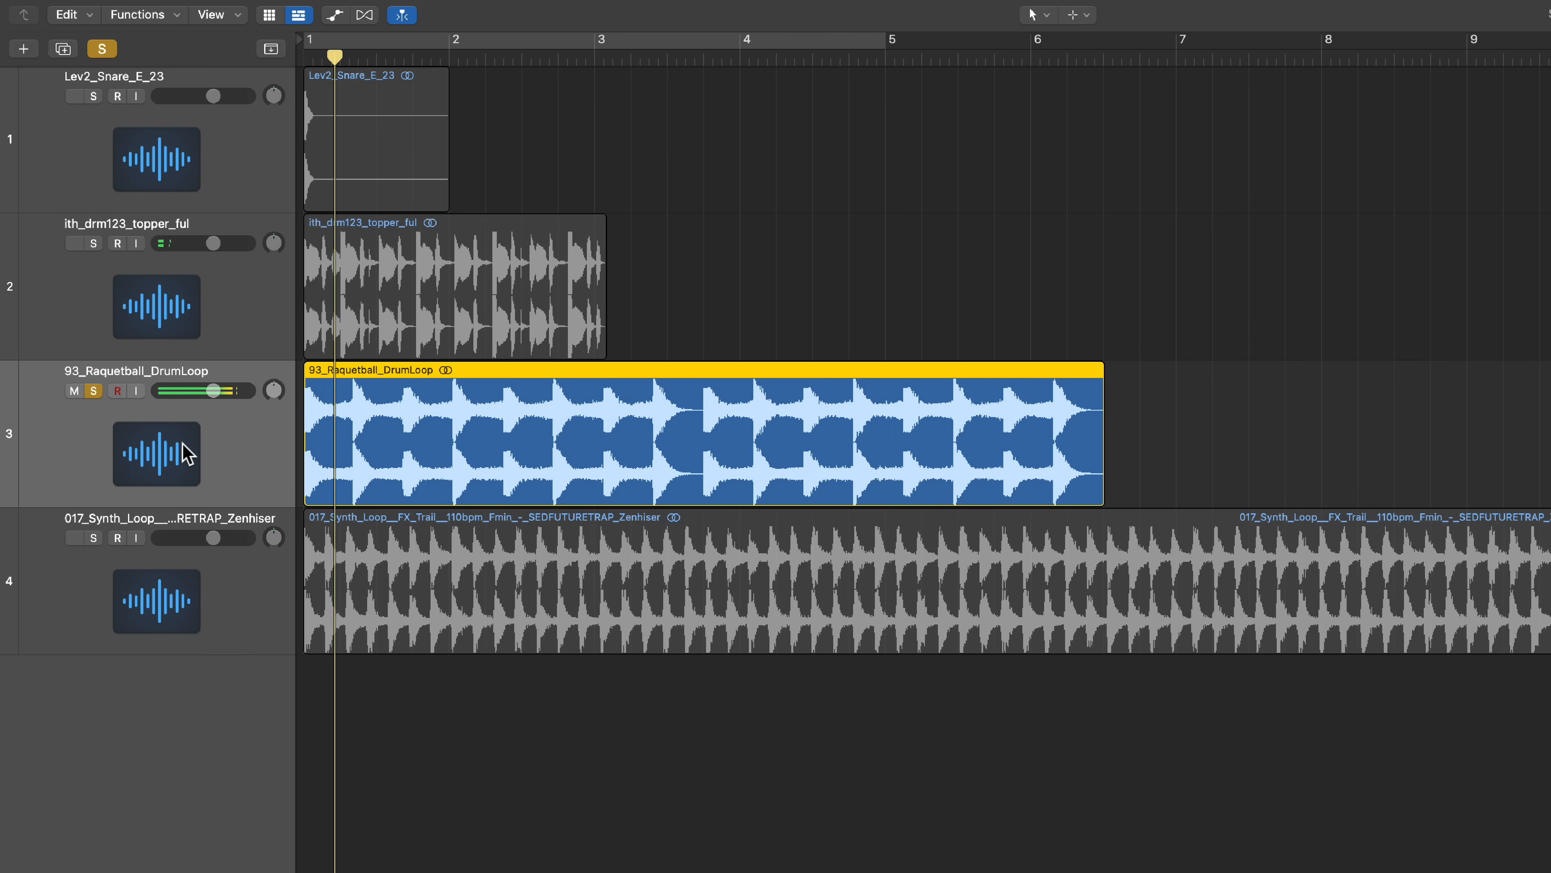
left_click(486, 40)
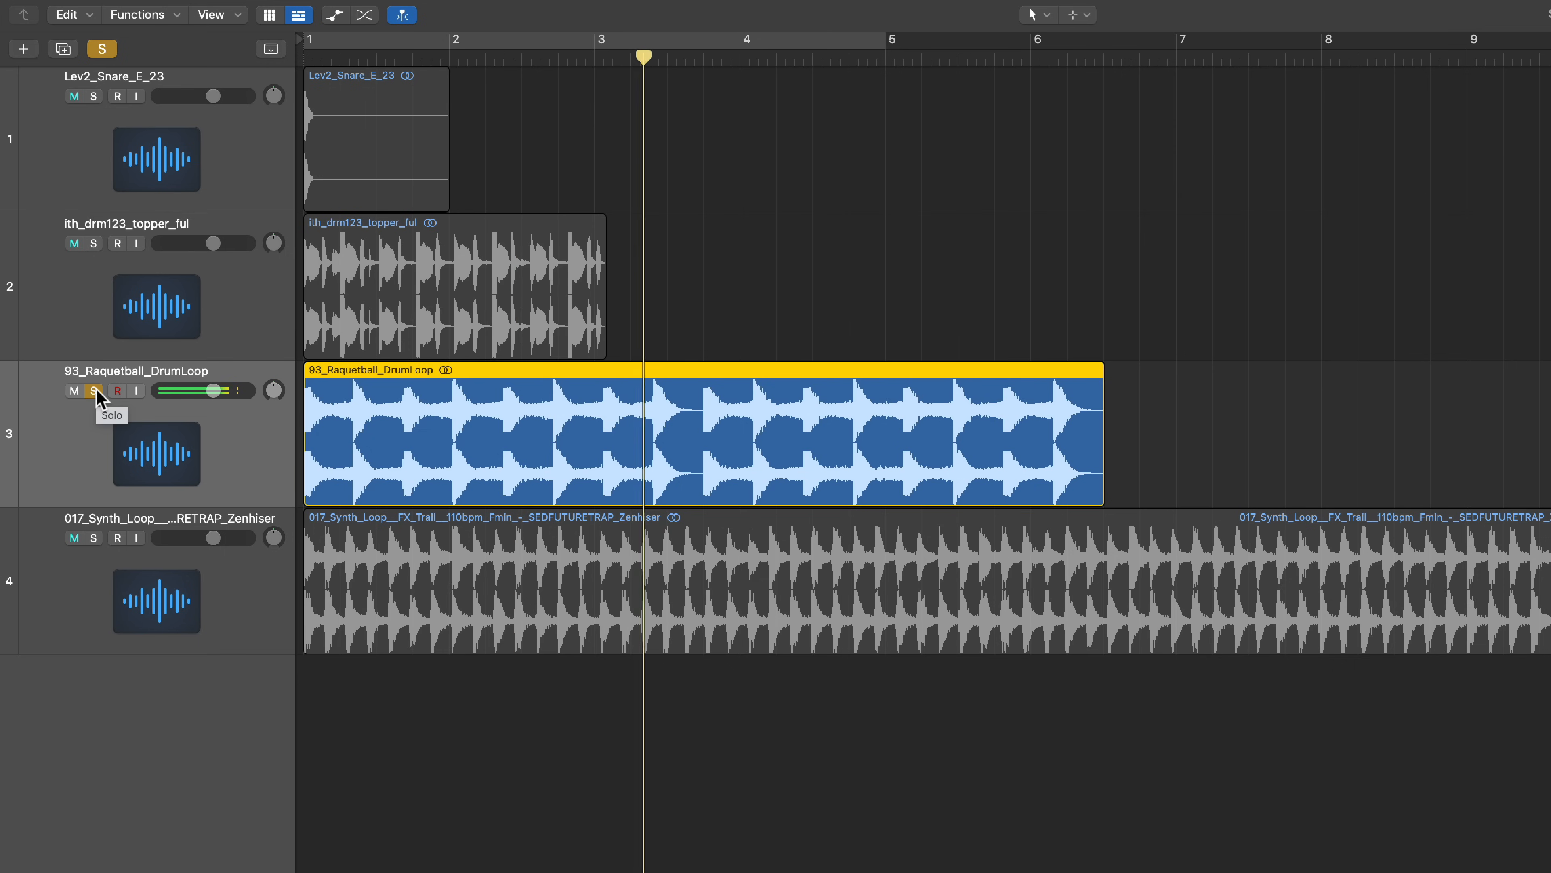
left_click(94, 390)
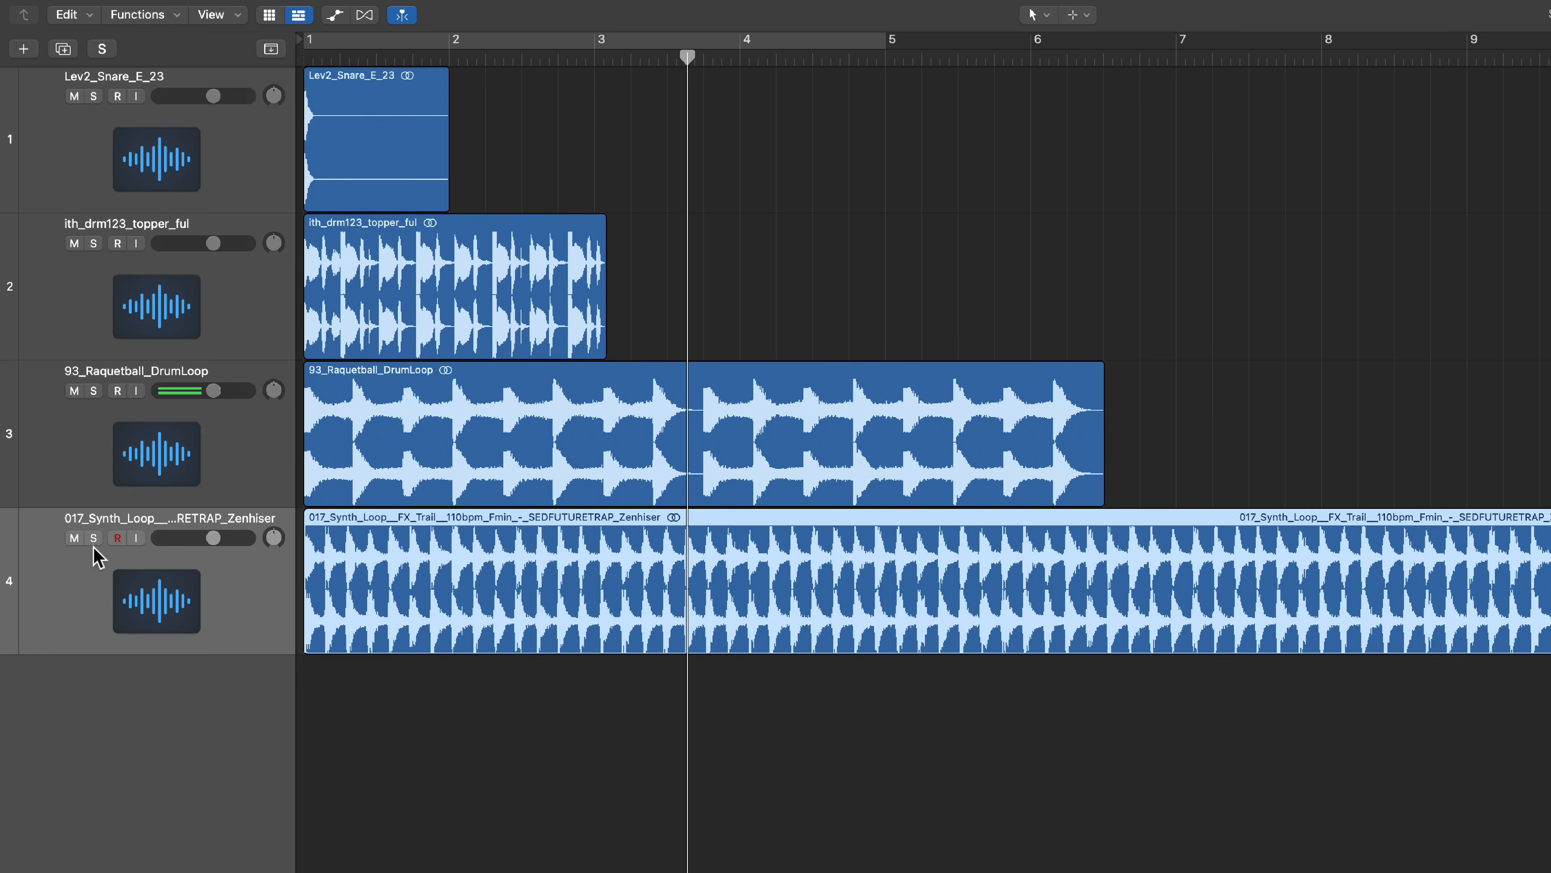
left_click(94, 537)
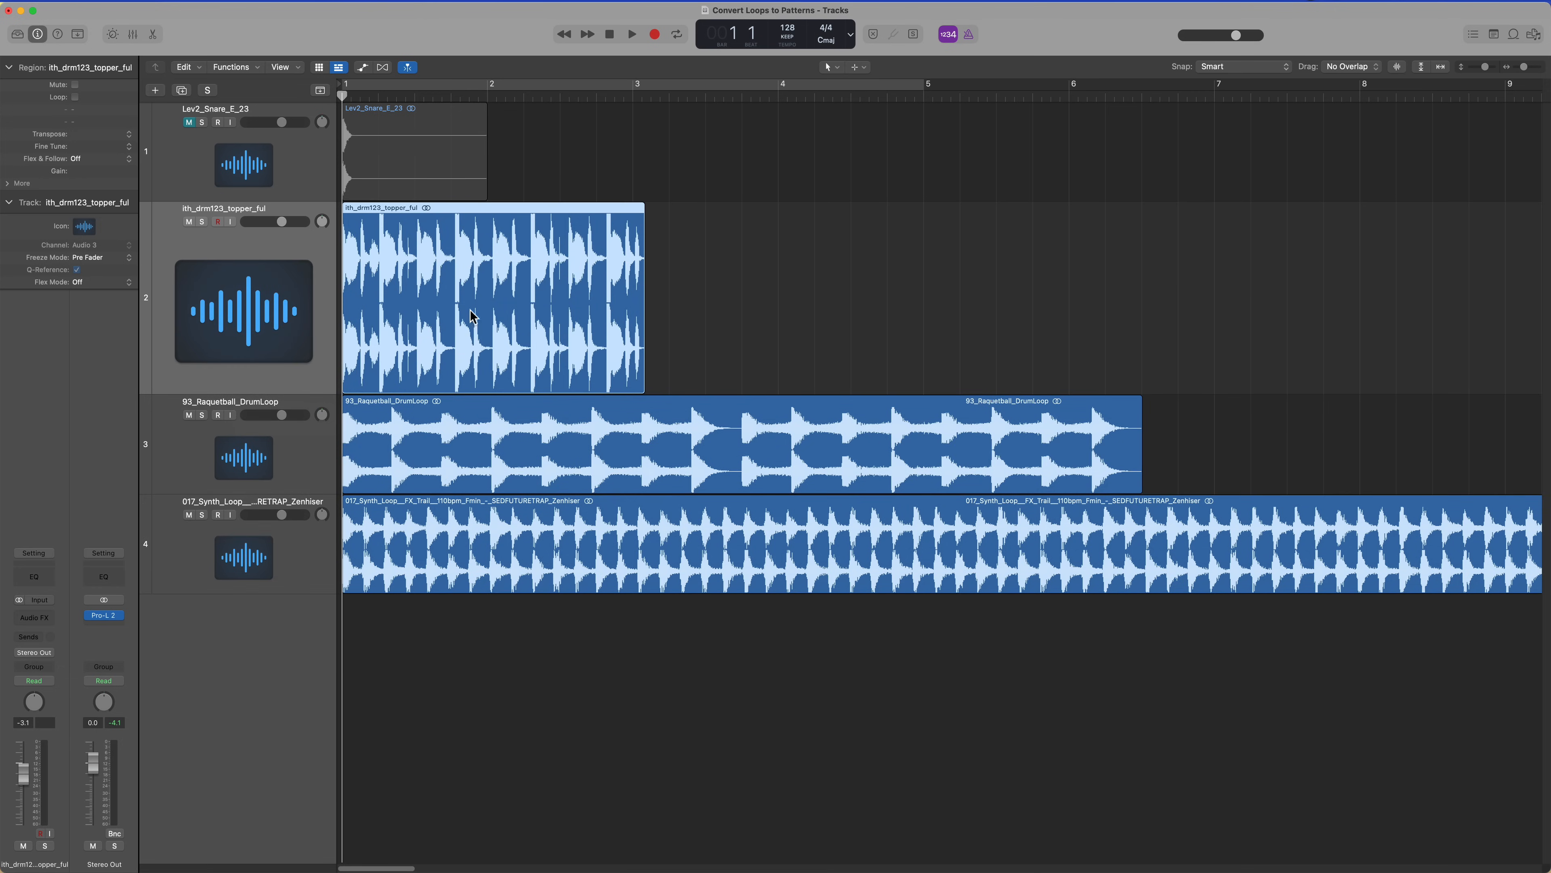
mouse_move(454, 310)
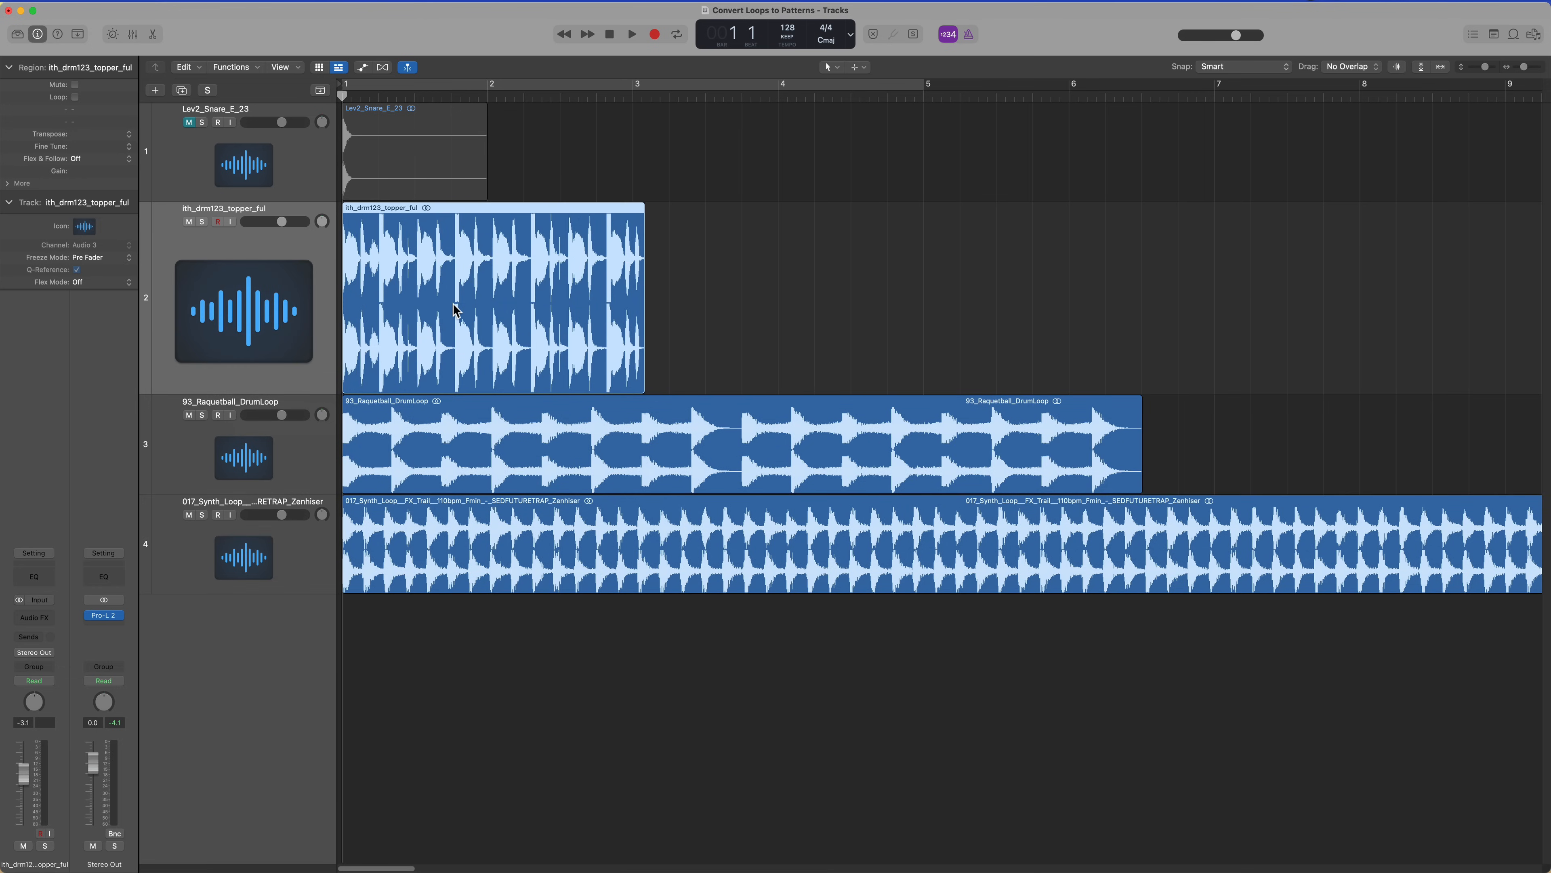
Step: Set the topper, Raquetball drum loop and synth loop tracks to Flex Time – Slicing
left_click(707, 244)
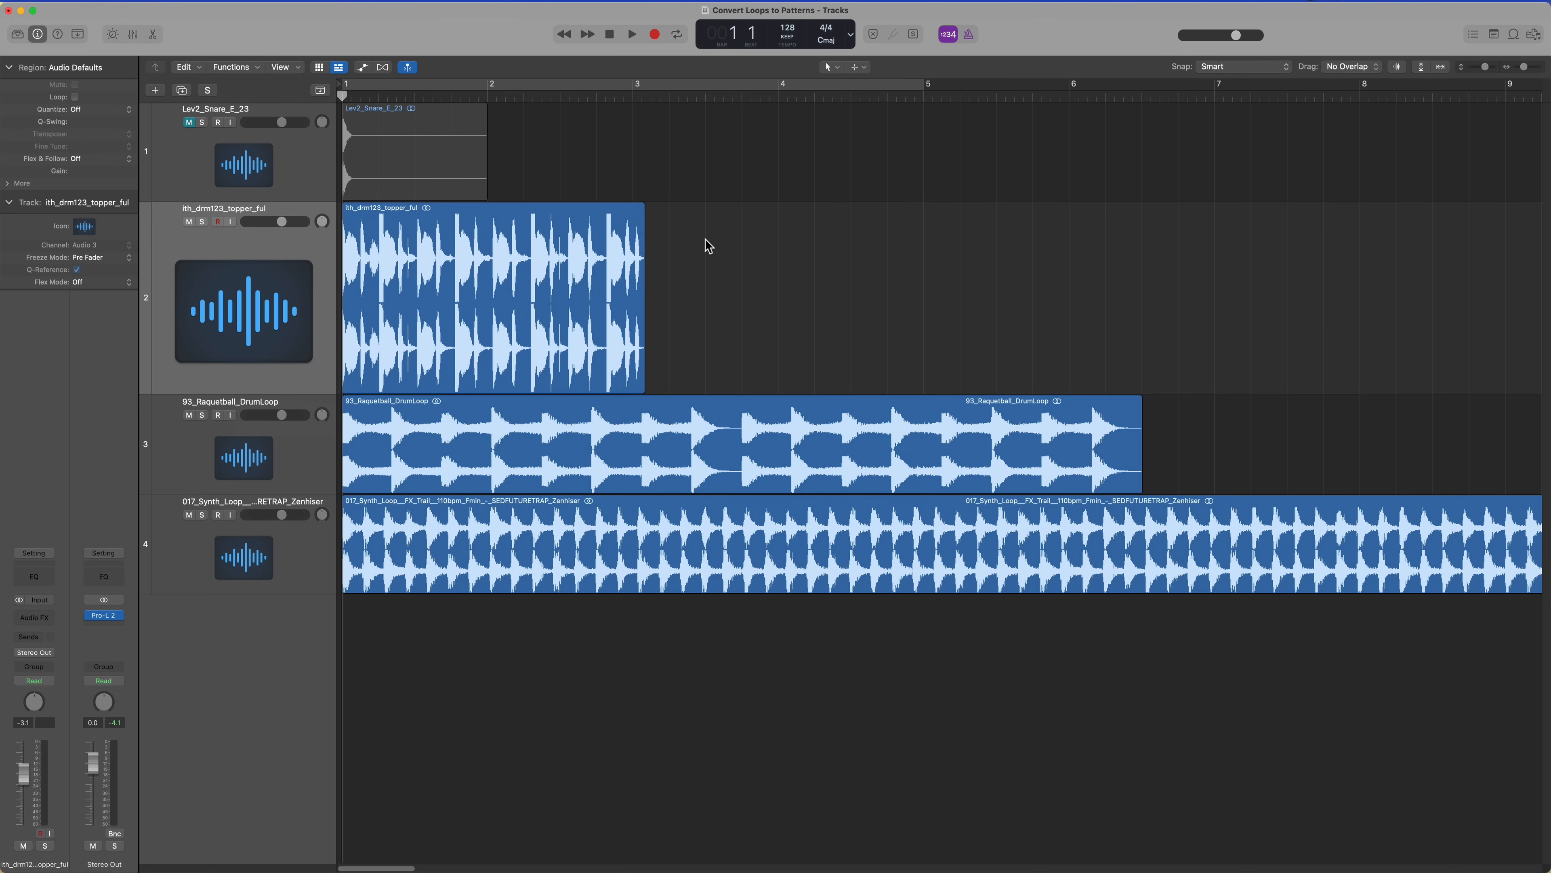
mouse_move(455, 321)
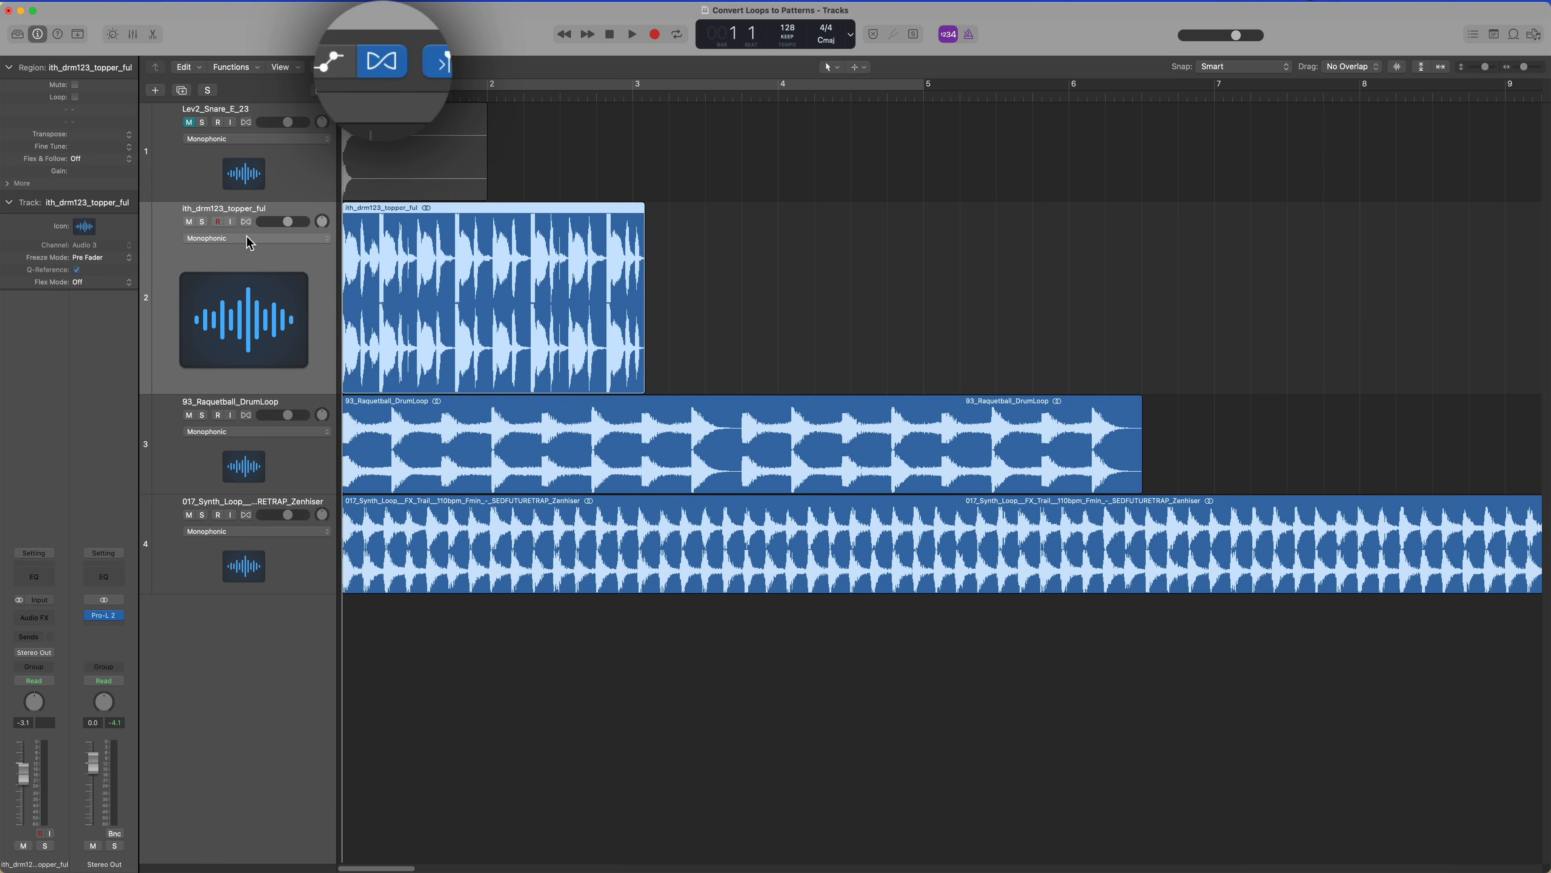
left_click(256, 238)
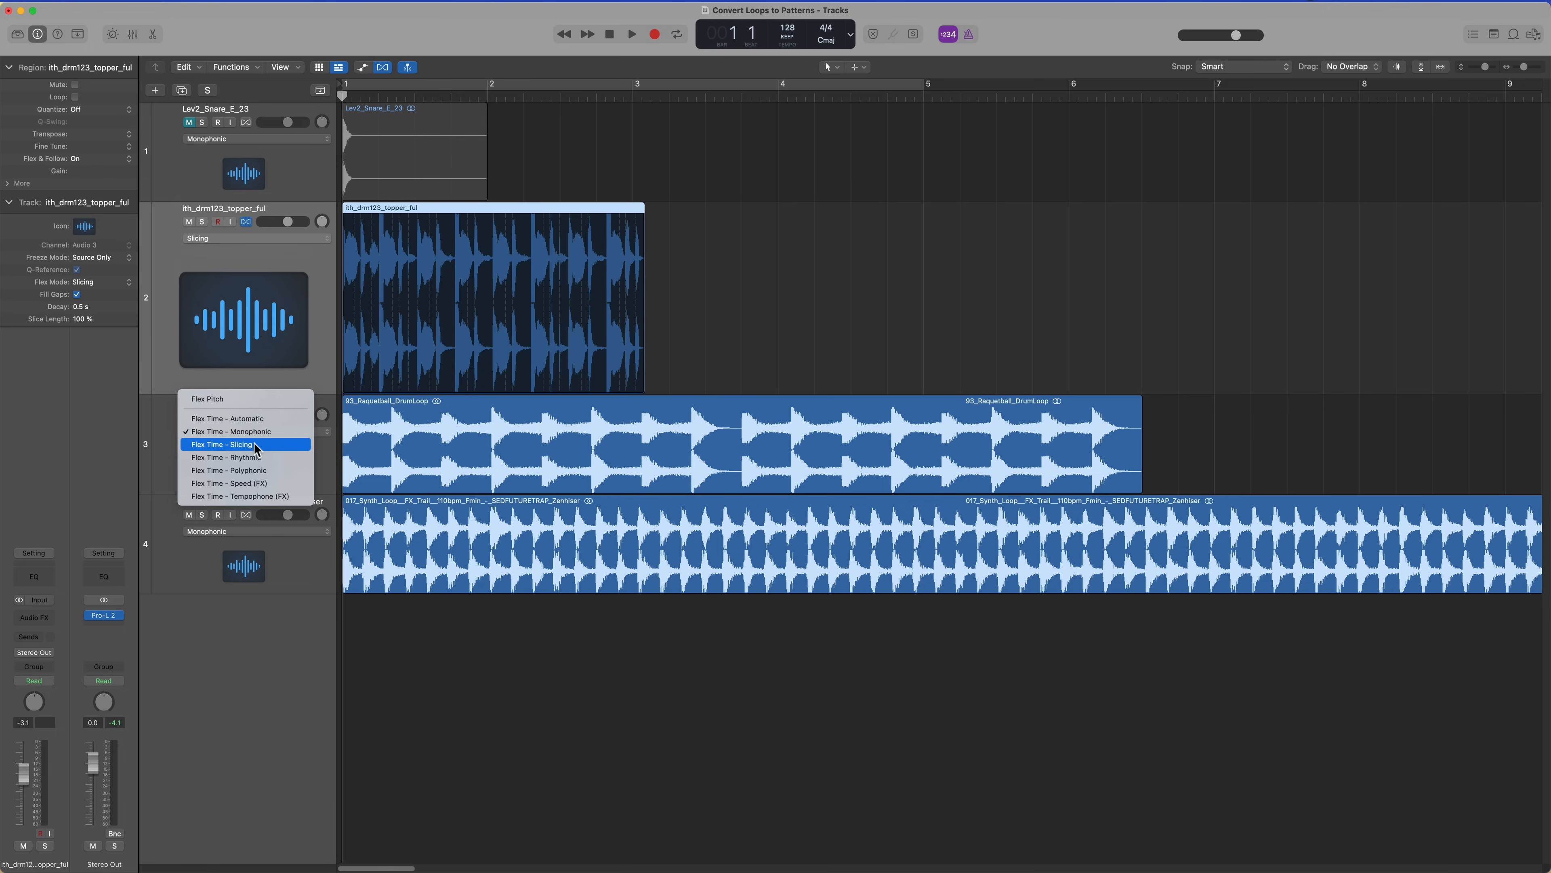
left_click(220, 444)
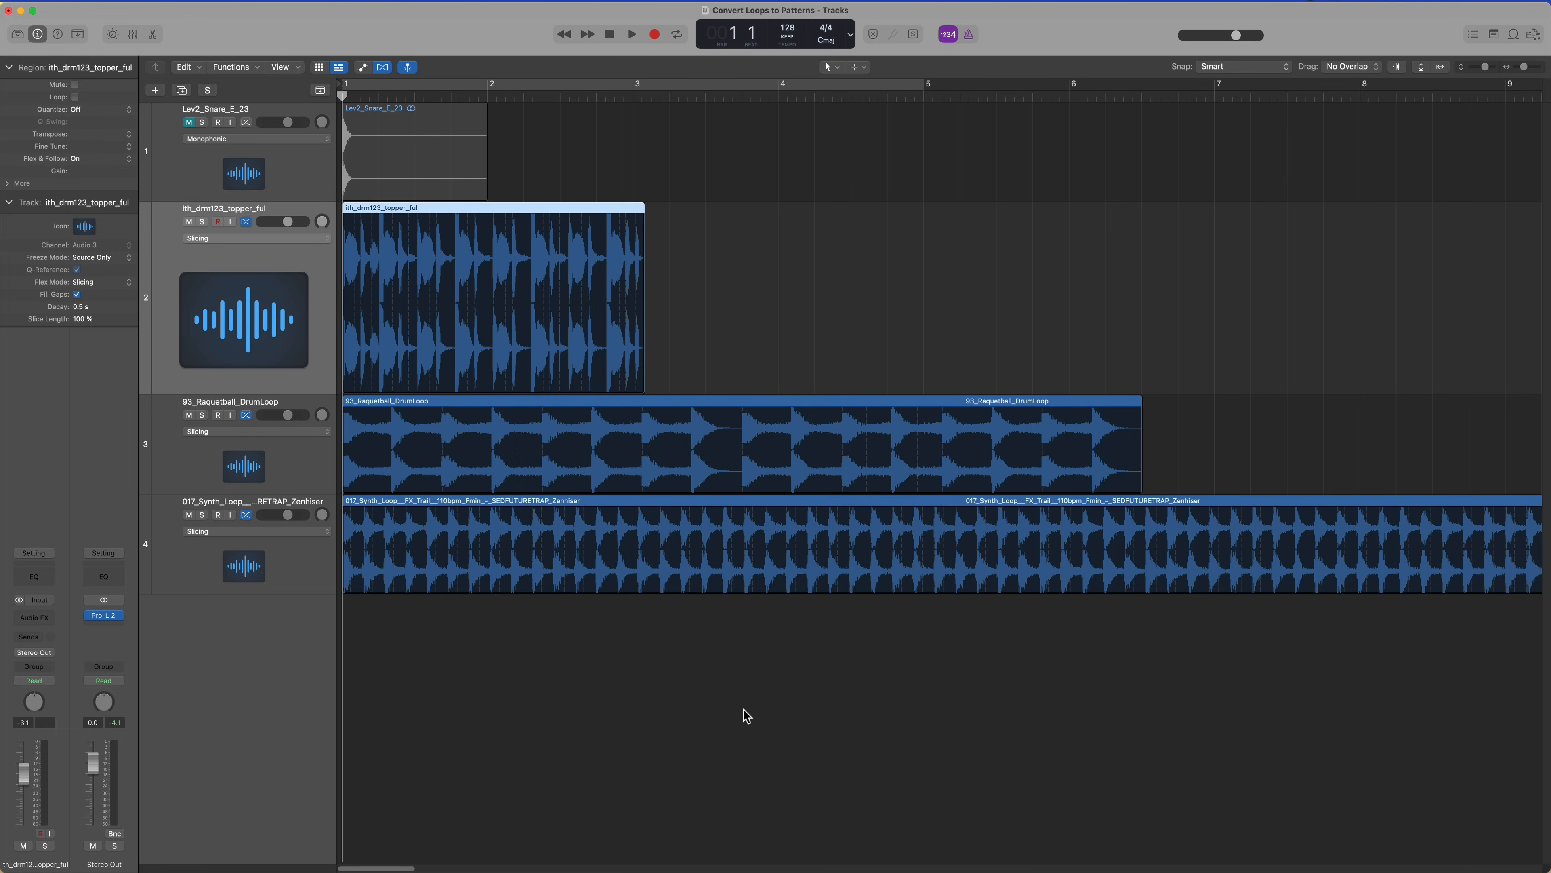
mouse_move(575, 687)
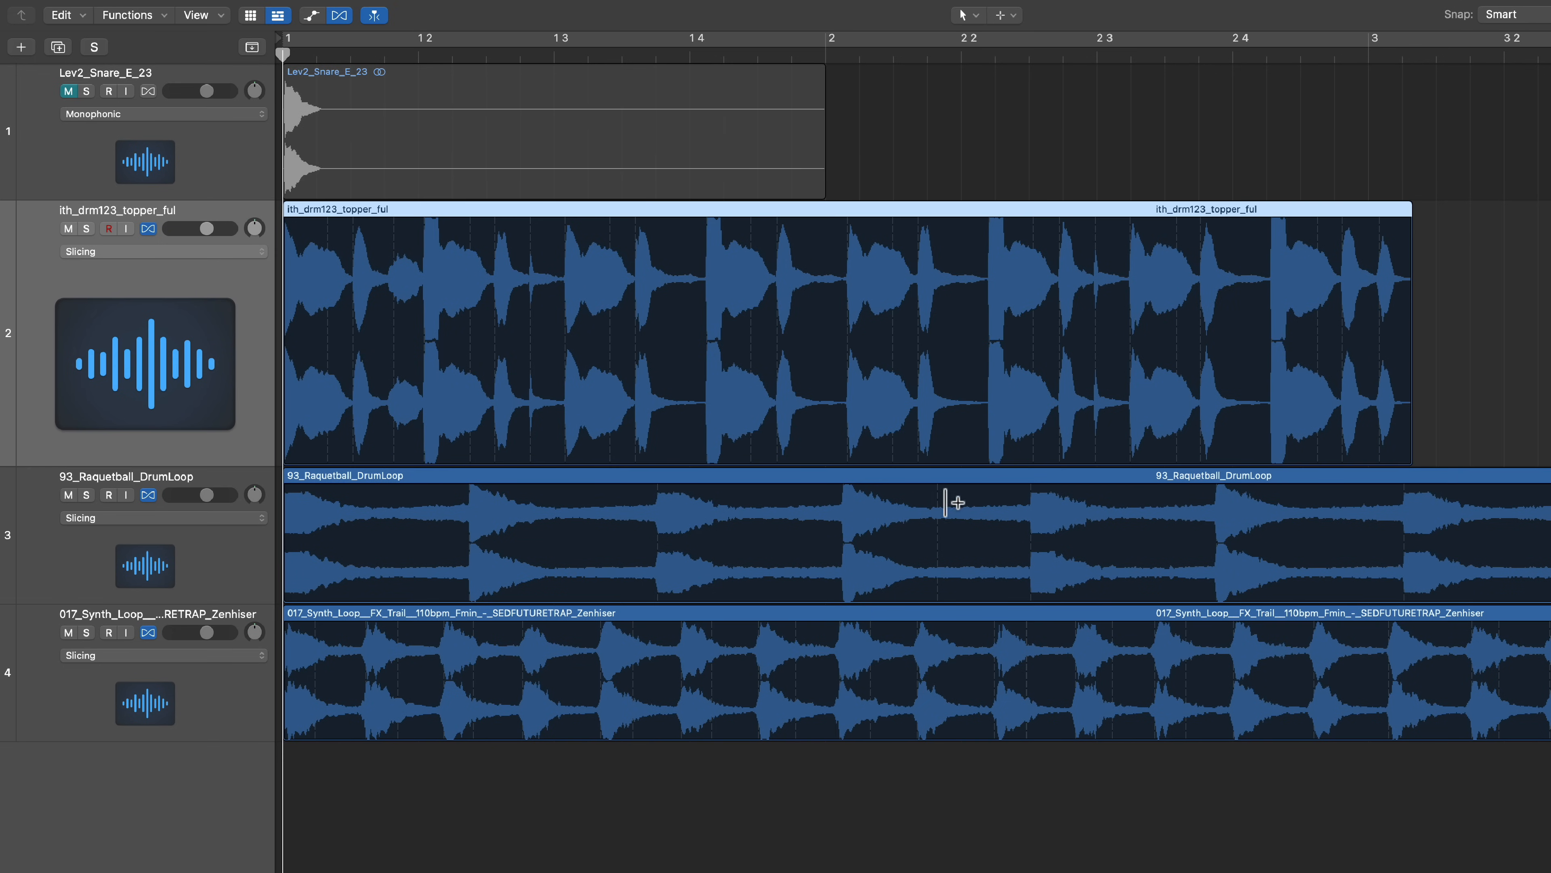
mouse_move(965, 589)
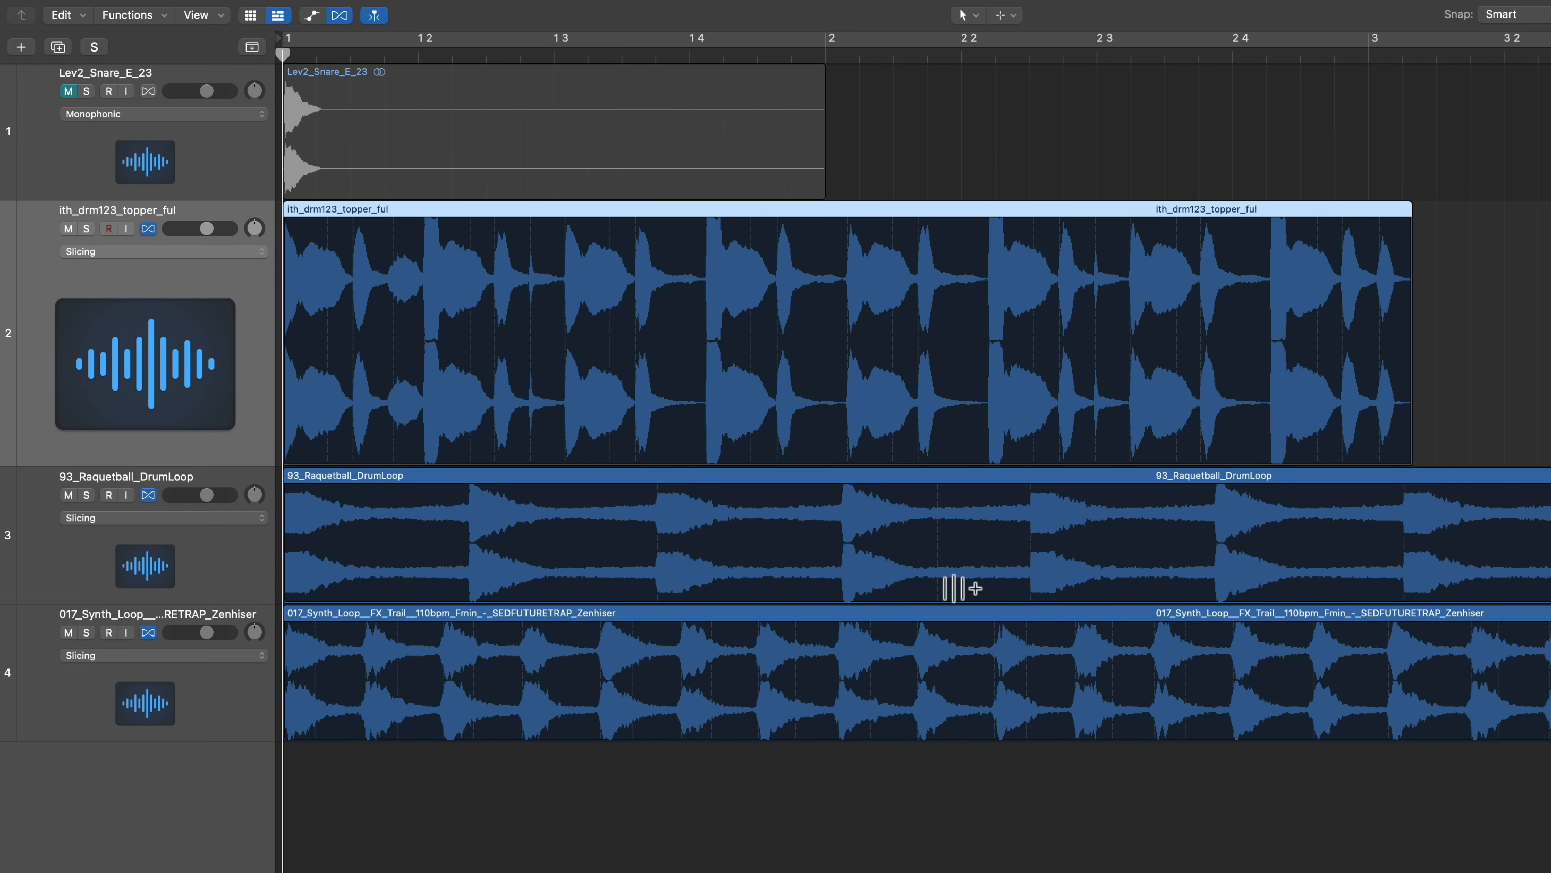
mouse_move(816, 689)
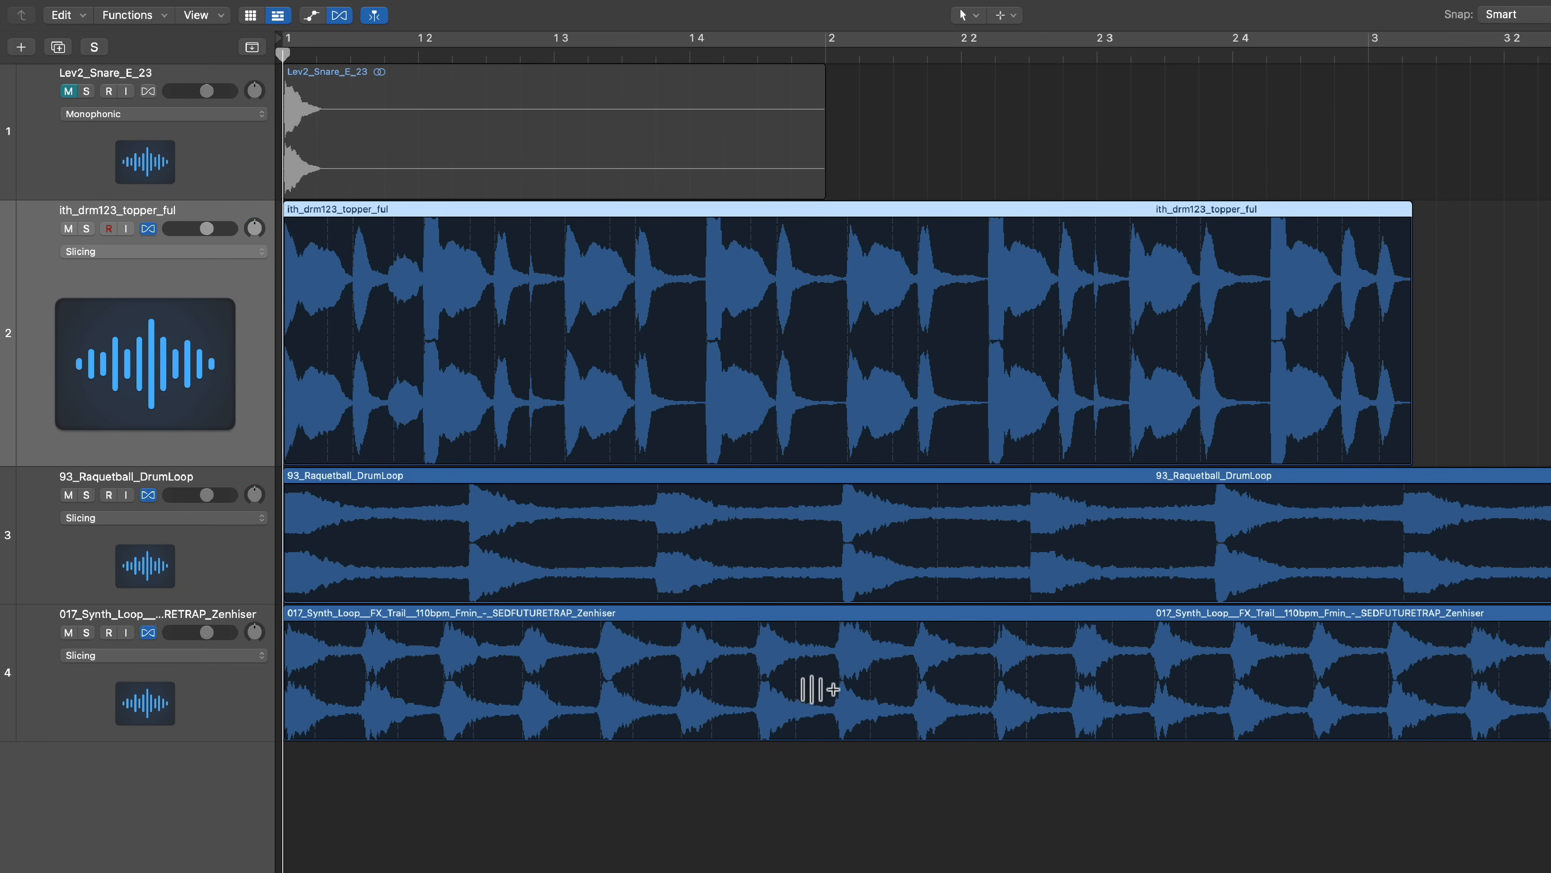
mouse_move(653, 677)
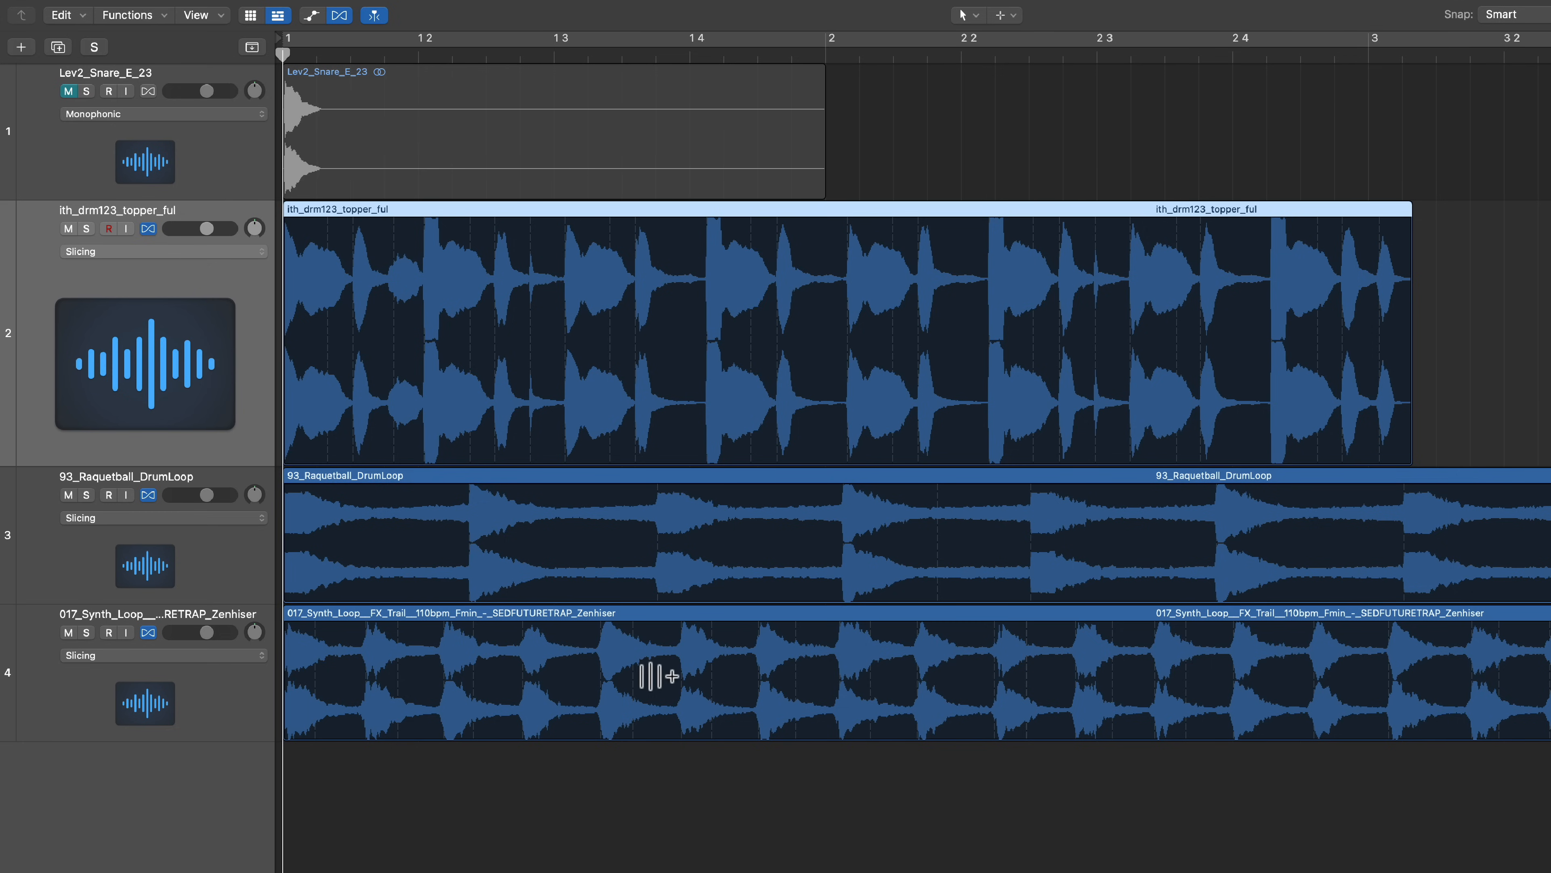
mouse_move(373, 673)
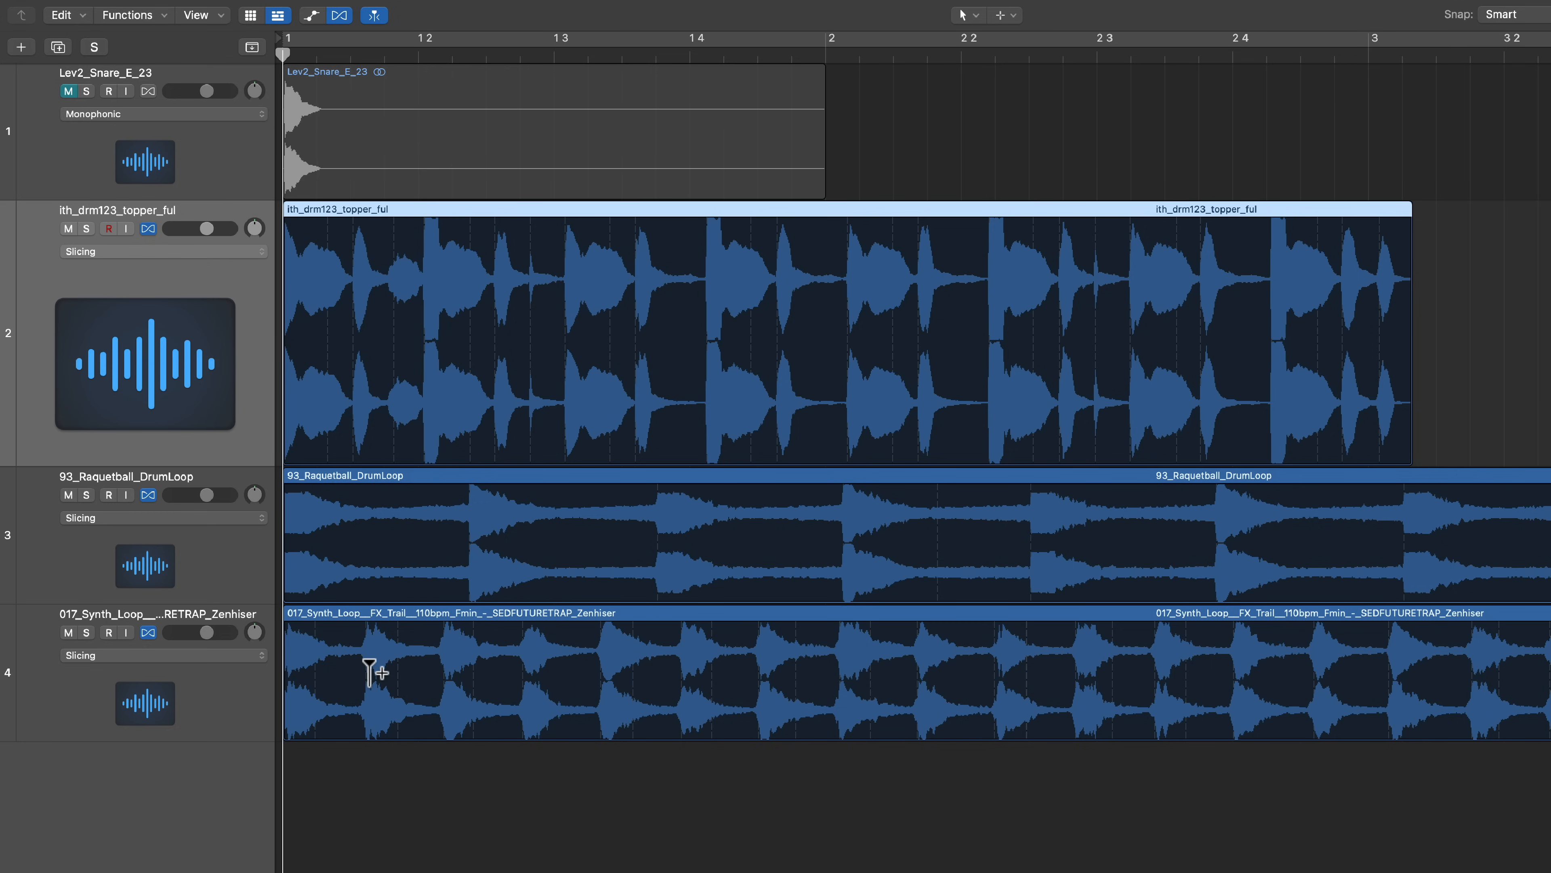
mouse_move(635, 246)
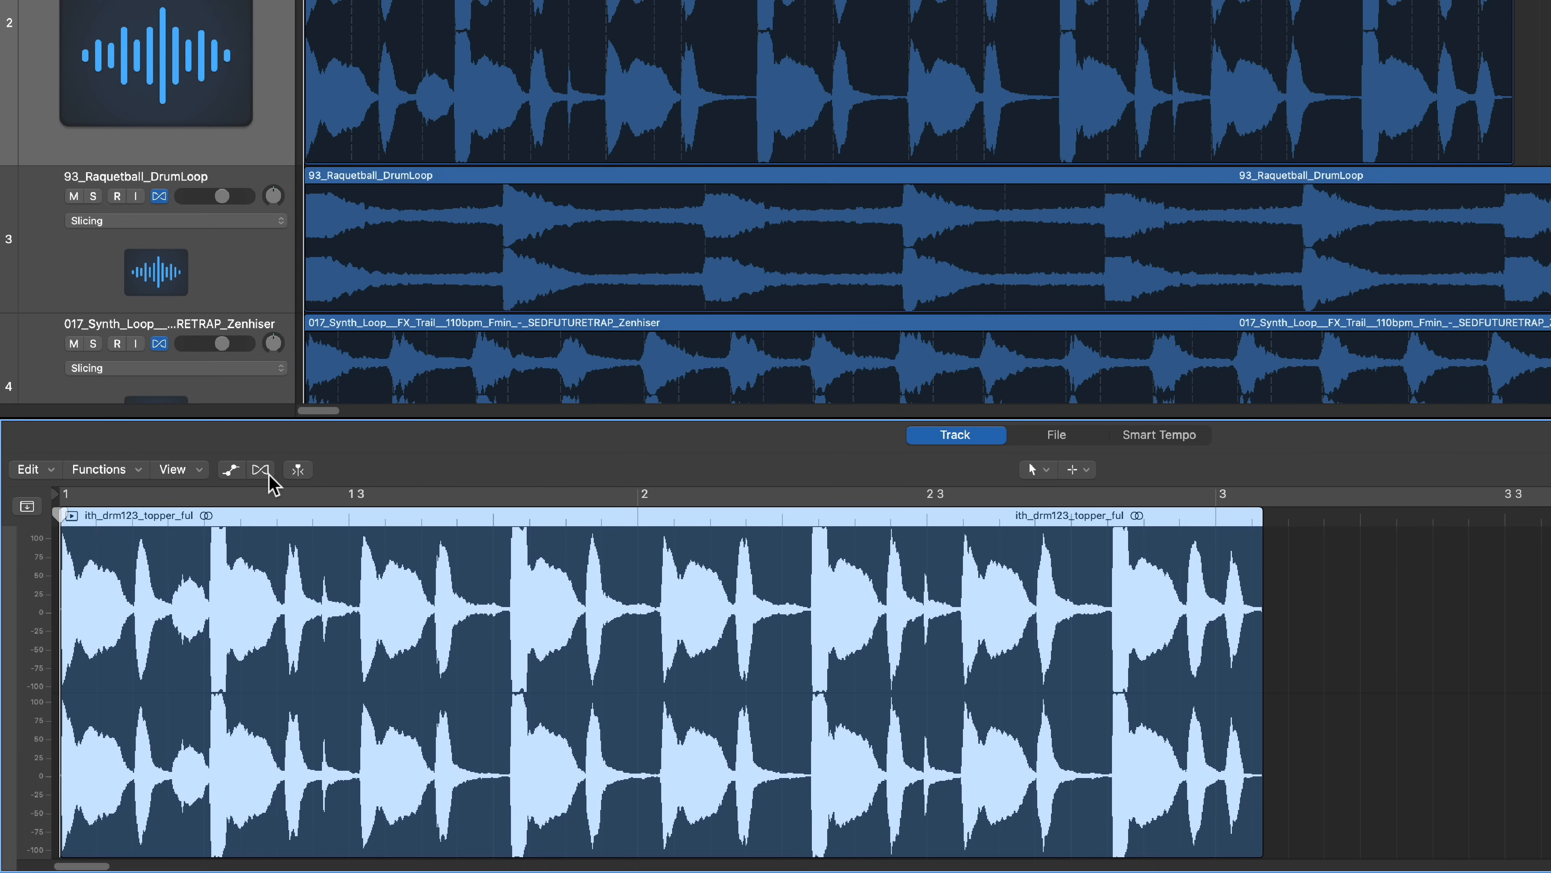
Step: Enable flex markers and view the drum topper's audio file with its transients
left_click(230, 469)
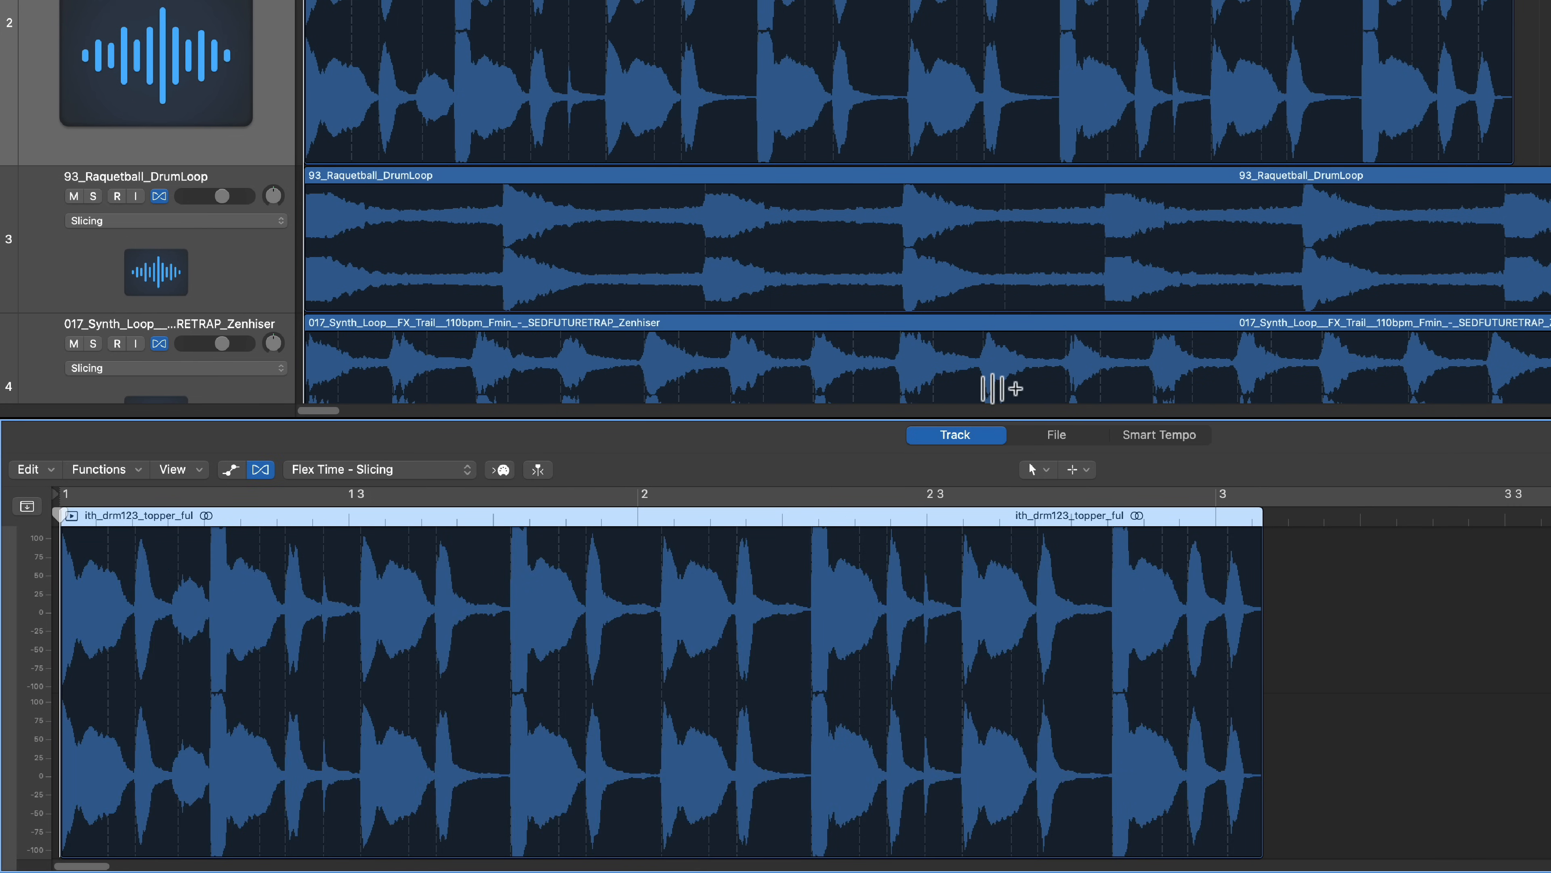
left_click(1056, 435)
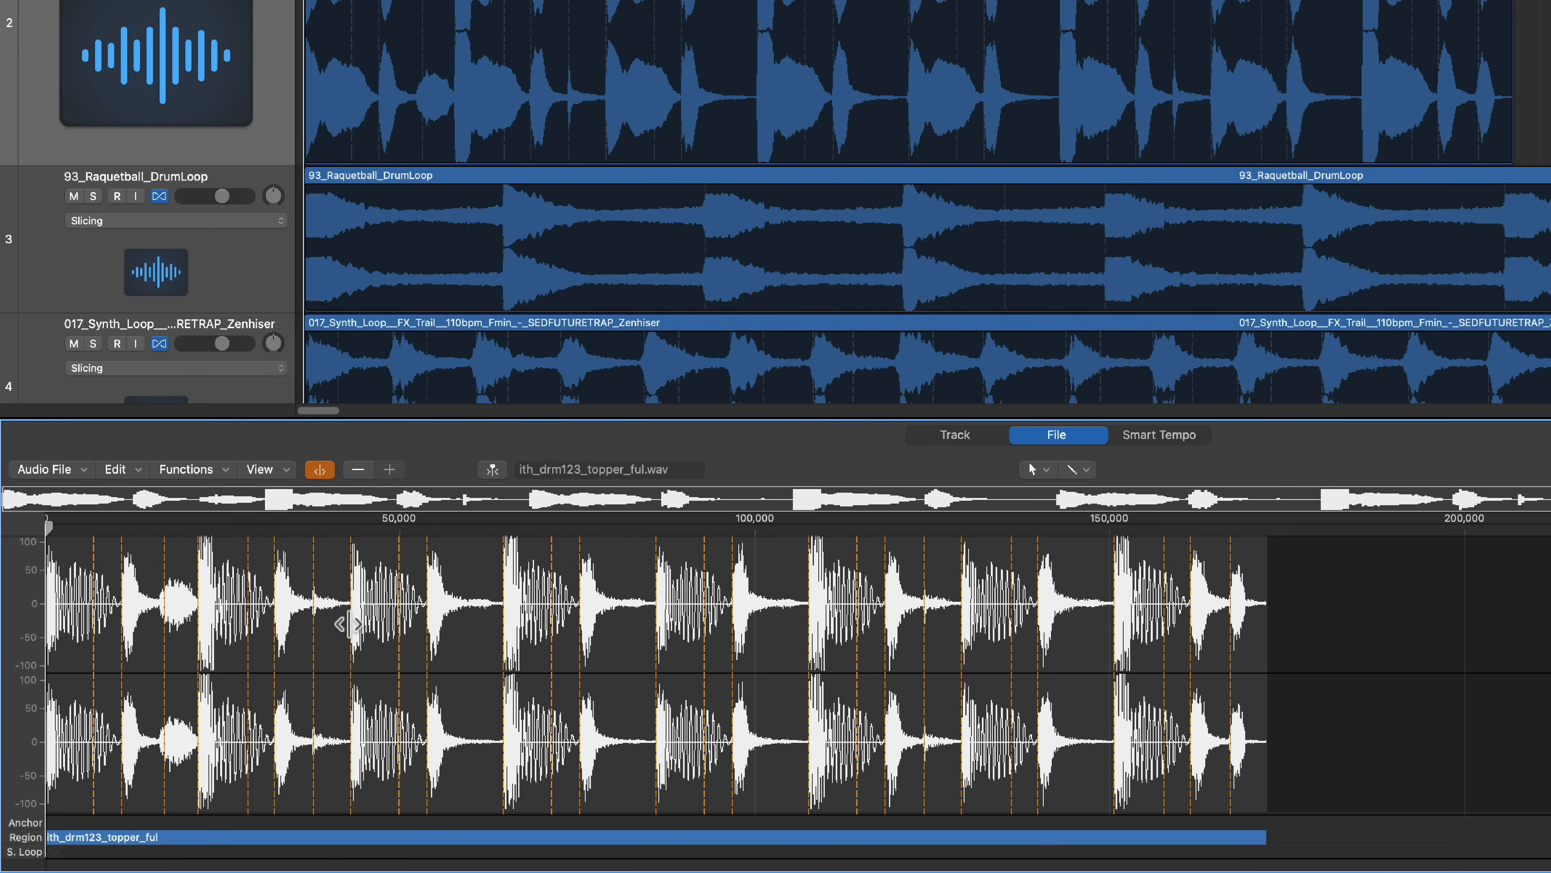
mouse_move(149, 584)
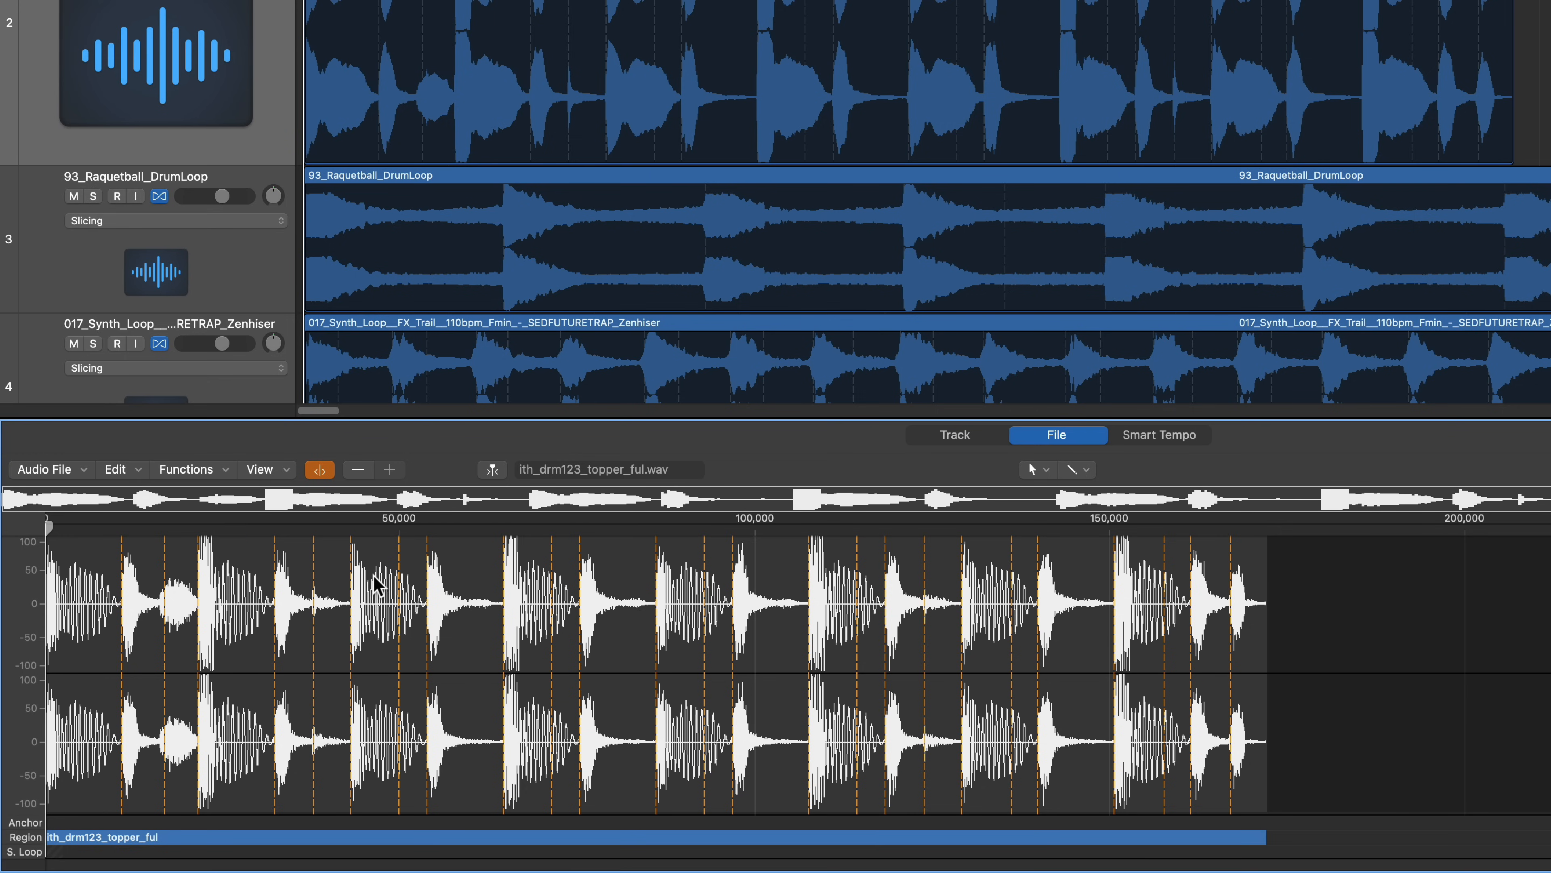
mouse_move(549, 561)
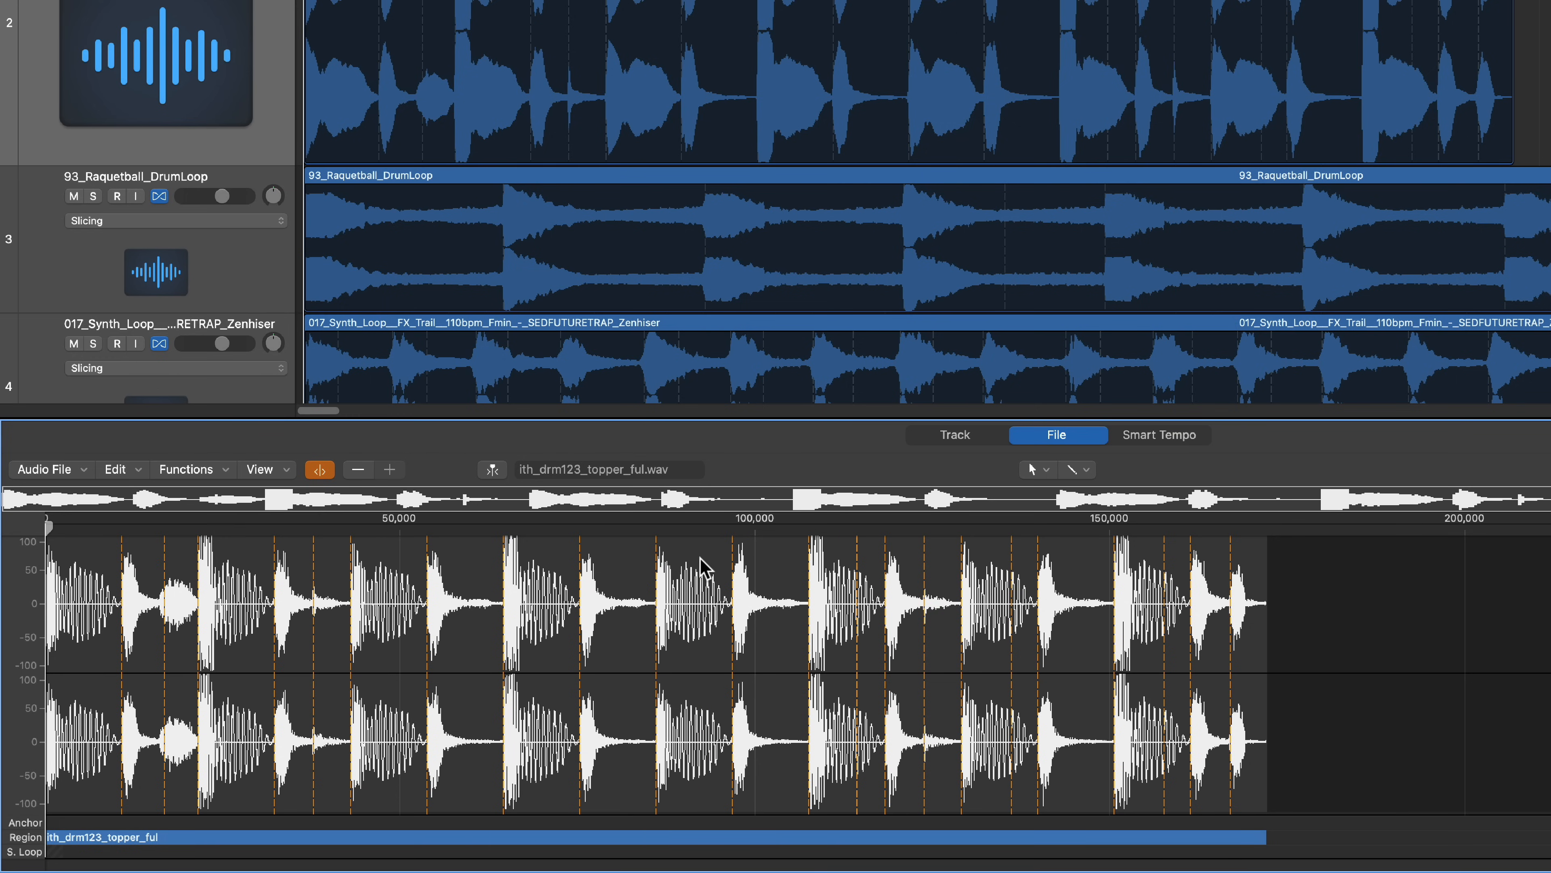
mouse_move(1010, 544)
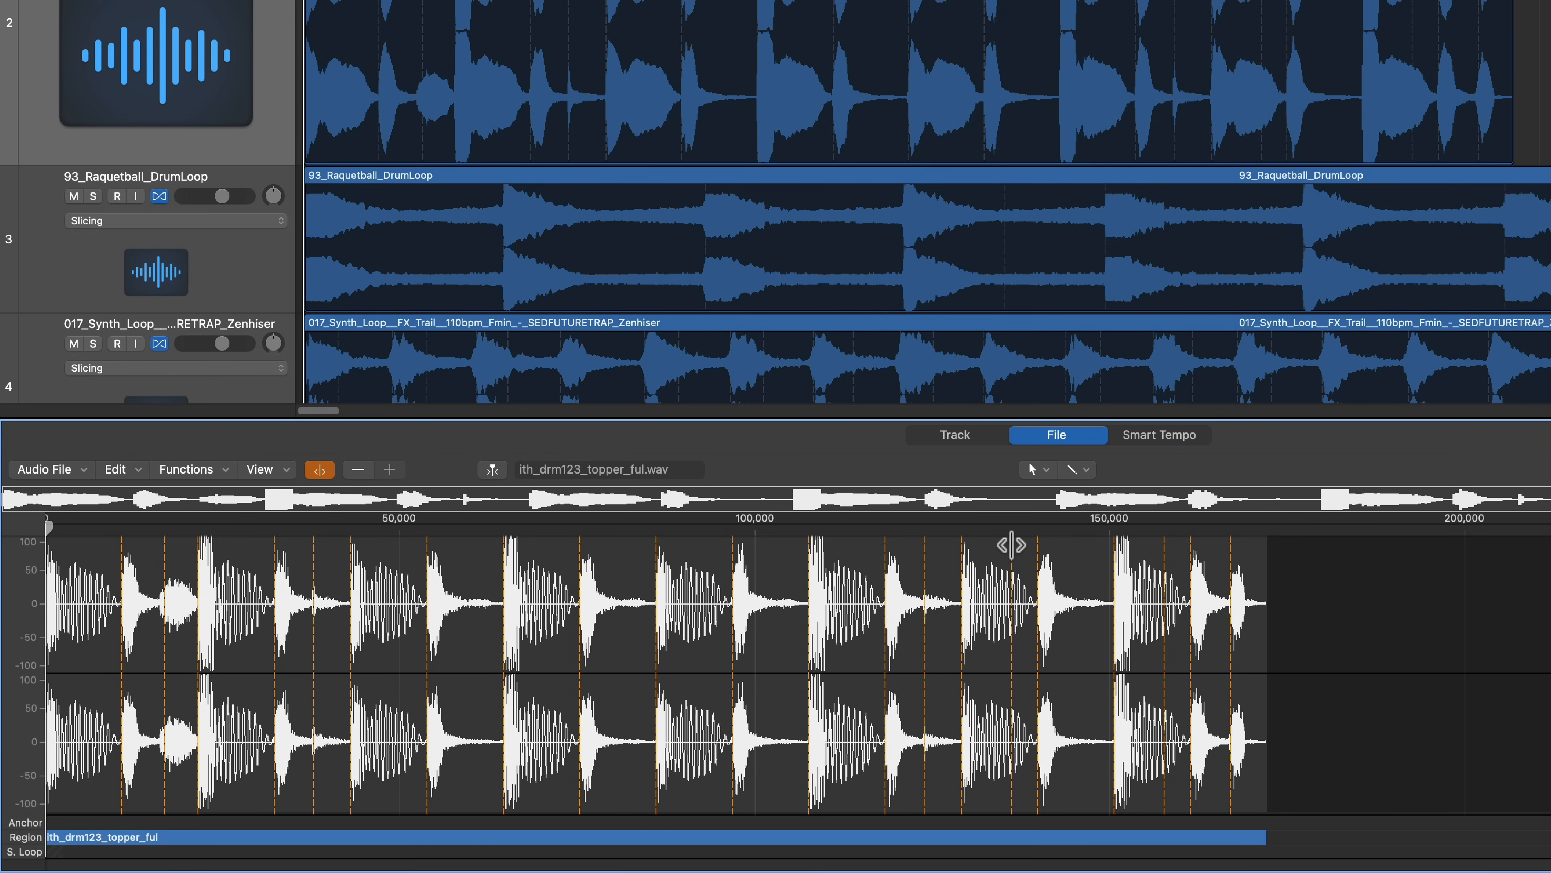
mouse_move(1168, 565)
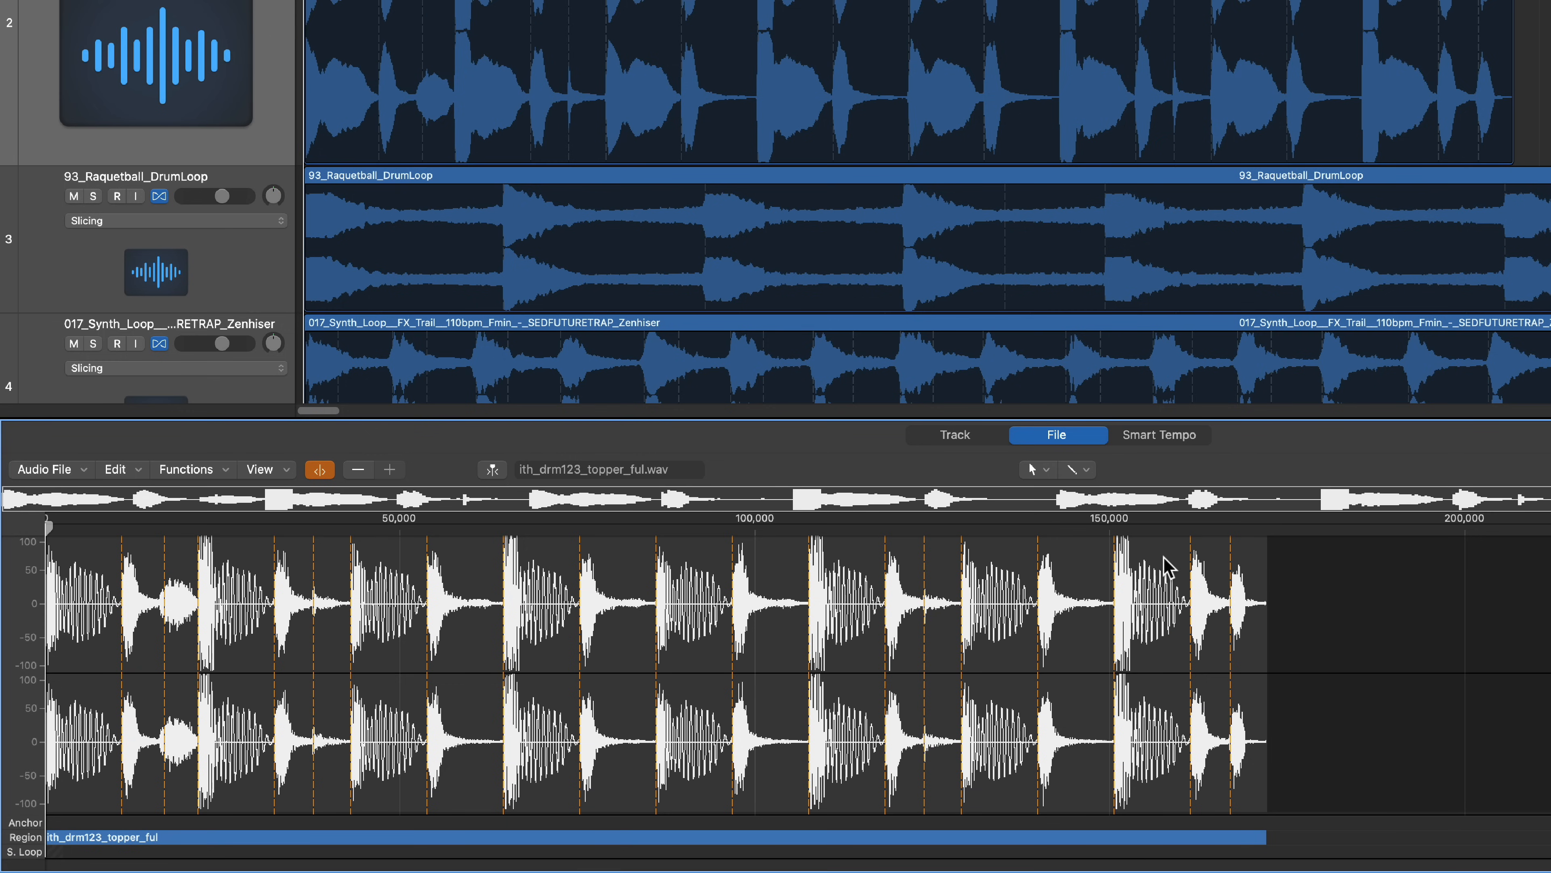
mouse_move(1157, 634)
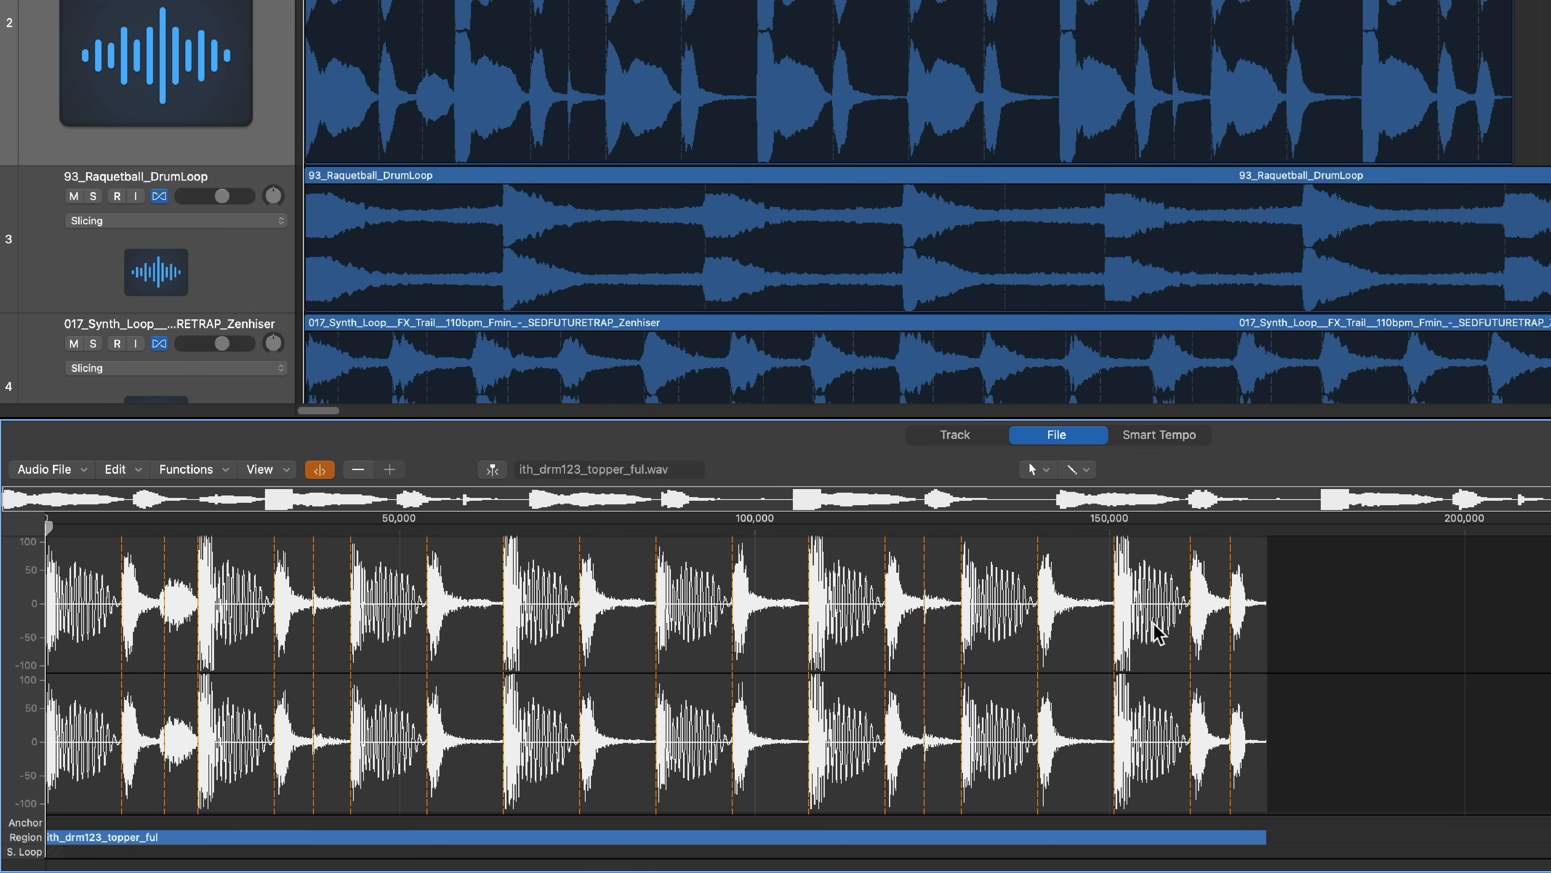
mouse_move(163, 555)
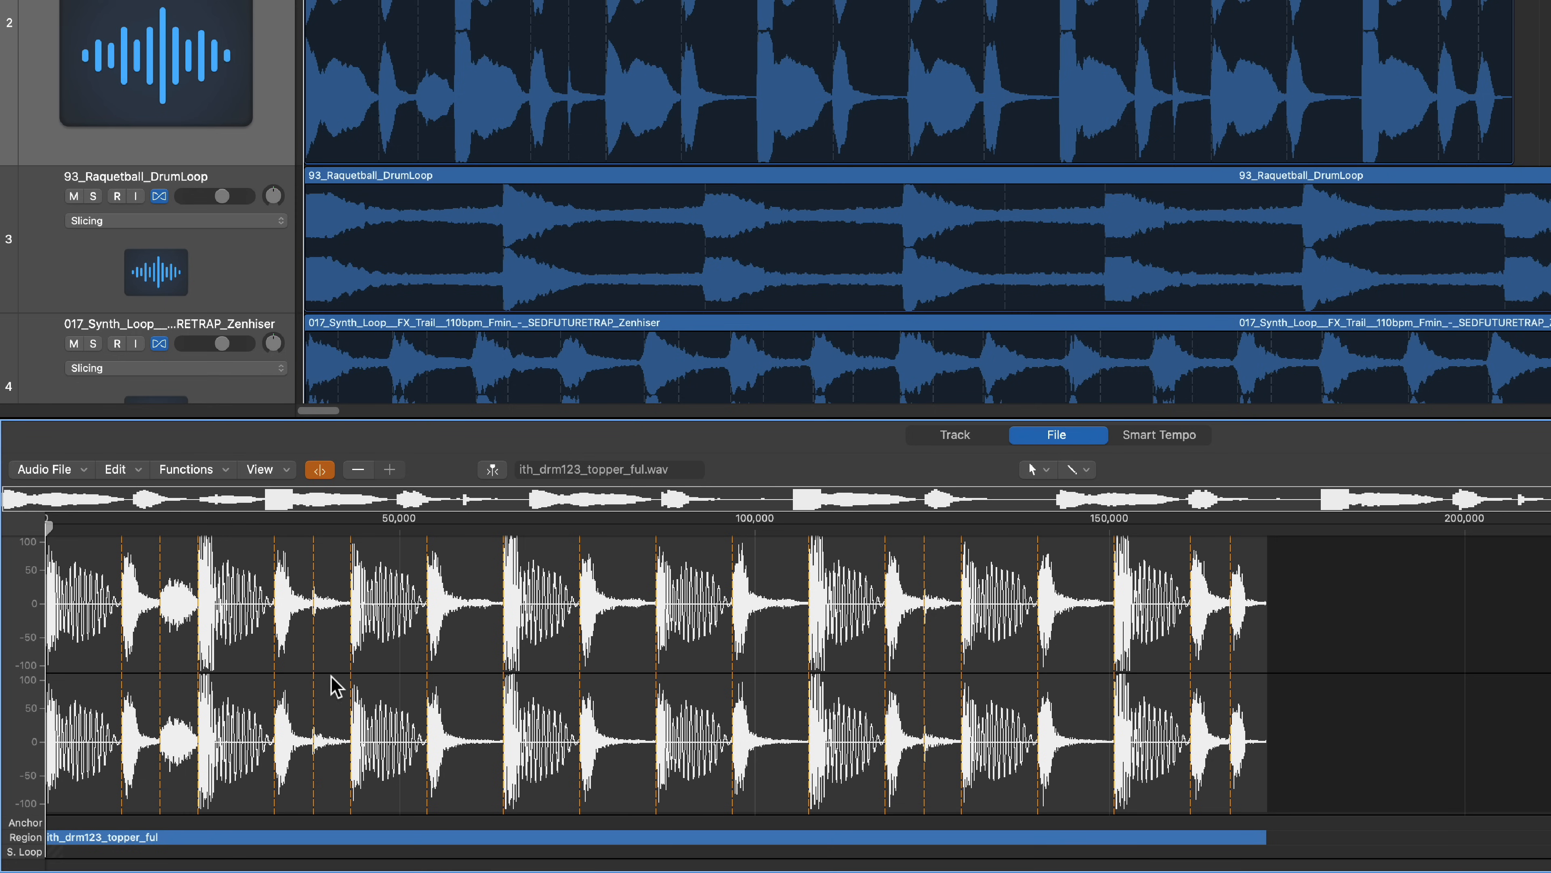
mouse_move(702, 732)
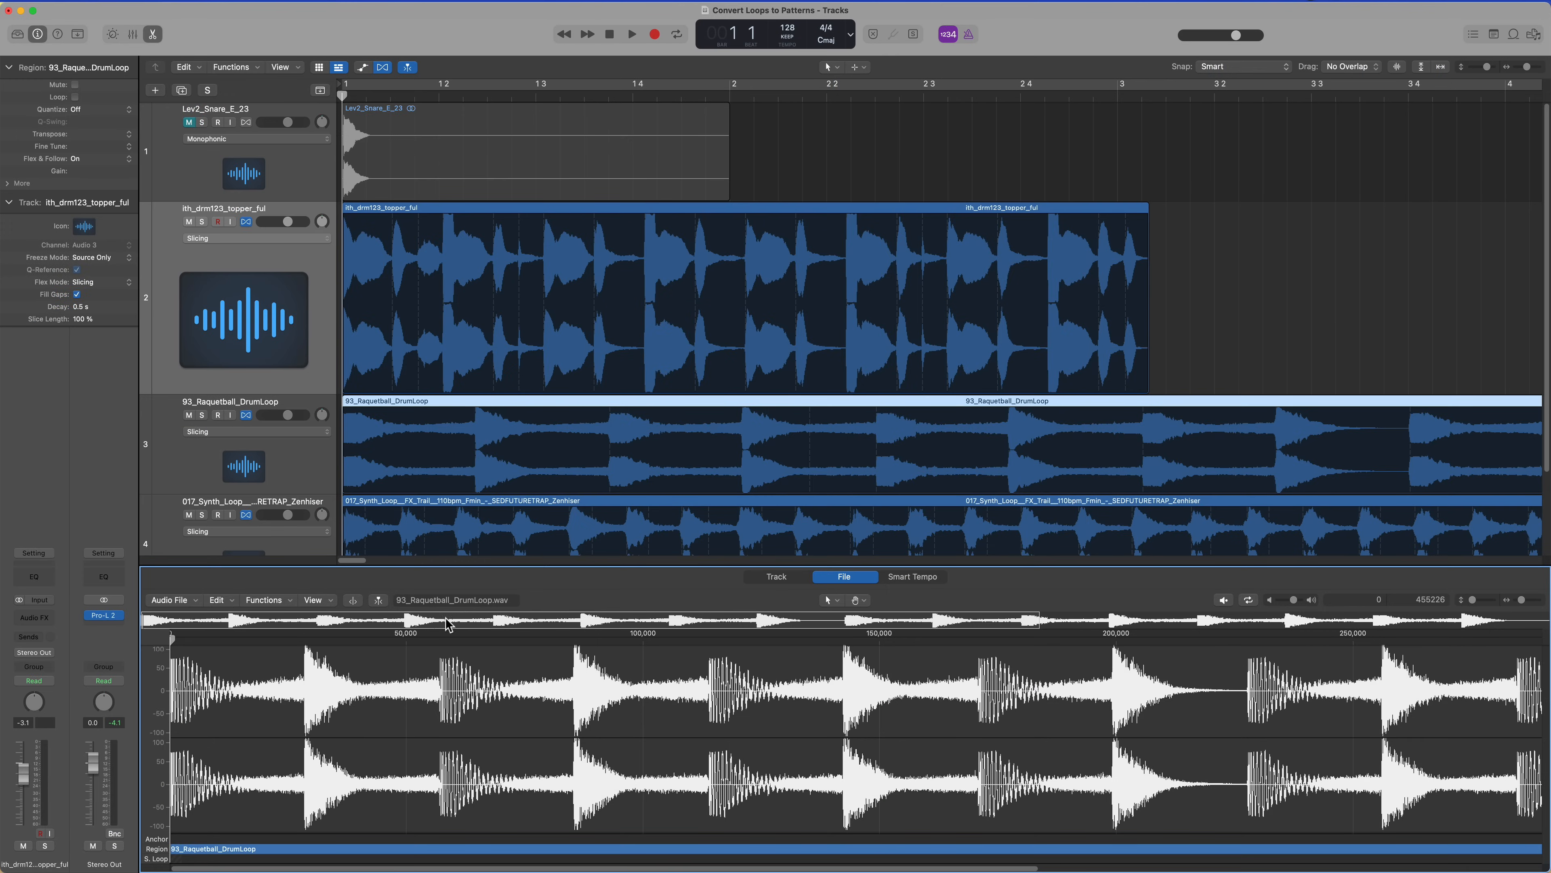
Step: Show the 93_Raquetball_DrumLoop as its whole audio file with transient markers
left_click(777, 577)
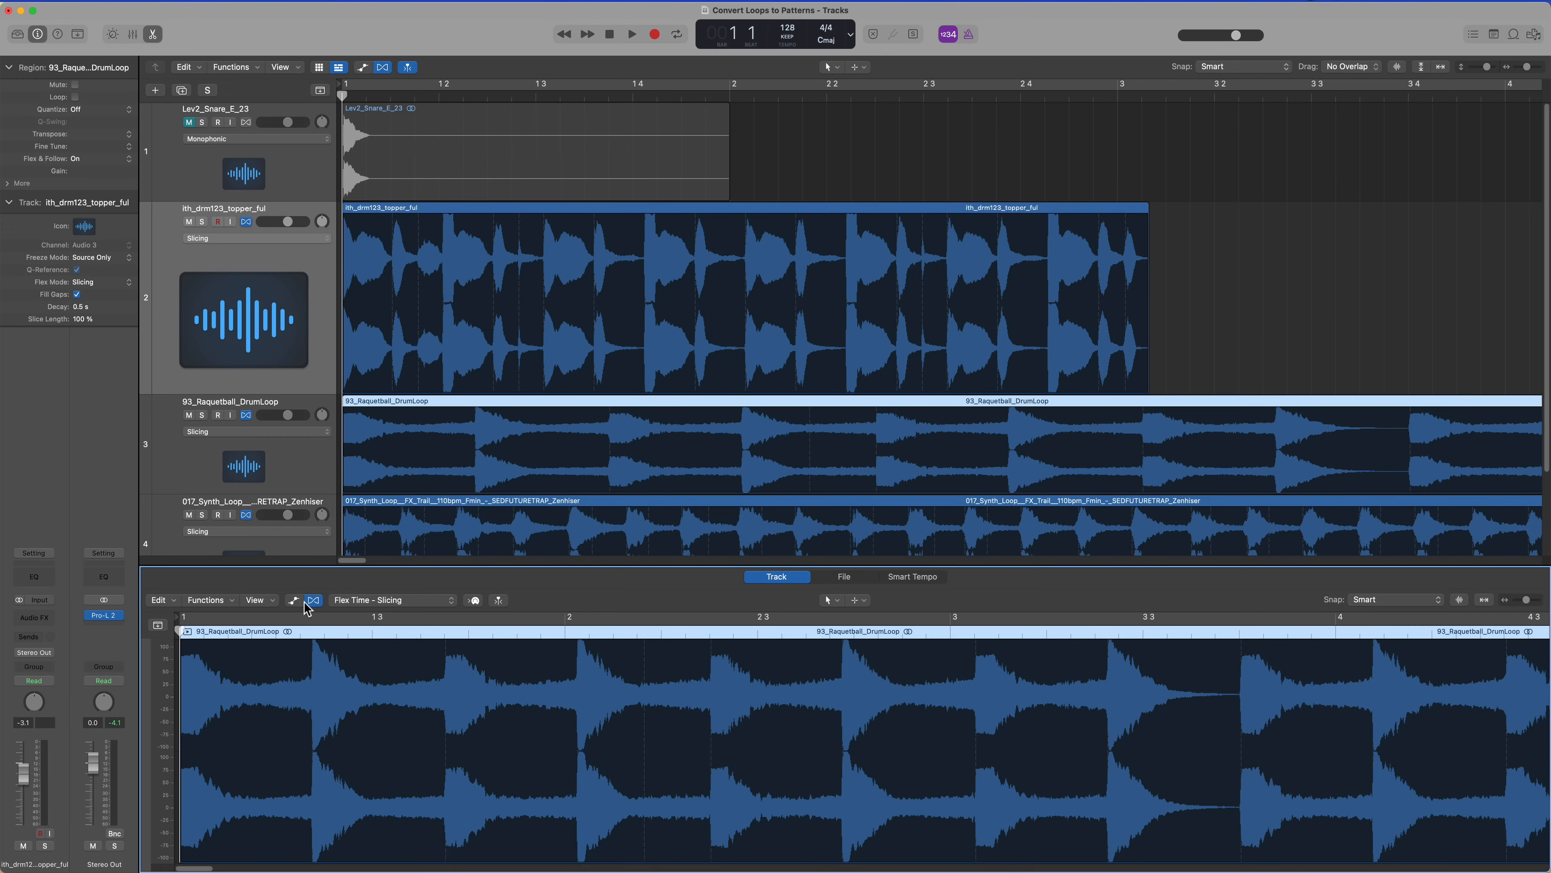
mouse_move(846, 597)
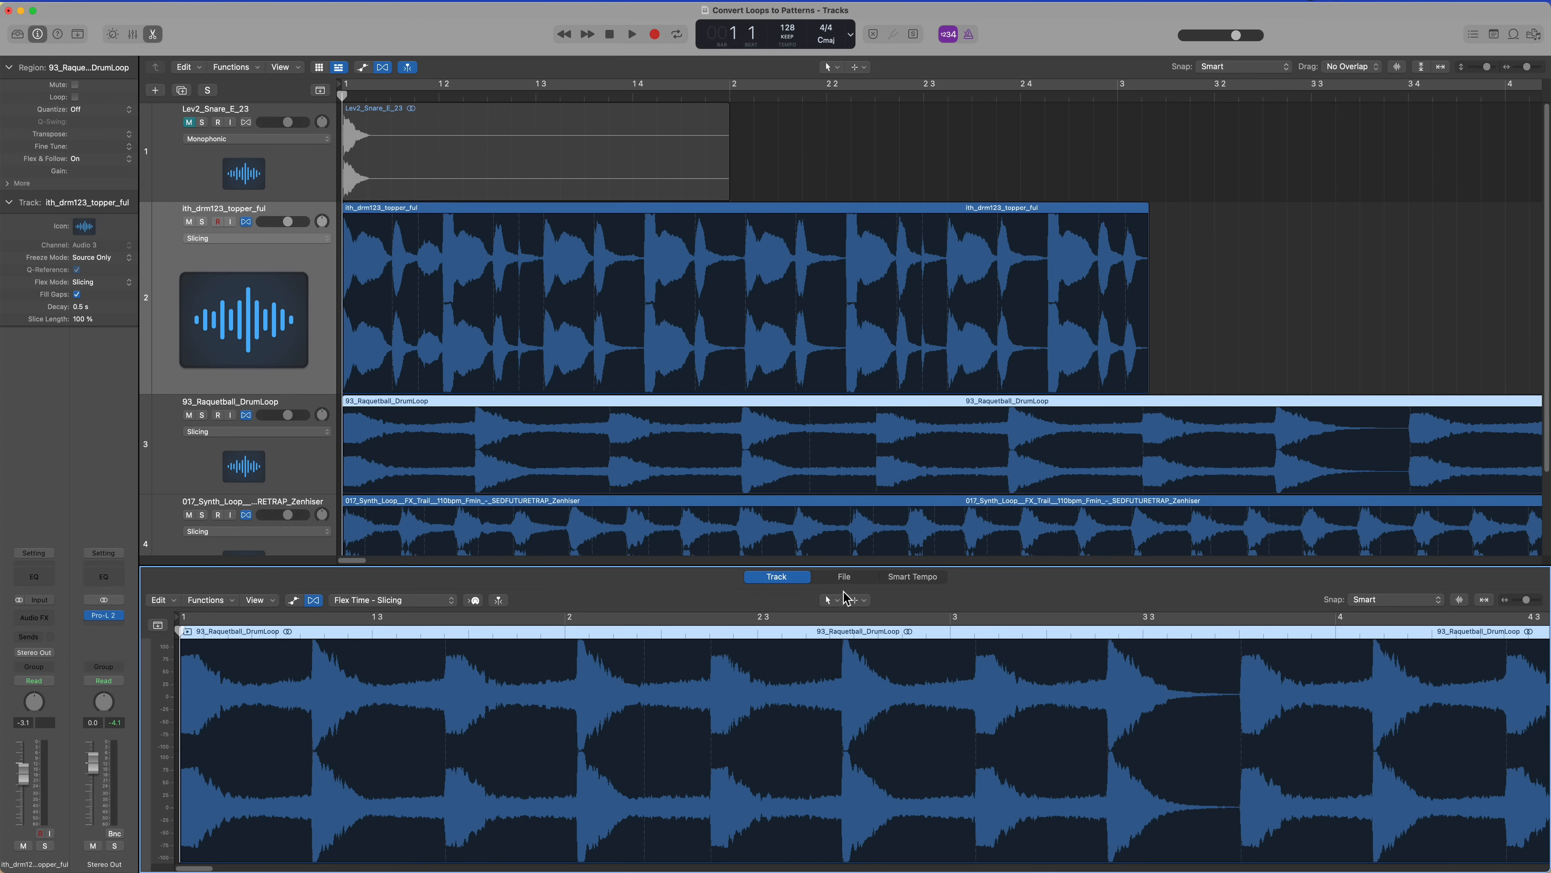
left_click(843, 576)
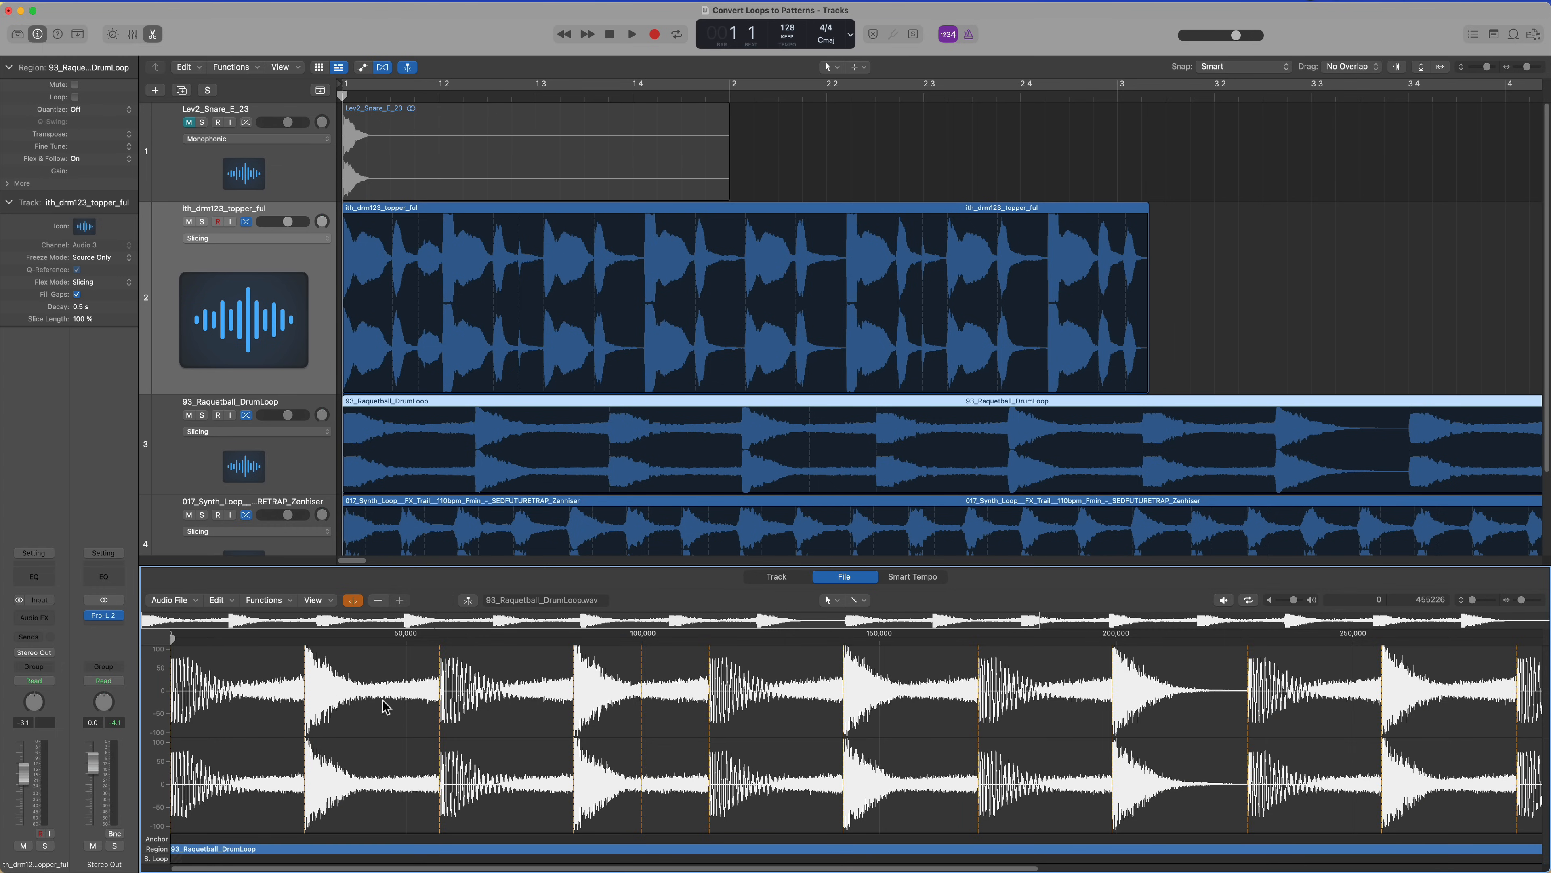
mouse_move(905, 702)
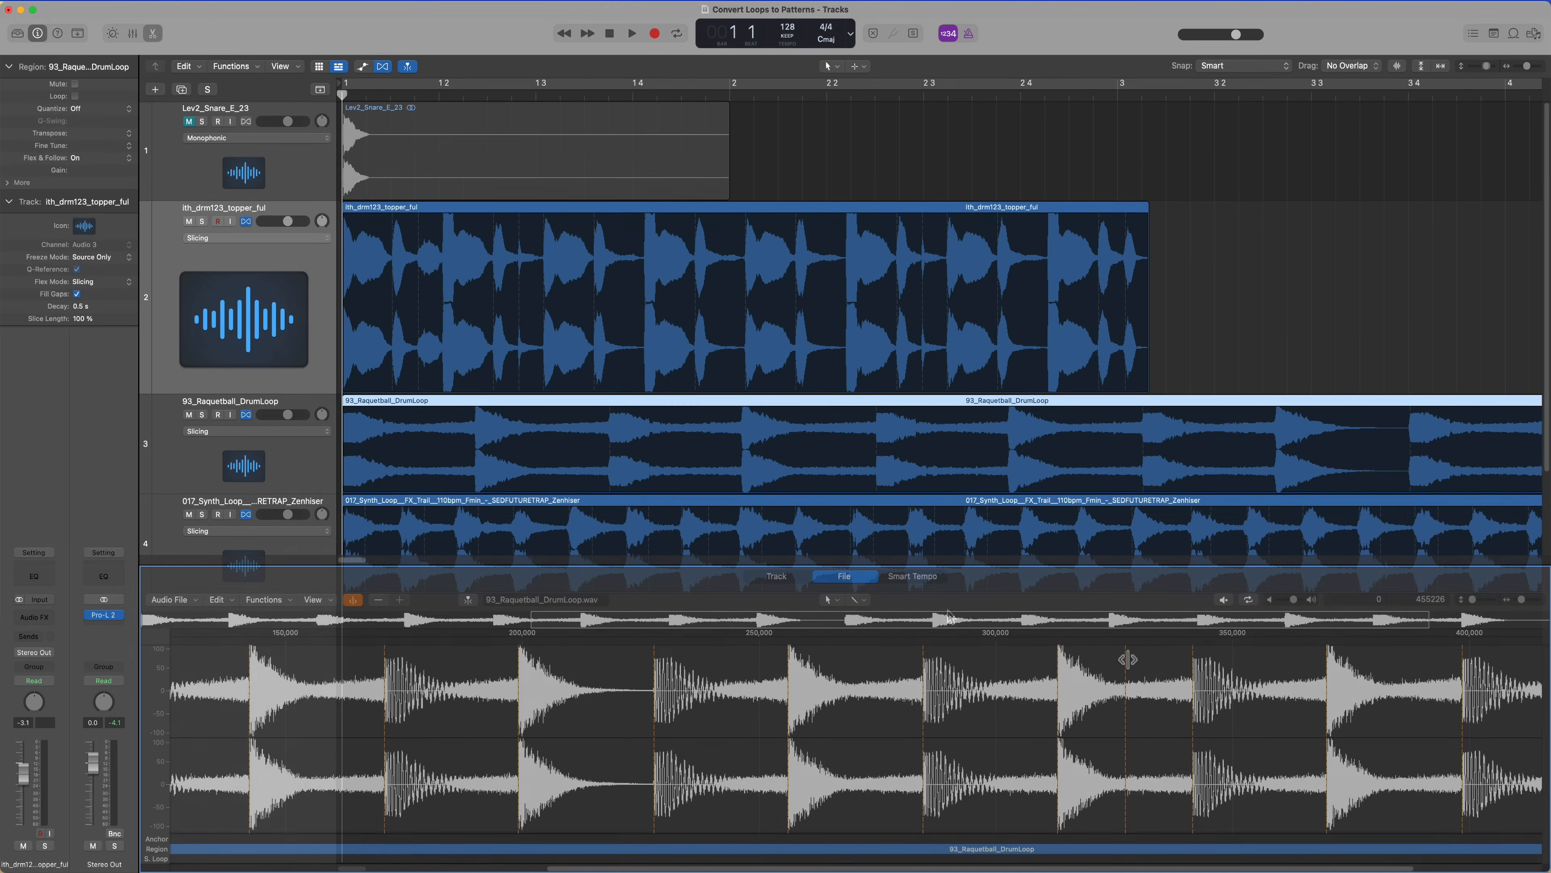
Step: Select the 017_Synth_Loop region and view its full audio file
left_click(633, 504)
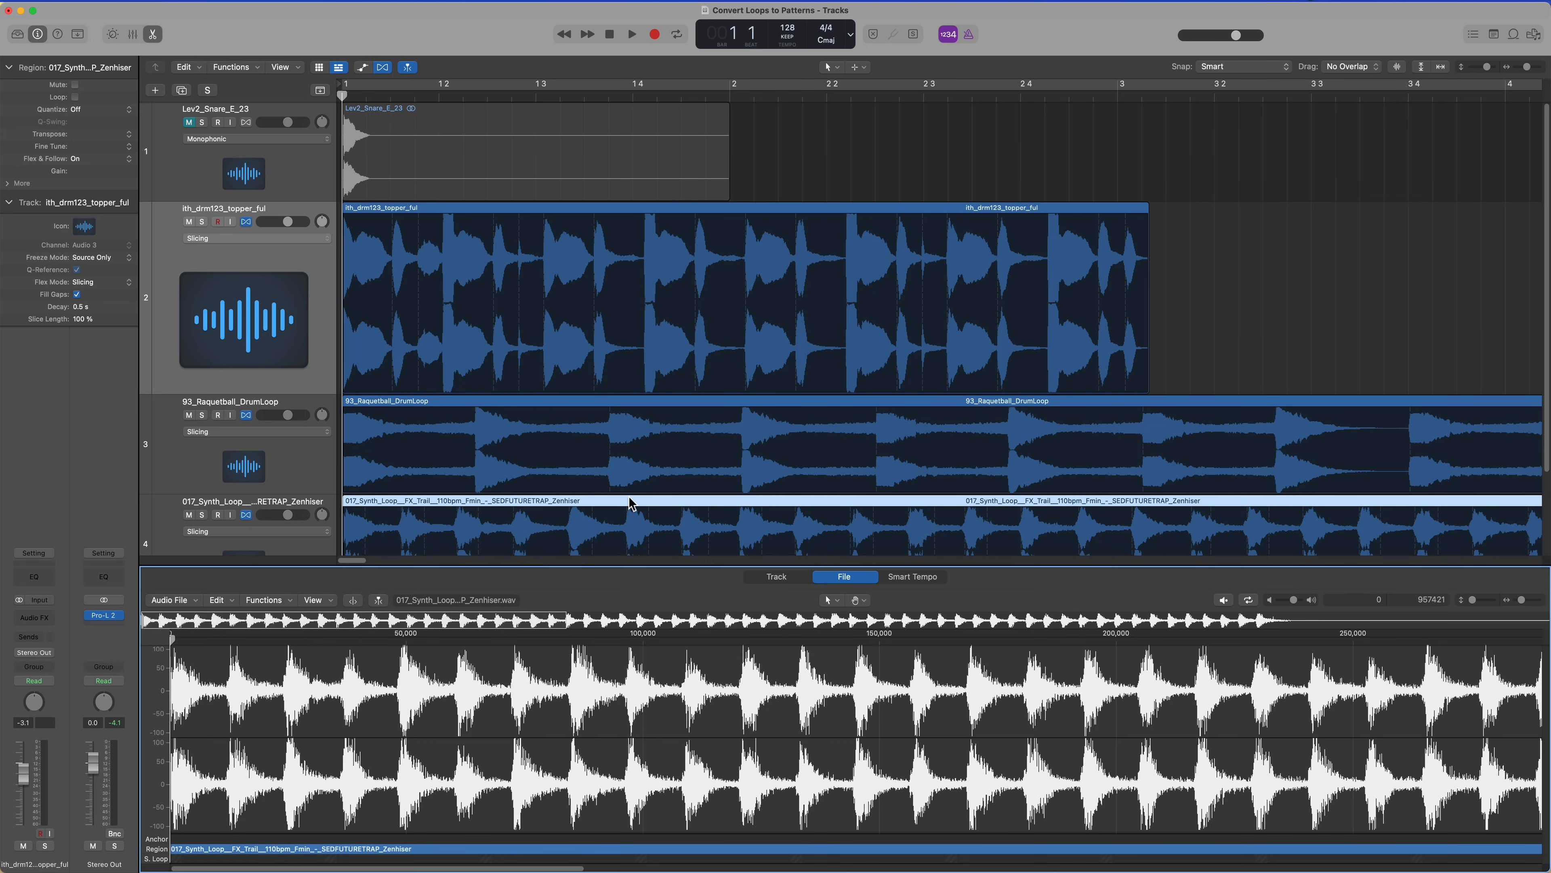
left_click(776, 576)
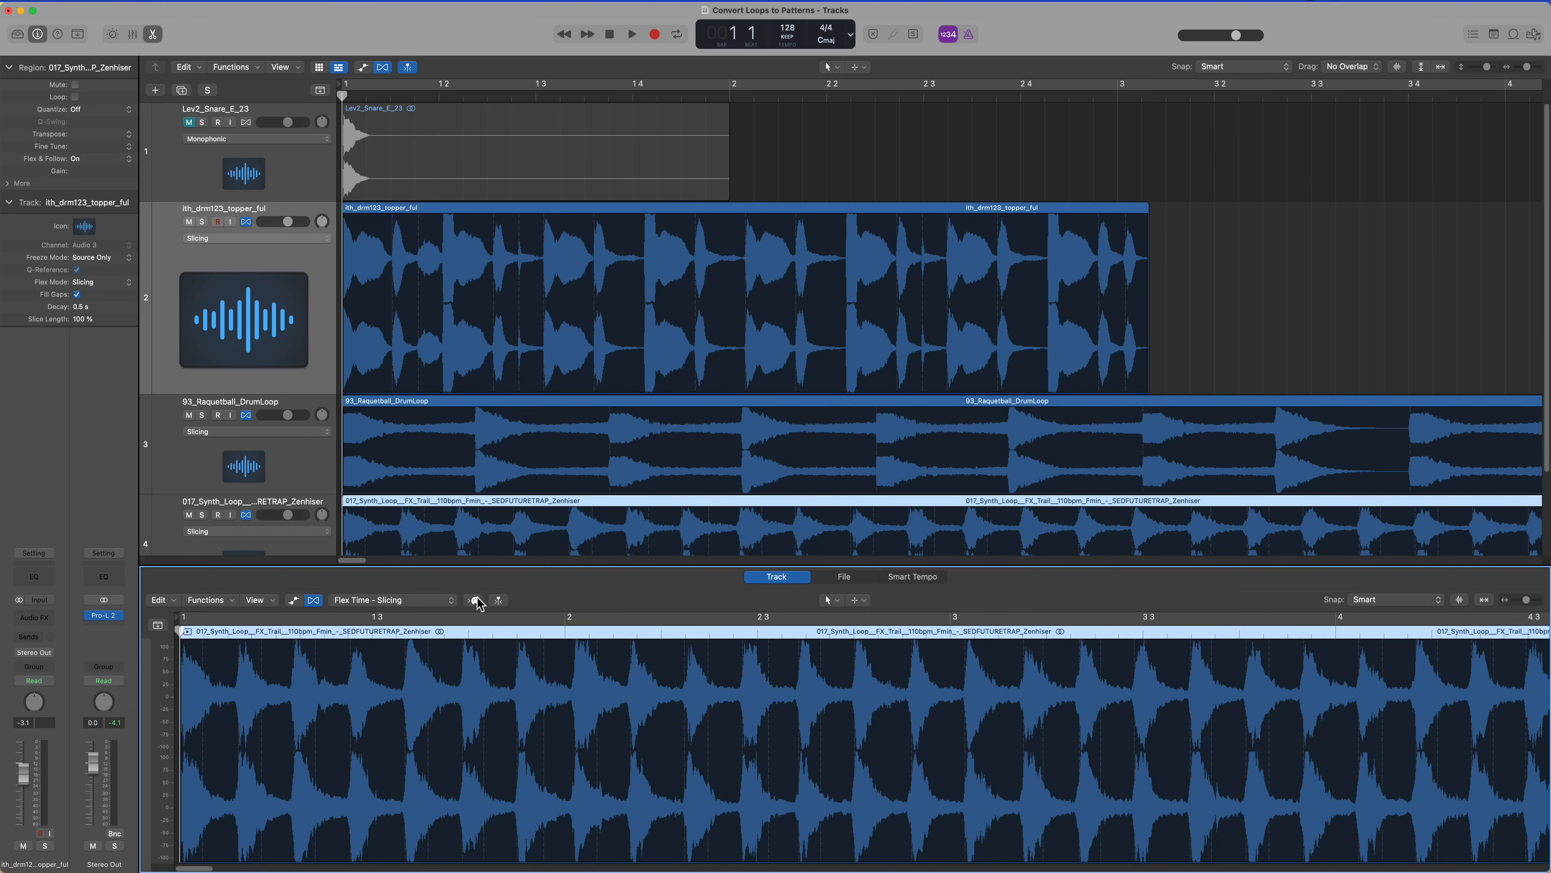
mouse_move(828, 592)
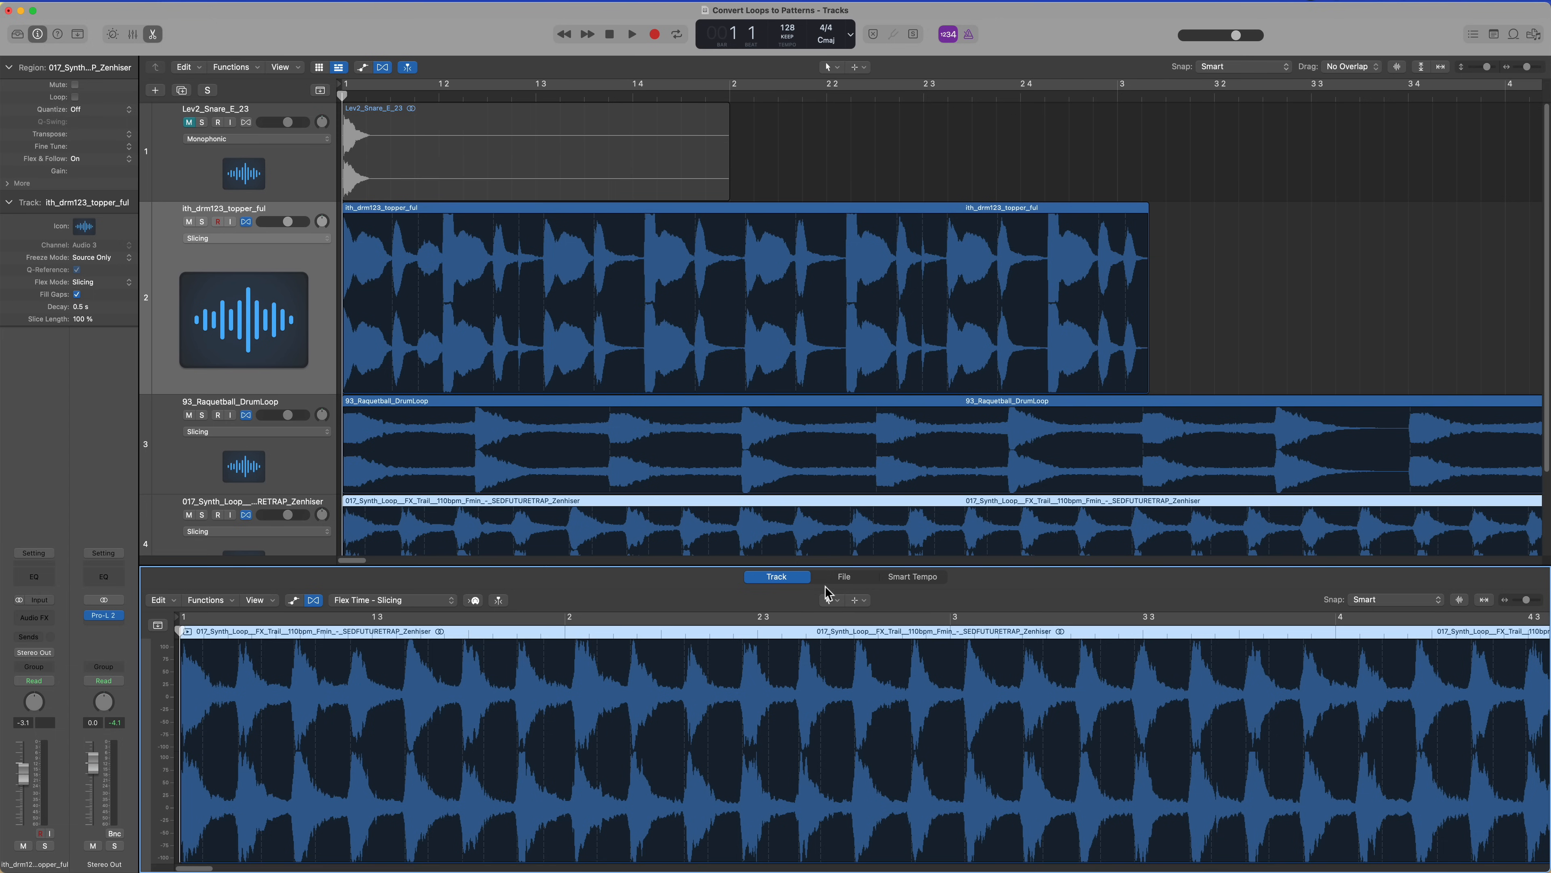
left_click(845, 577)
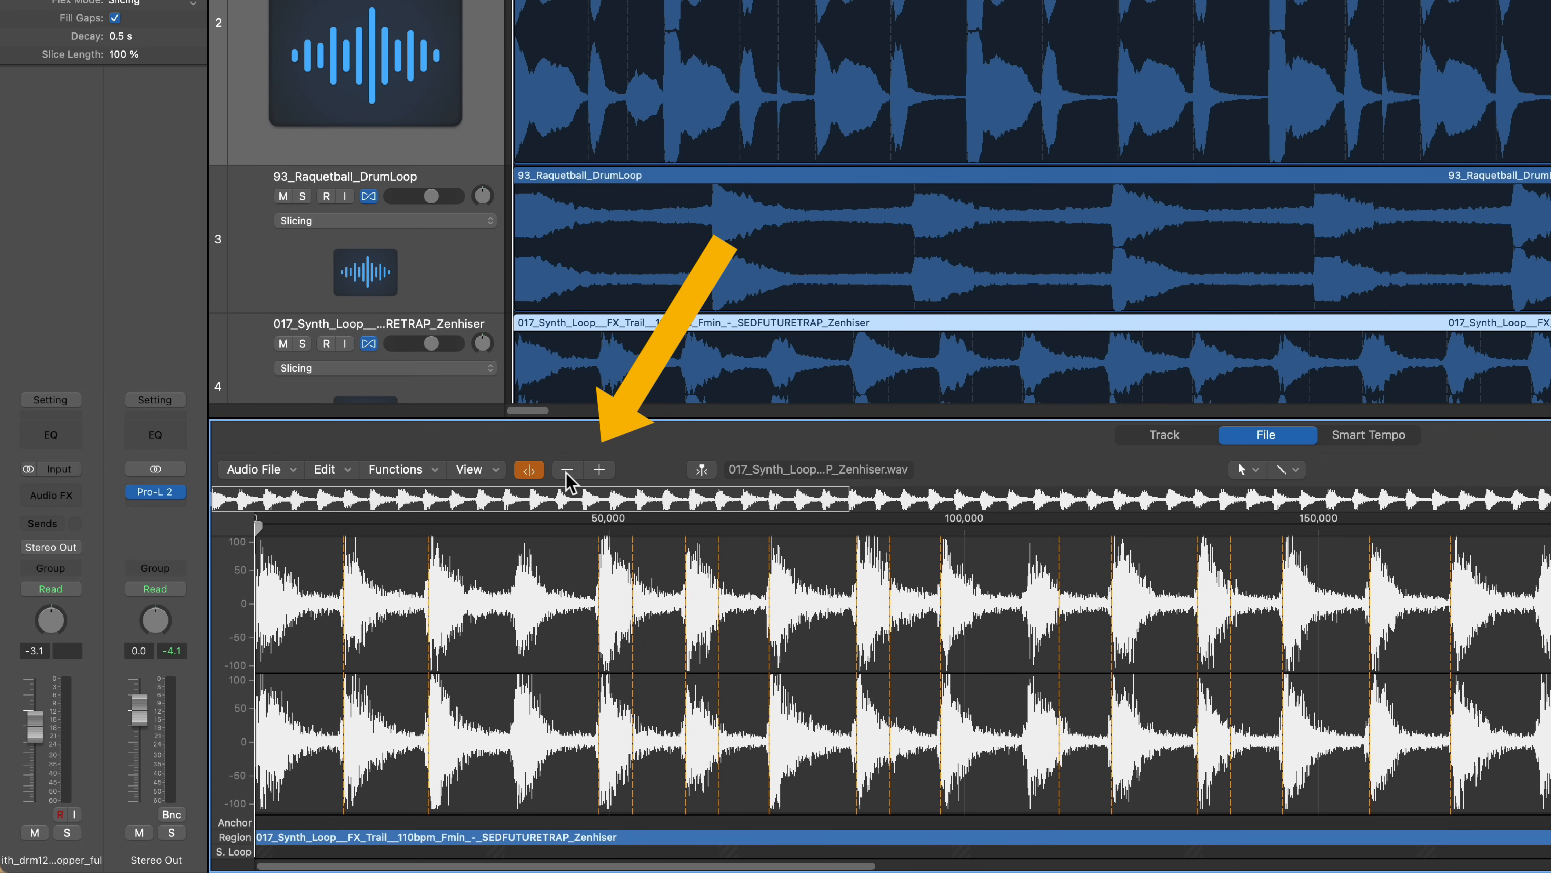
mouse_move(604, 482)
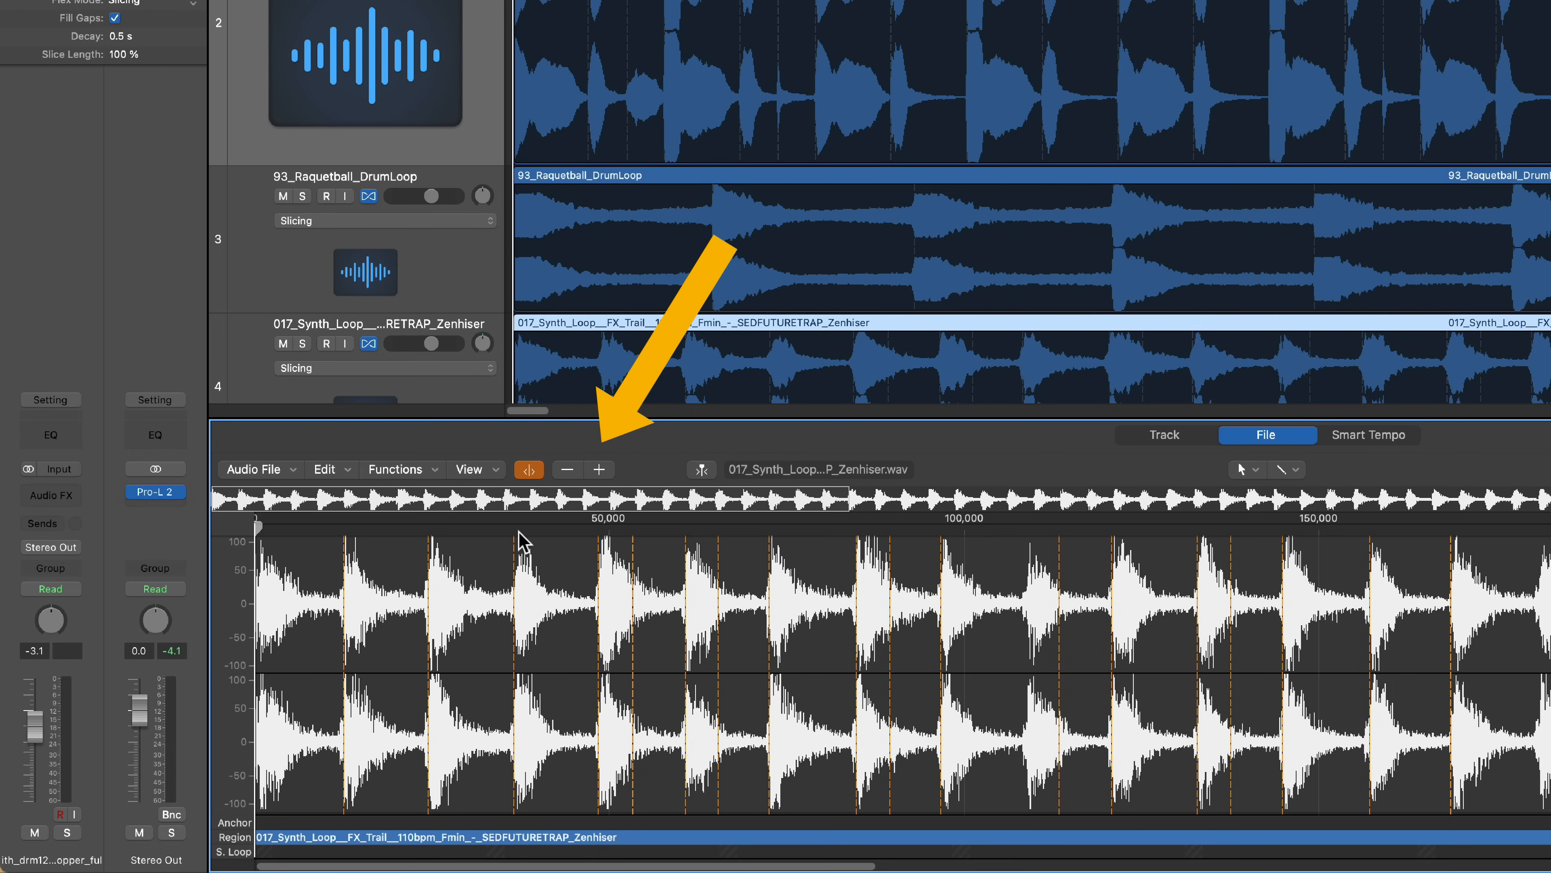
mouse_move(643, 564)
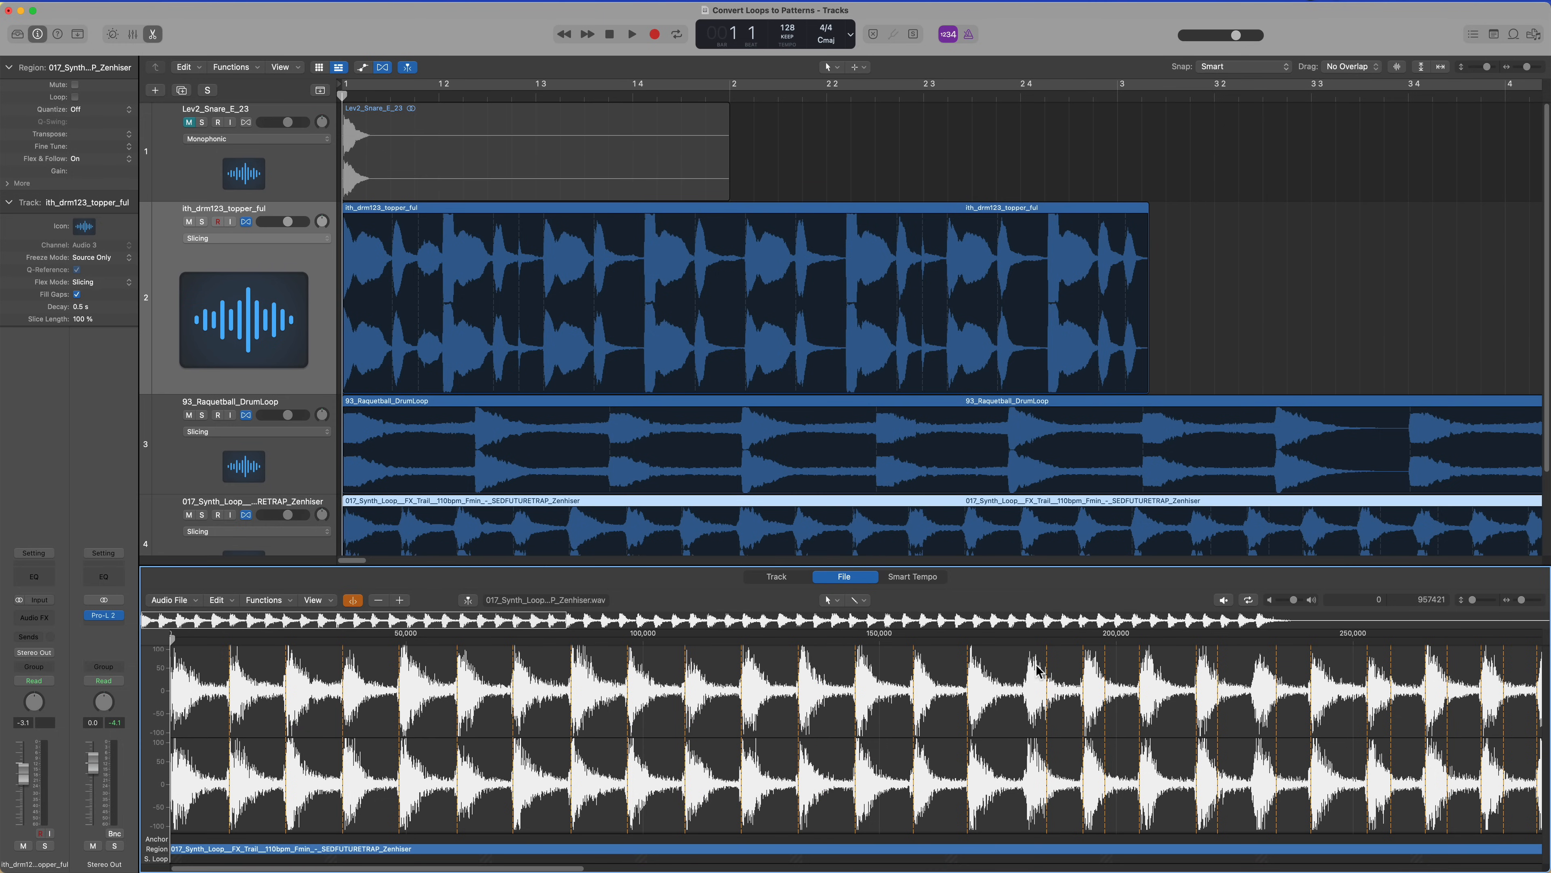
Step: Enable transient editing and draw an extra transient marker in the synth loop
left_click(1022, 692)
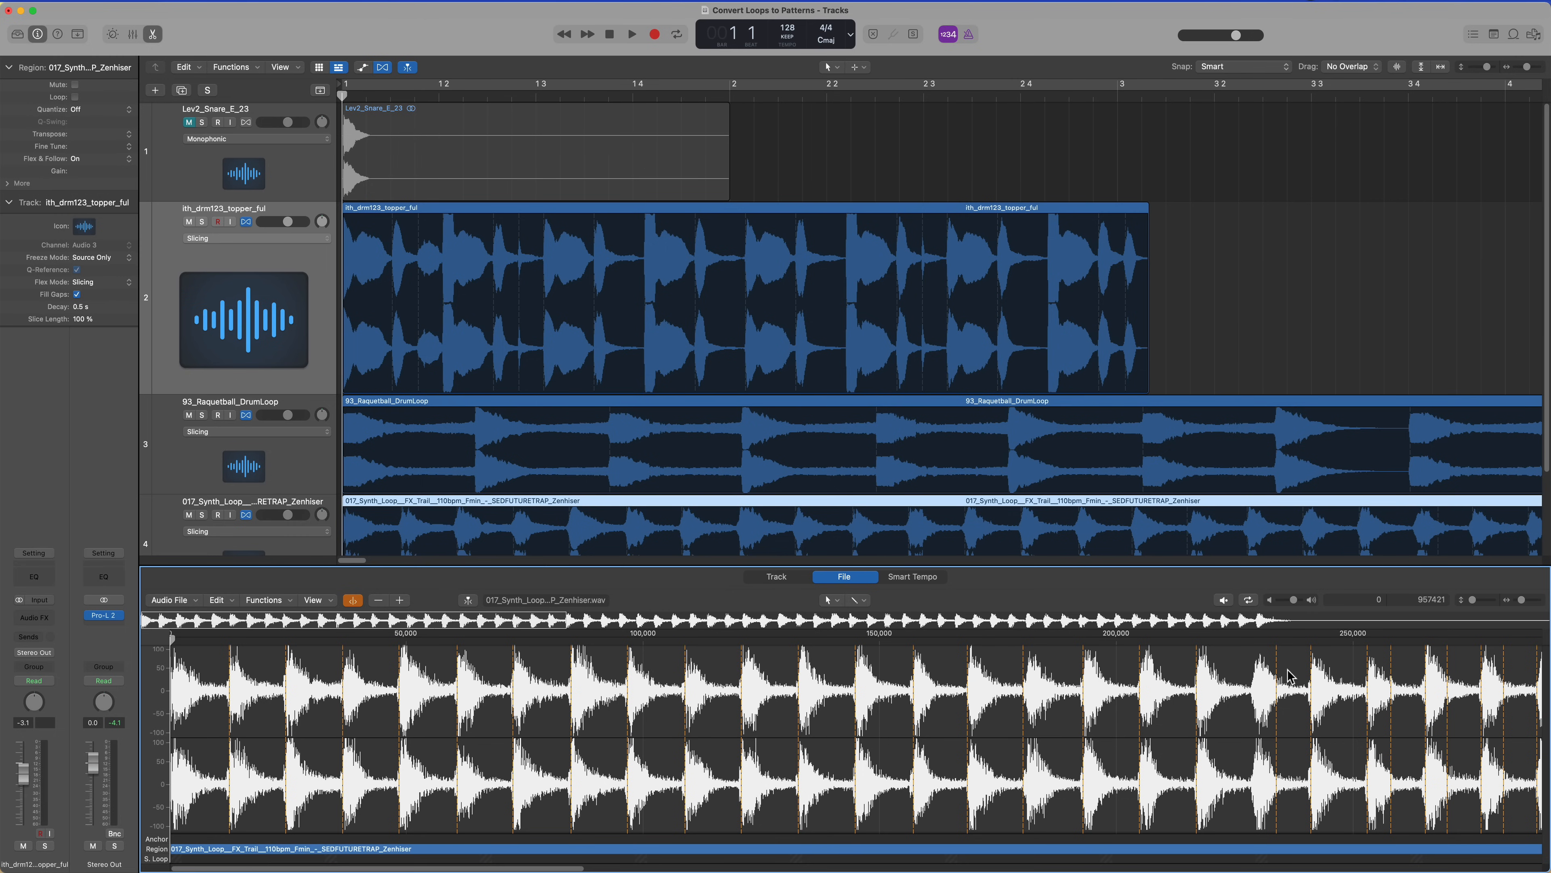
mouse_move(1346, 675)
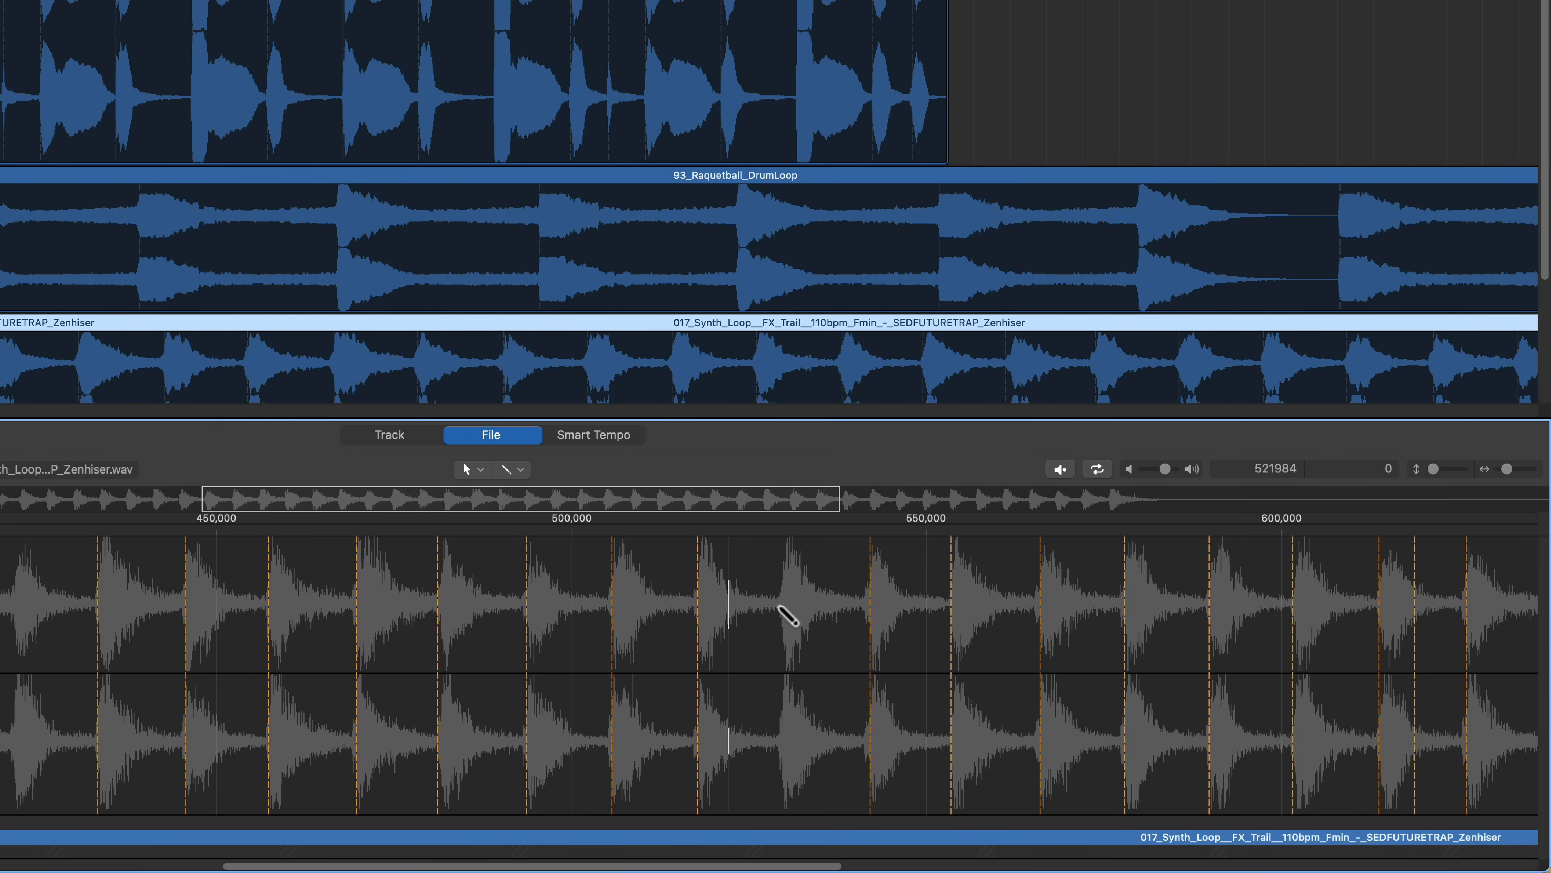
left_click(512, 468)
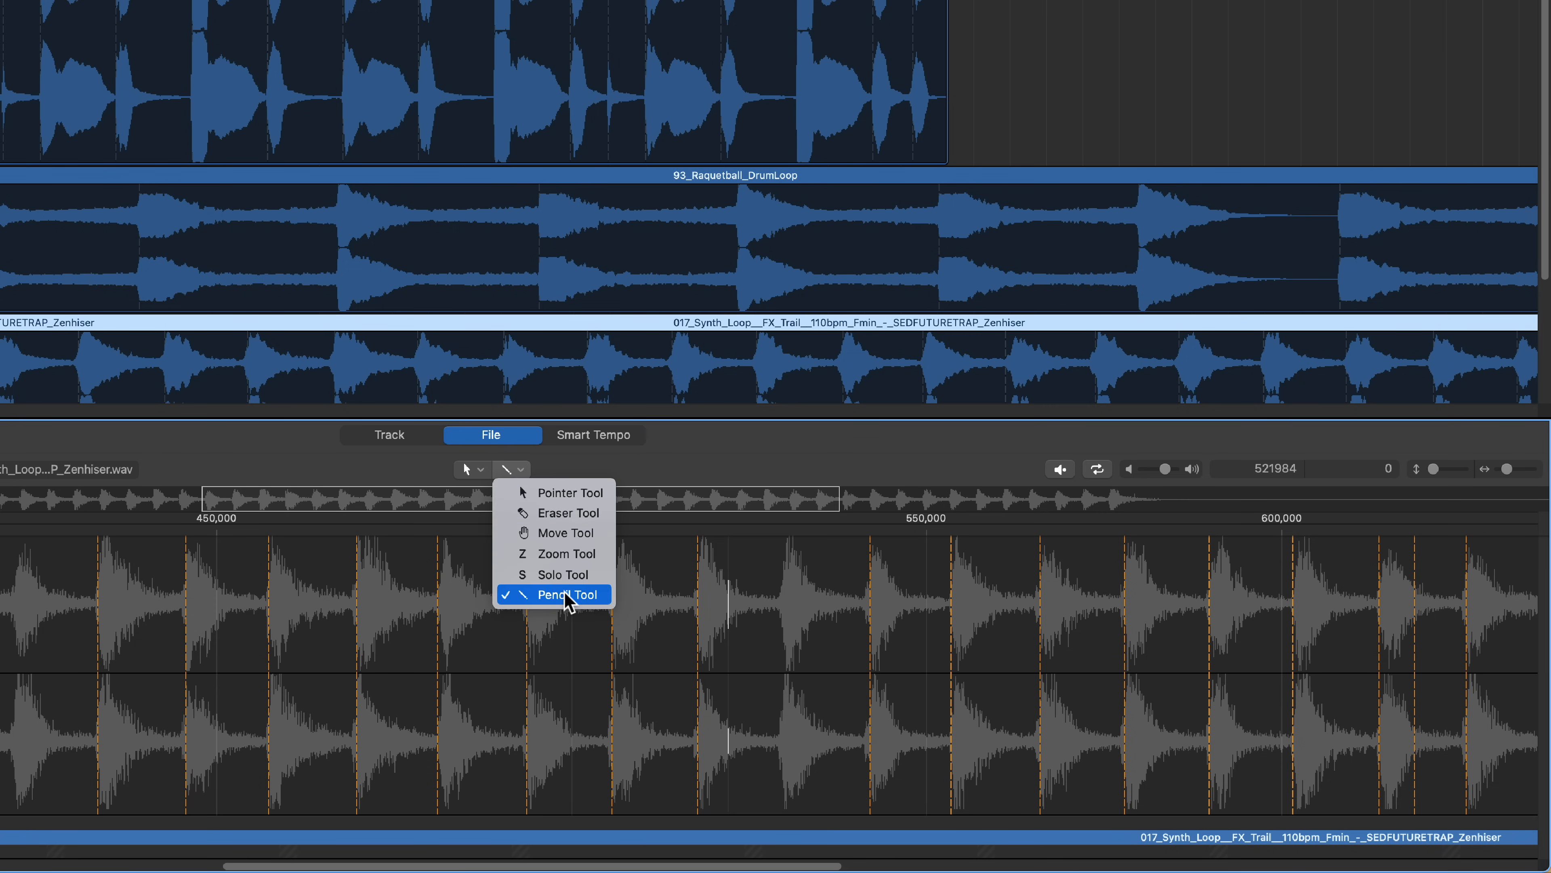
left_click(564, 594)
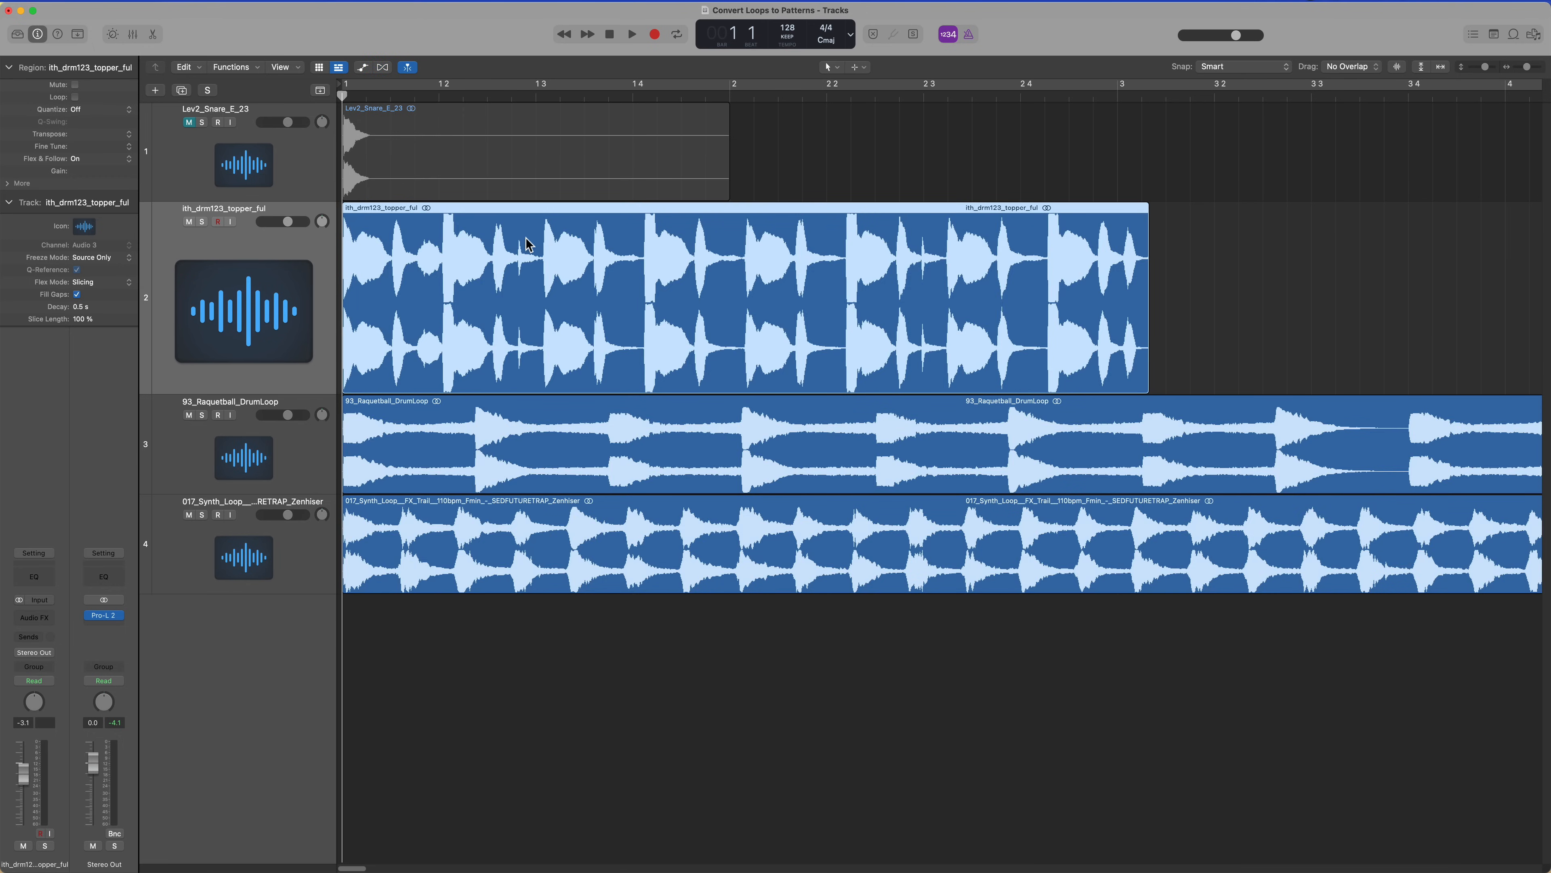
mouse_move(551, 273)
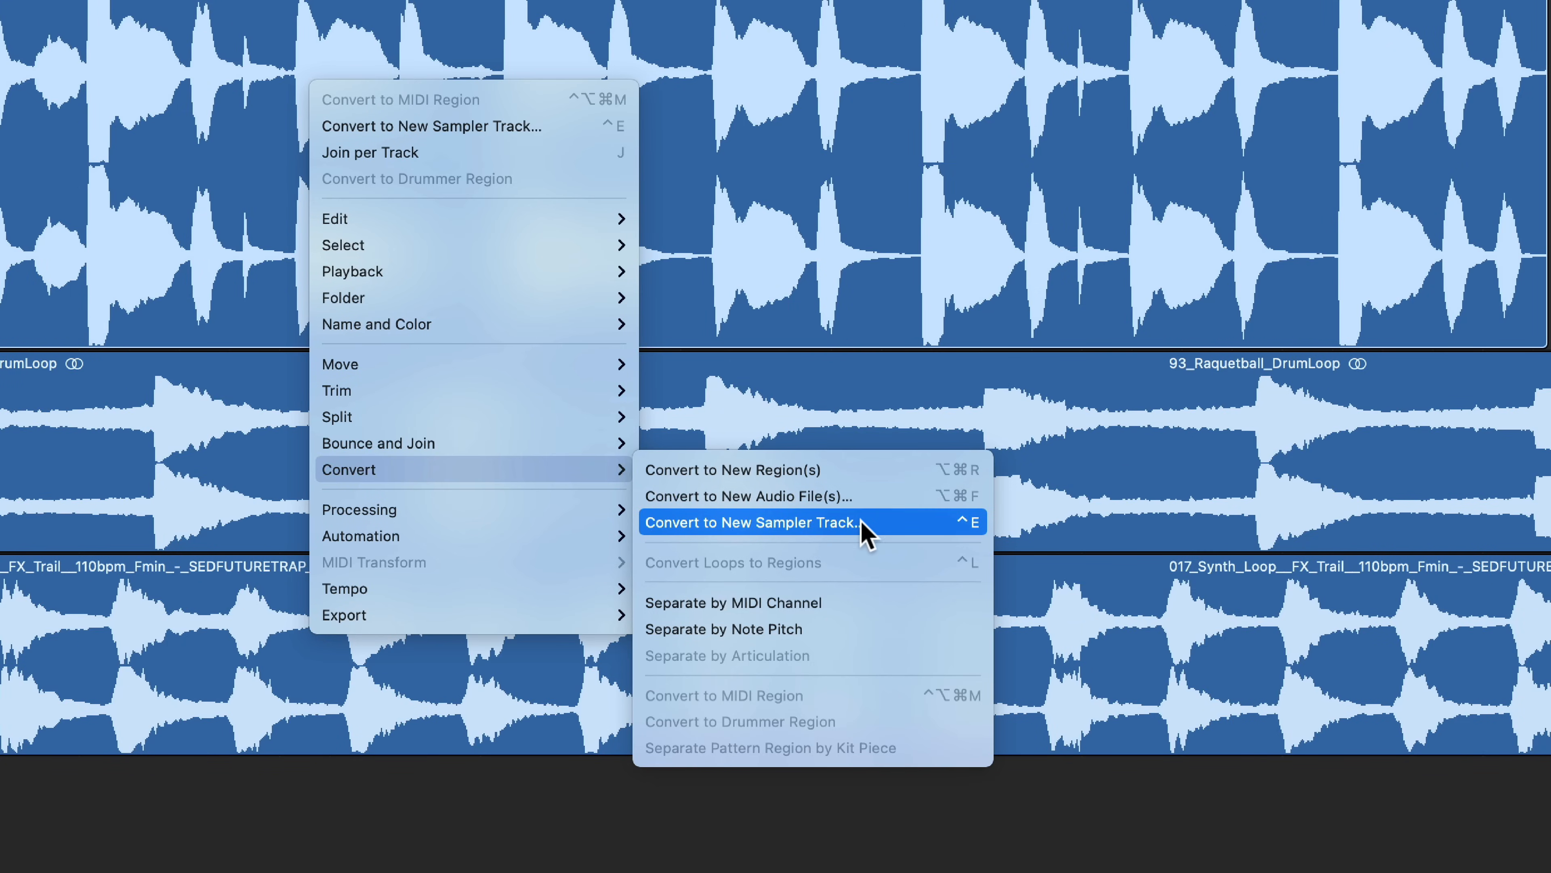
mouse_move(890, 534)
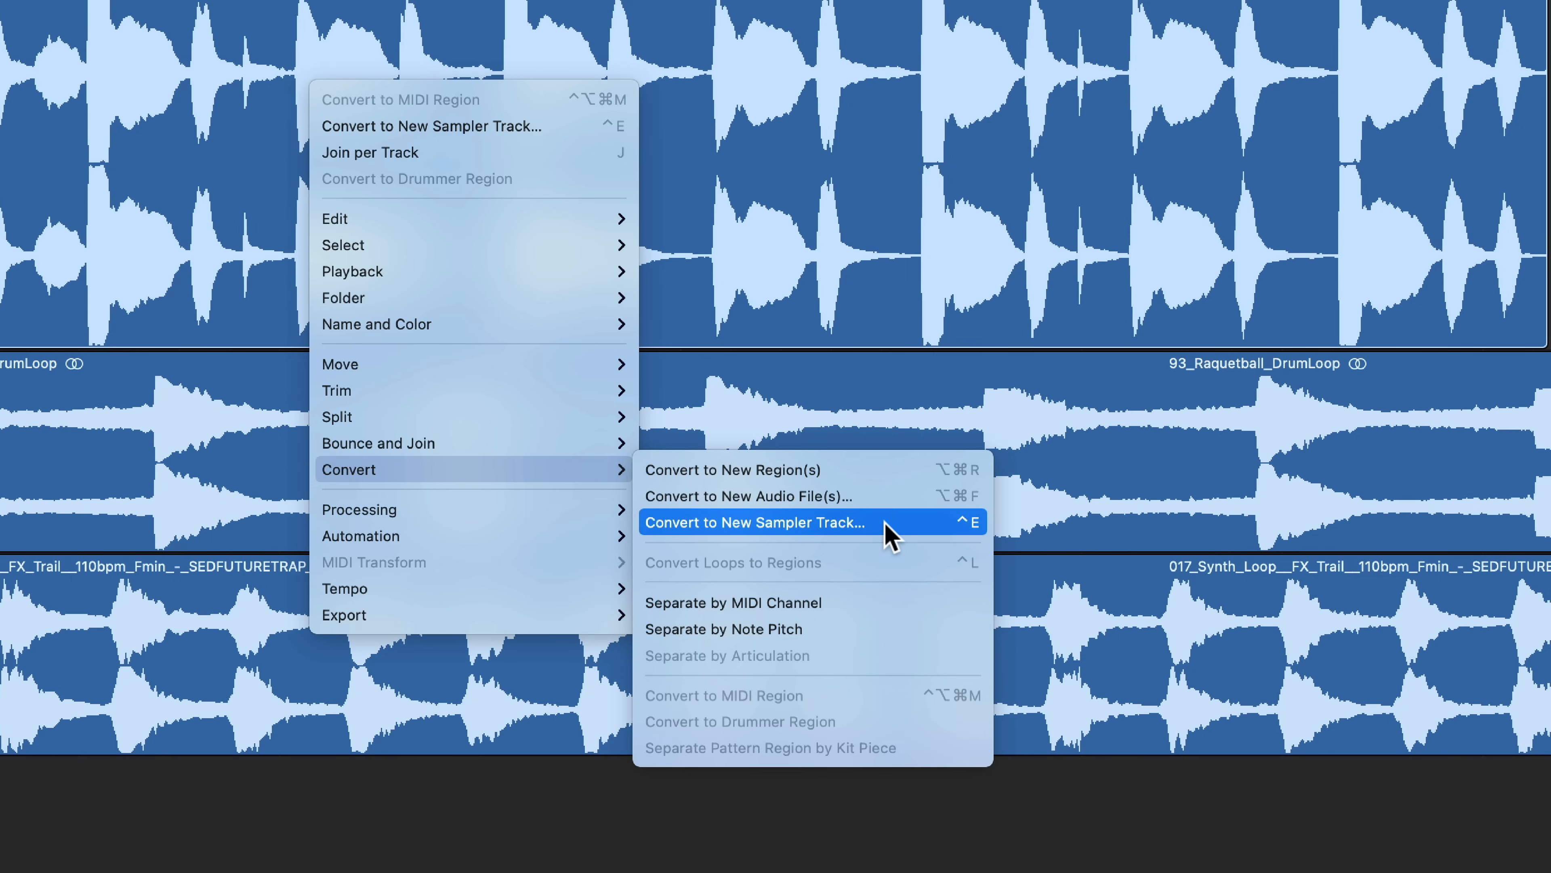
Step: Start converting the ith_drm123_topper_ful region into a new sampler track
left_click(753, 523)
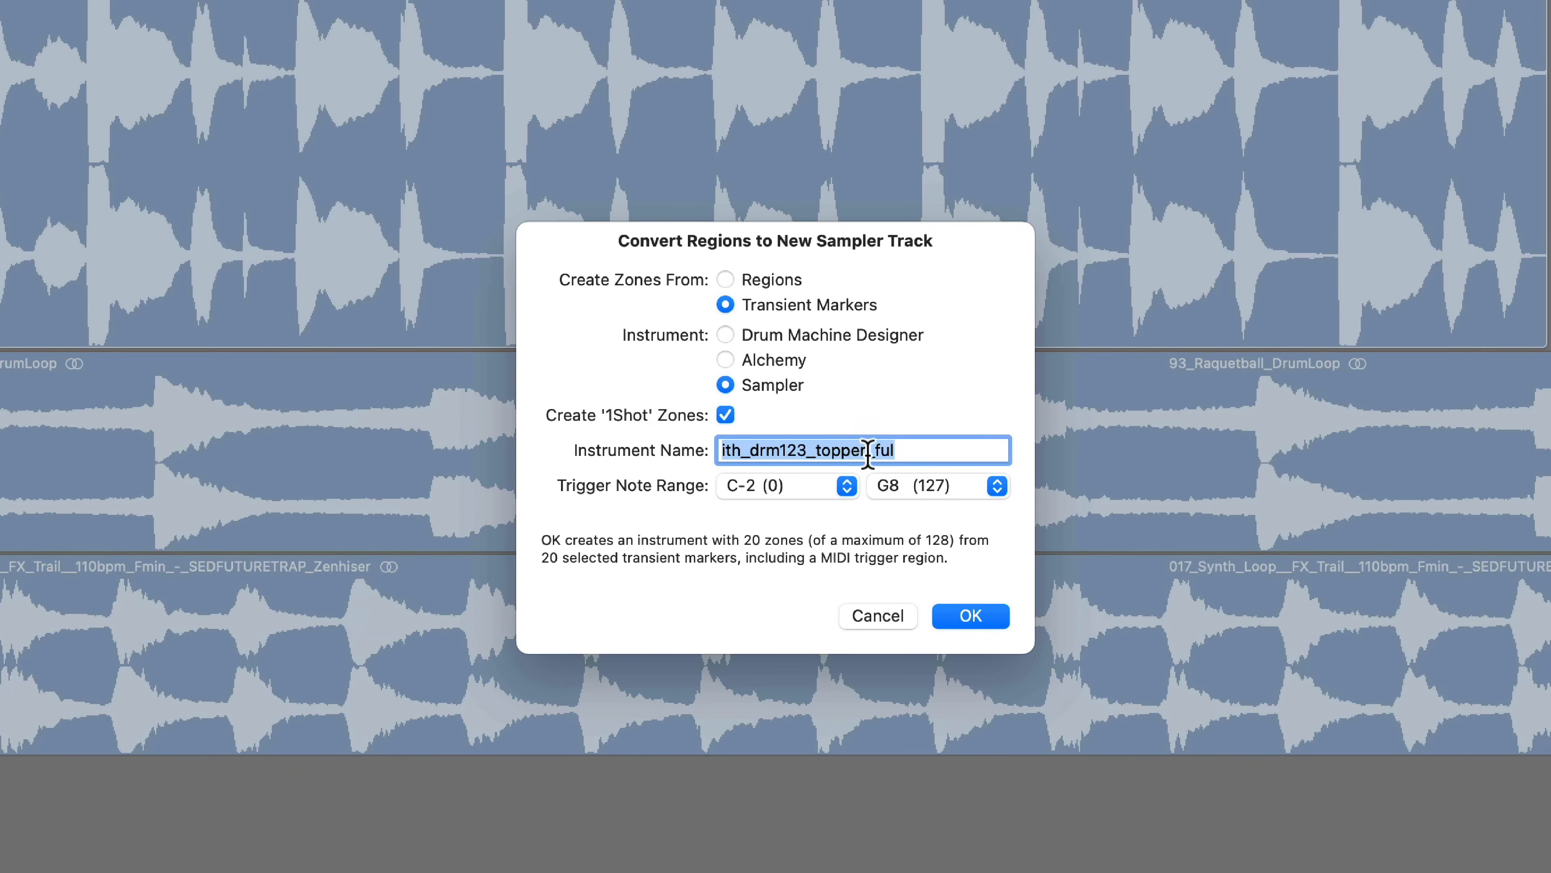
mouse_move(618, 309)
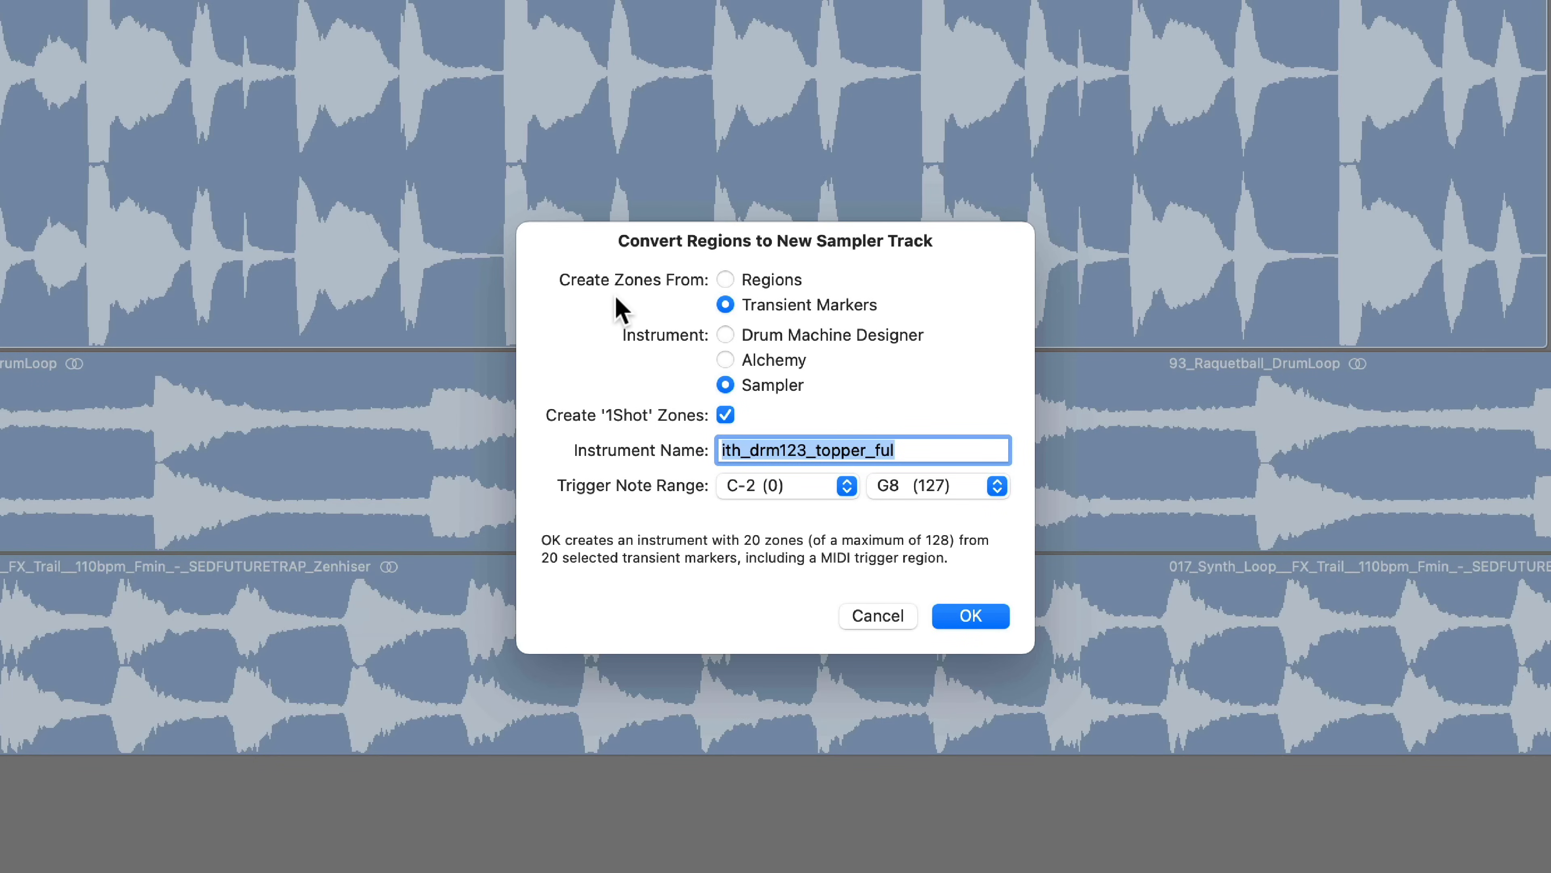
mouse_move(779, 314)
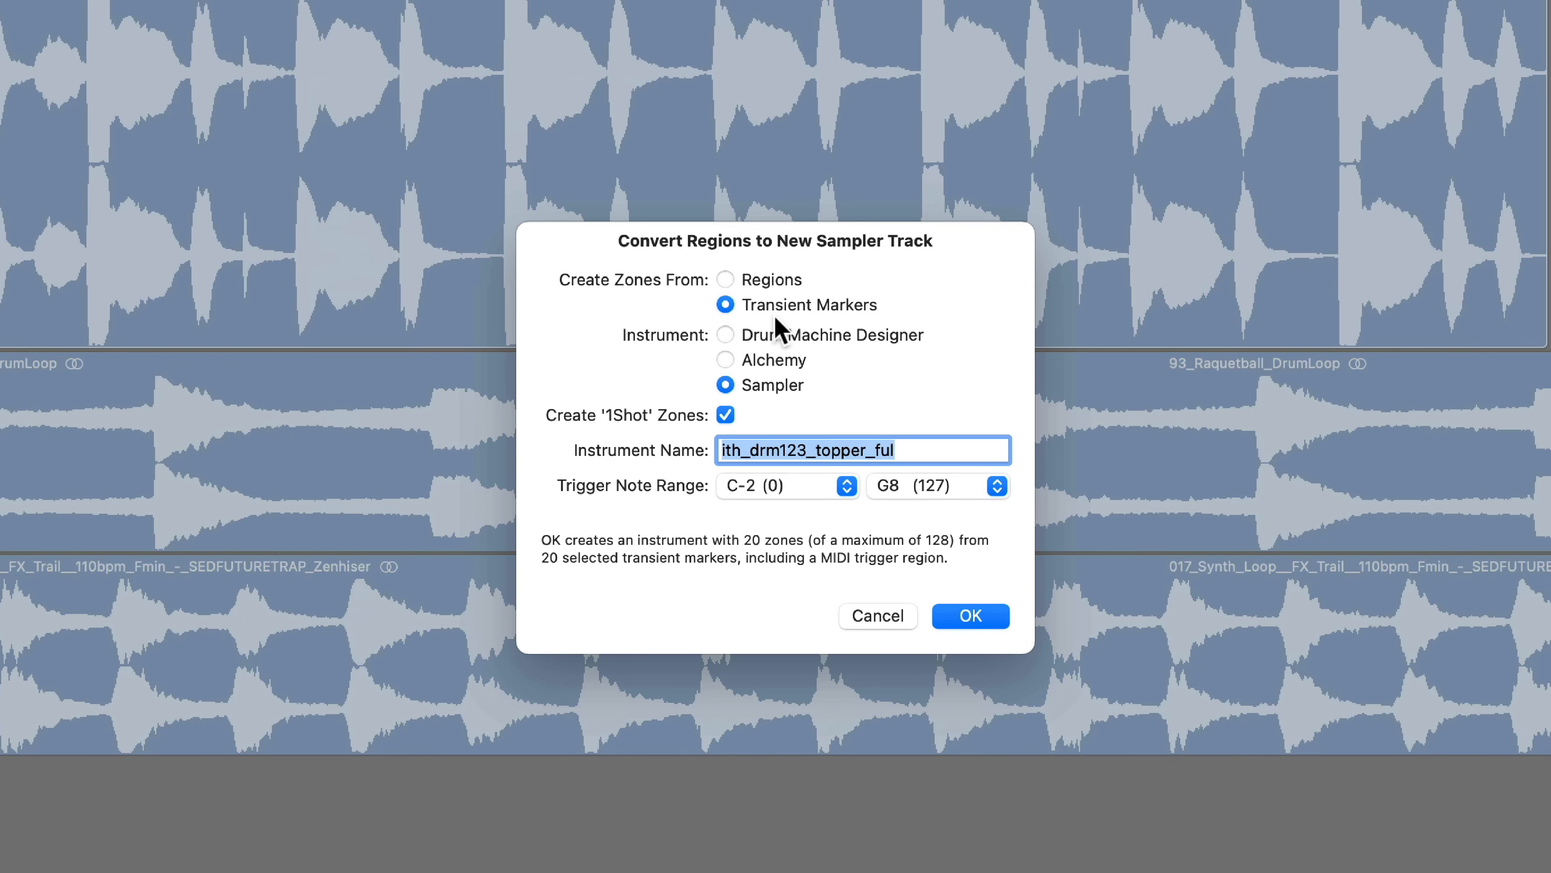
mouse_move(836, 322)
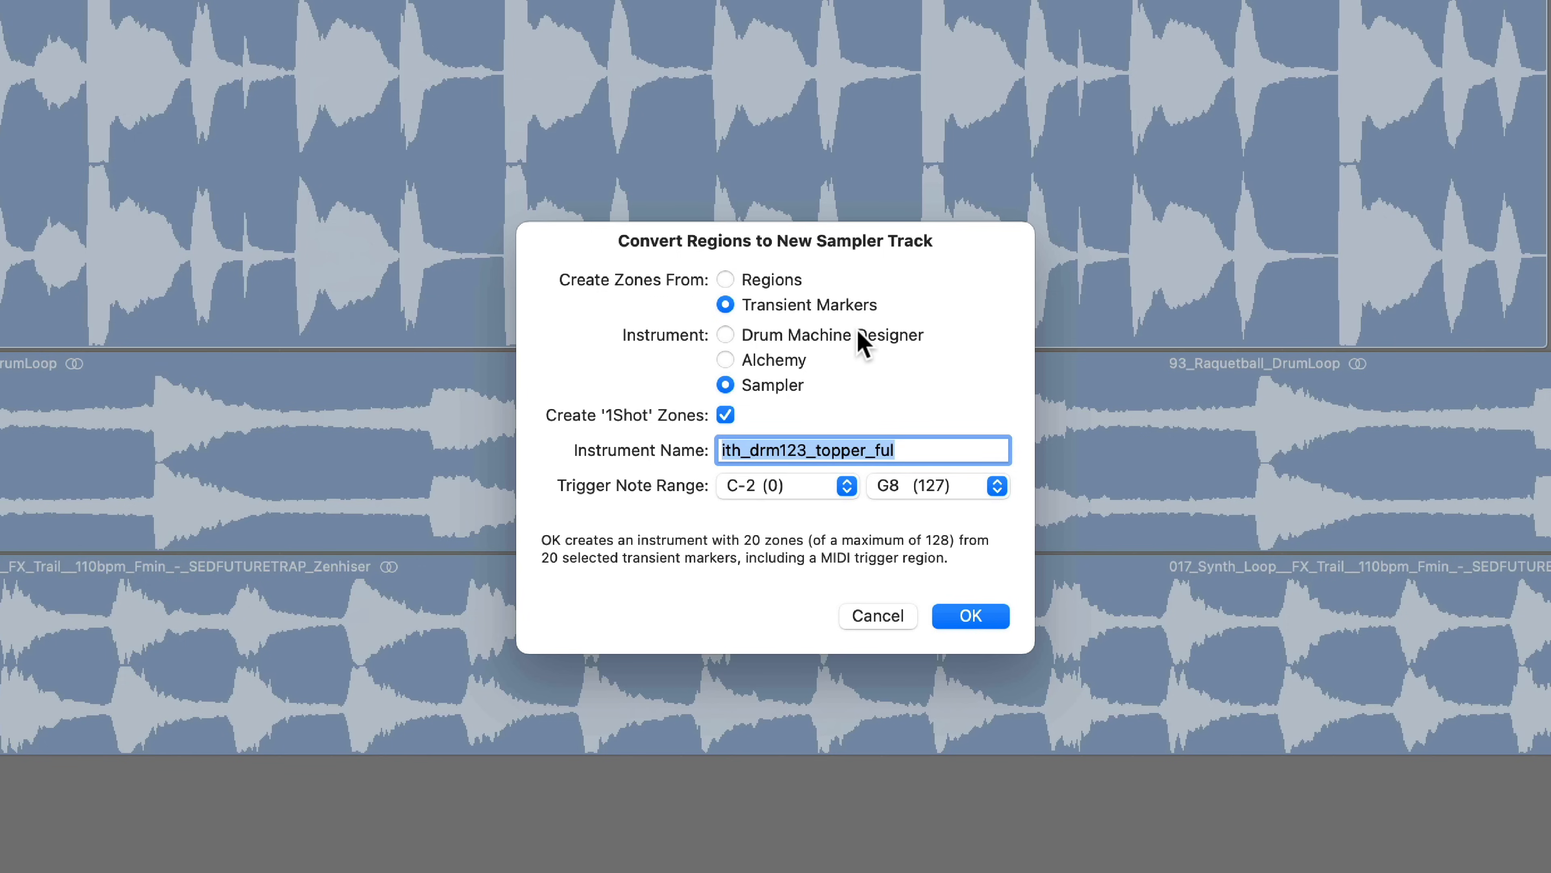
mouse_move(786, 404)
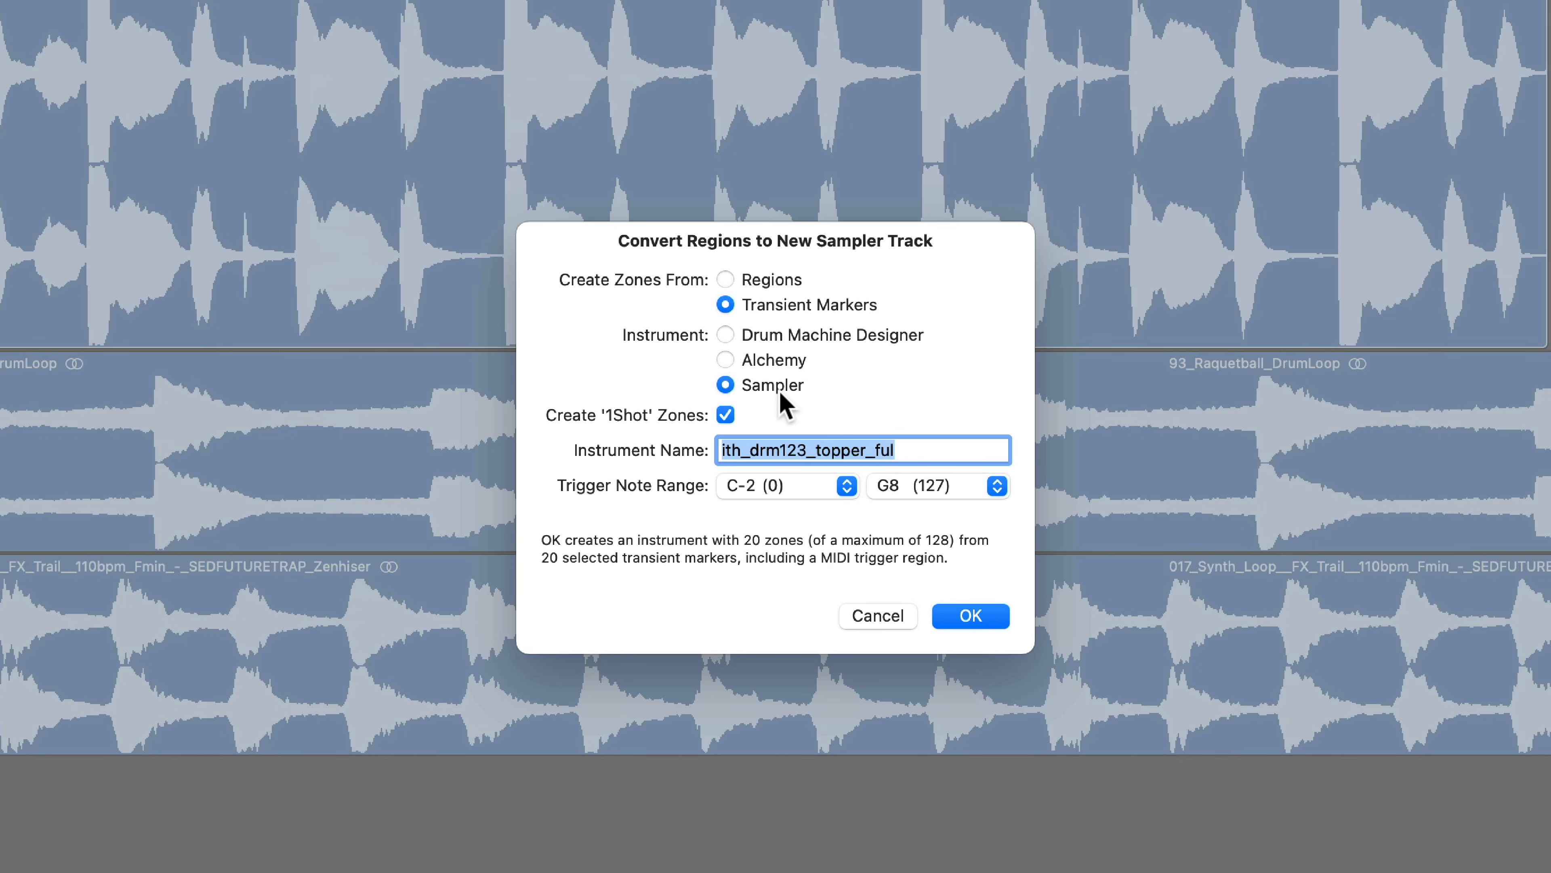
mouse_move(731, 415)
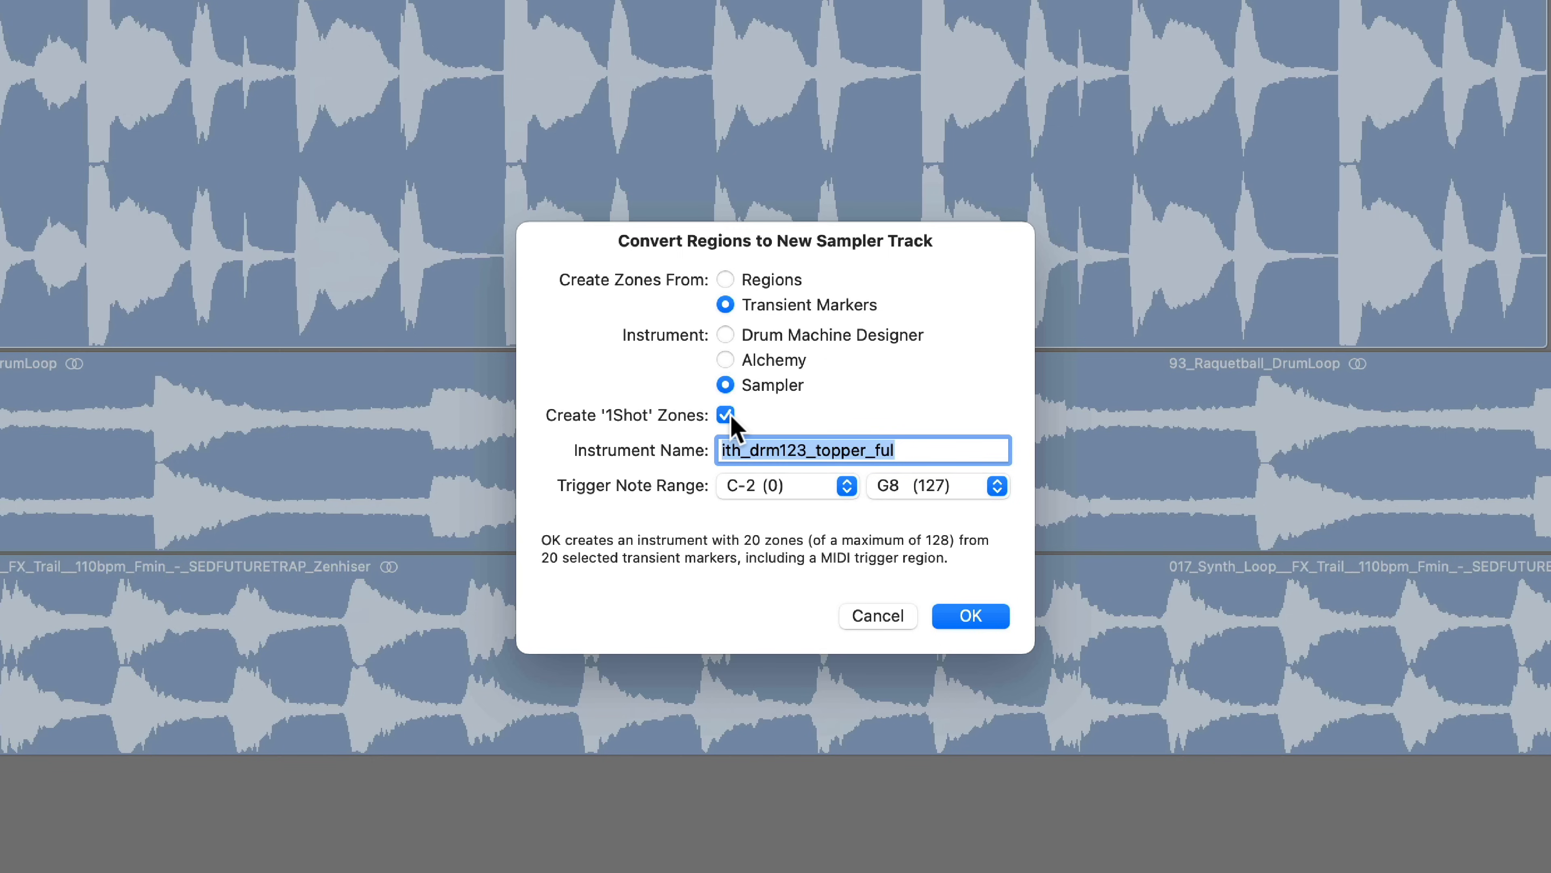
mouse_move(834, 419)
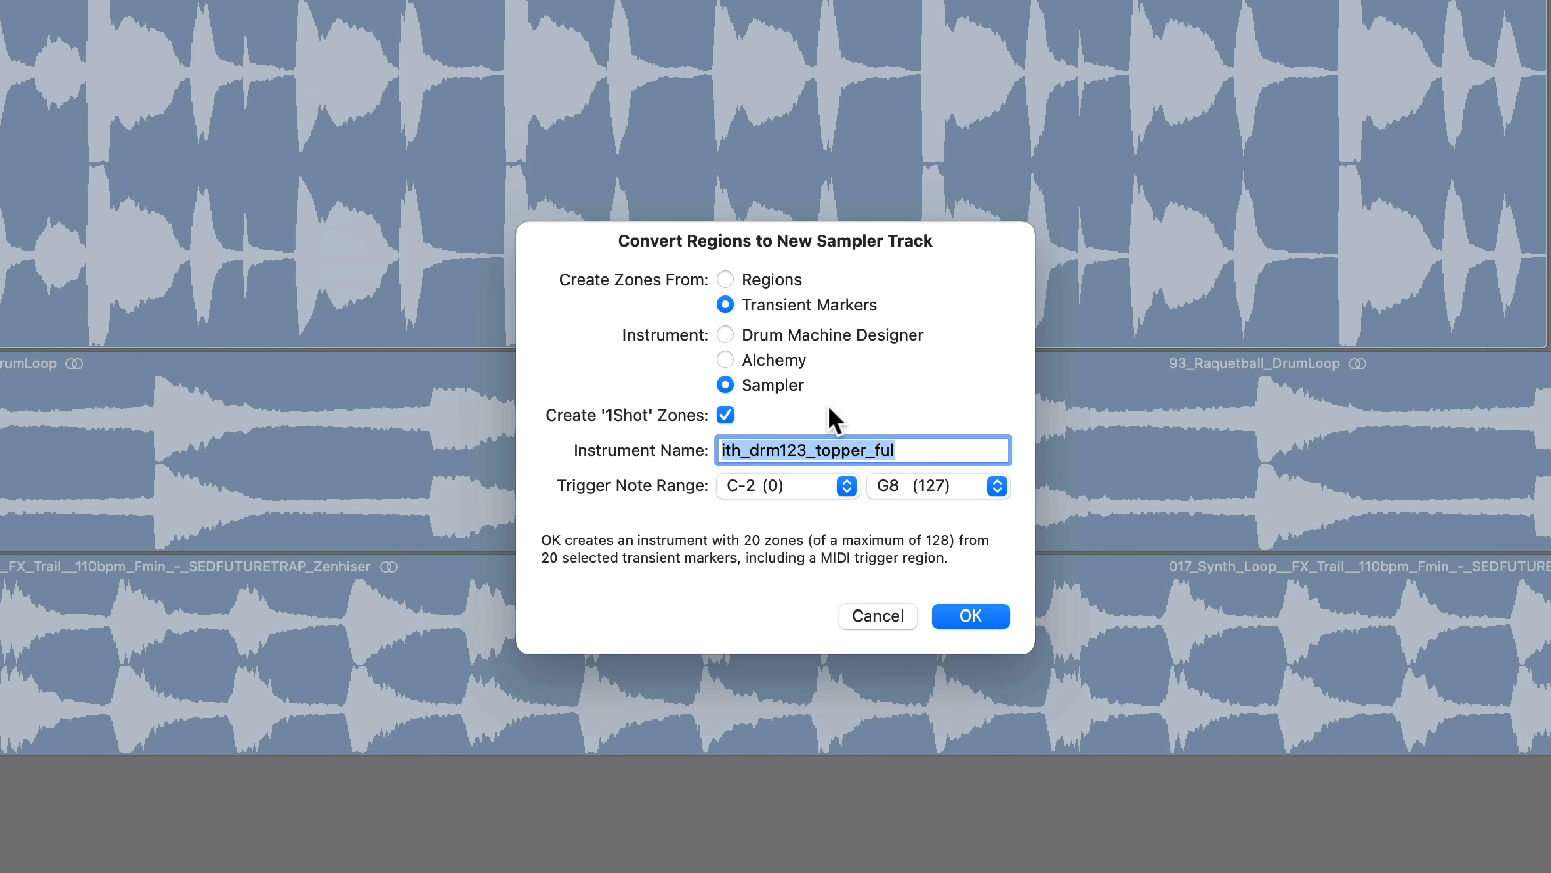
mouse_move(594, 504)
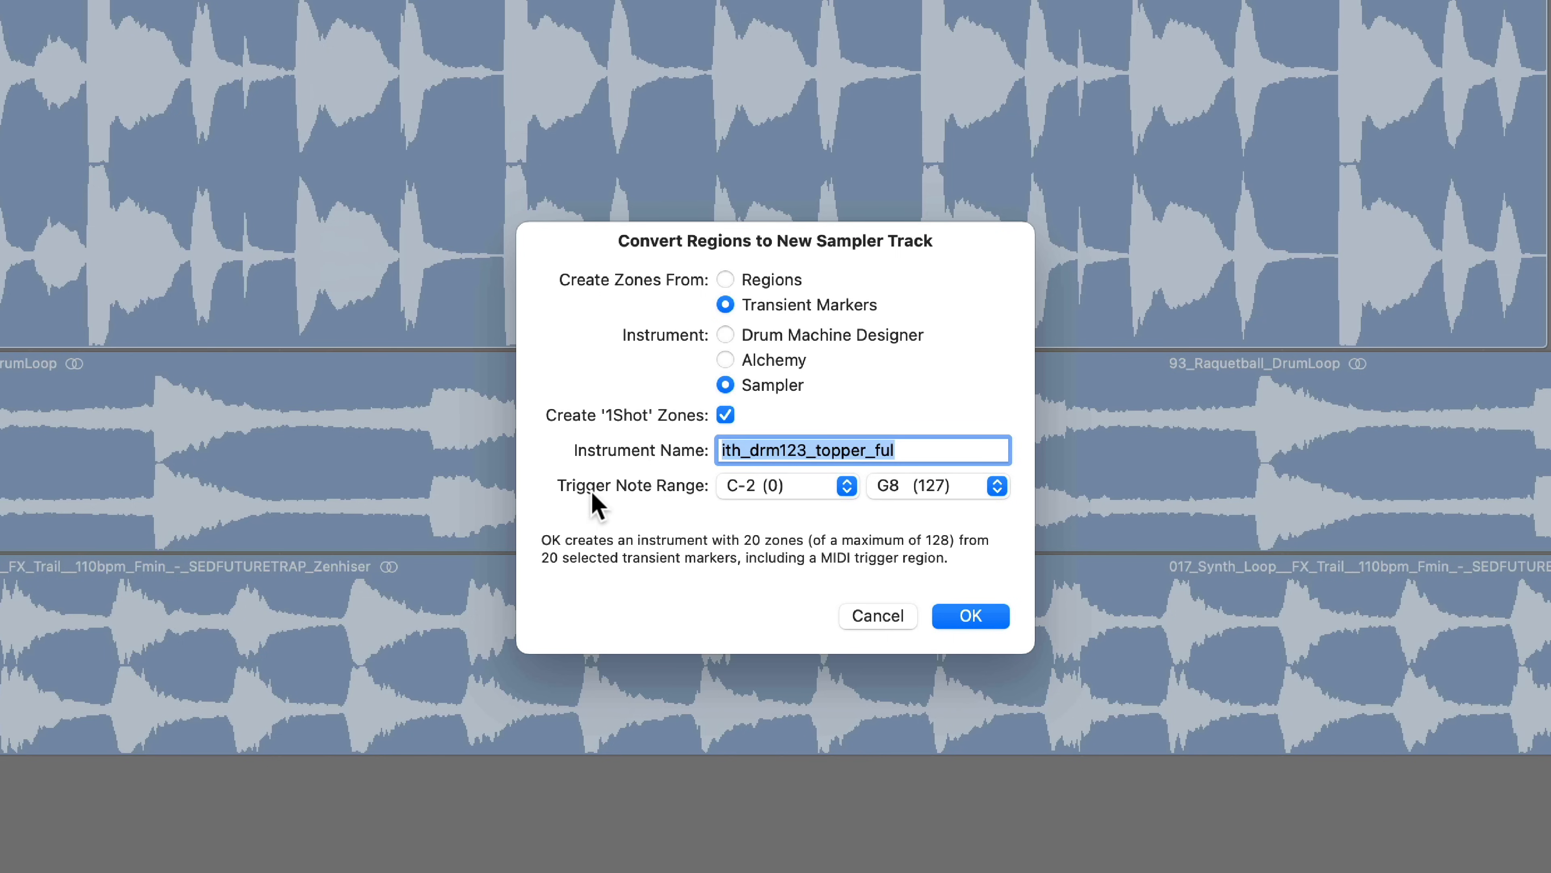
Step: Set the conversion's lowest trigger note to C0 (24)
left_click(782, 485)
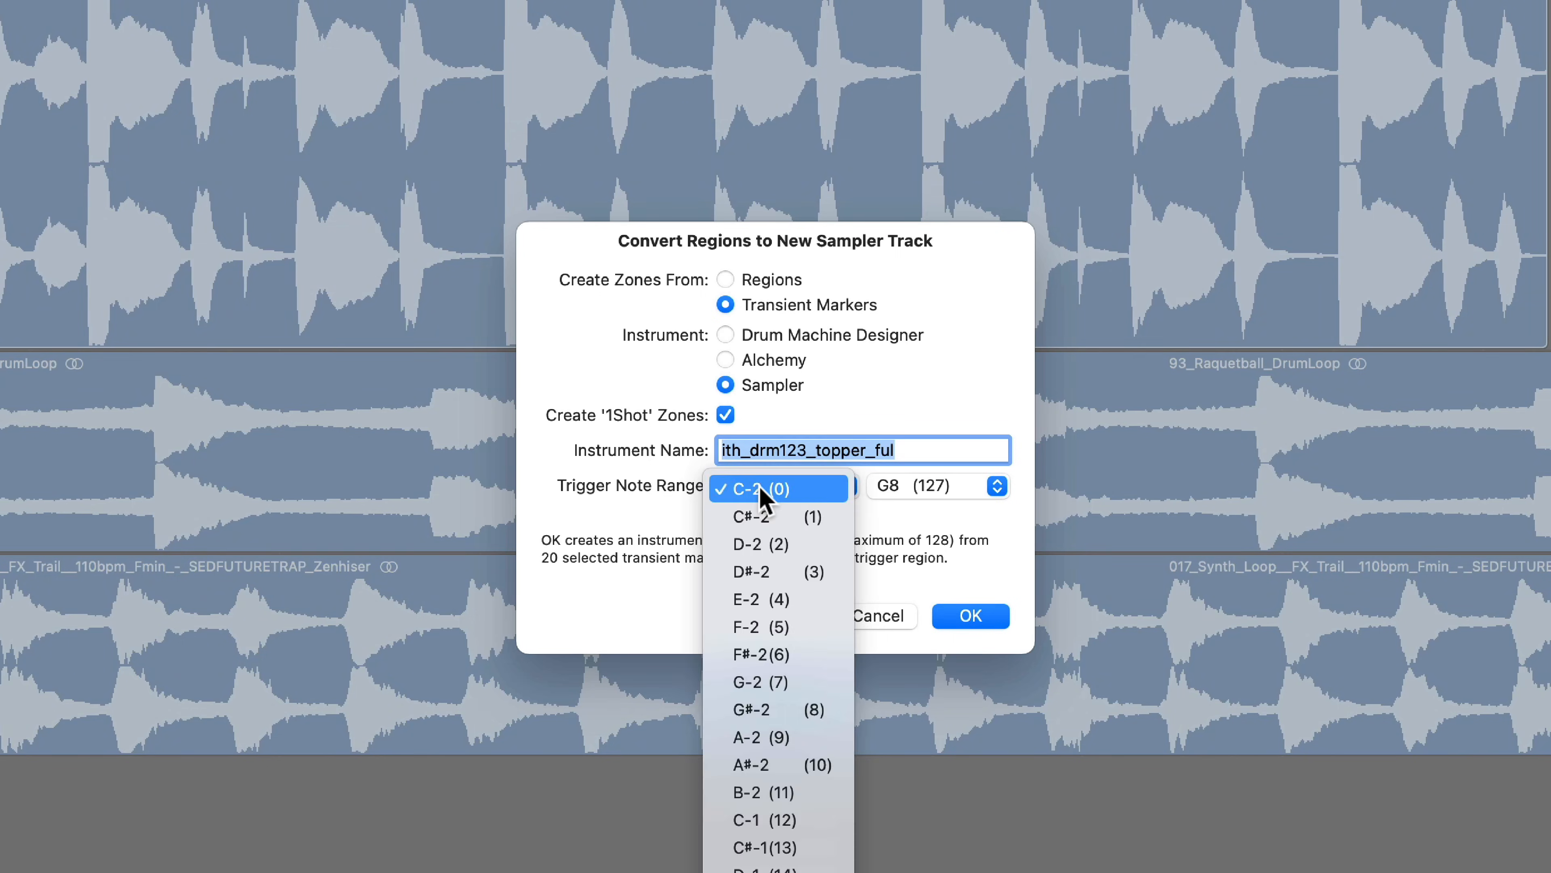
scroll("down", 3)
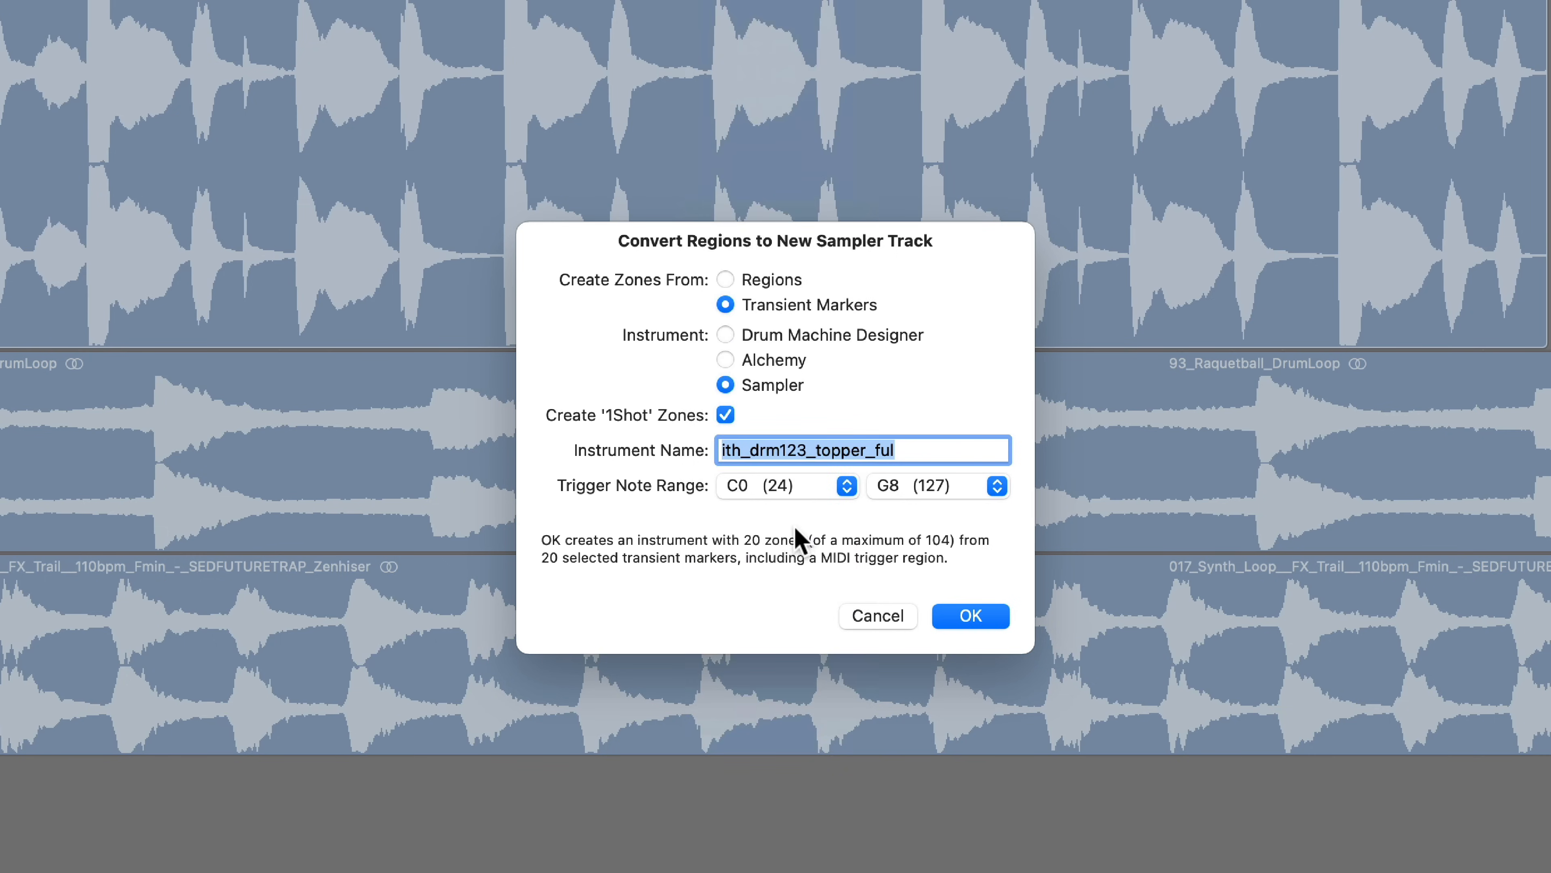
Step: Create the topper sampler track and inspect its 20-note trigger region
left_click(969, 616)
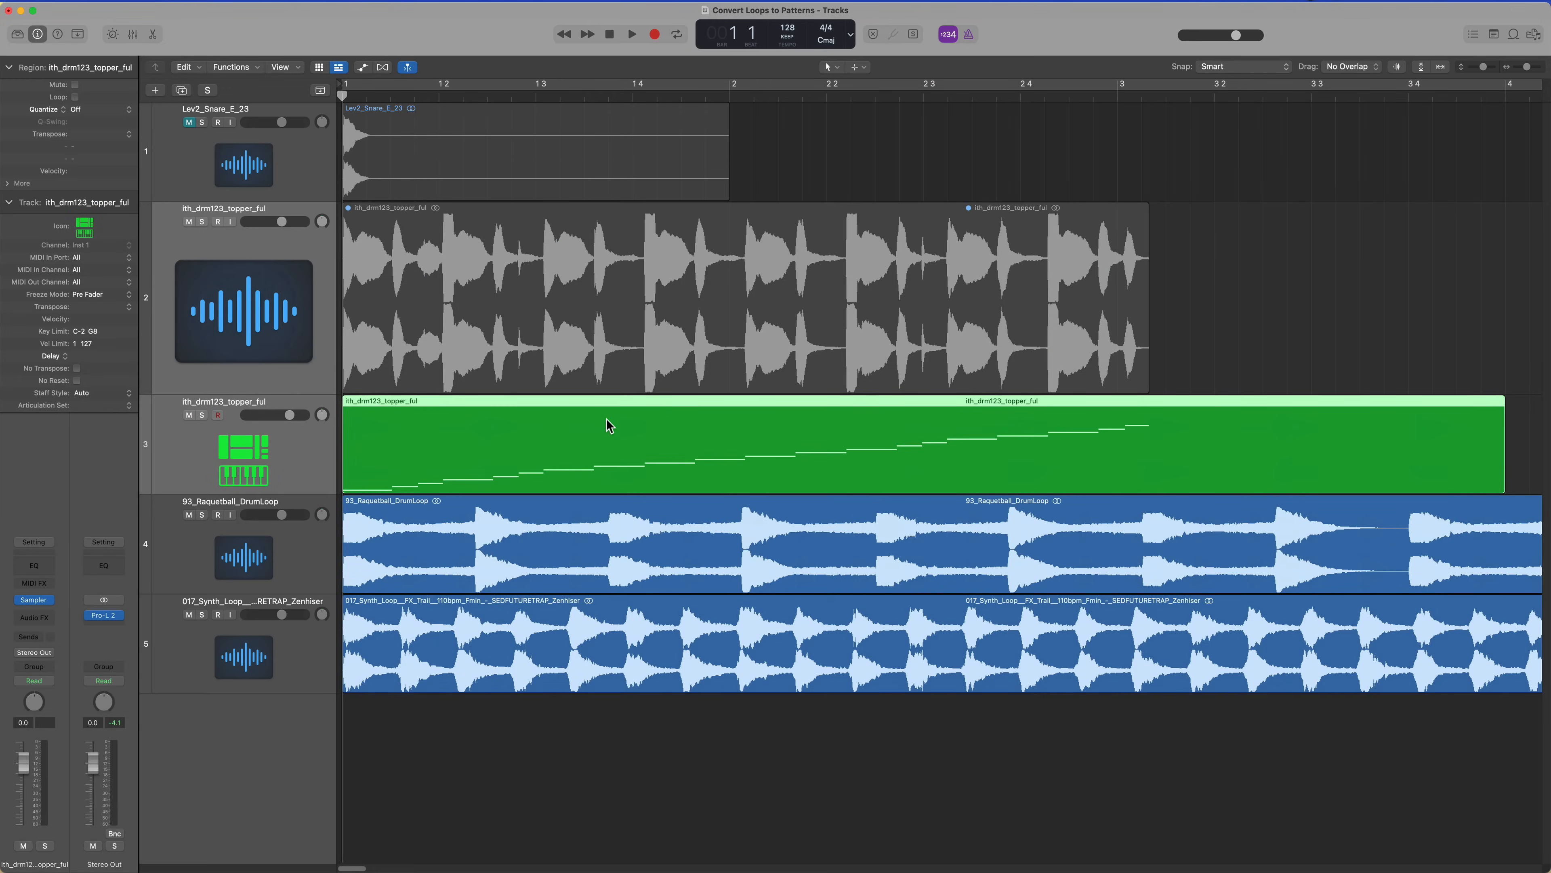
double_click(608, 445)
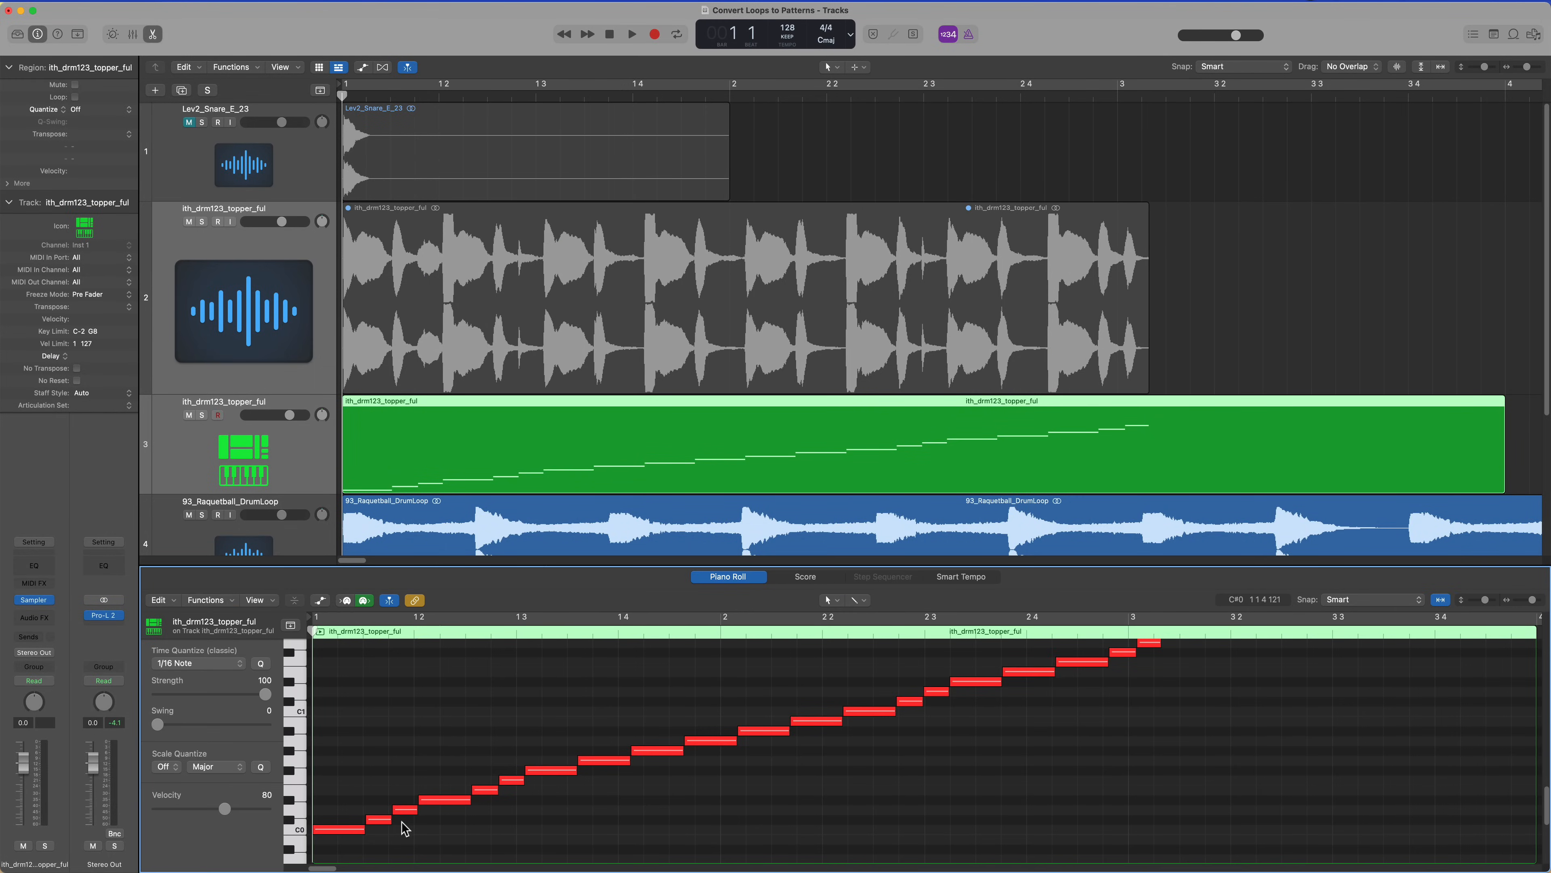
mouse_move(1118, 670)
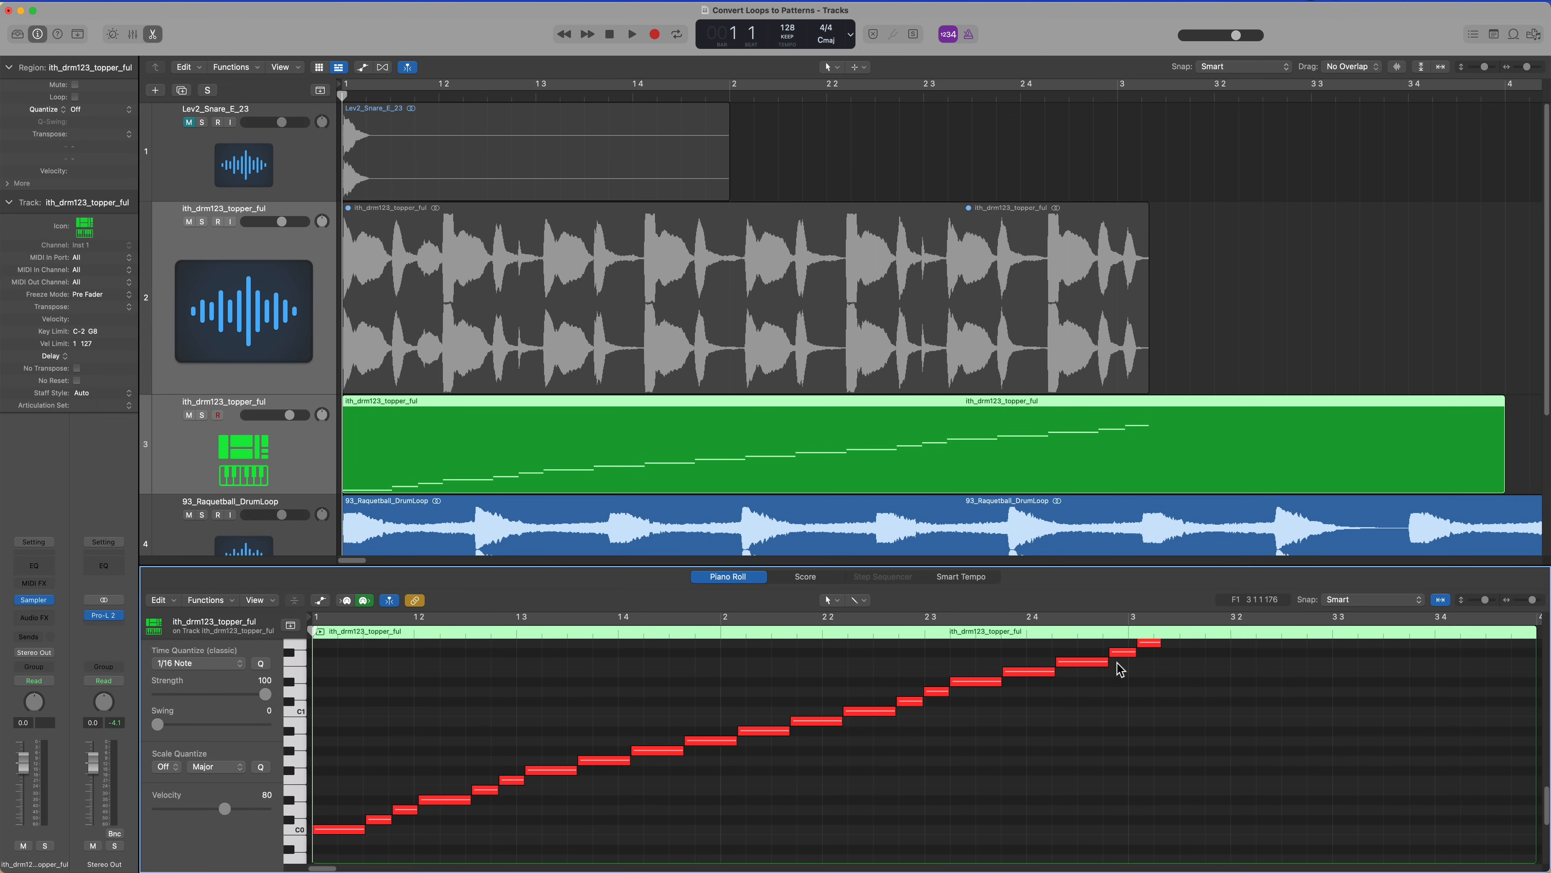
mouse_move(1058, 255)
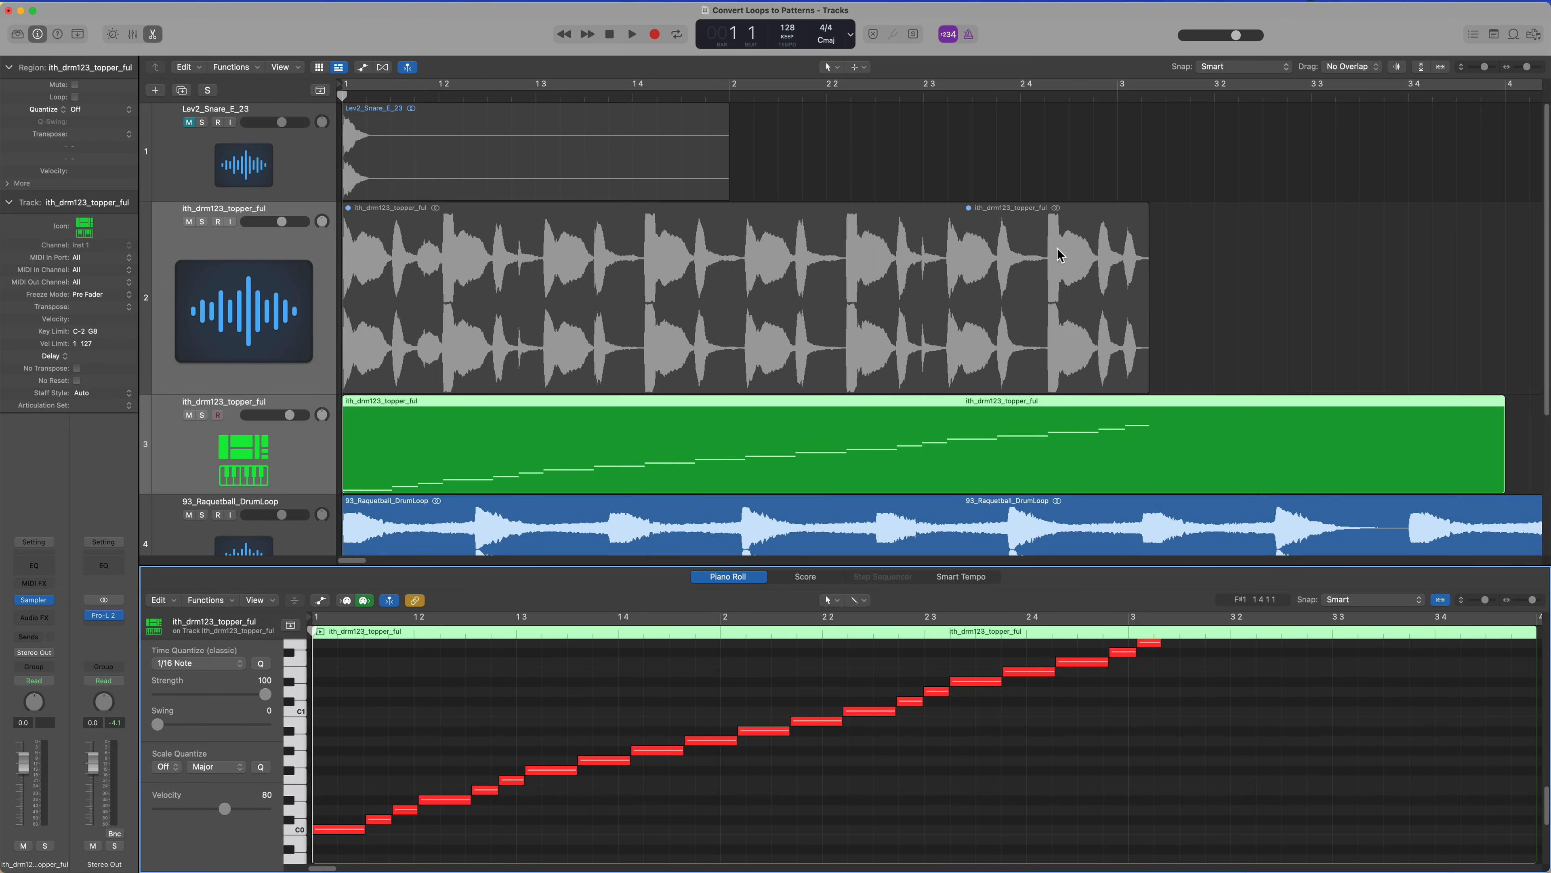
Step: Close the note editor to show the whole arrangement again
left_click(844, 576)
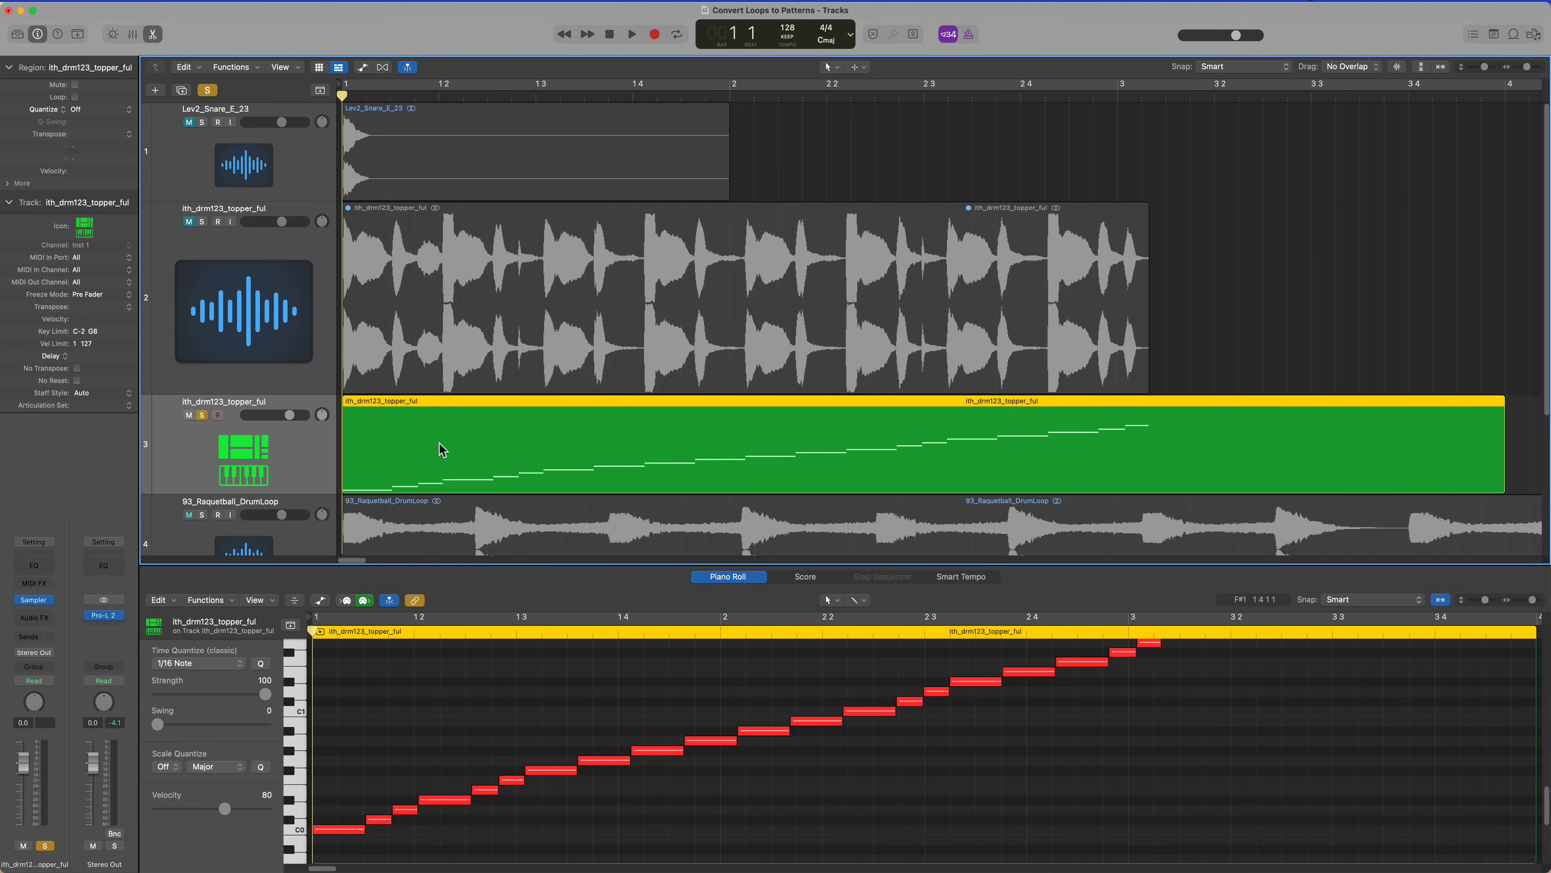
left_click(631, 33)
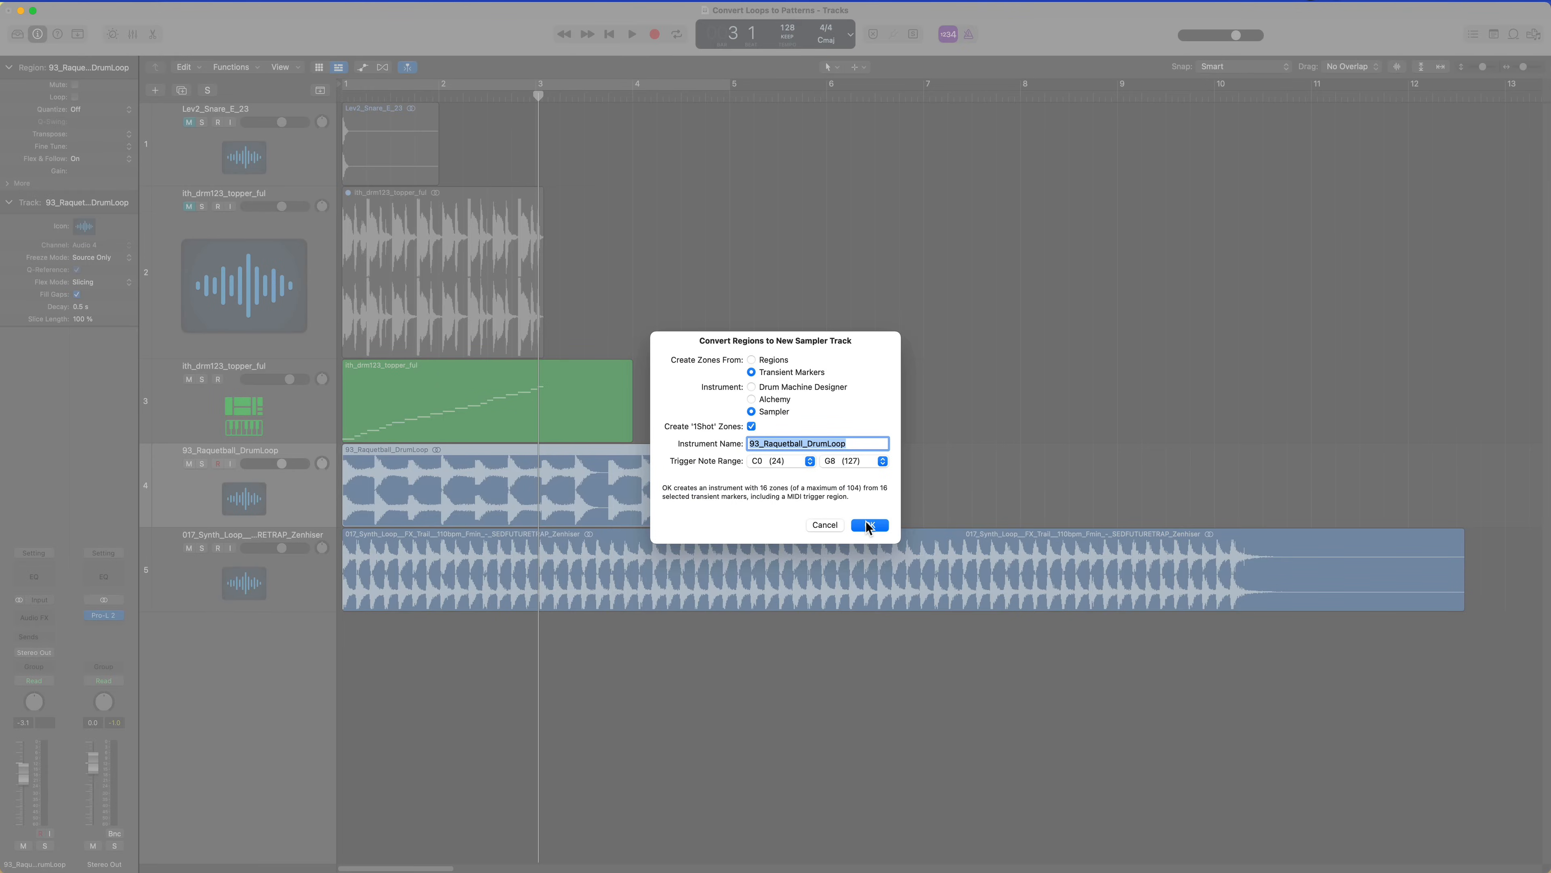
Step: Create the Raquetball sampler track, then select the synth loop region for conversion
left_click(869, 524)
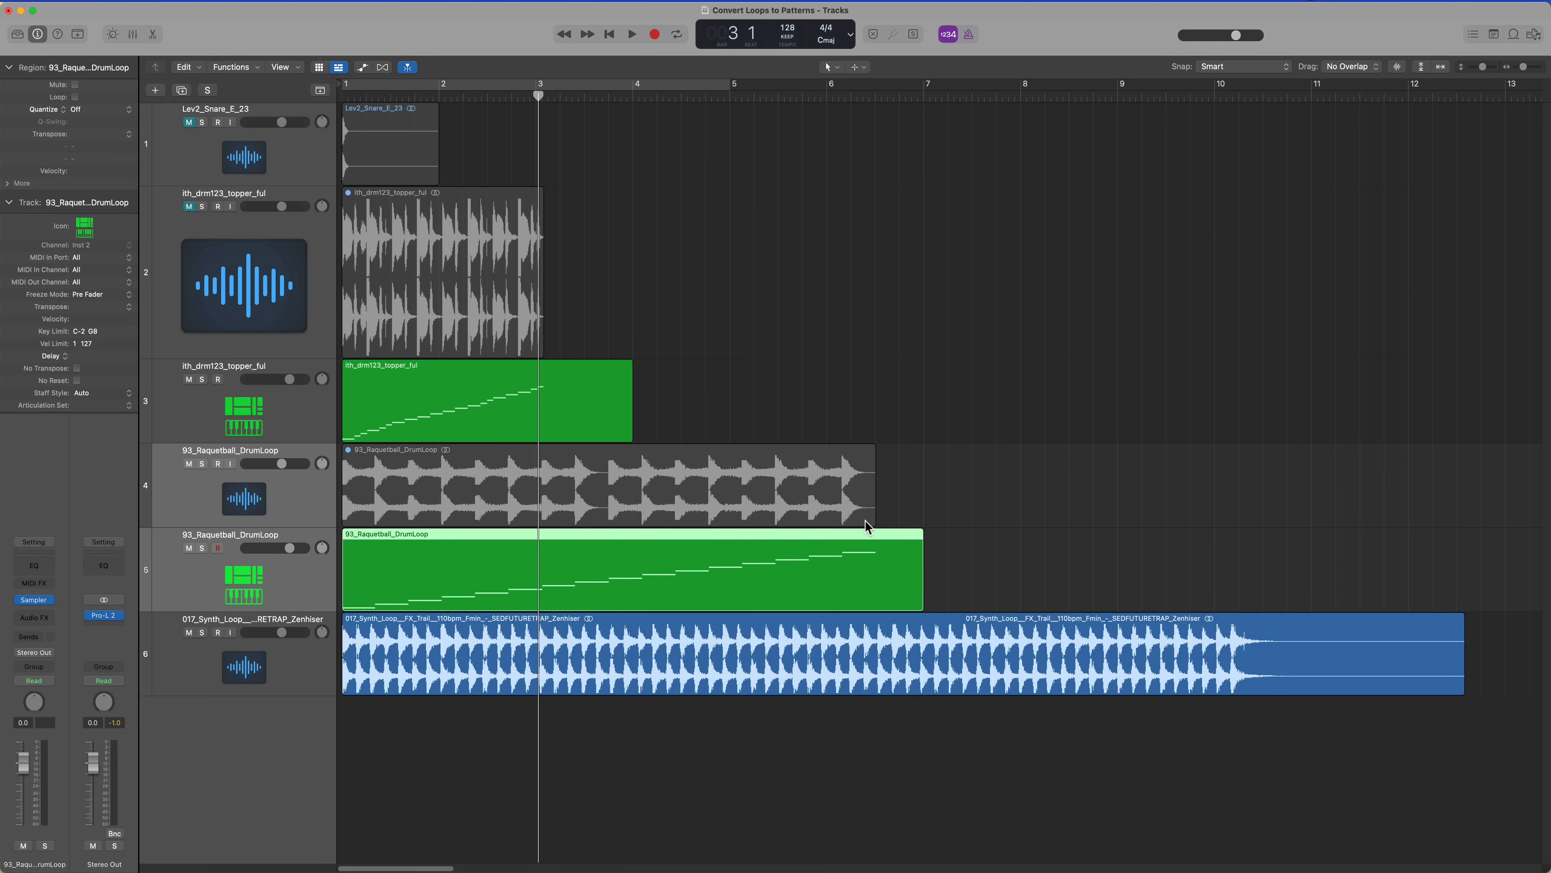
left_click(727, 647)
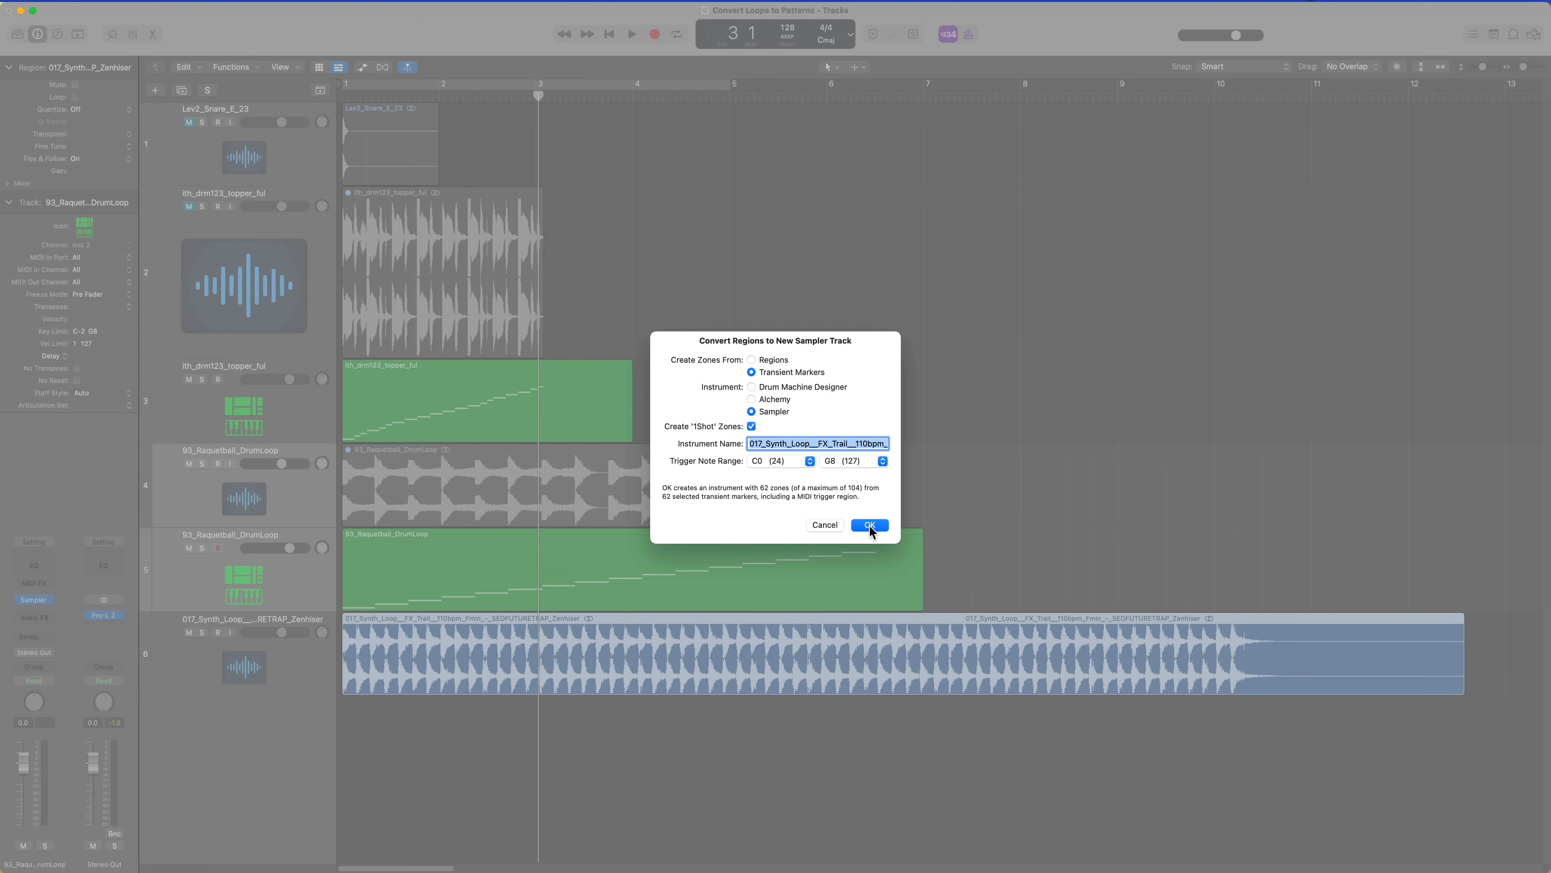
left_click(867, 524)
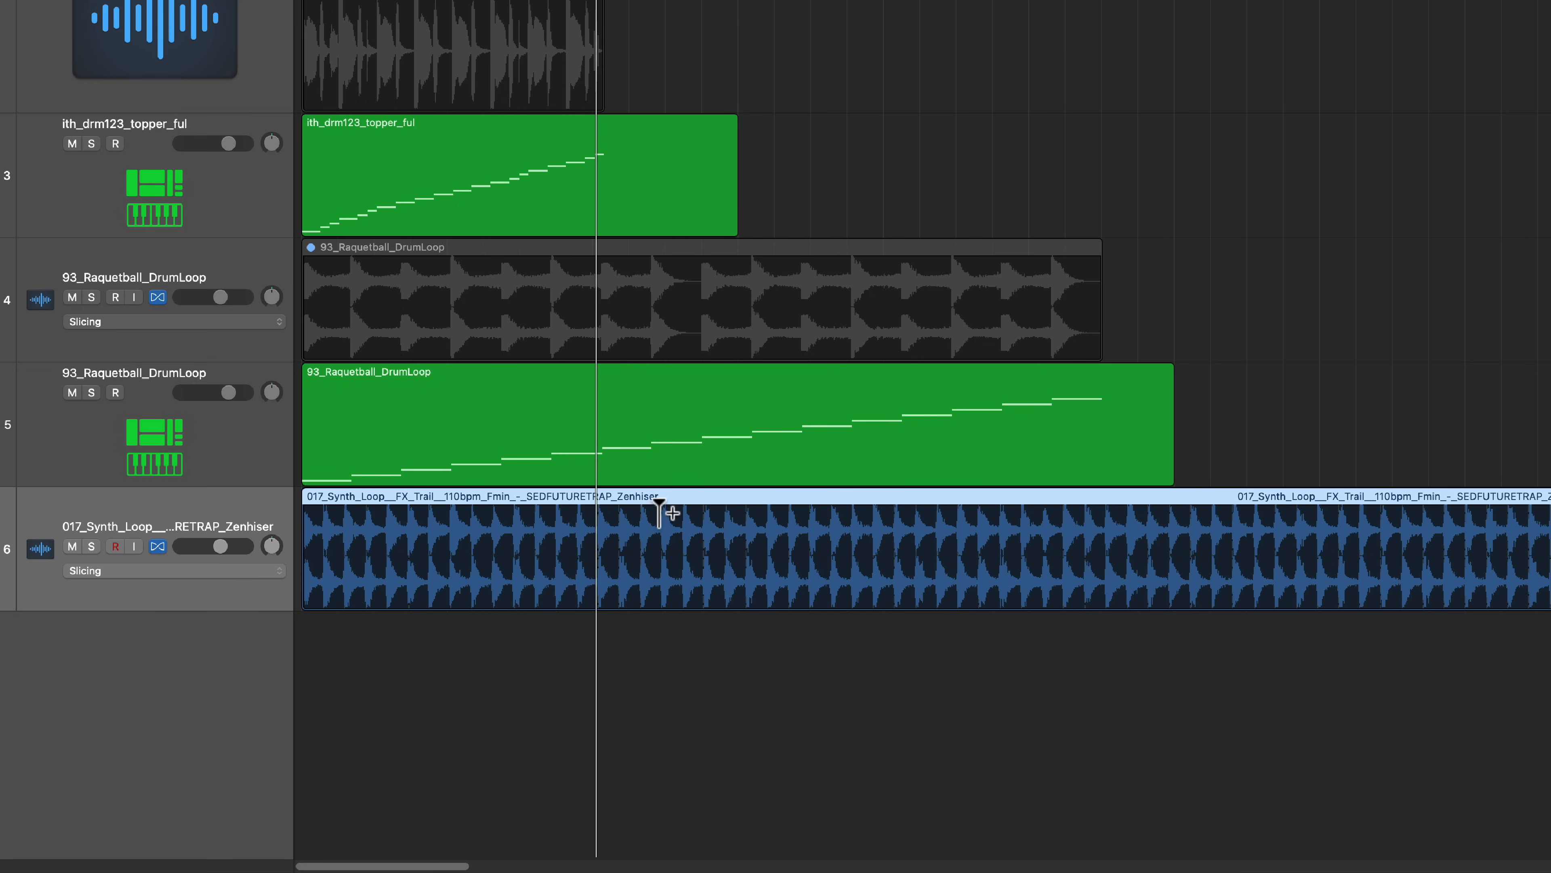
Step: Slice the synth loop region at its transient markers
right_click(661, 512)
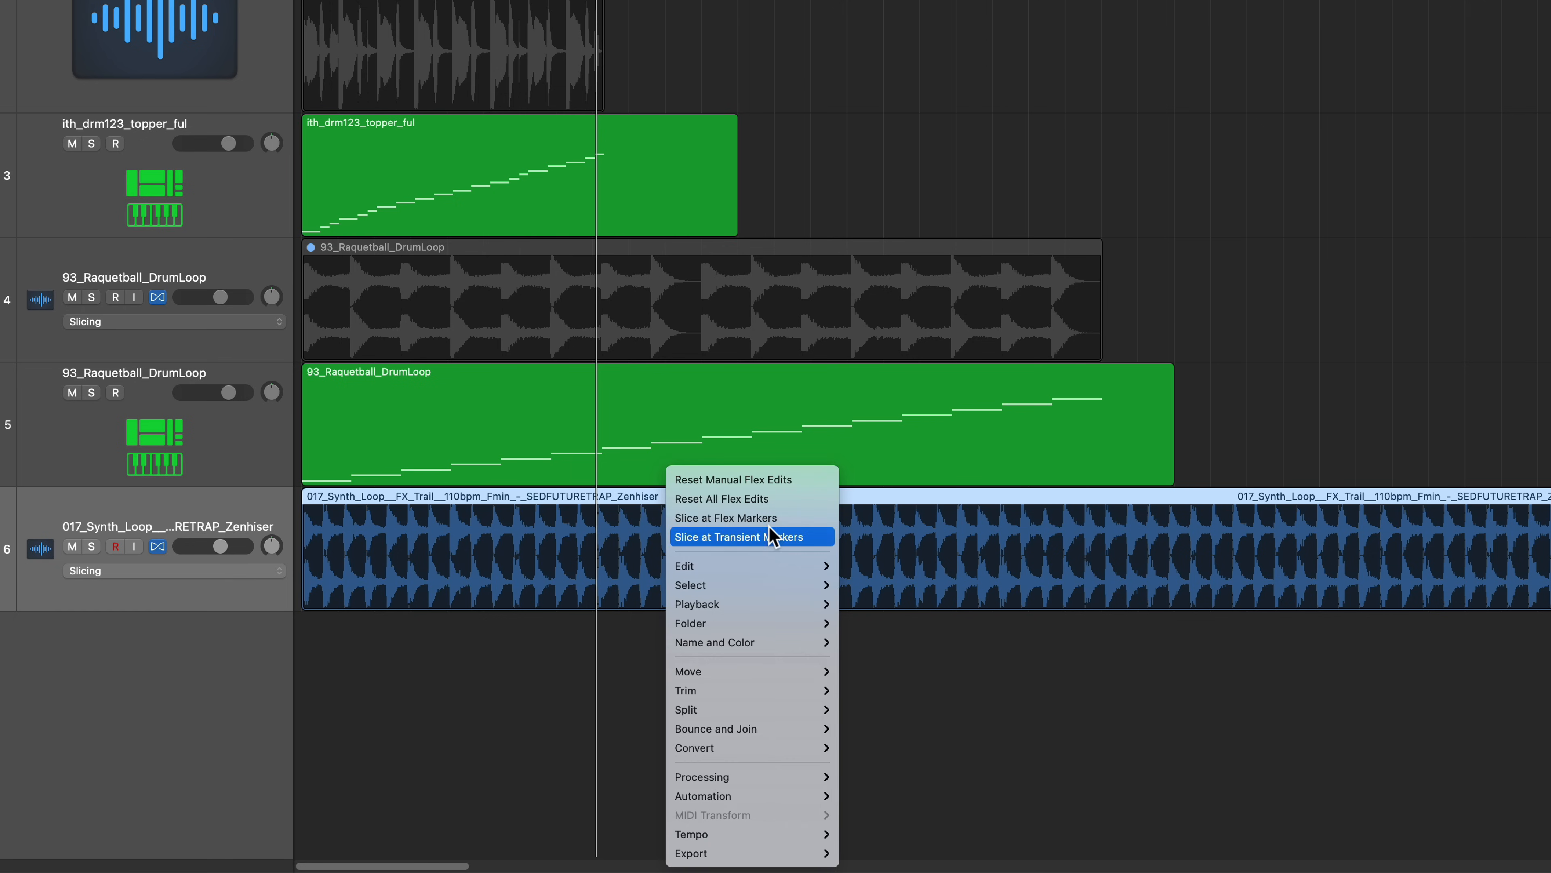
mouse_move(762, 546)
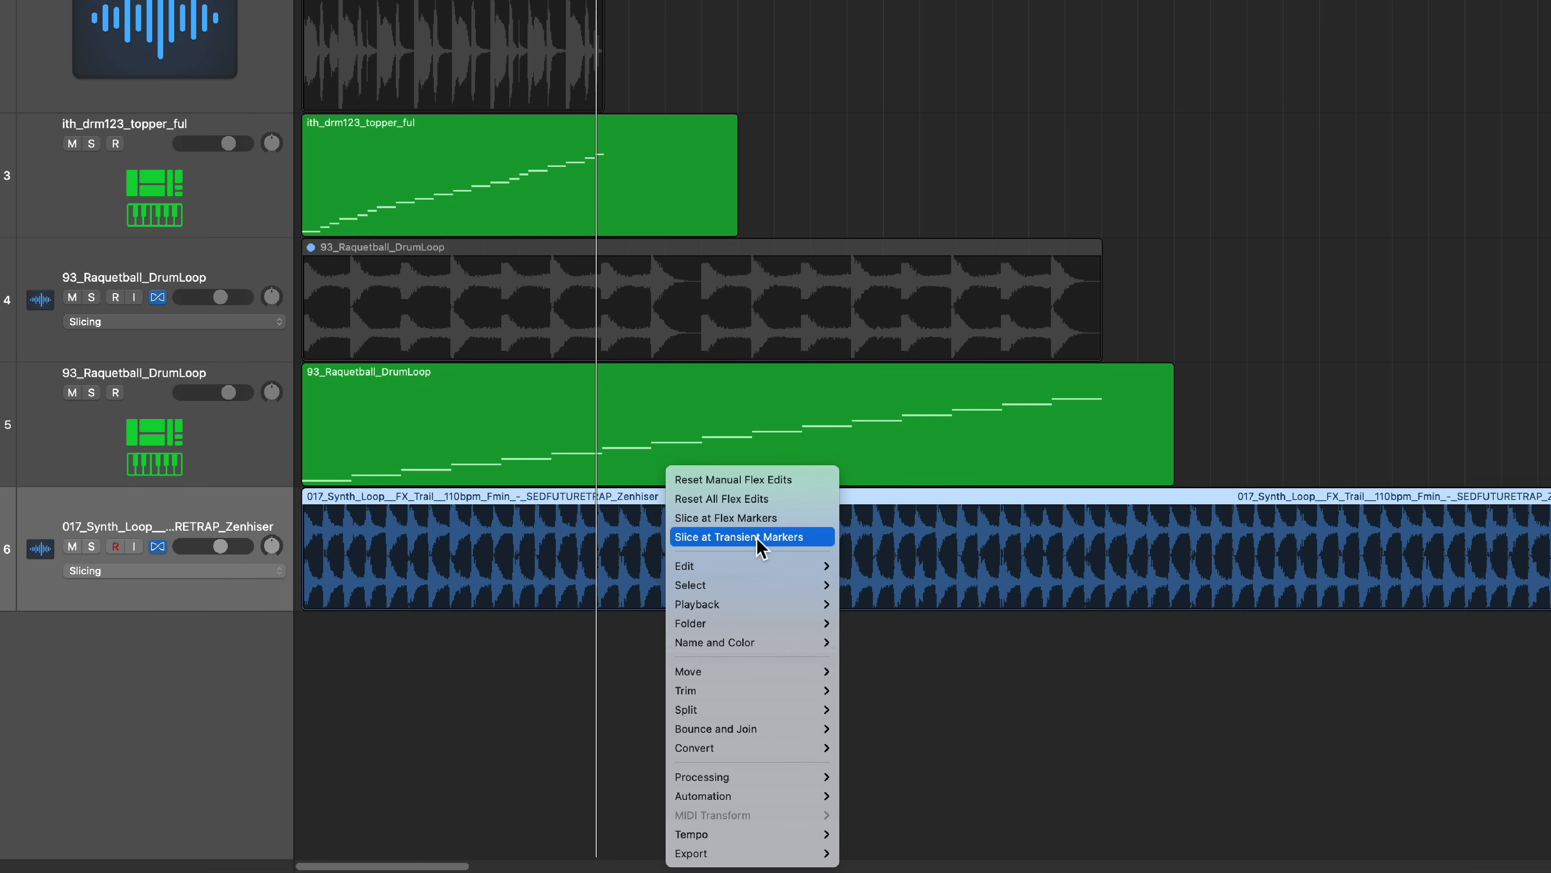
left_click(736, 536)
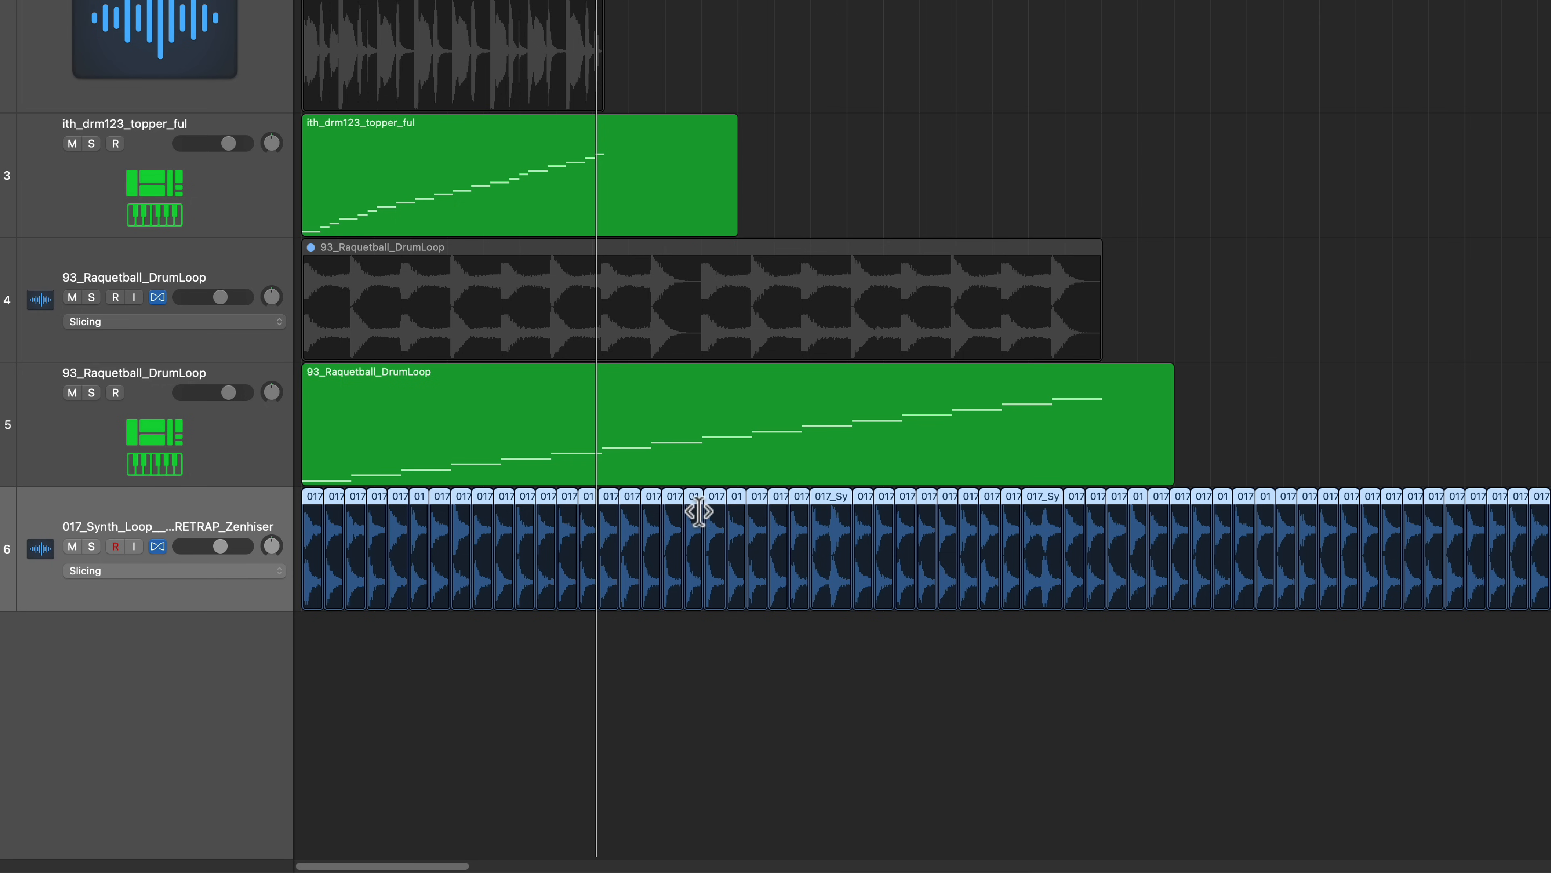
Step: Convert the slices into a new sampler track with zones built from Regions
right_click(697, 510)
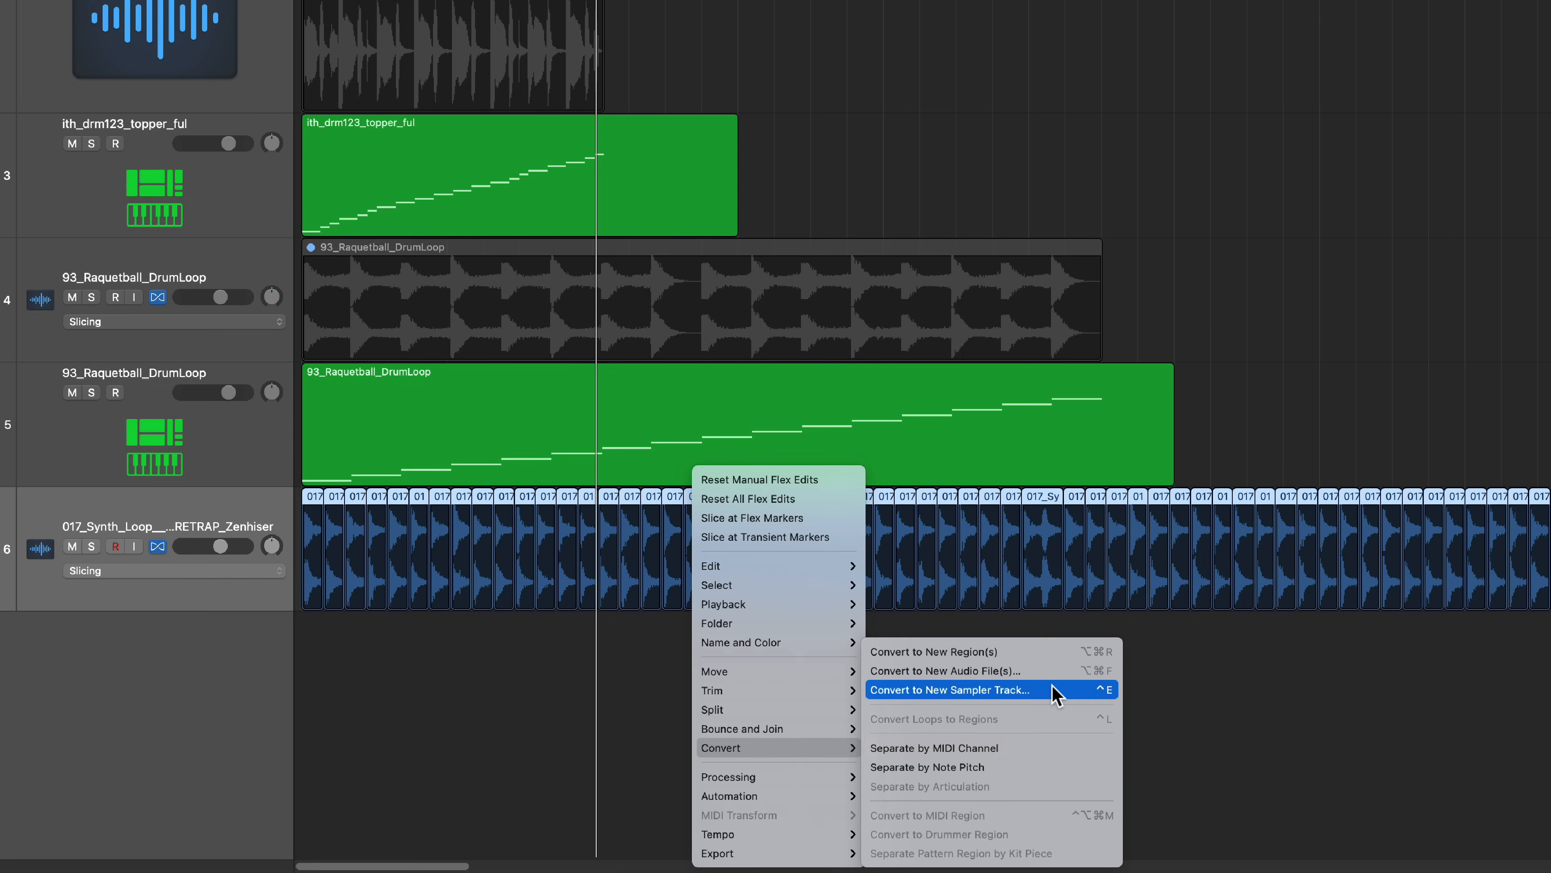
left_click(951, 689)
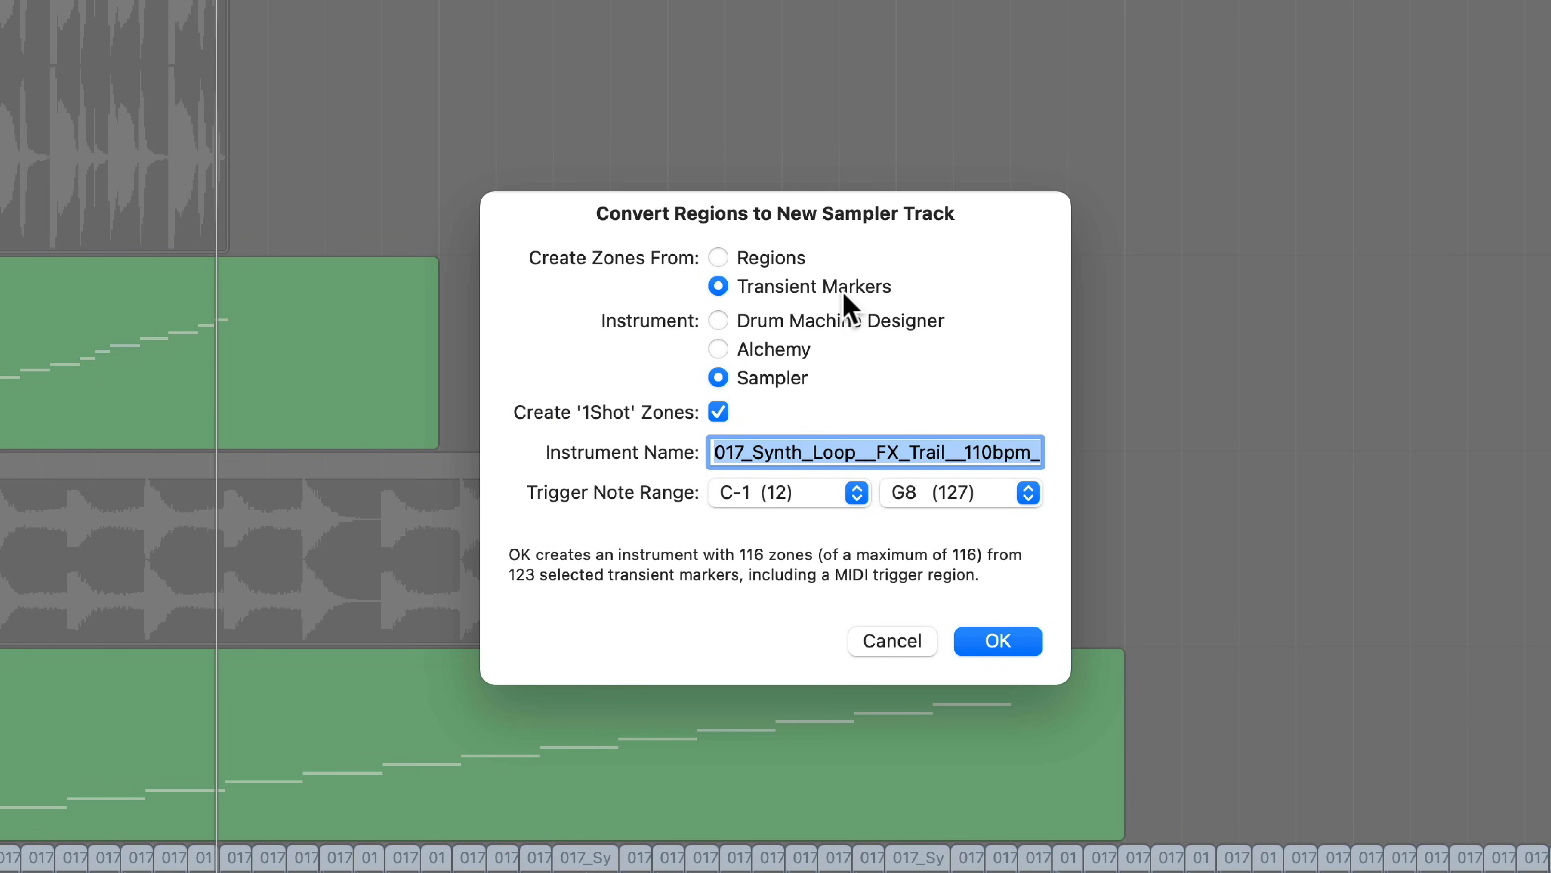
mouse_move(780, 269)
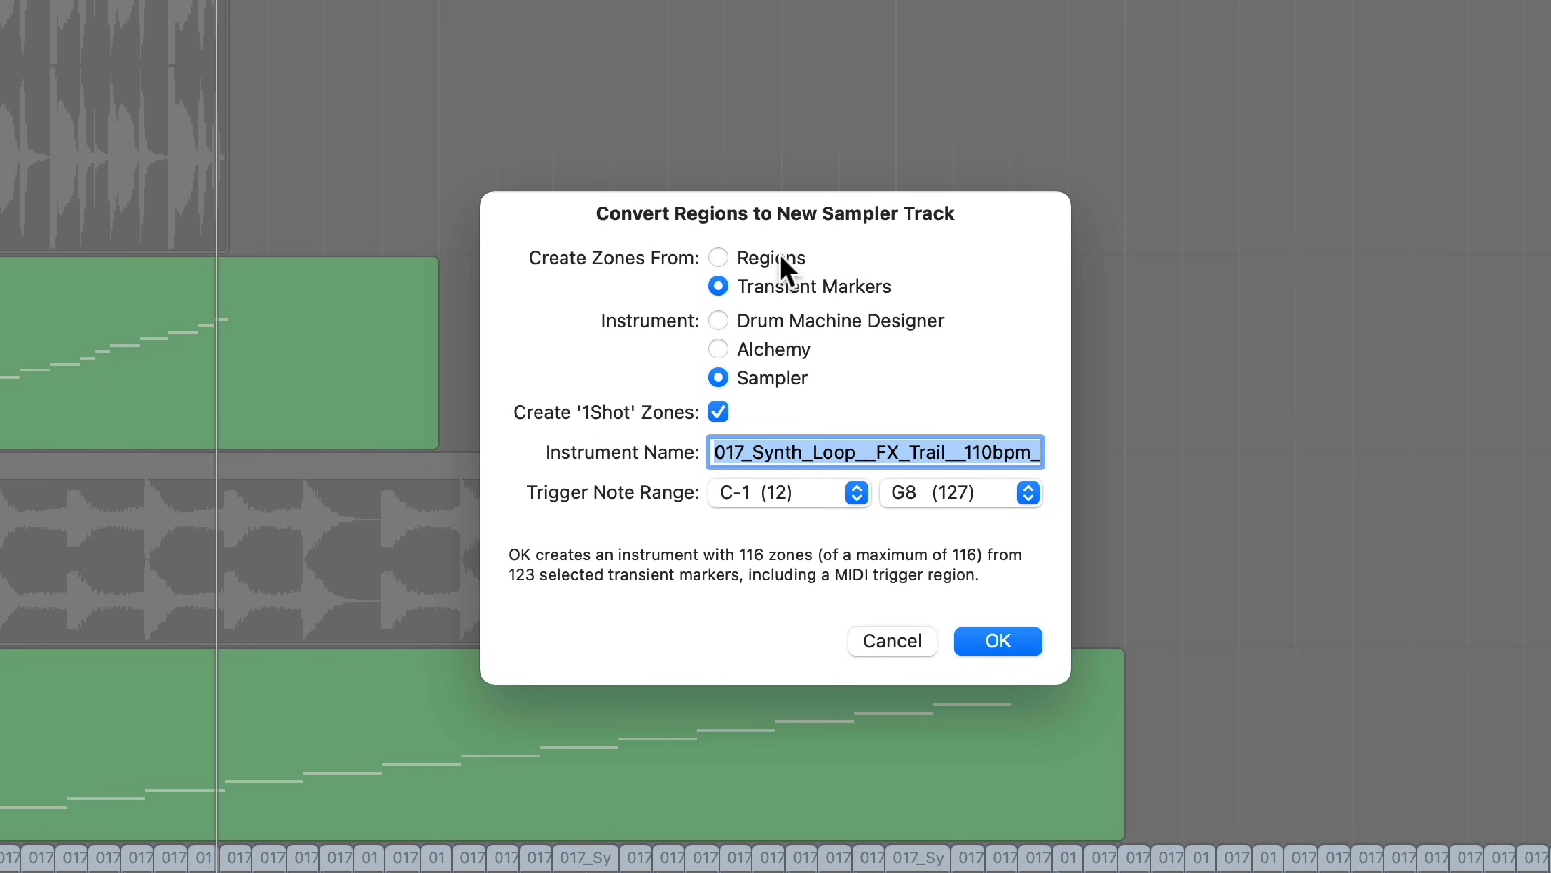
left_click(718, 257)
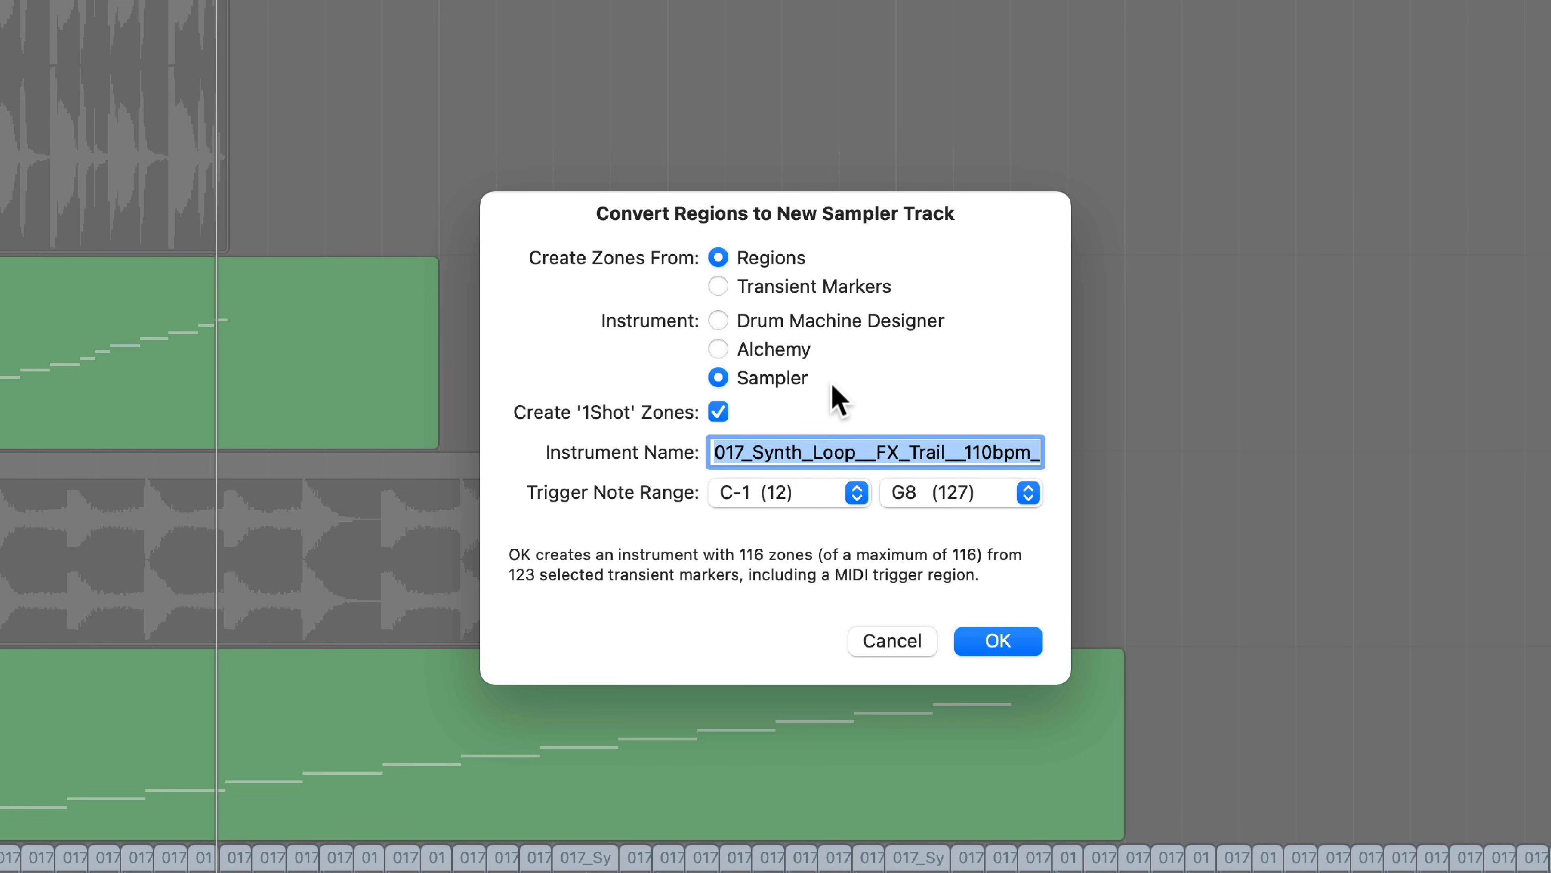
left_click(996, 640)
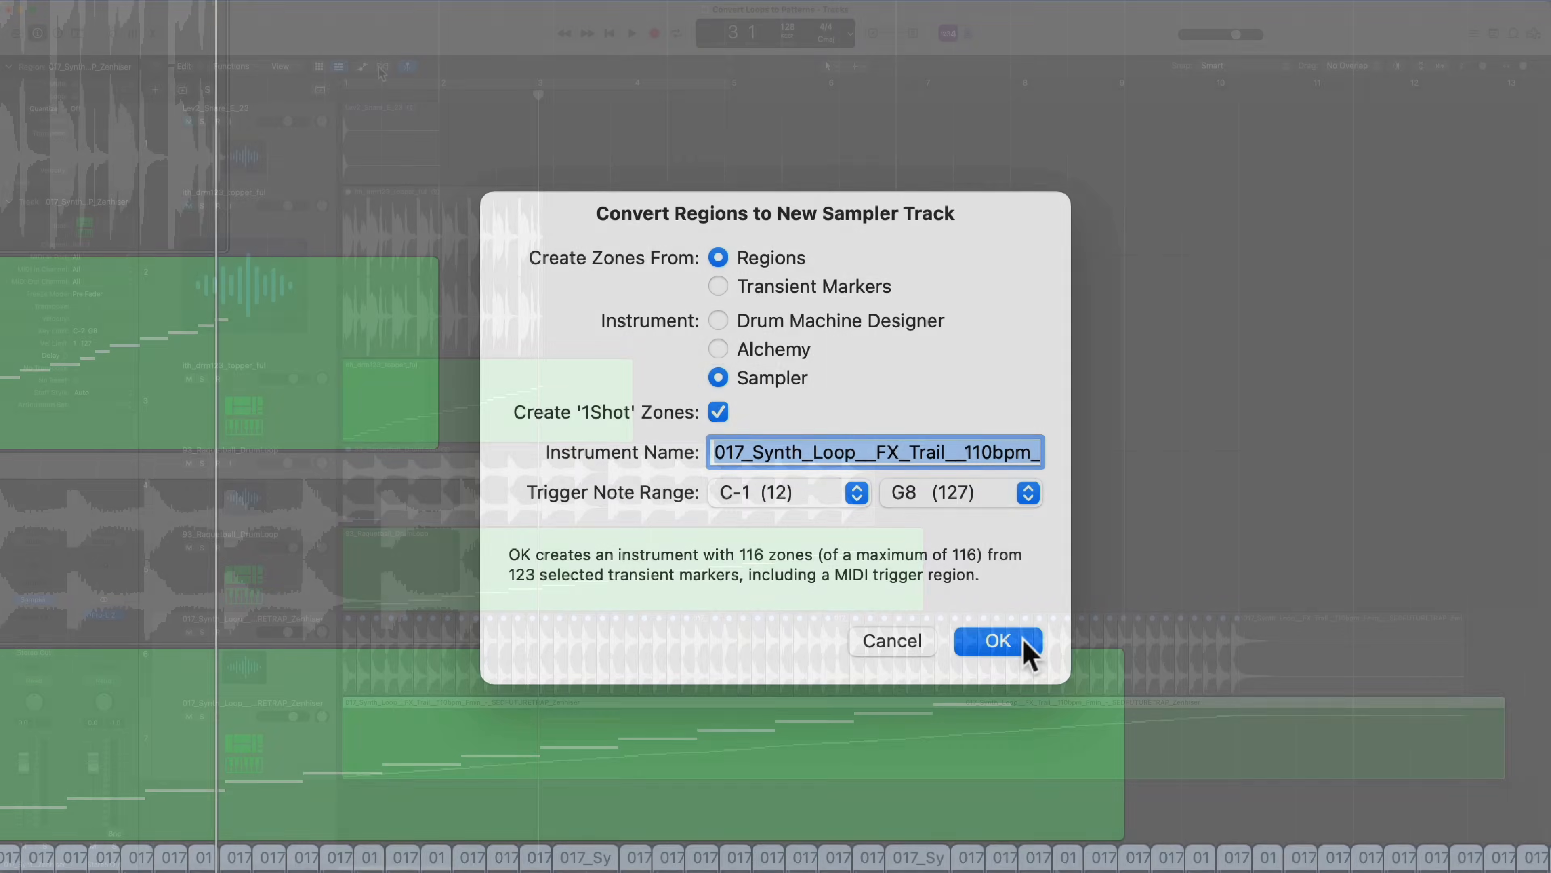
left_click(997, 640)
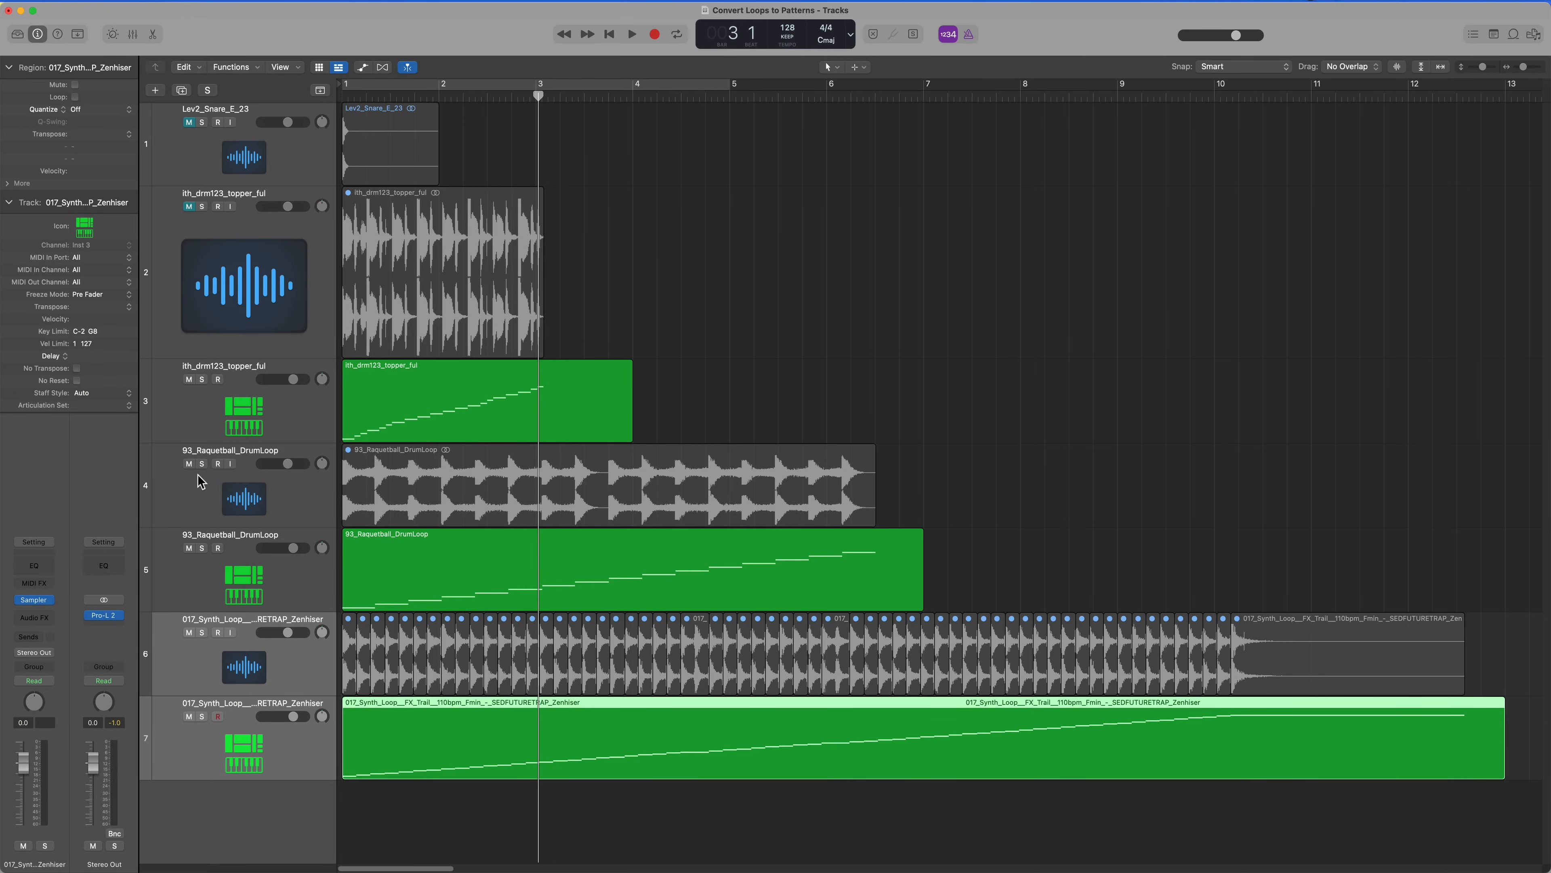
Step: Mark the original audio loop tracks hidden and toggle Hide Tracks, leaving the snare and sampler tracks
left_click(189, 632)
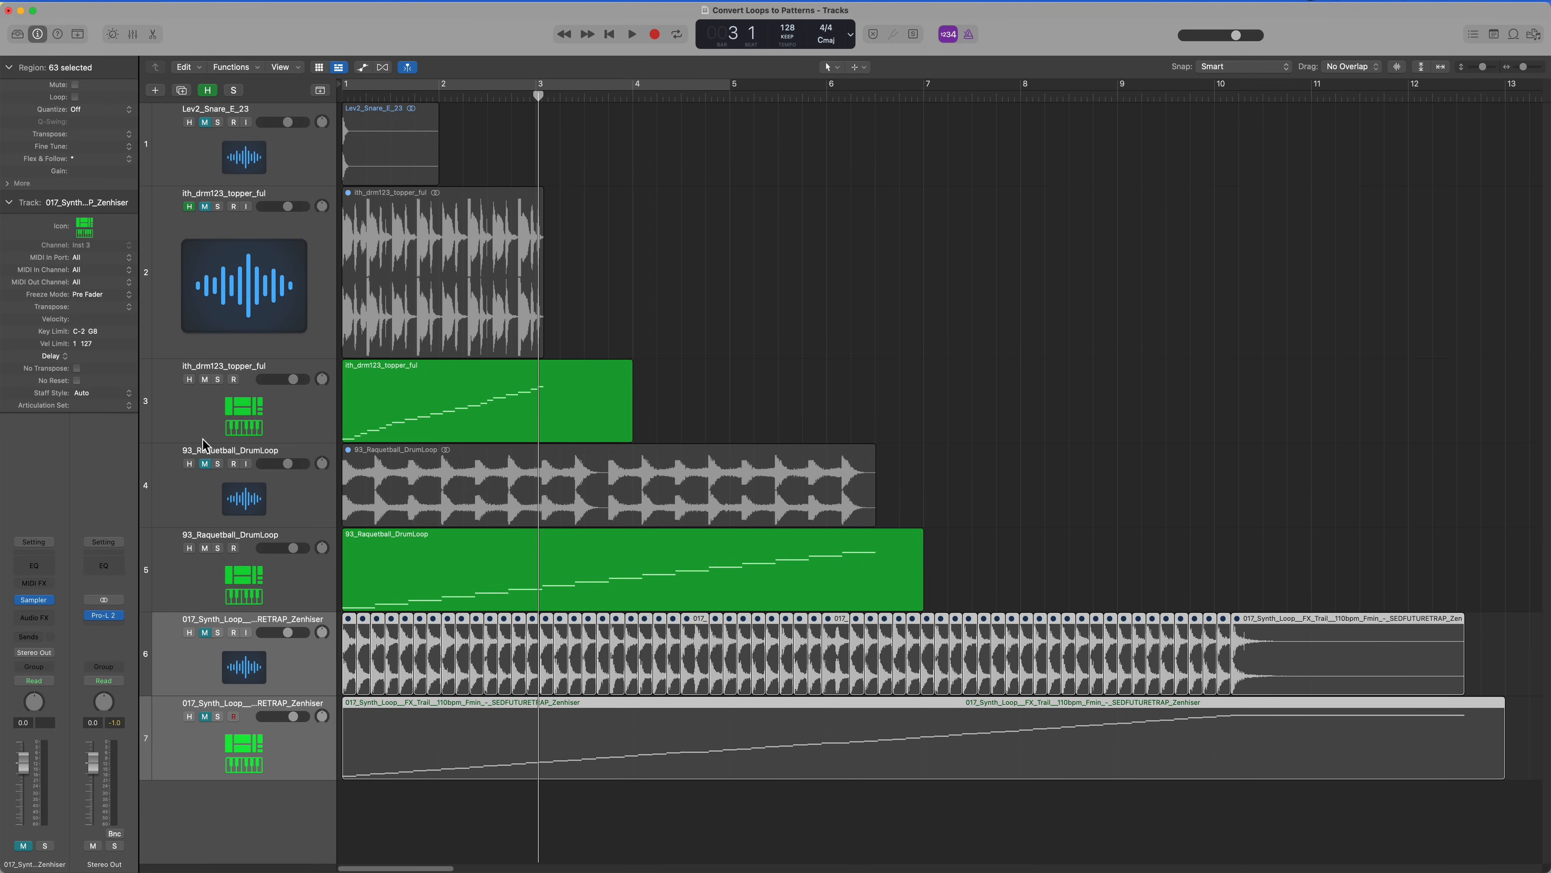
left_click(189, 631)
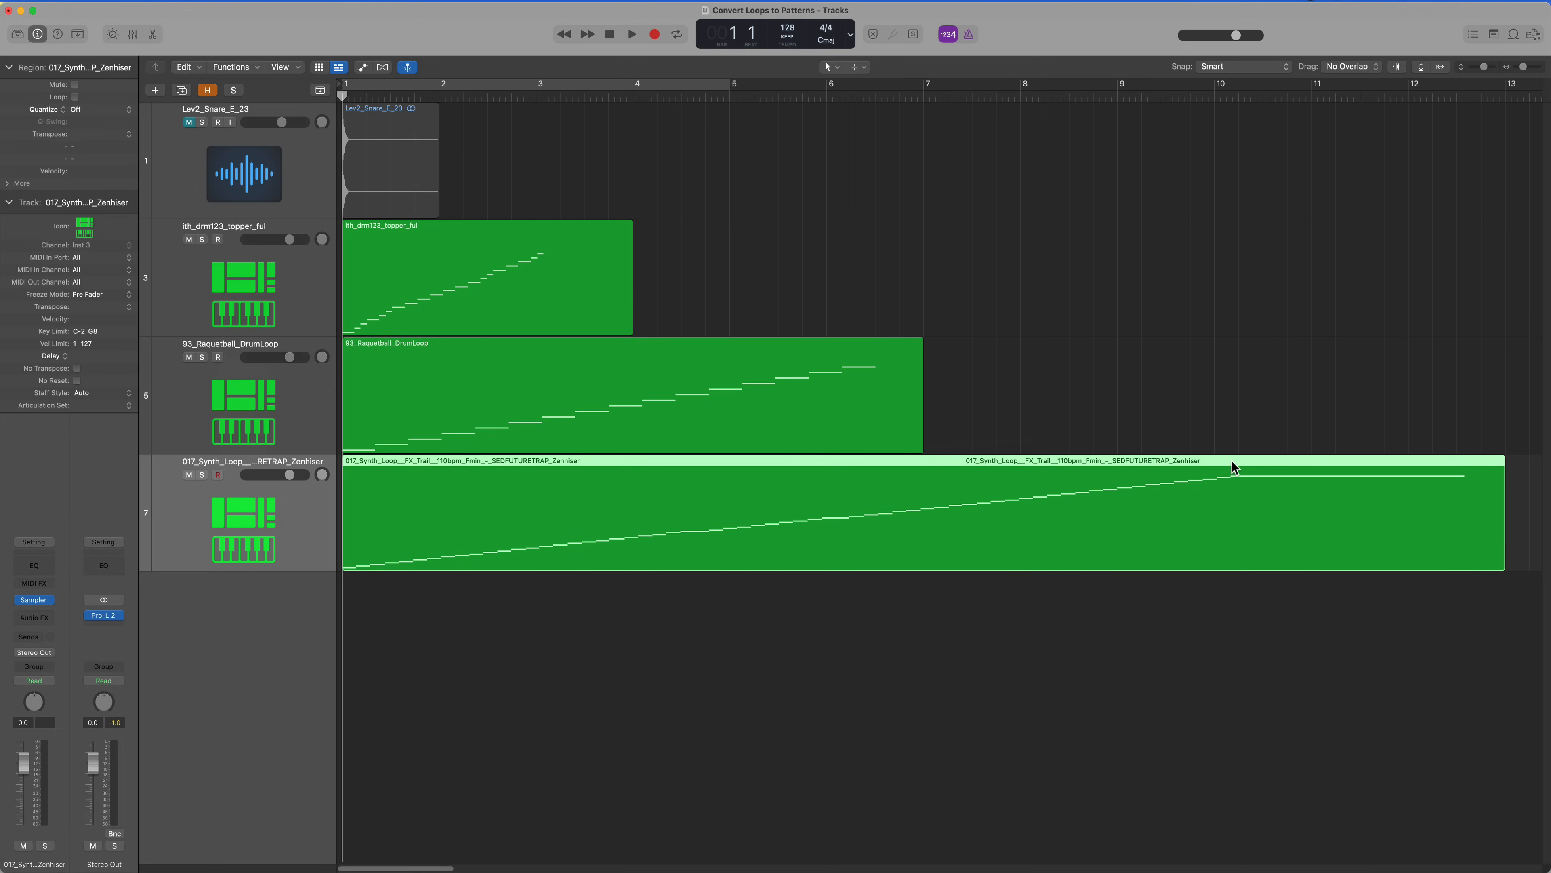
left_click(1147, 331)
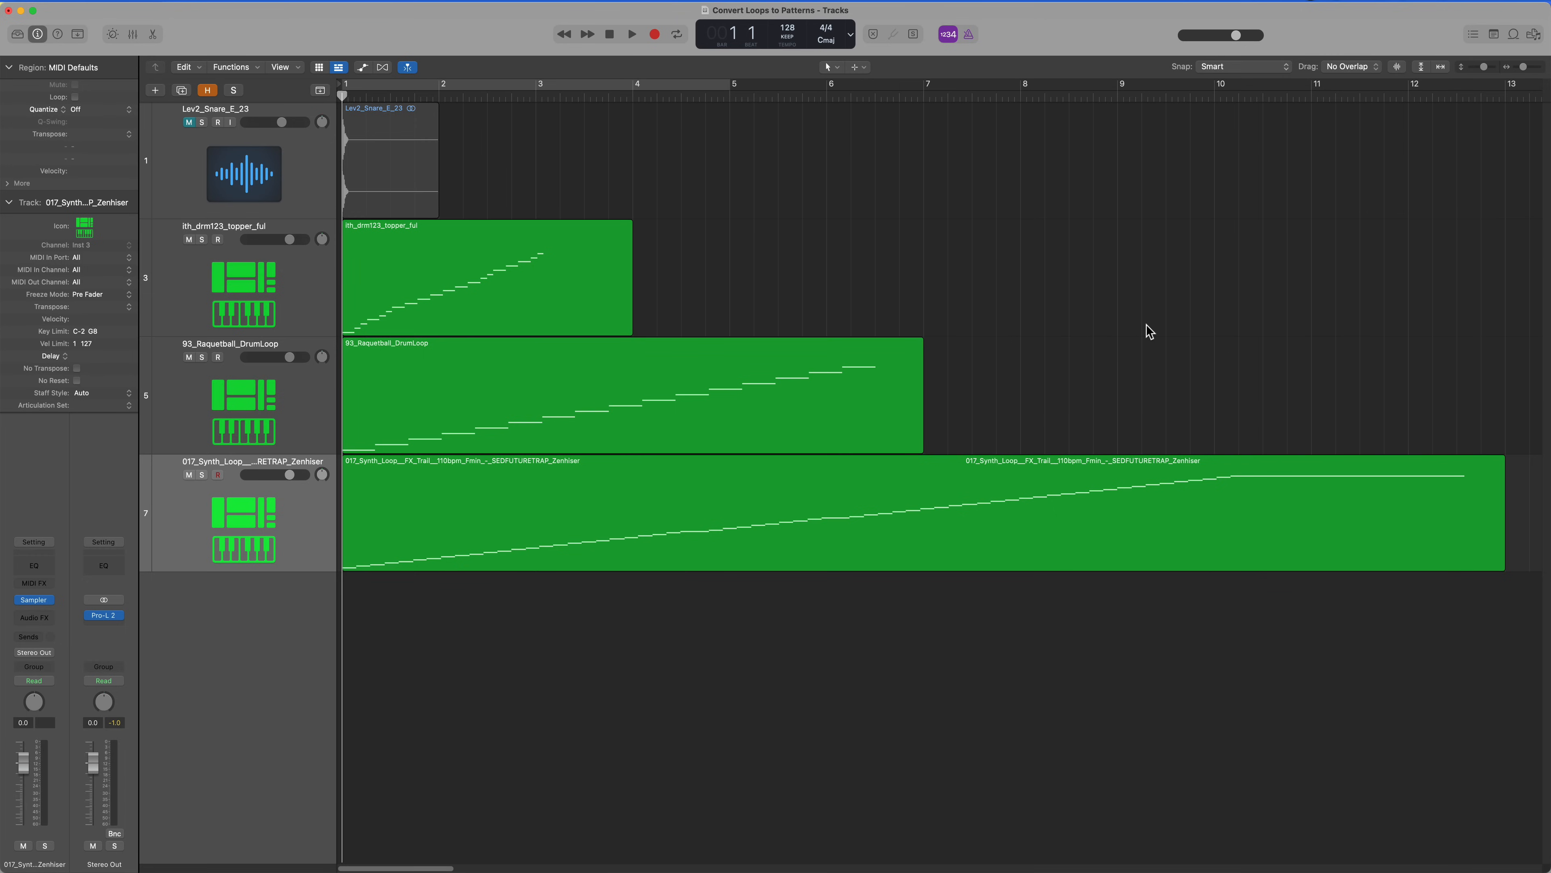
Step: Convert the topper trigger region via Convert > Convert to Pattern Region, showing it in the Step Sequencer
right_click(485, 277)
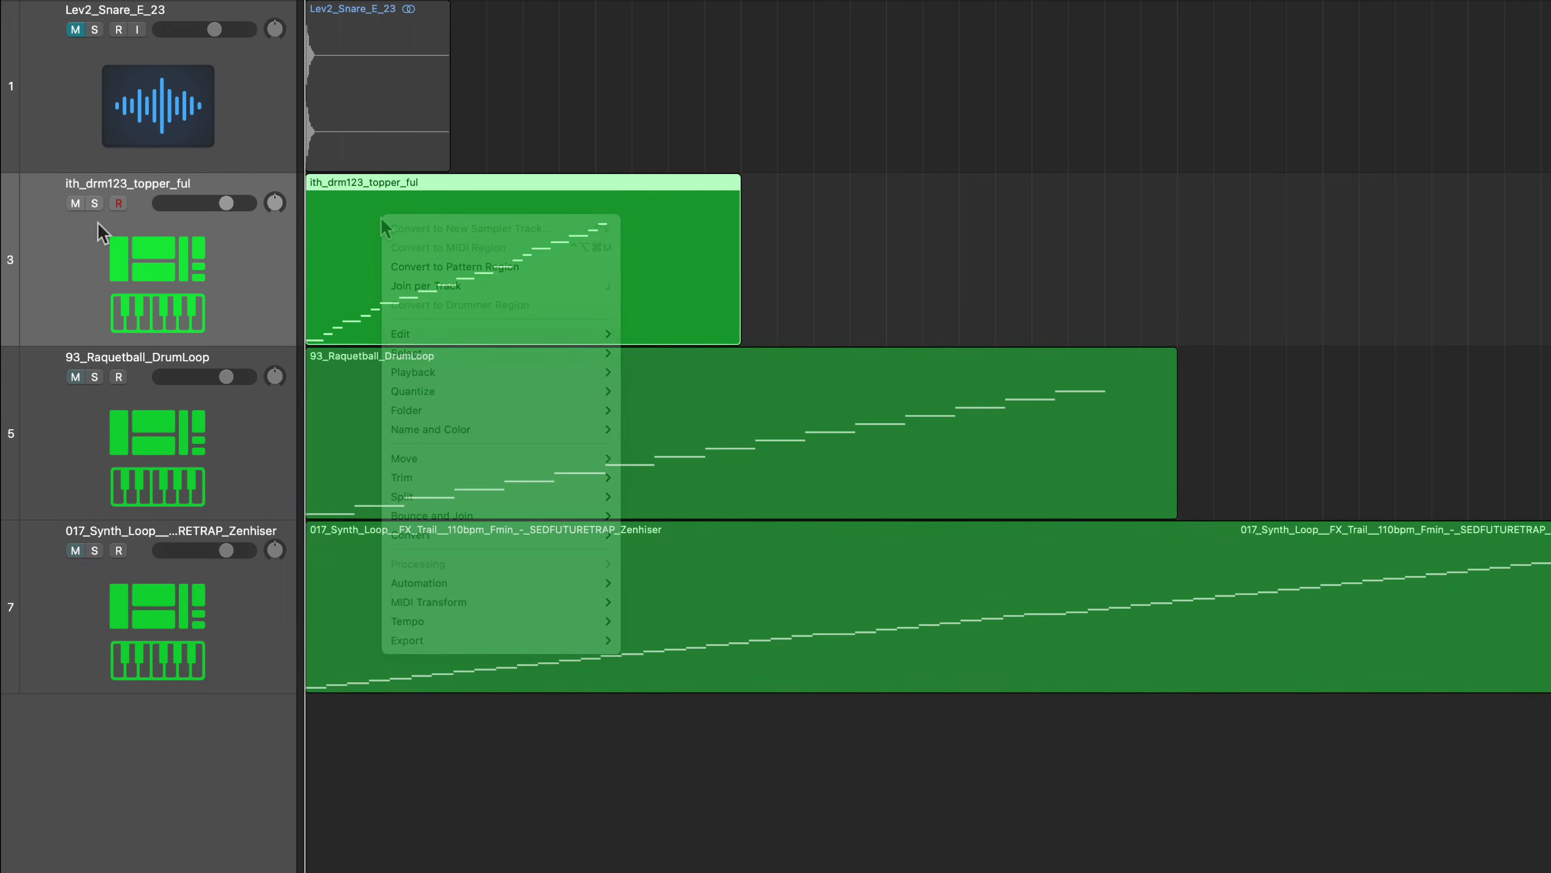
mouse_move(477, 534)
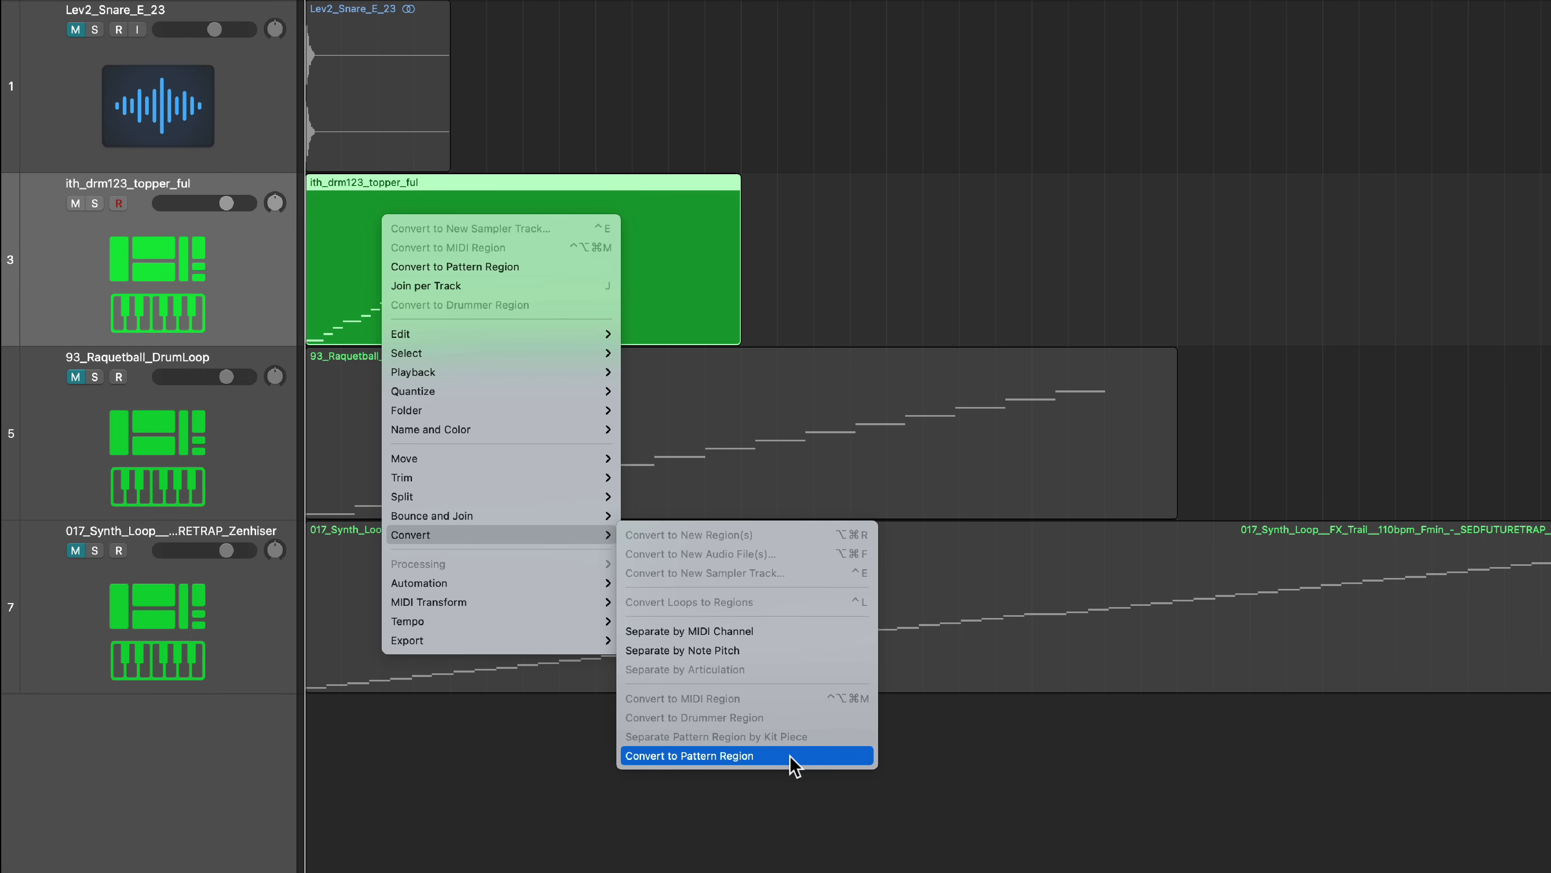
left_click(692, 755)
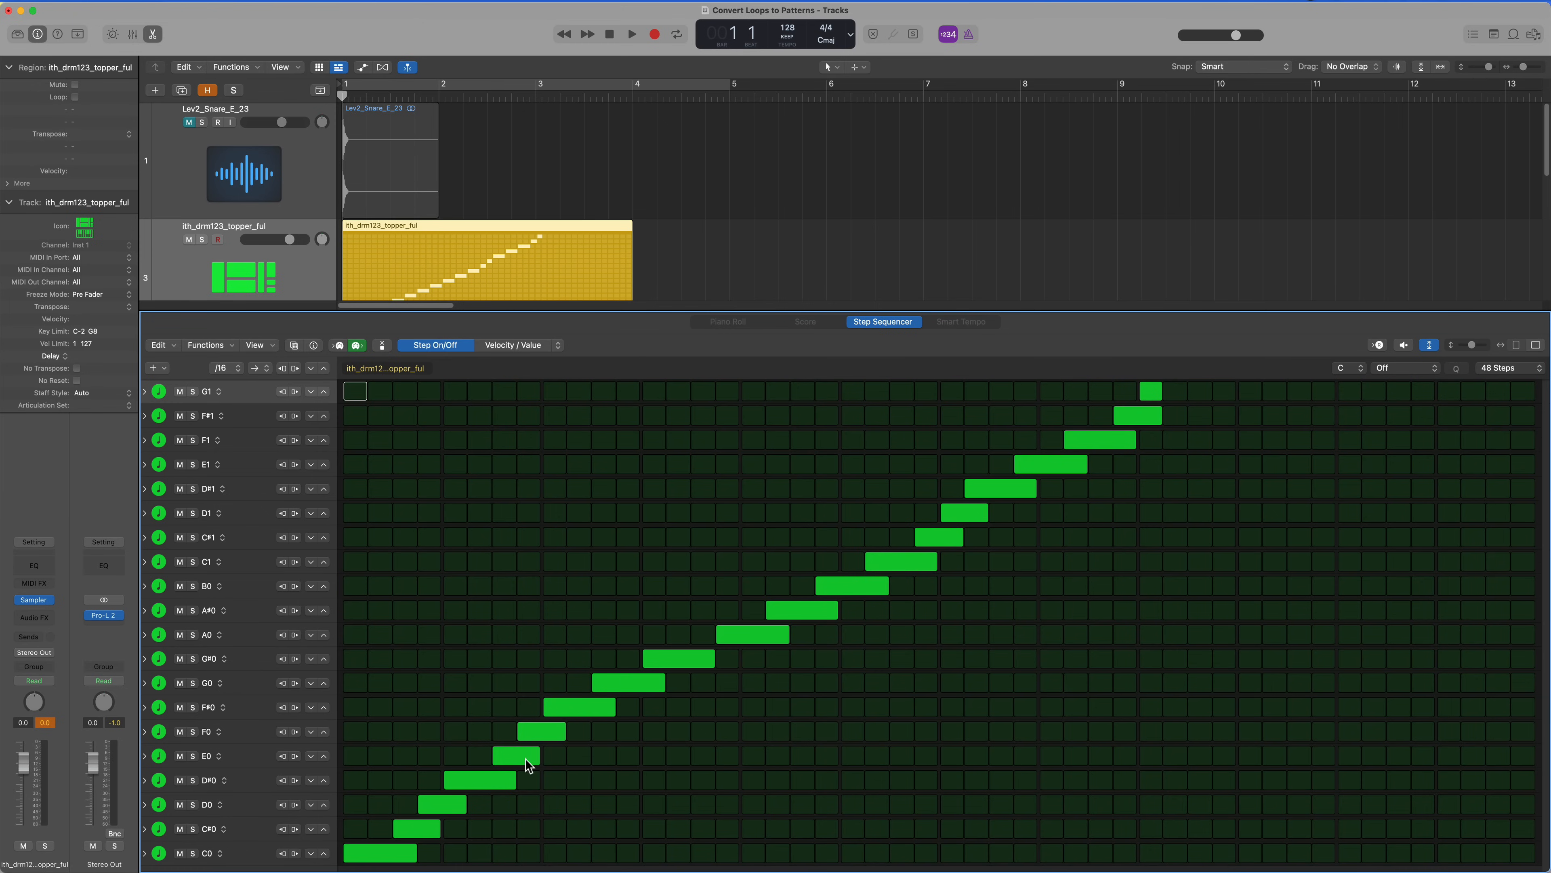
mouse_move(414, 869)
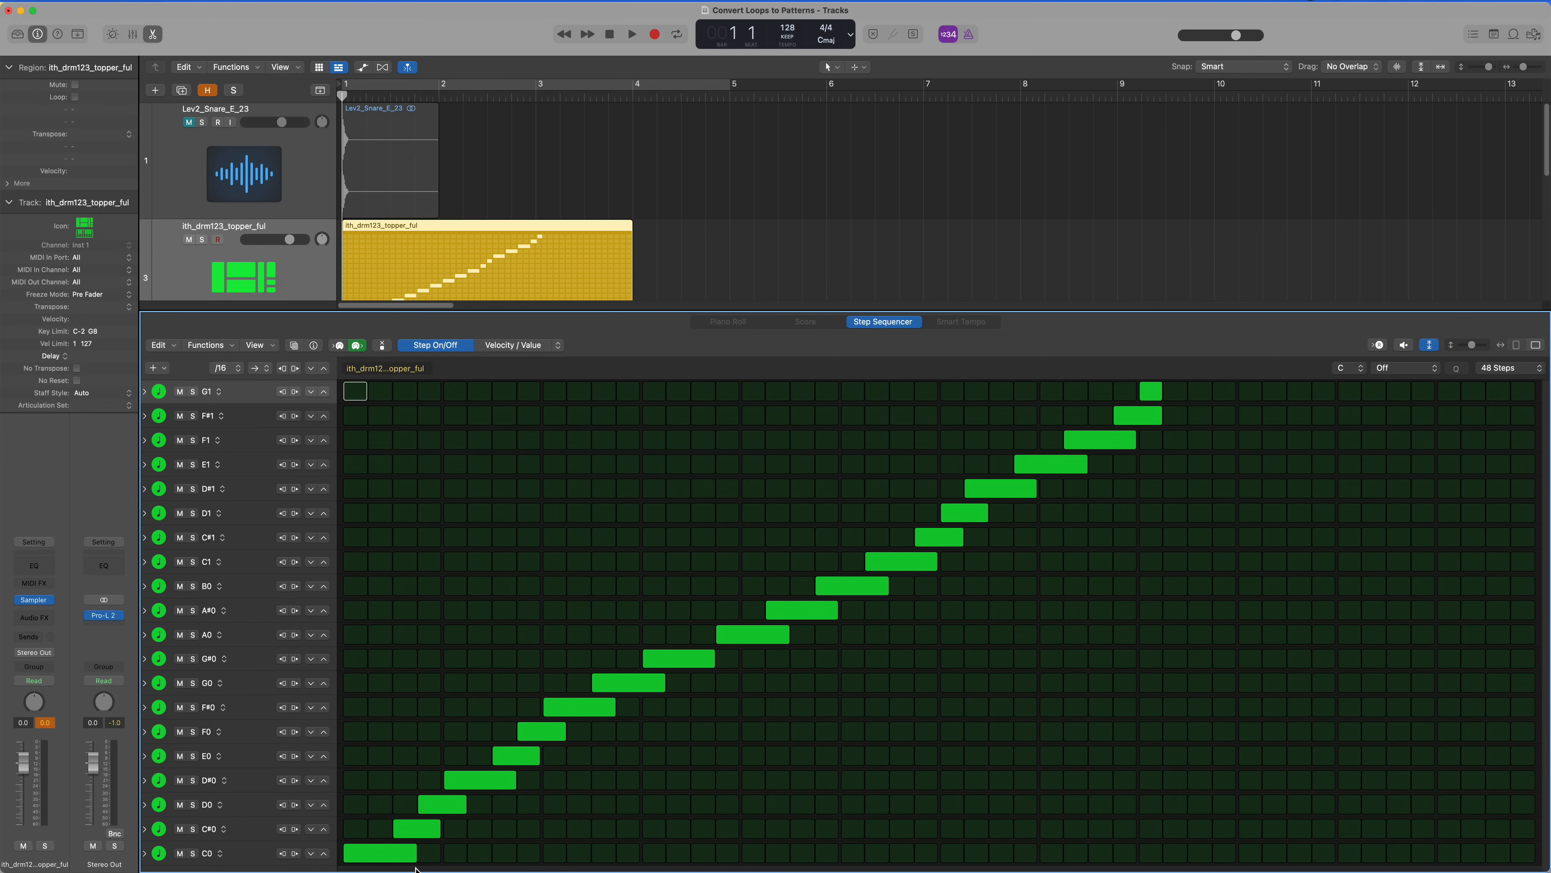
mouse_move(542, 354)
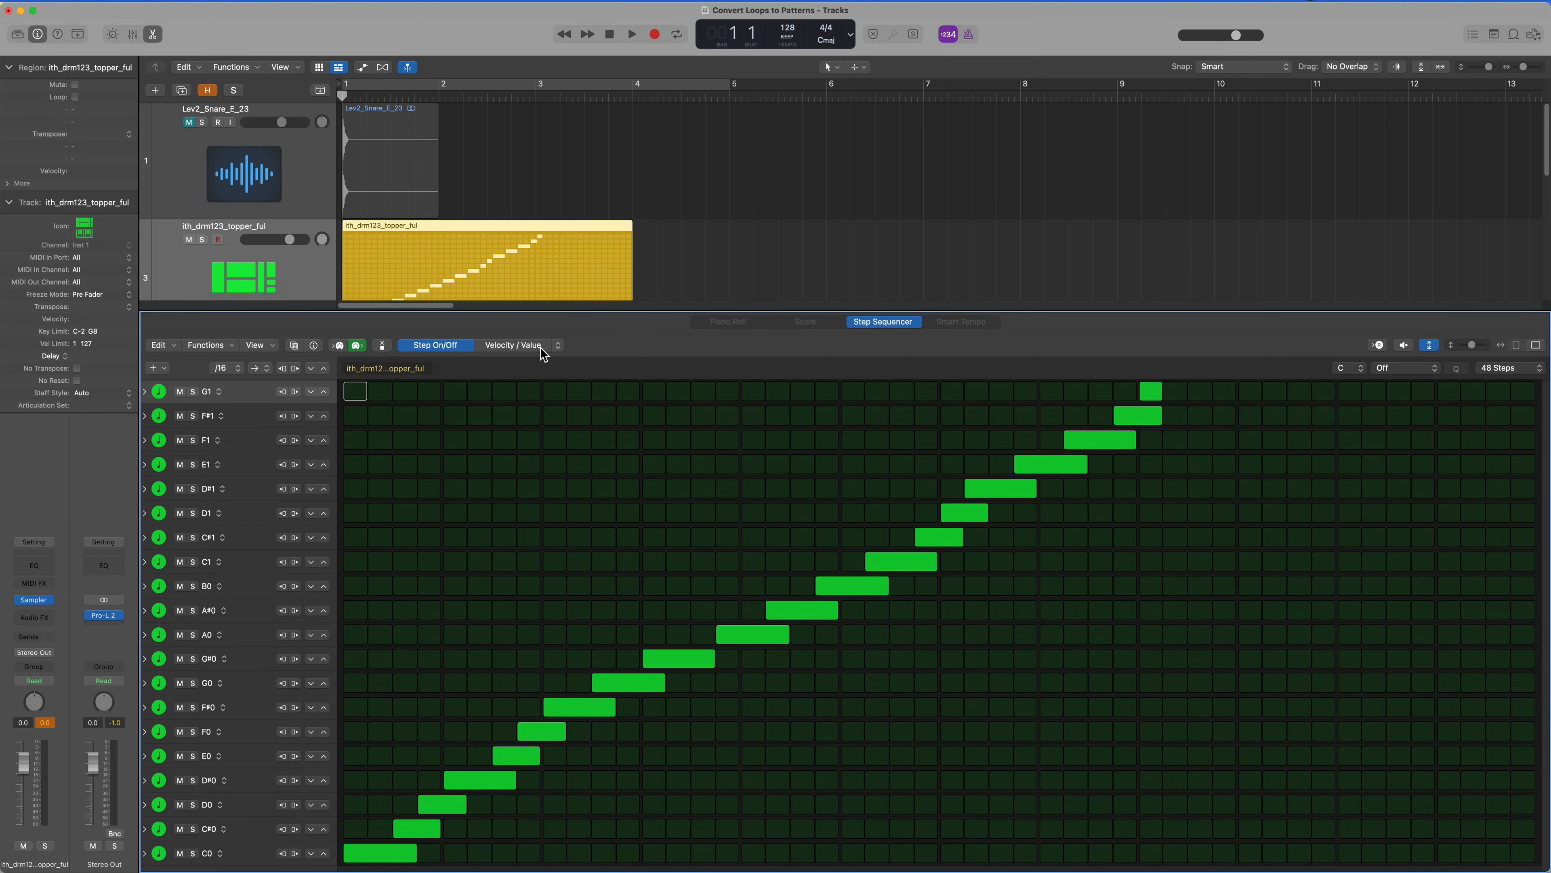
mouse_move(556, 345)
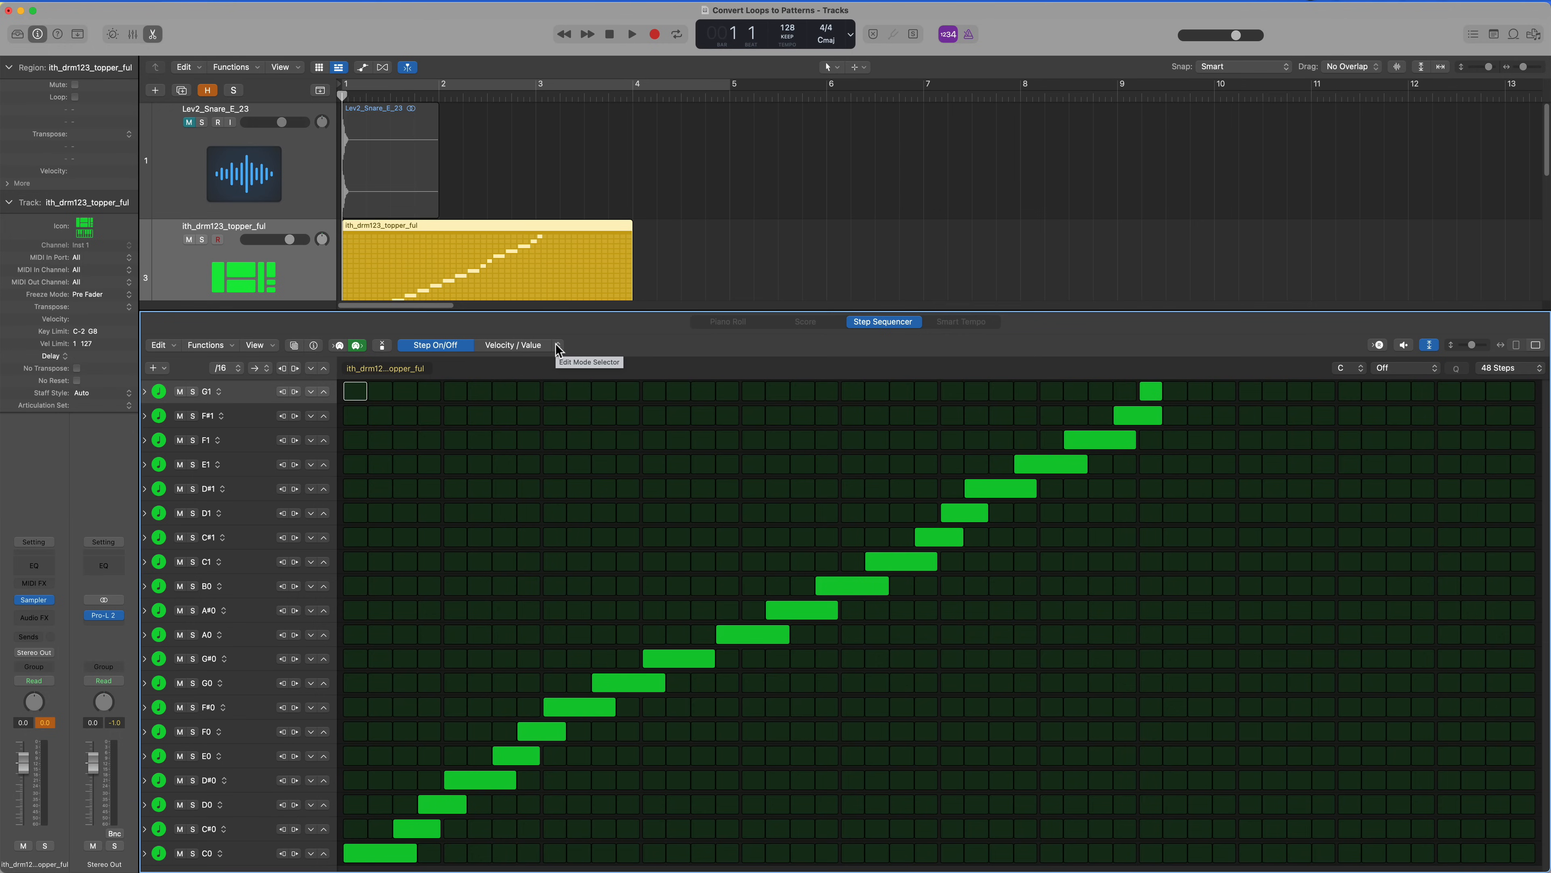
left_click(210, 344)
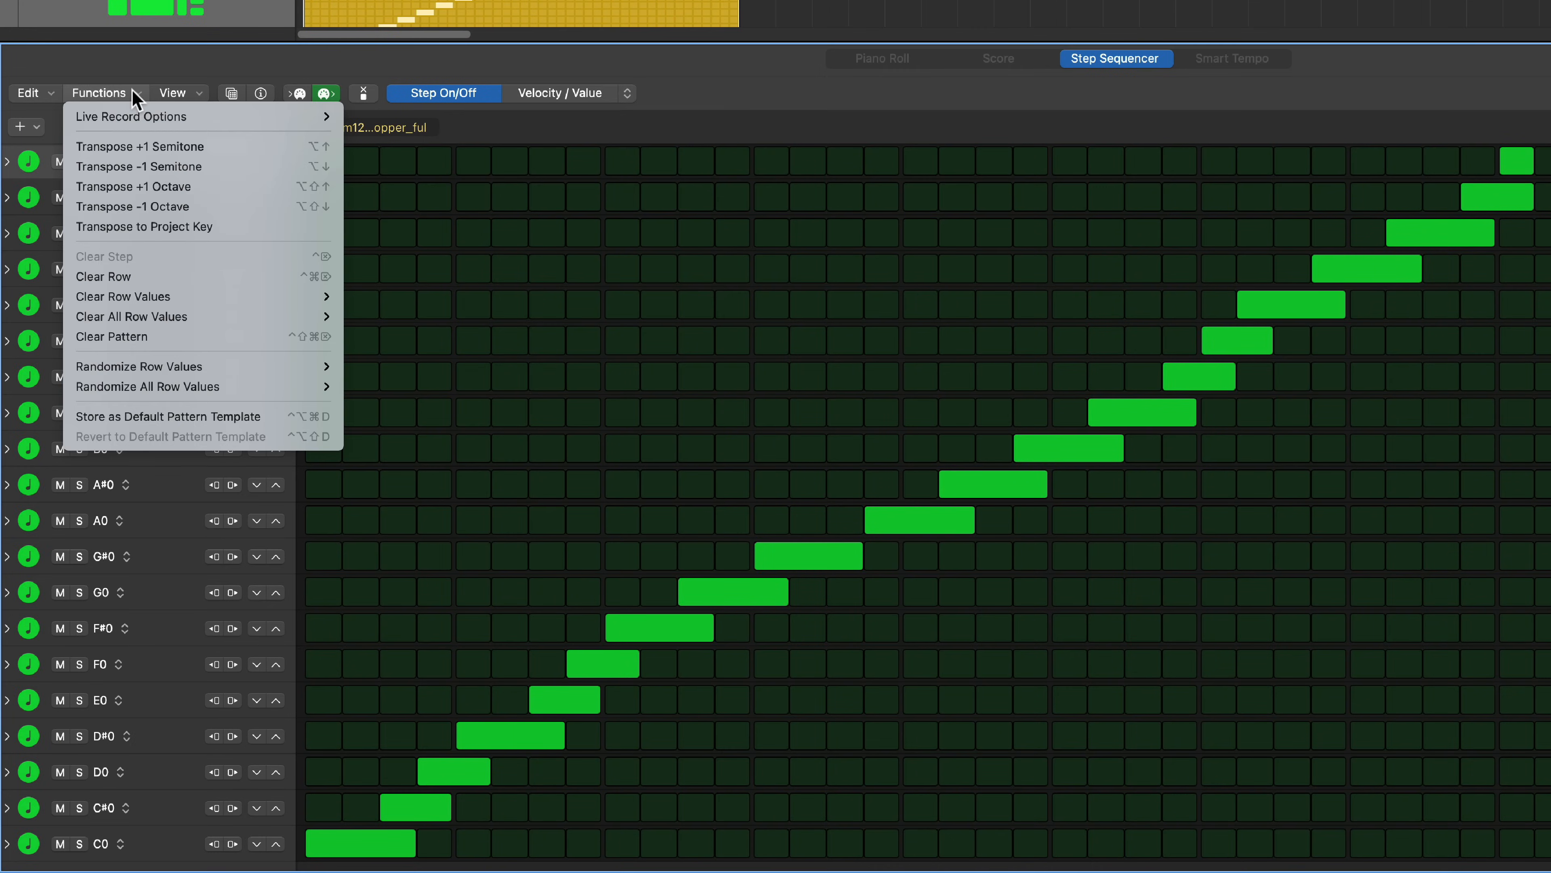
mouse_move(132, 316)
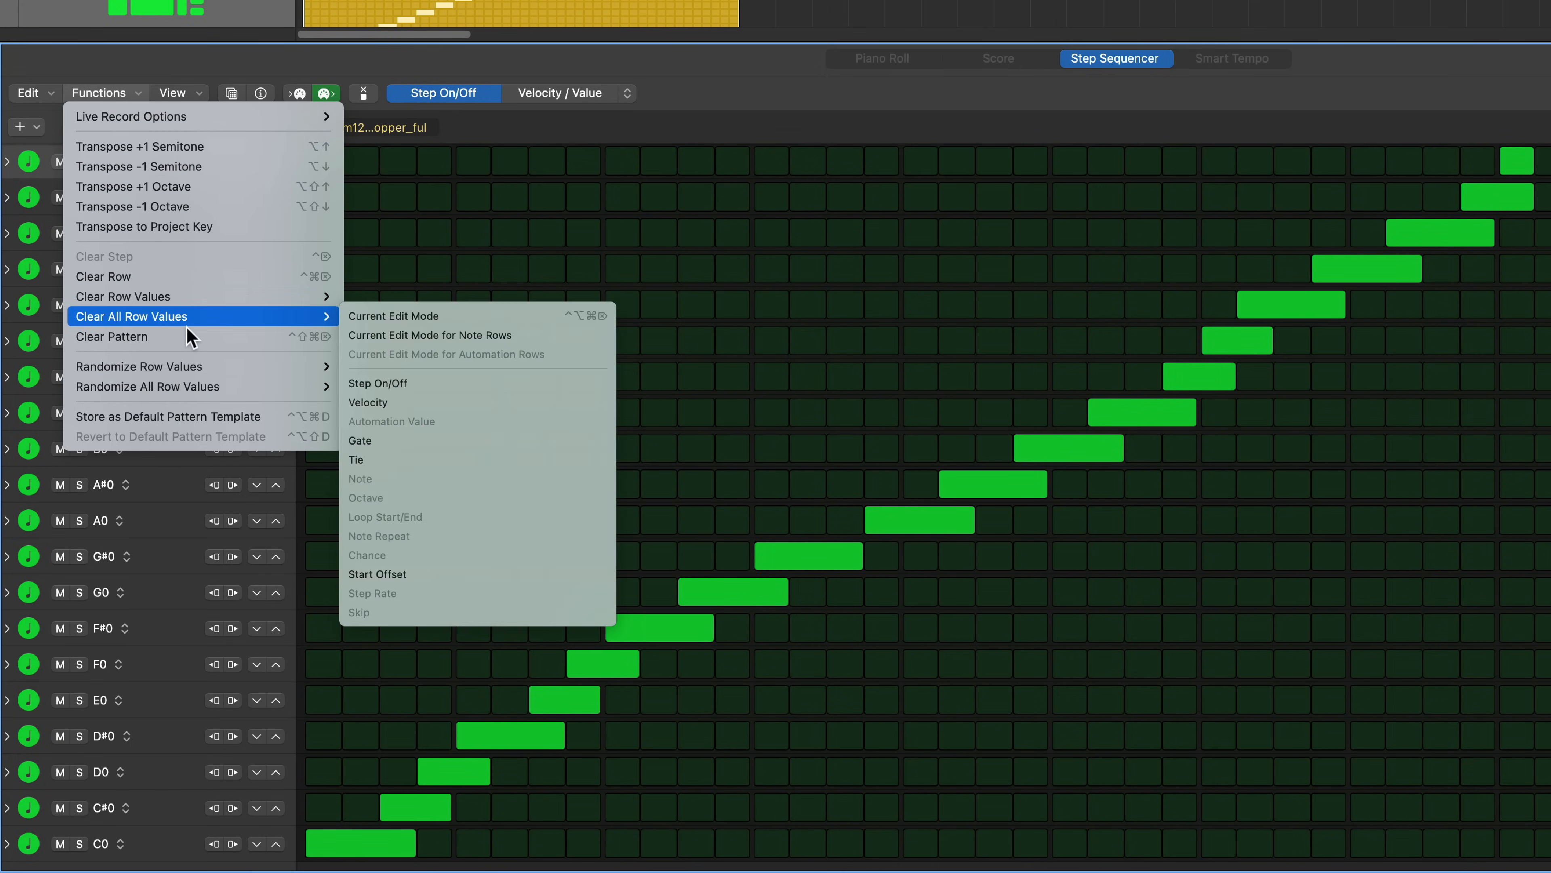
Step: Clear all Step On/Off row values so the topper pattern grid is empty
left_click(393, 314)
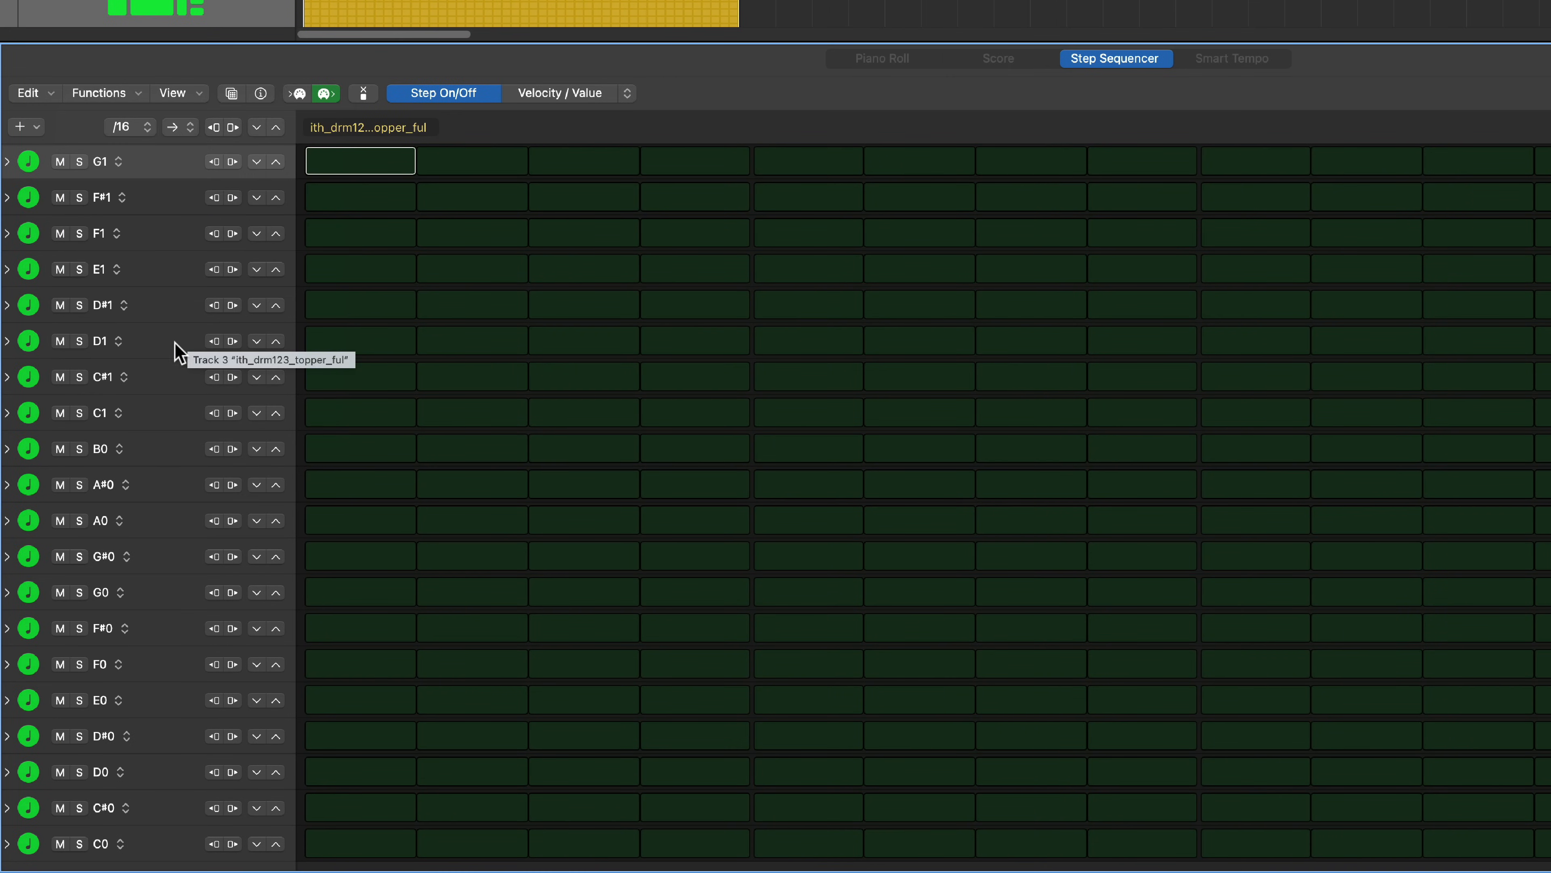
mouse_move(129, 188)
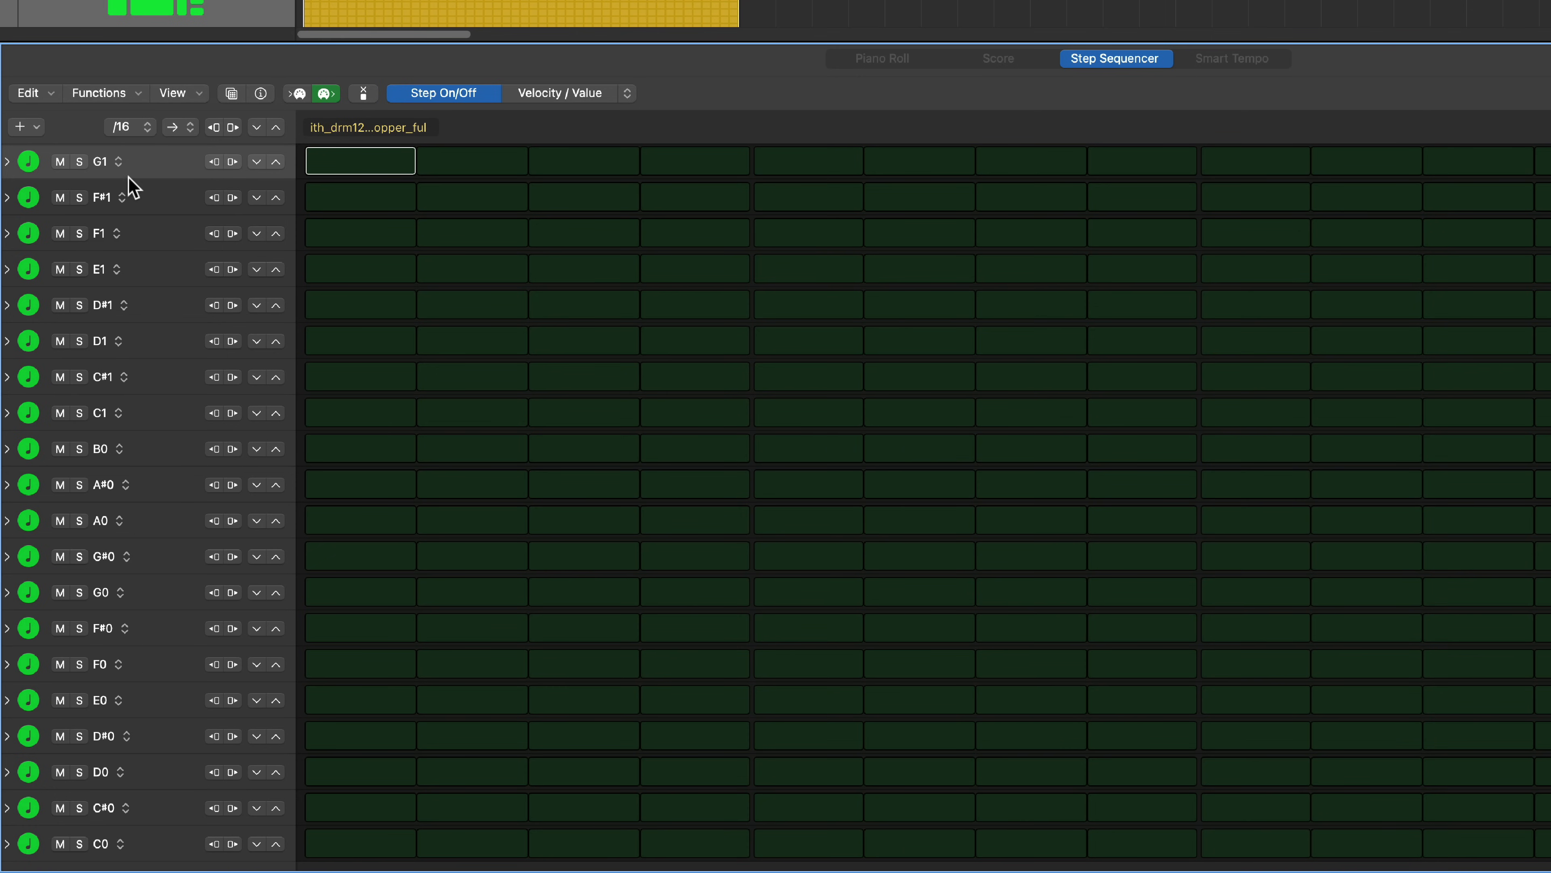
mouse_move(33, 850)
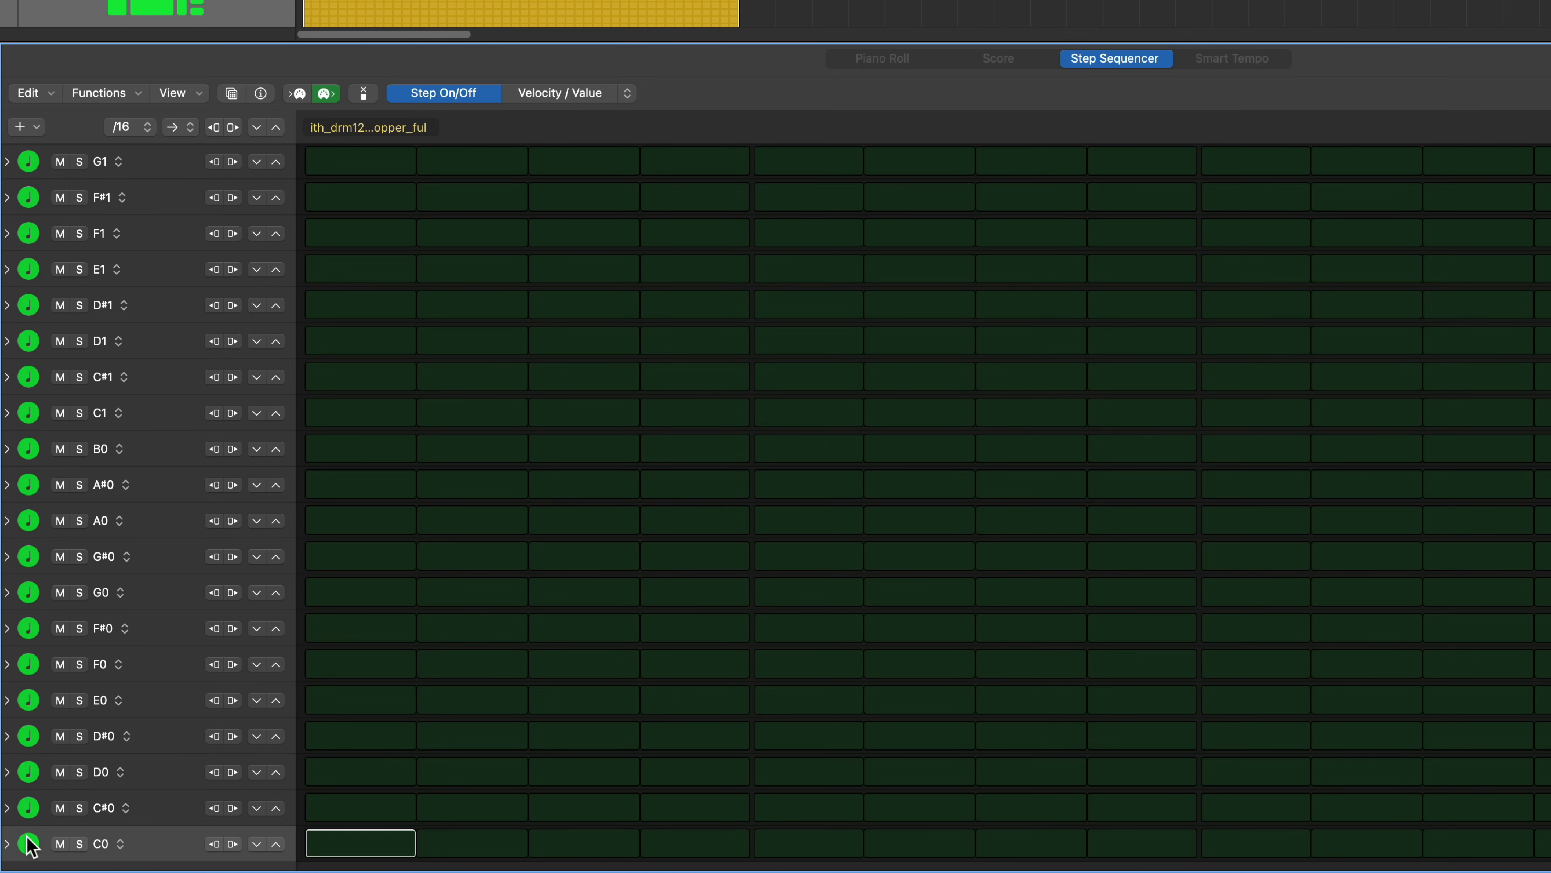
mouse_move(327, 660)
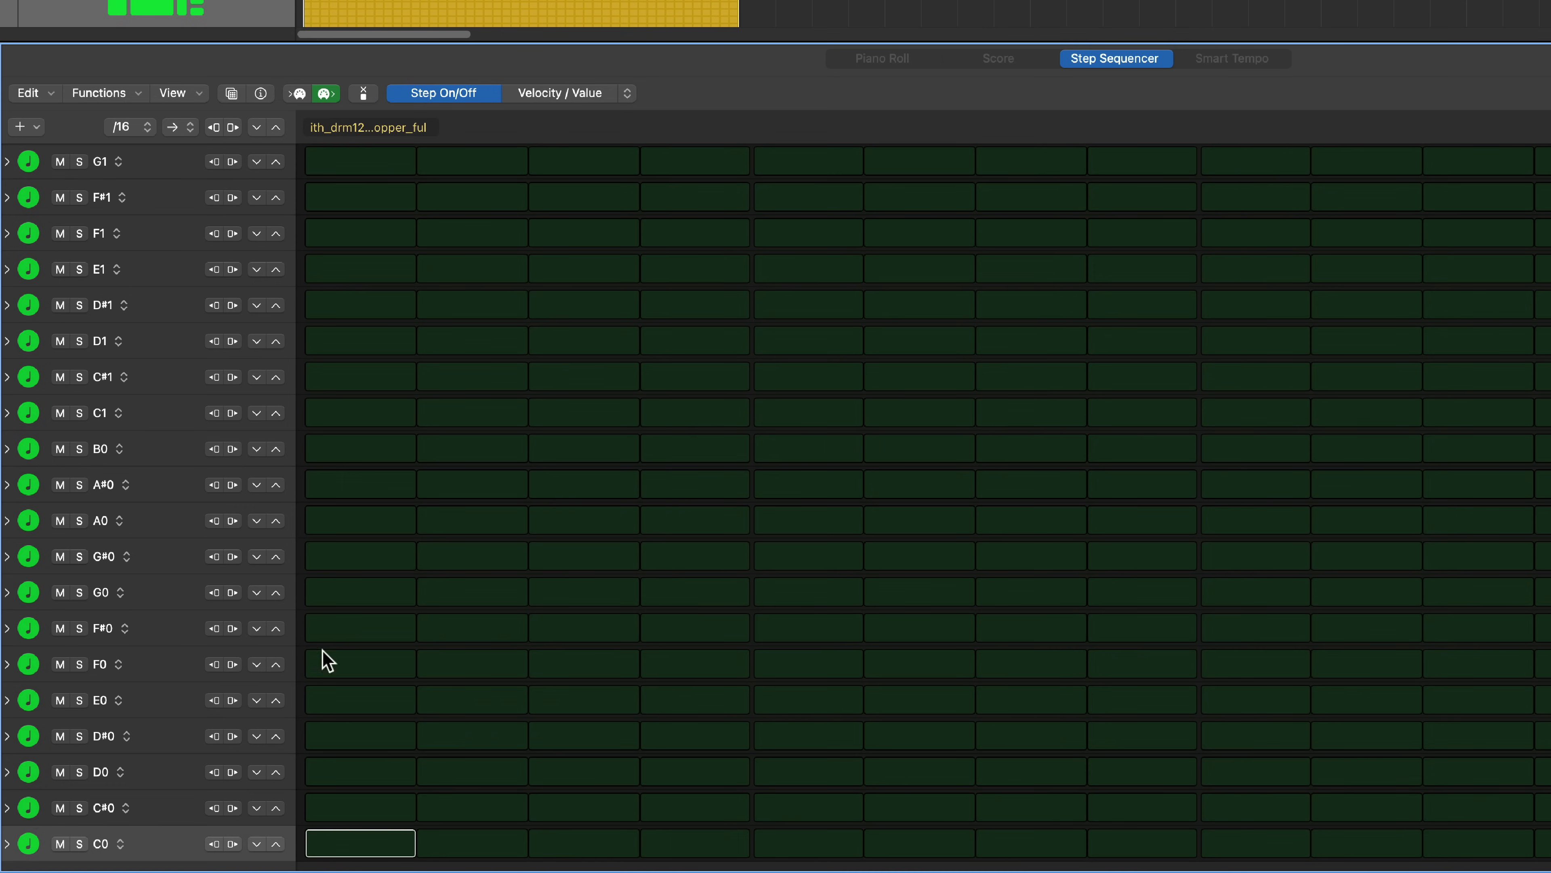
mouse_move(395, 781)
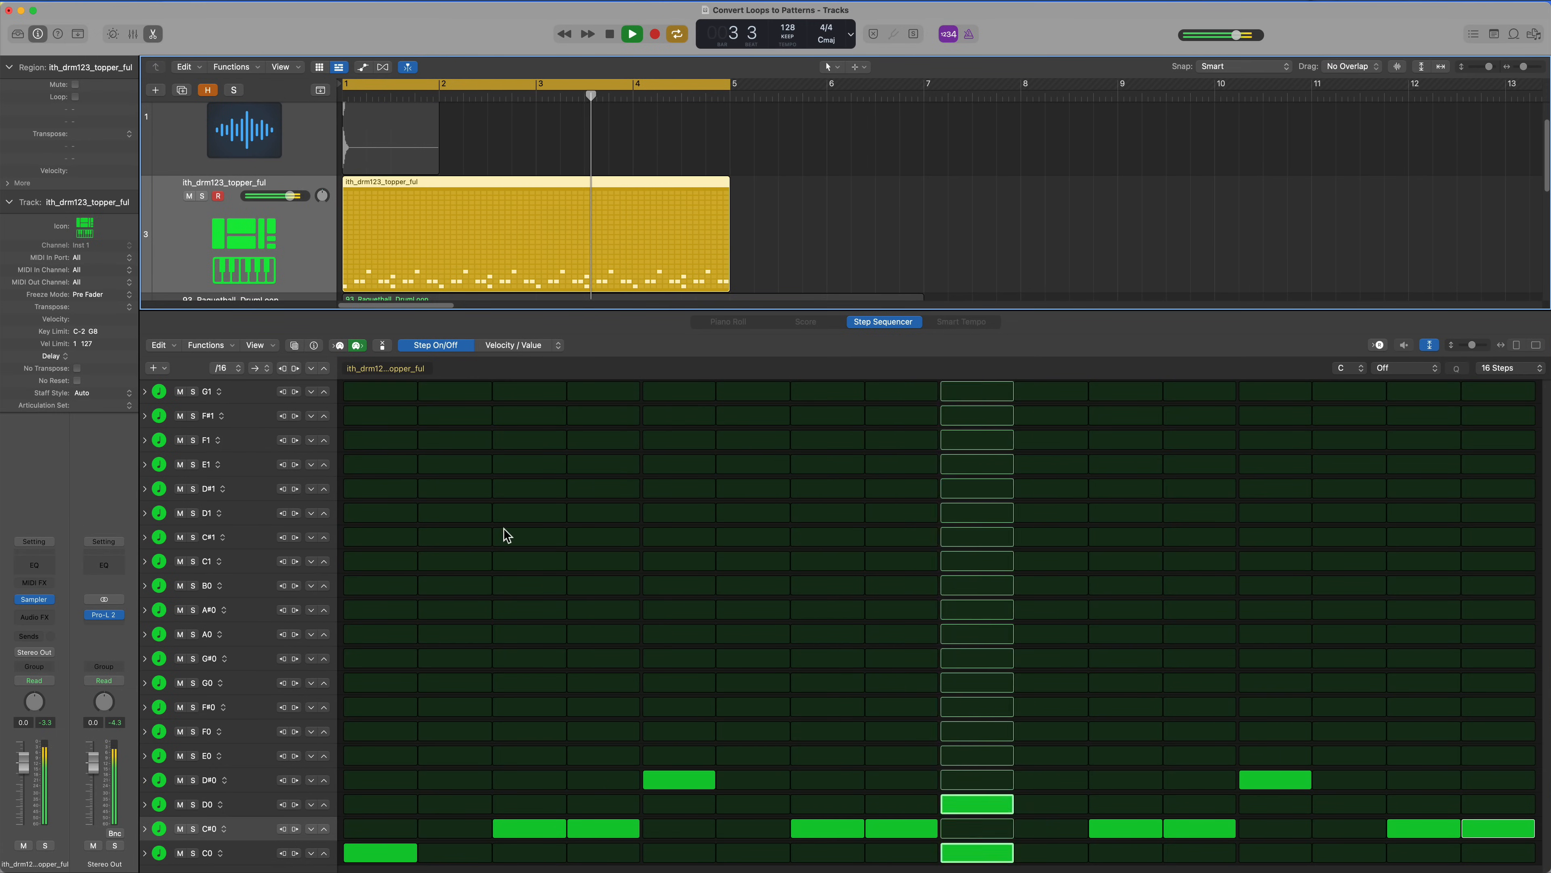
Step: Change the project tempo in the LCD from 128 to 92 BPM
left_click(630, 32)
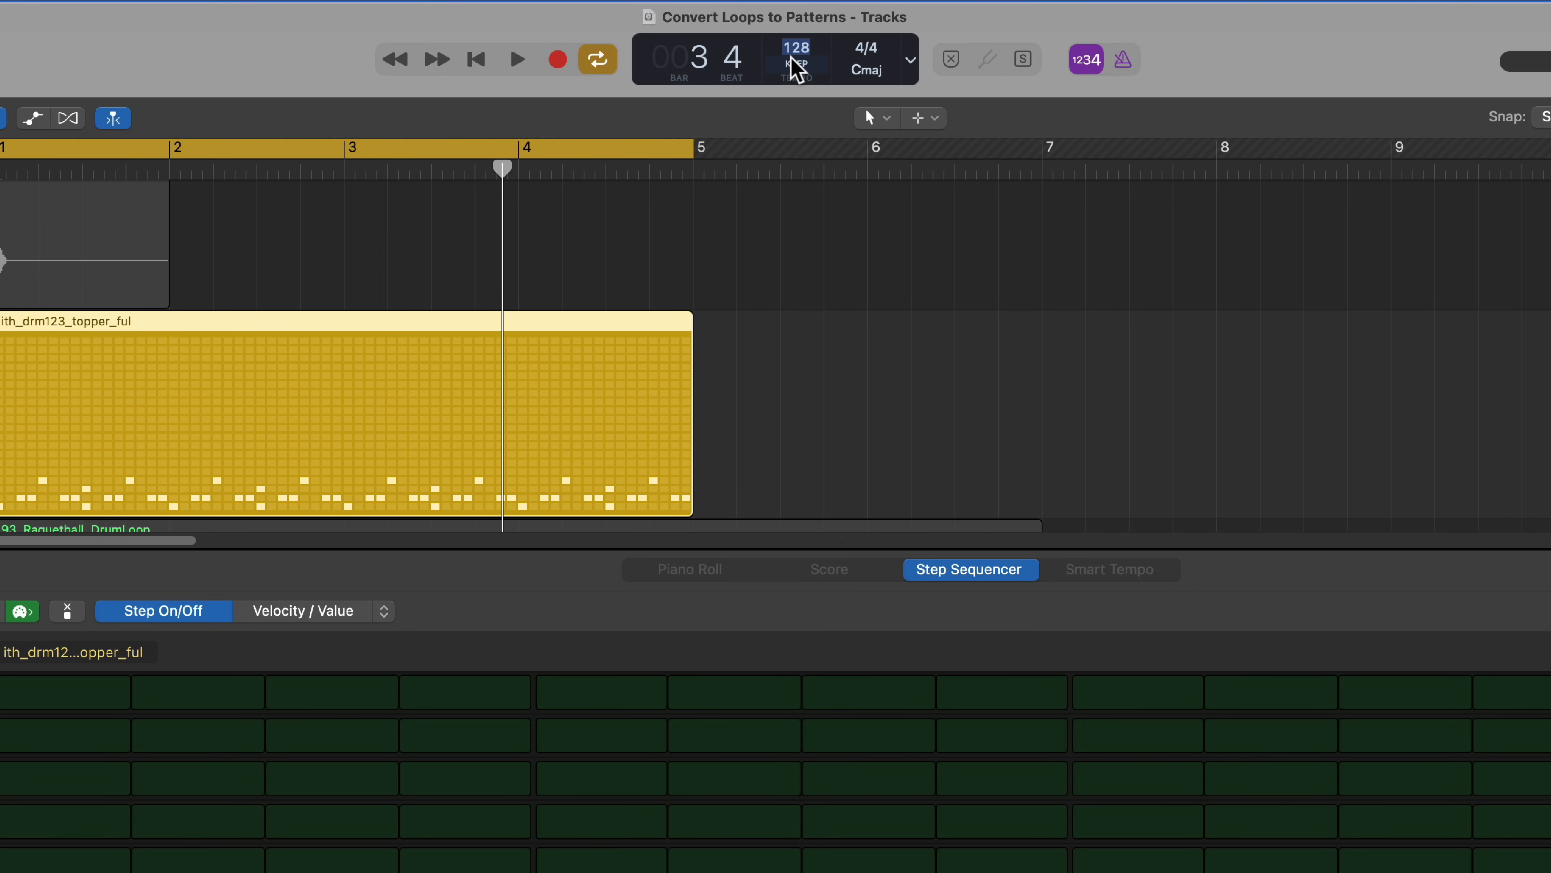
mouse_move(797, 59)
type("92")
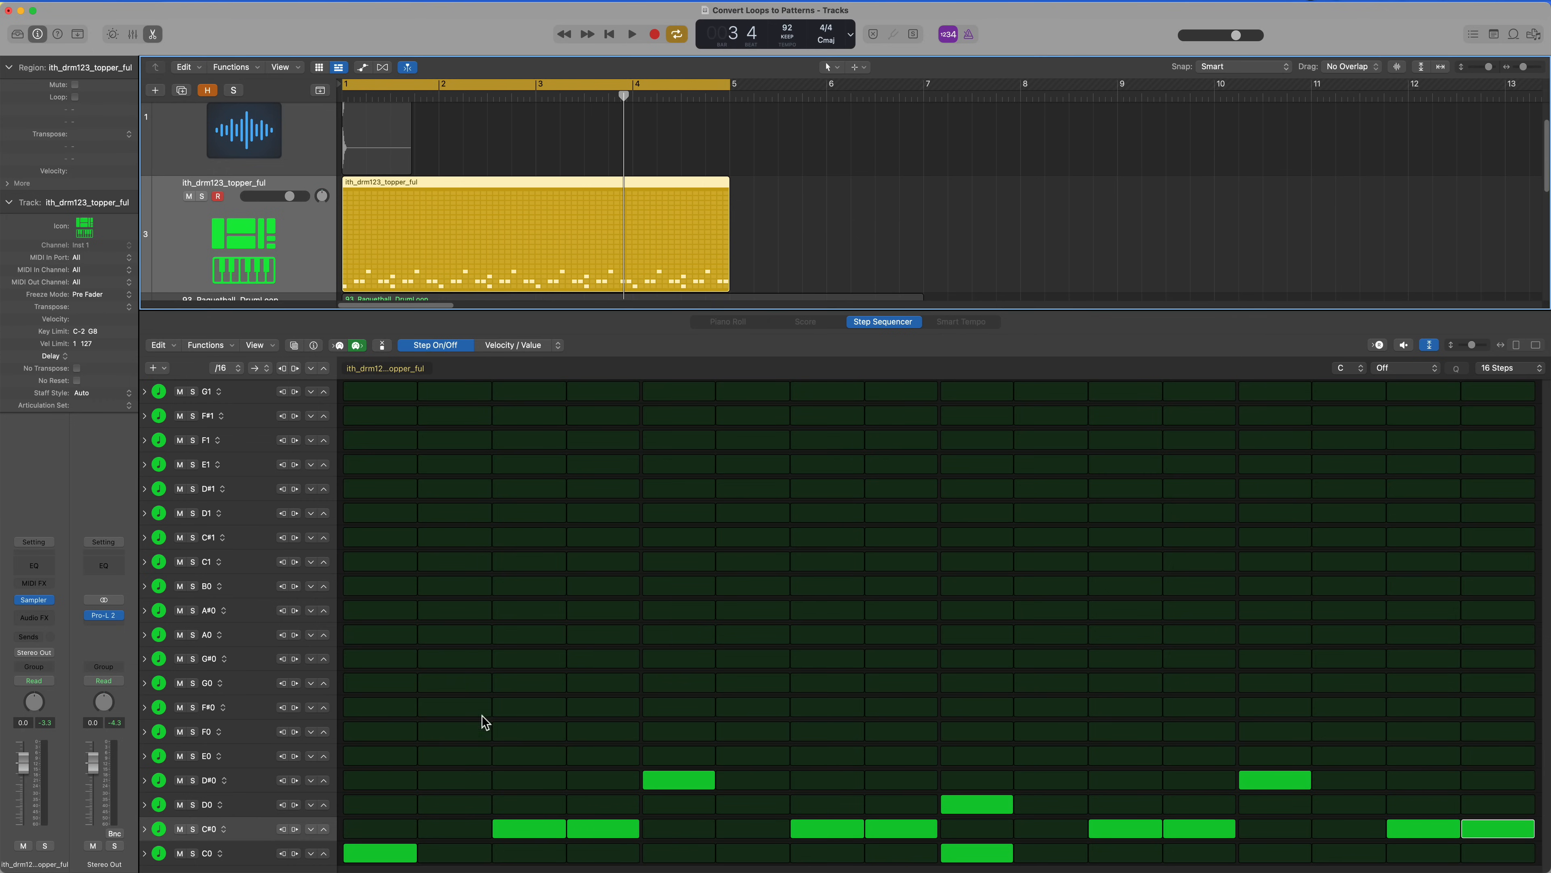
mouse_move(676, 639)
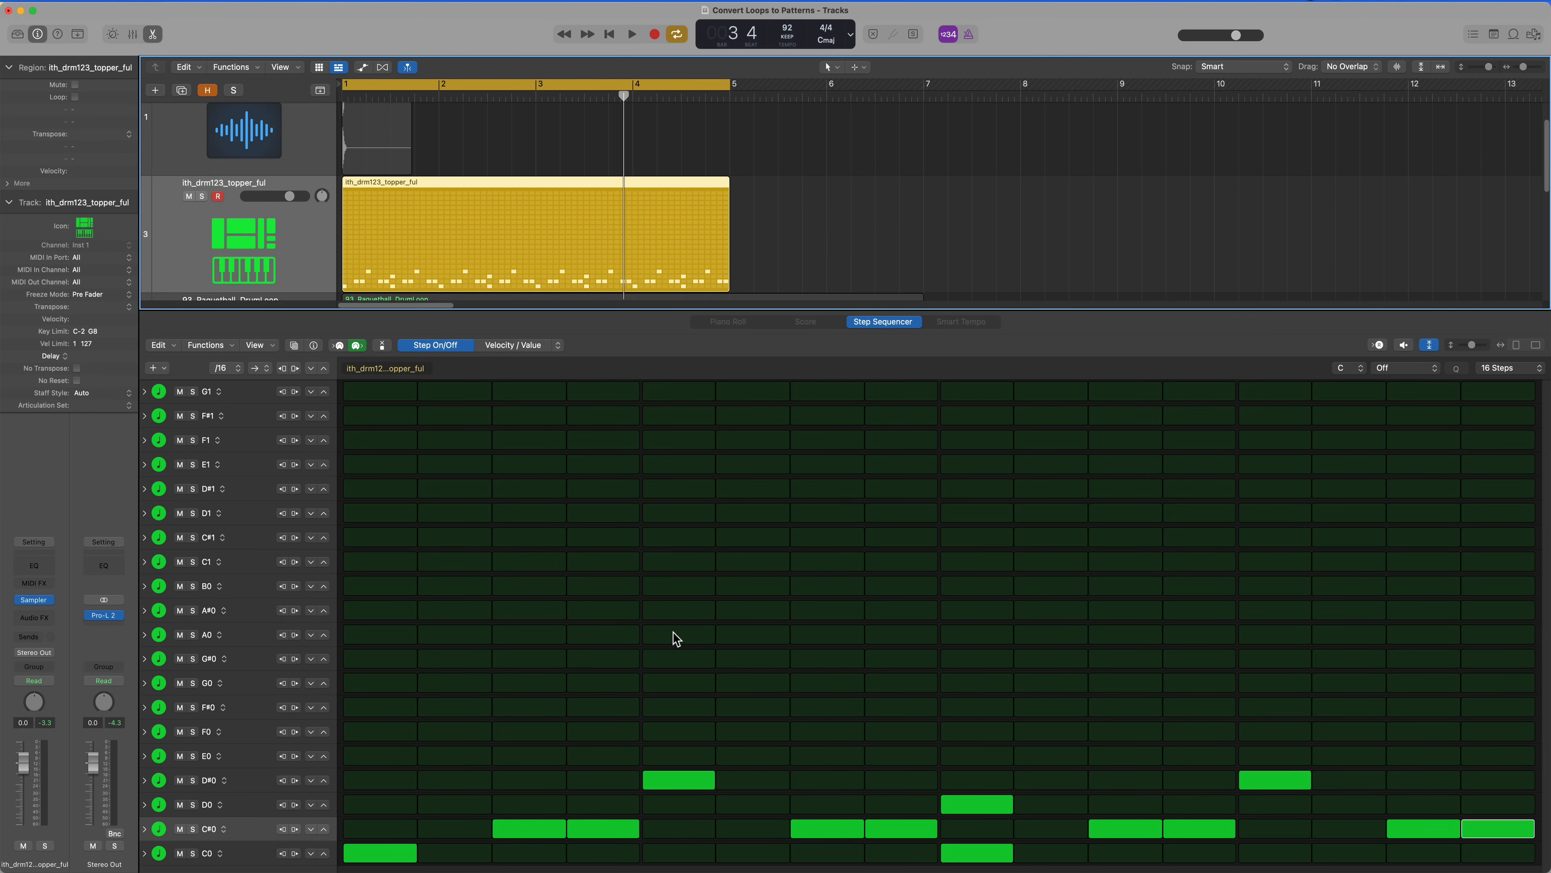
left_click(631, 32)
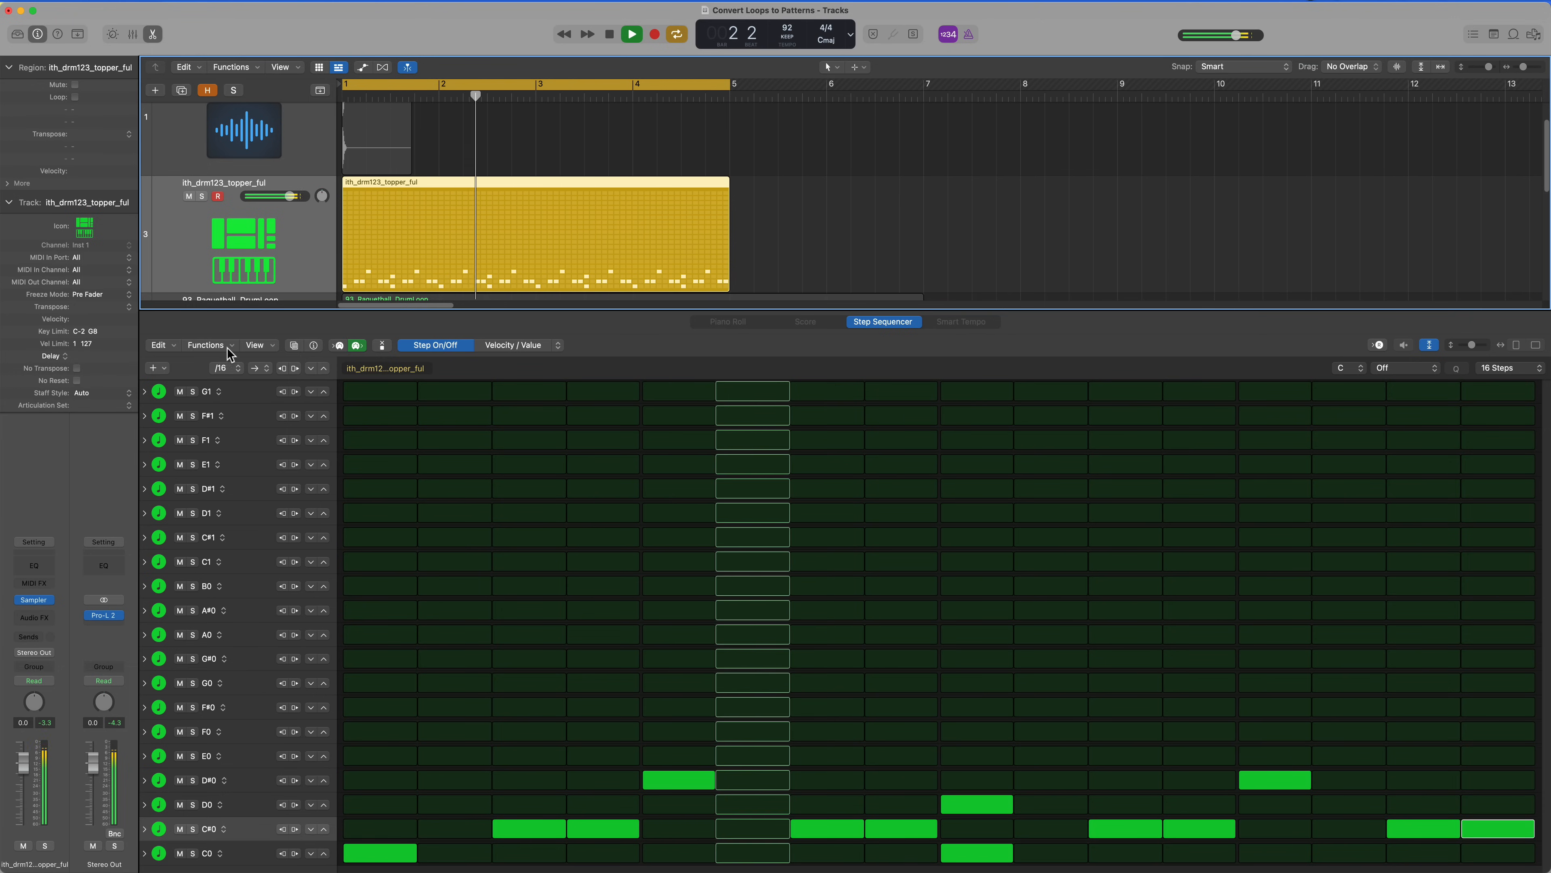
Step: Set the topper pattern's Swing to 59% and add G0, F0 and repeating G1 steps
left_click(315, 345)
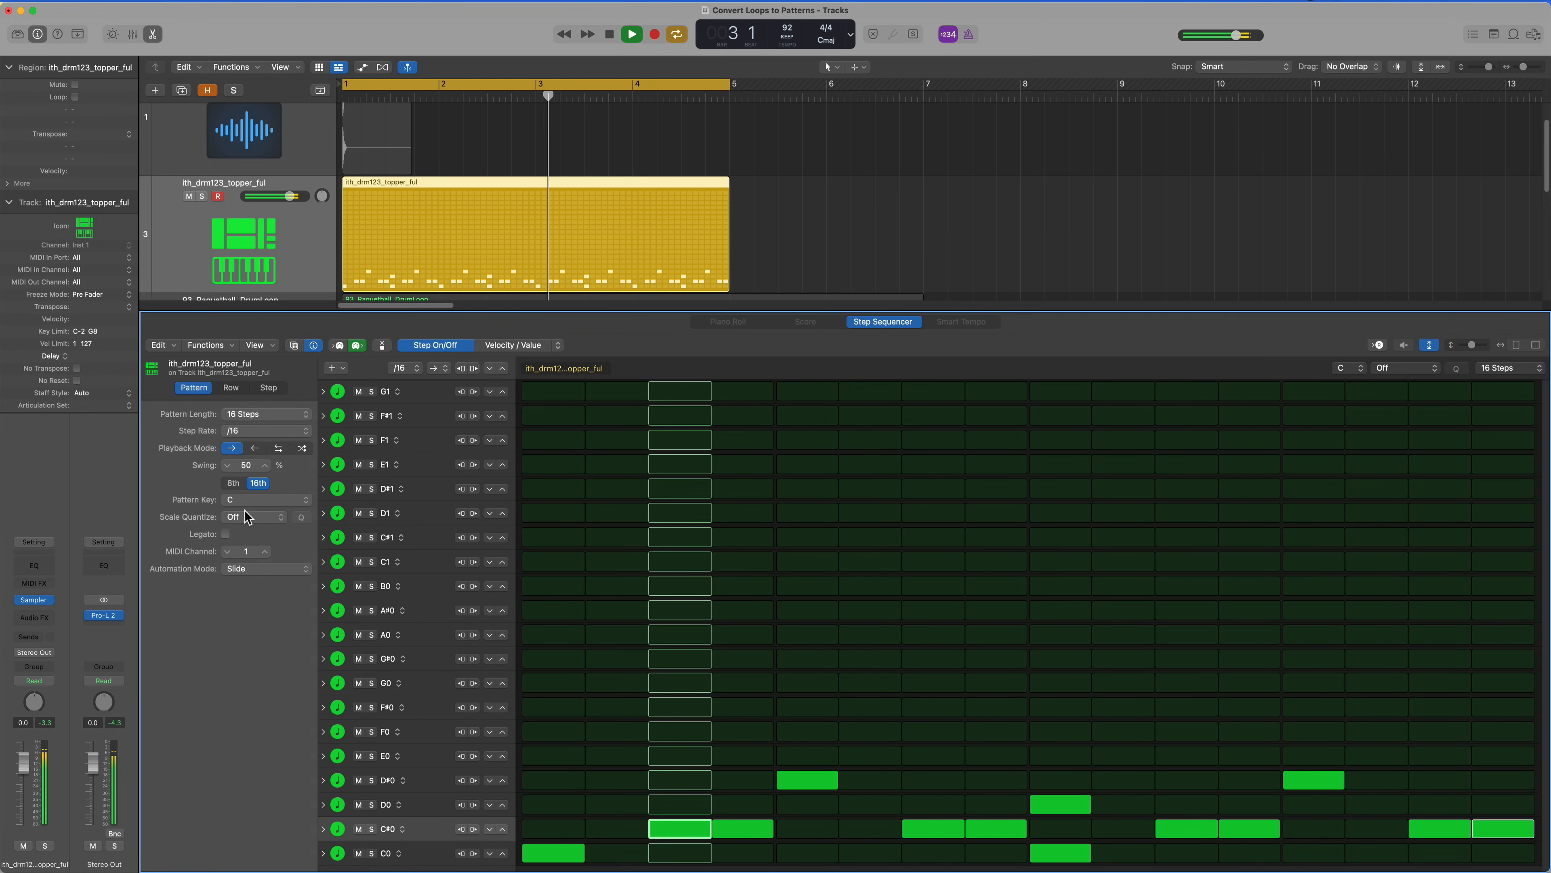
left_click(631, 32)
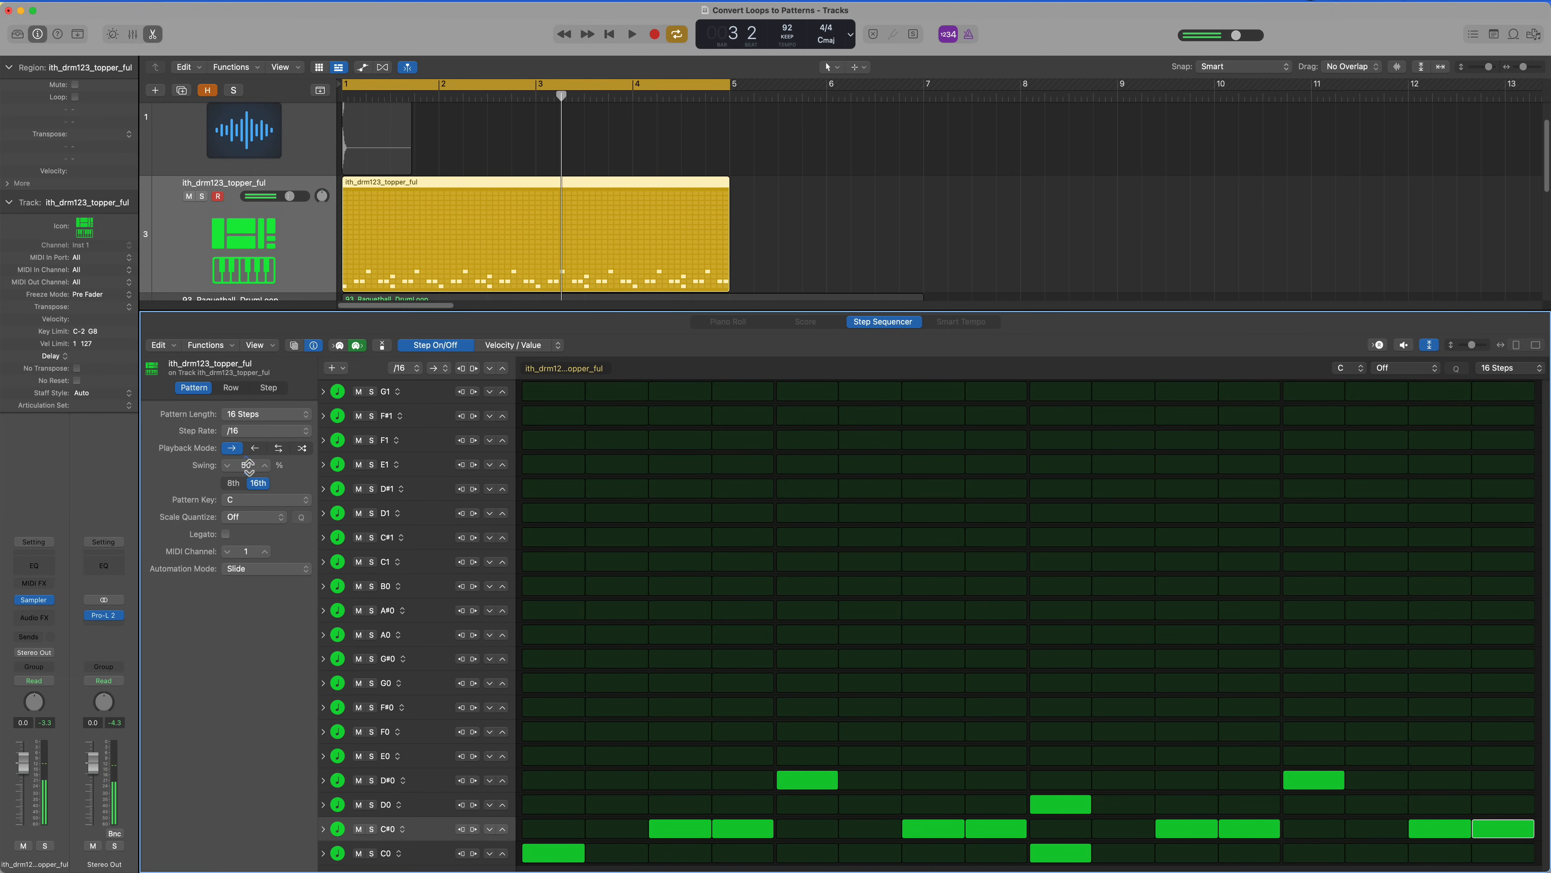
left_click(632, 32)
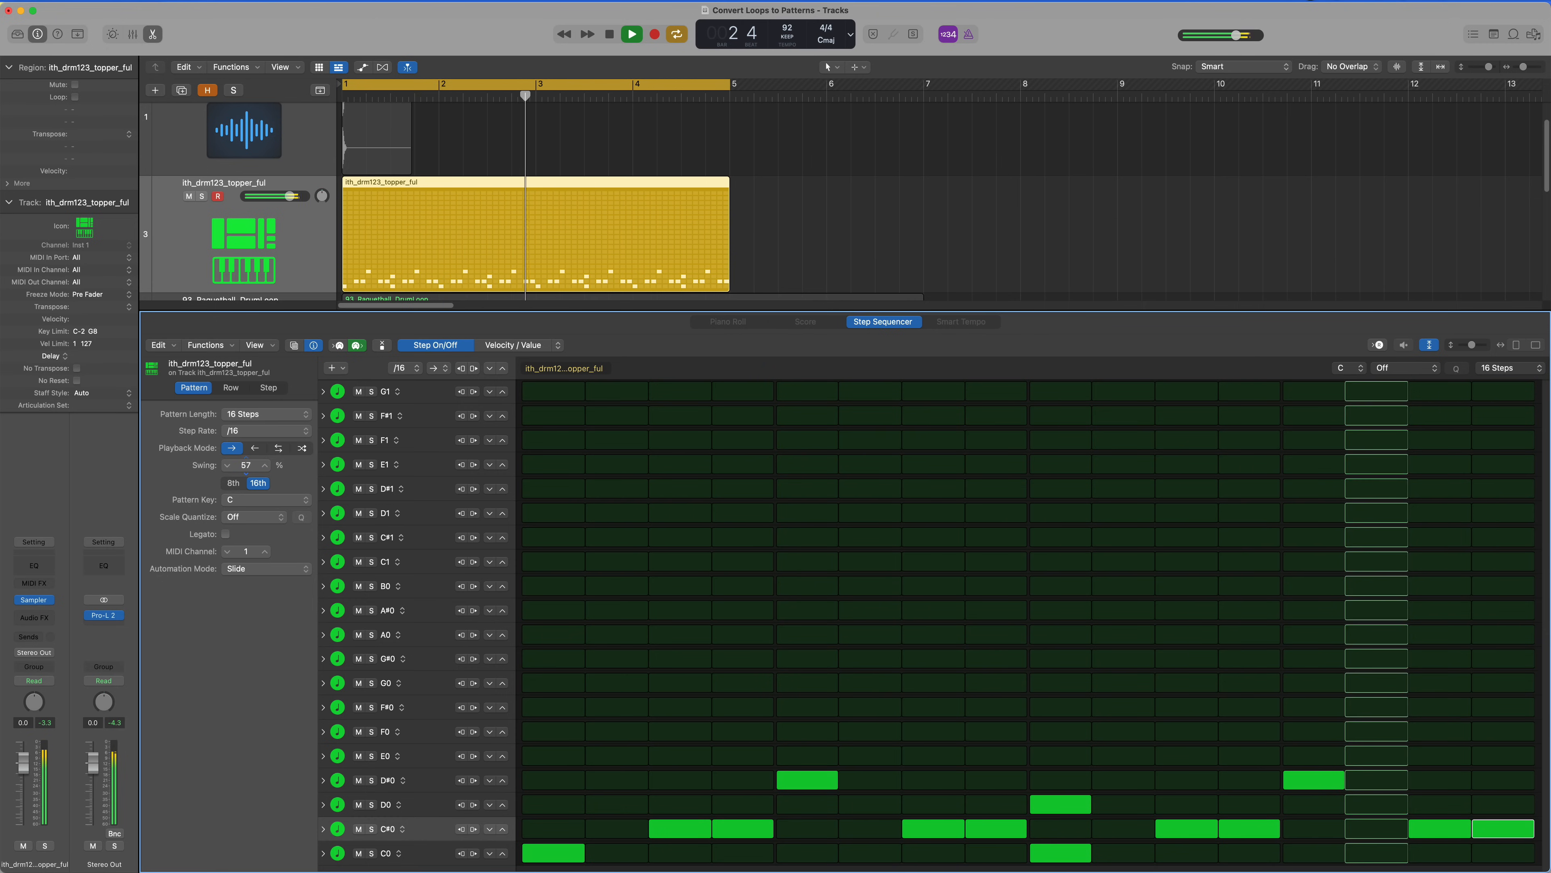
left_click(519, 344)
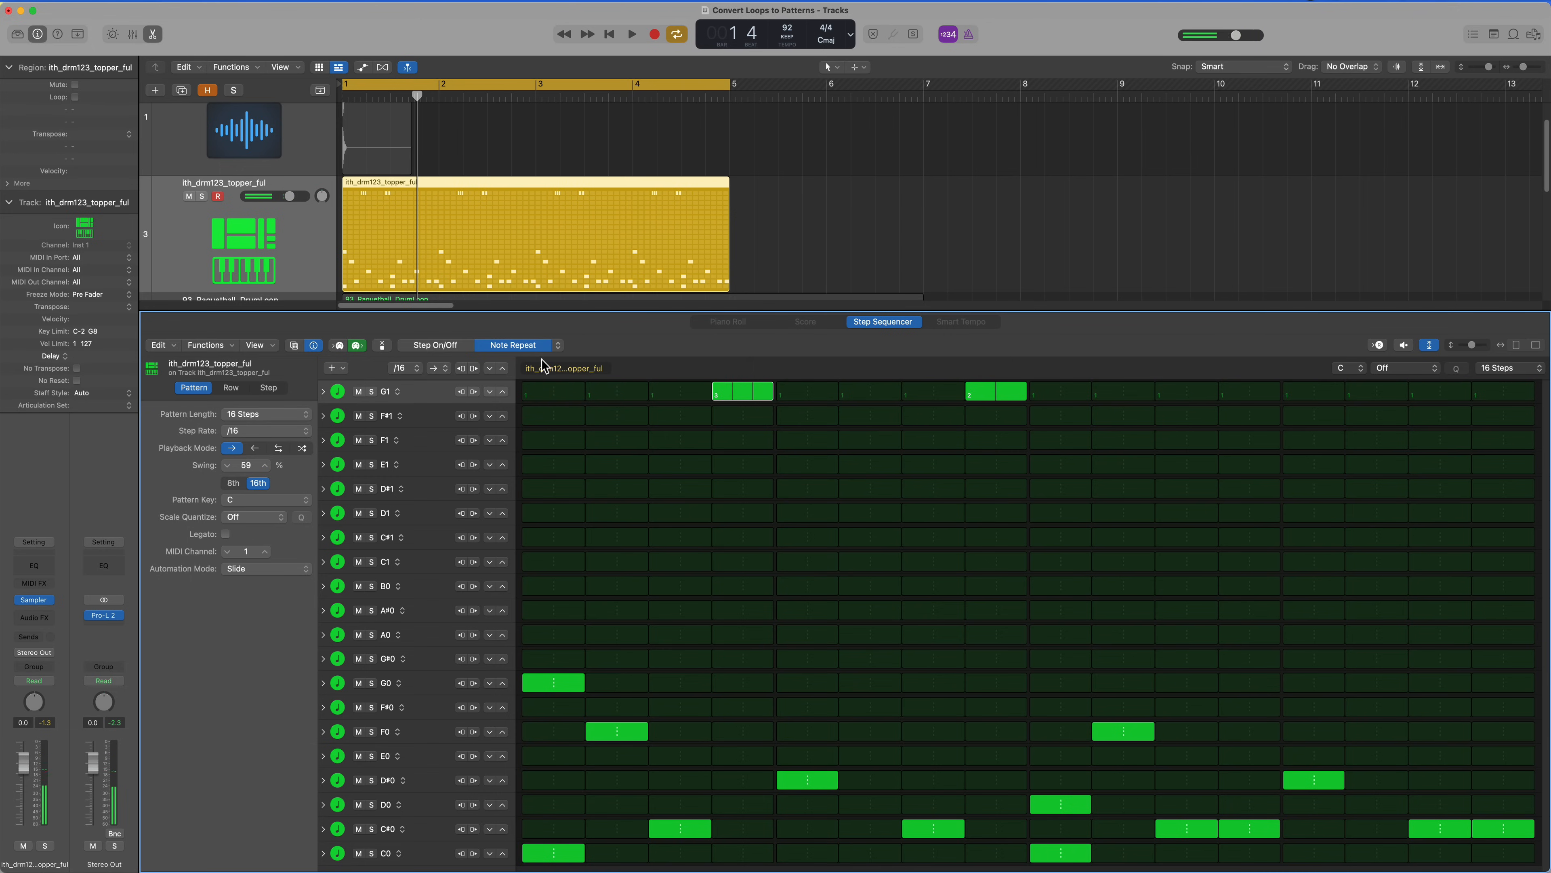
left_click(631, 32)
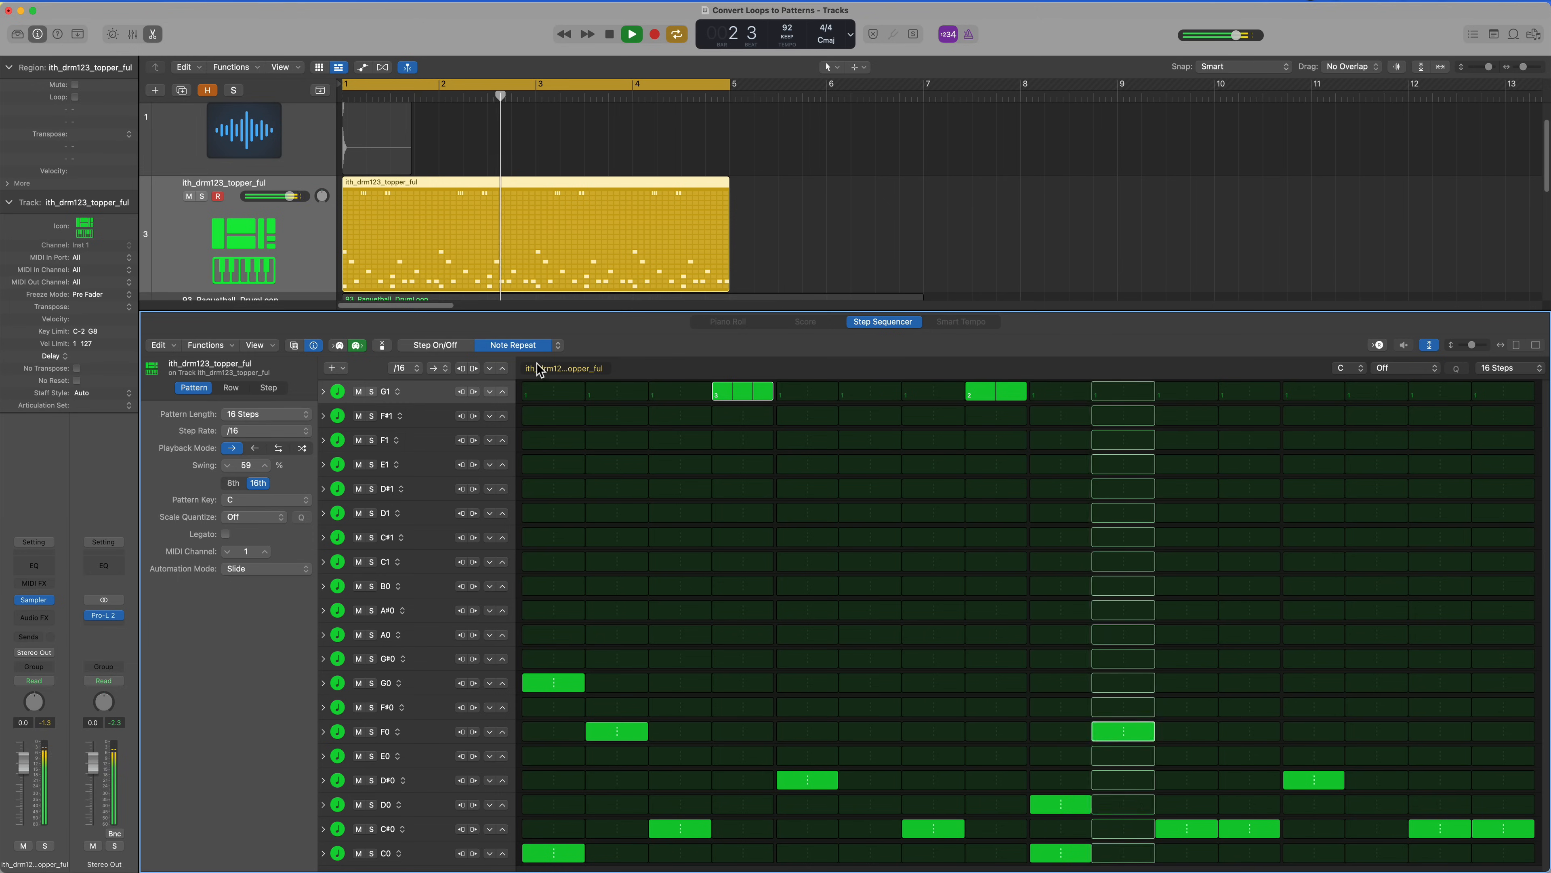
Step: Extend the topper pattern length to 32 Steps from the length pop-up
left_click(1506, 368)
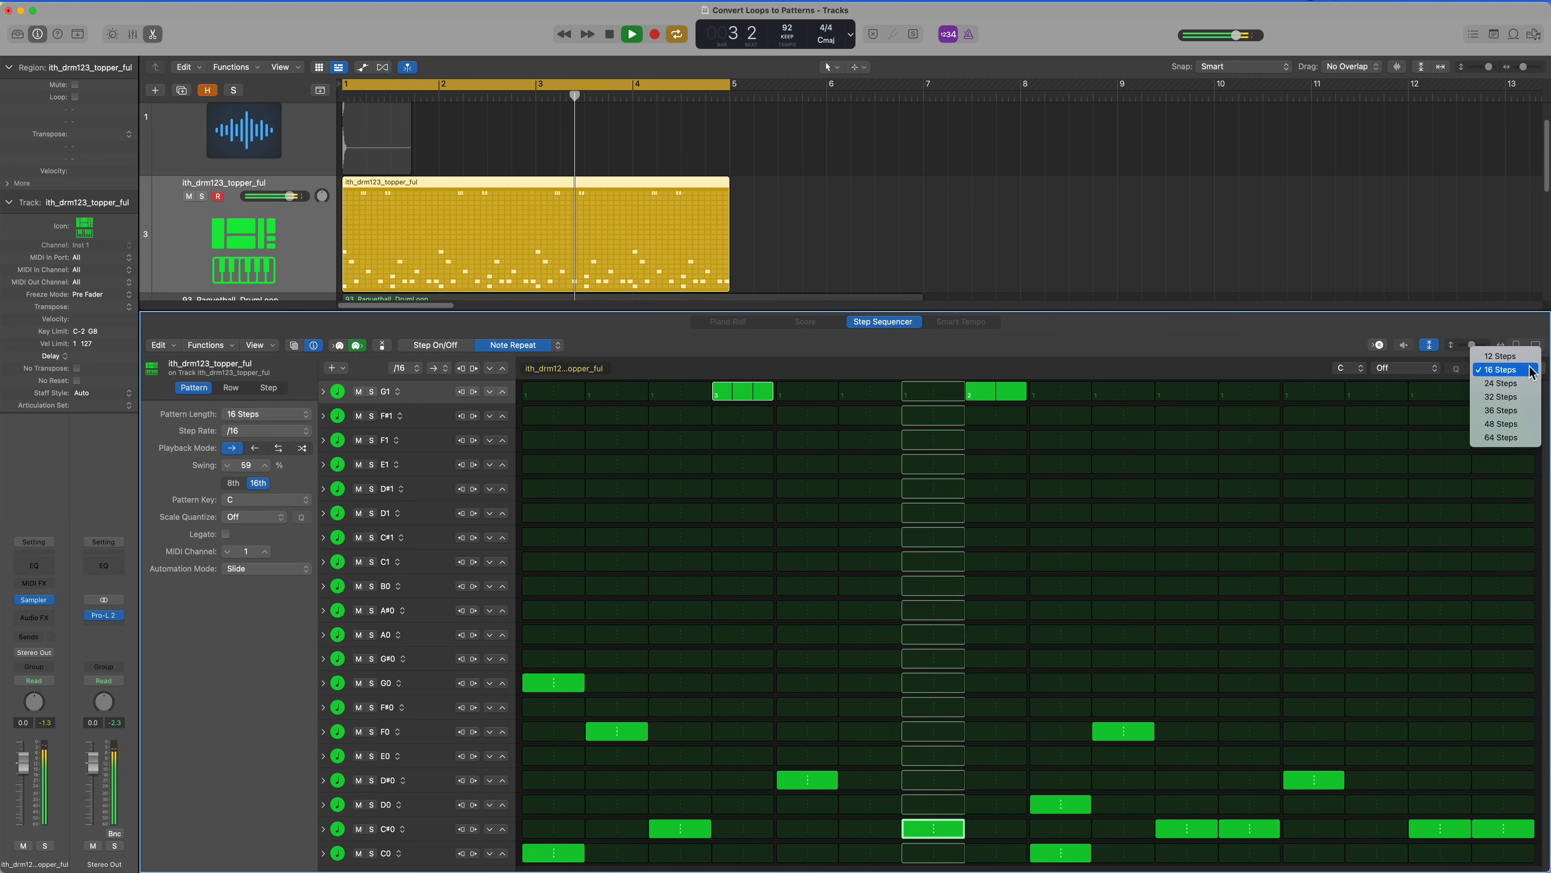
left_click(1500, 396)
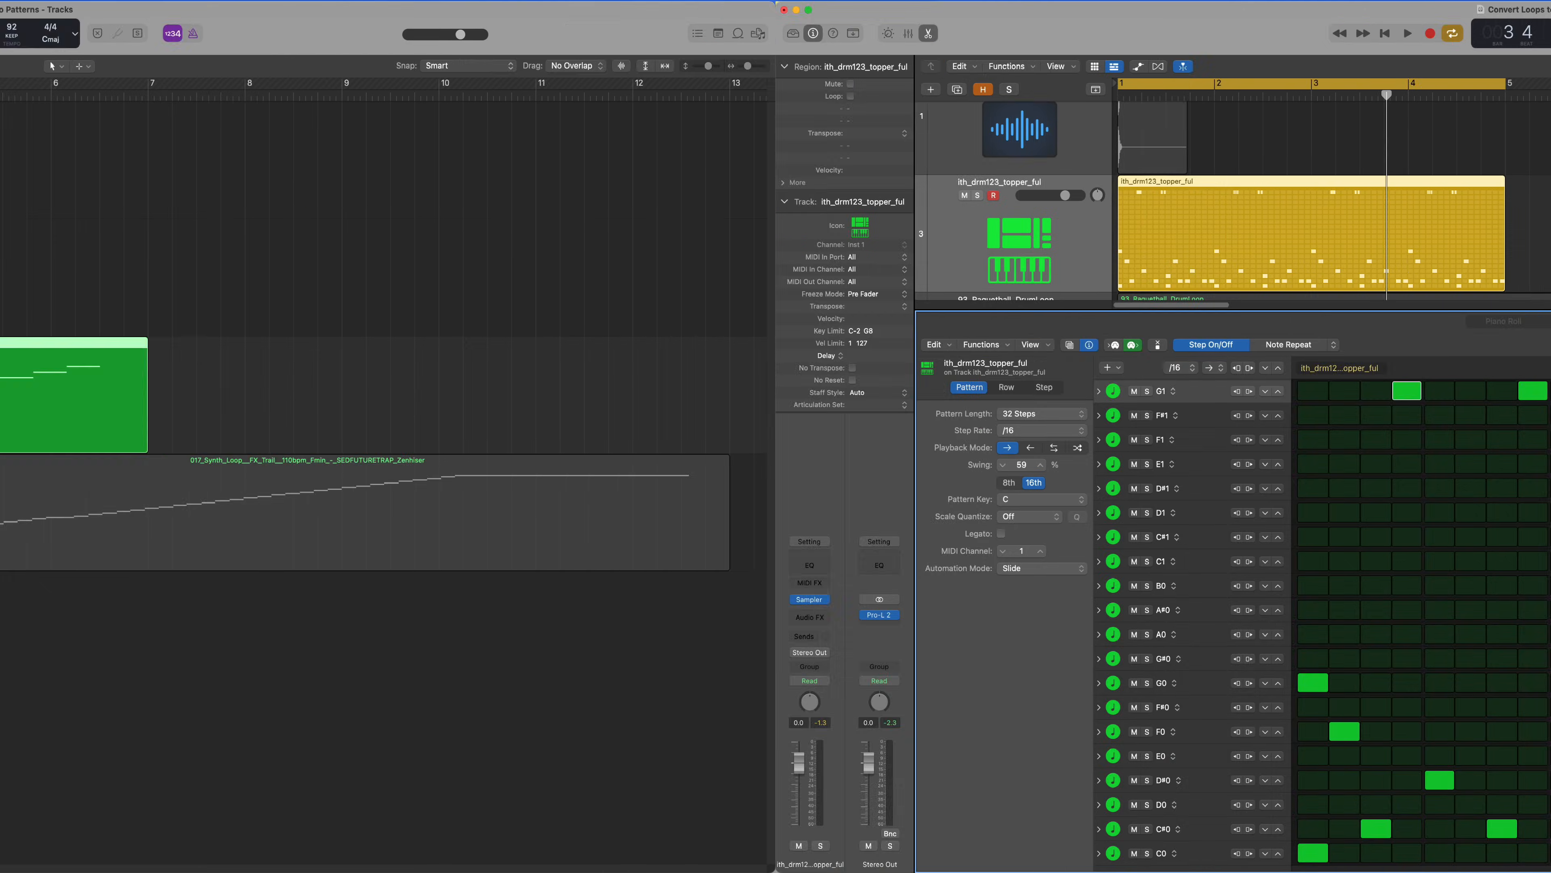
Step: Close the Step Sequencer, select the 93_Raquetball_DrumLoop region and solo its track during playback
right_click(538, 415)
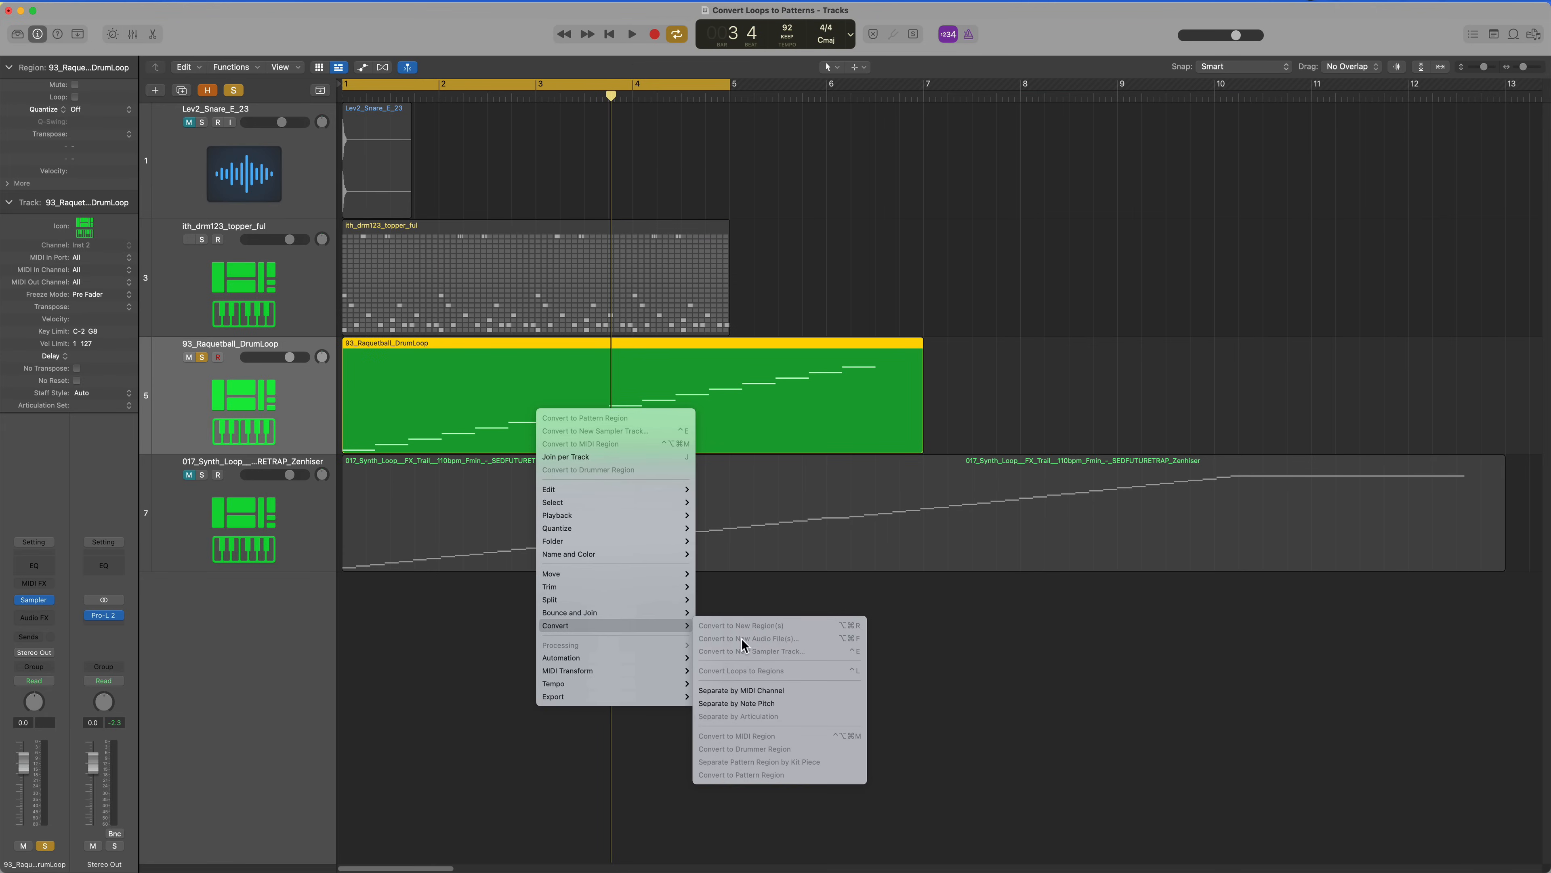
mouse_move(755, 784)
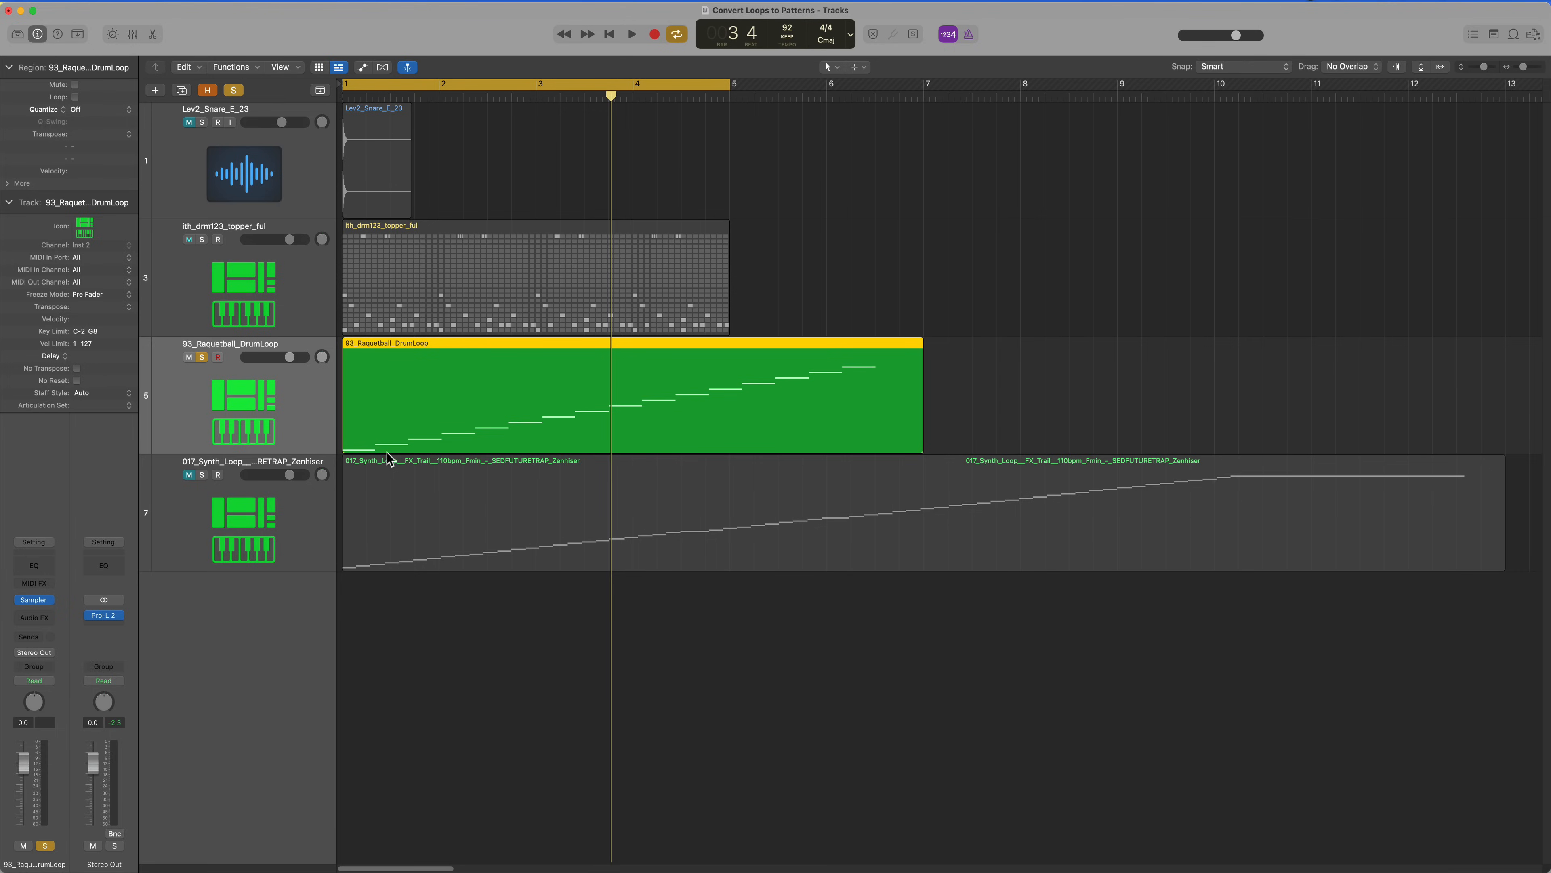
mouse_move(836, 405)
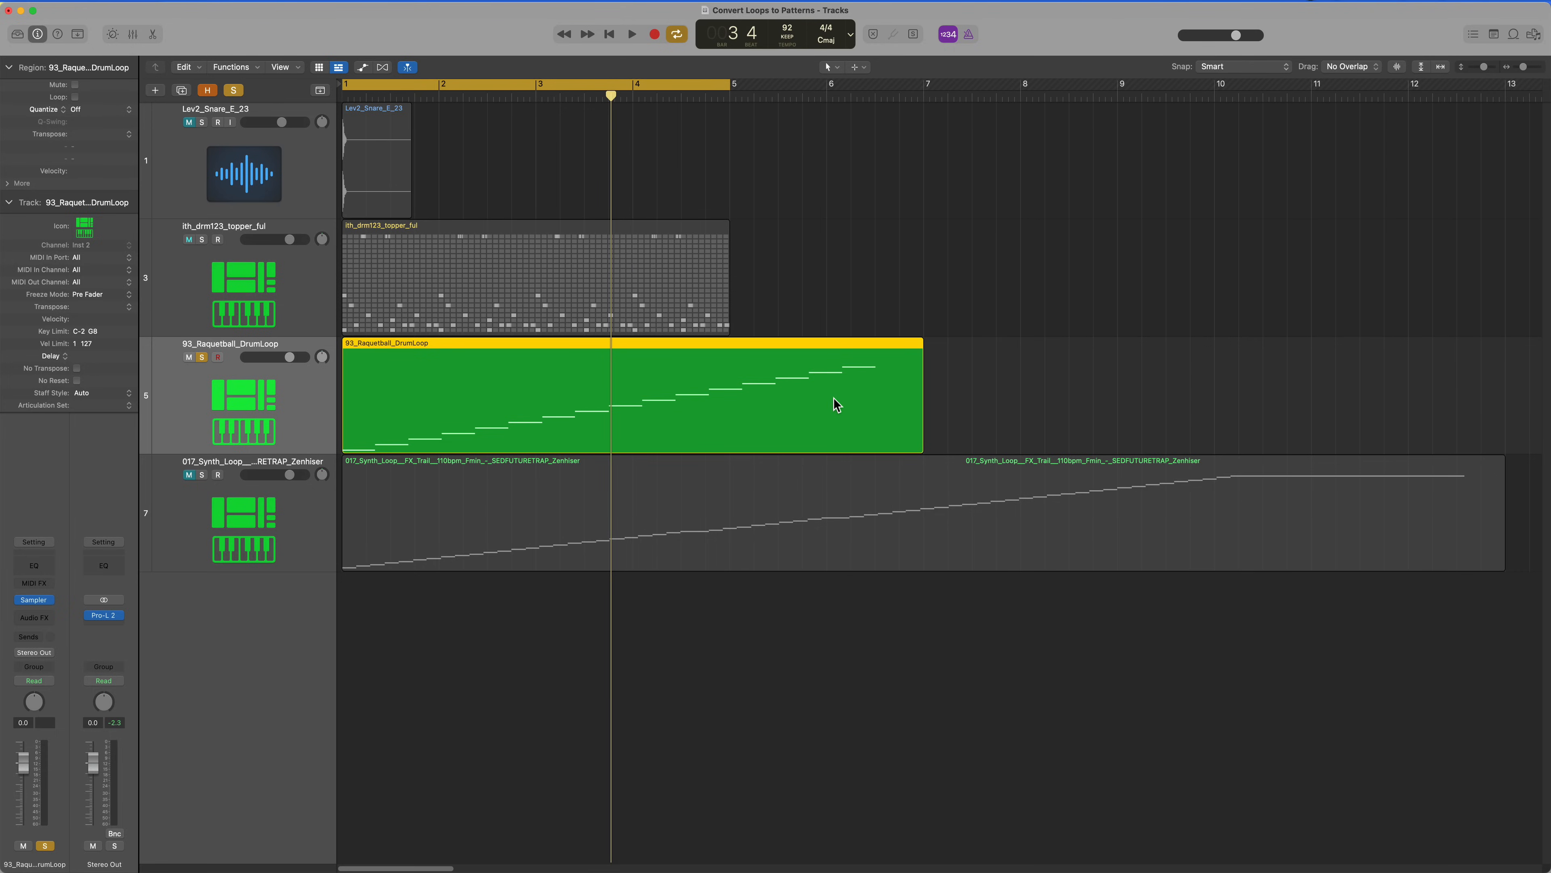
left_click(188, 239)
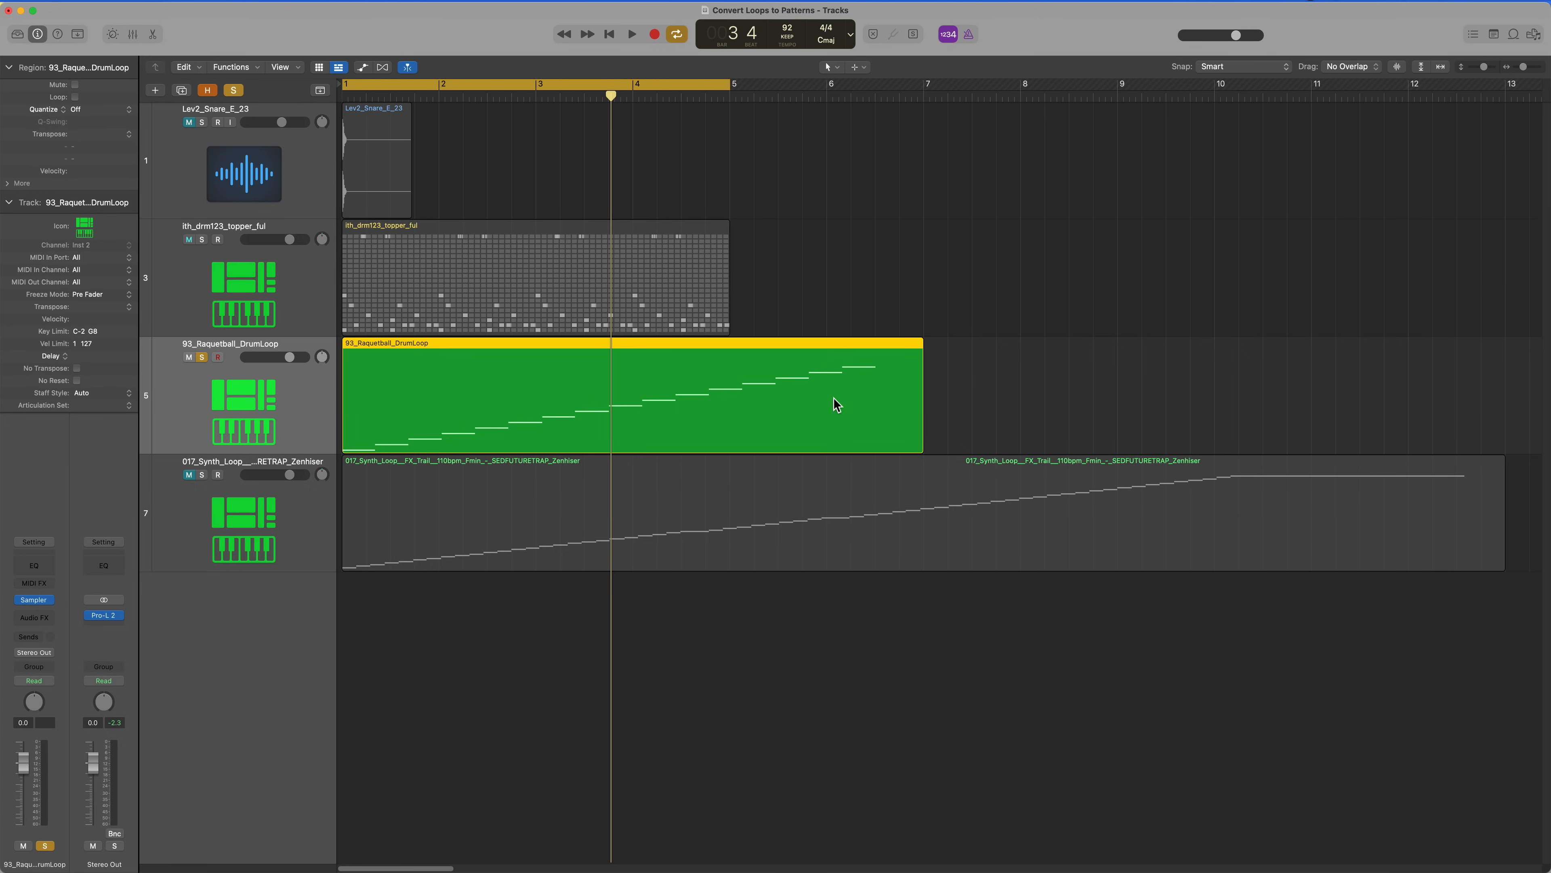
left_click(631, 34)
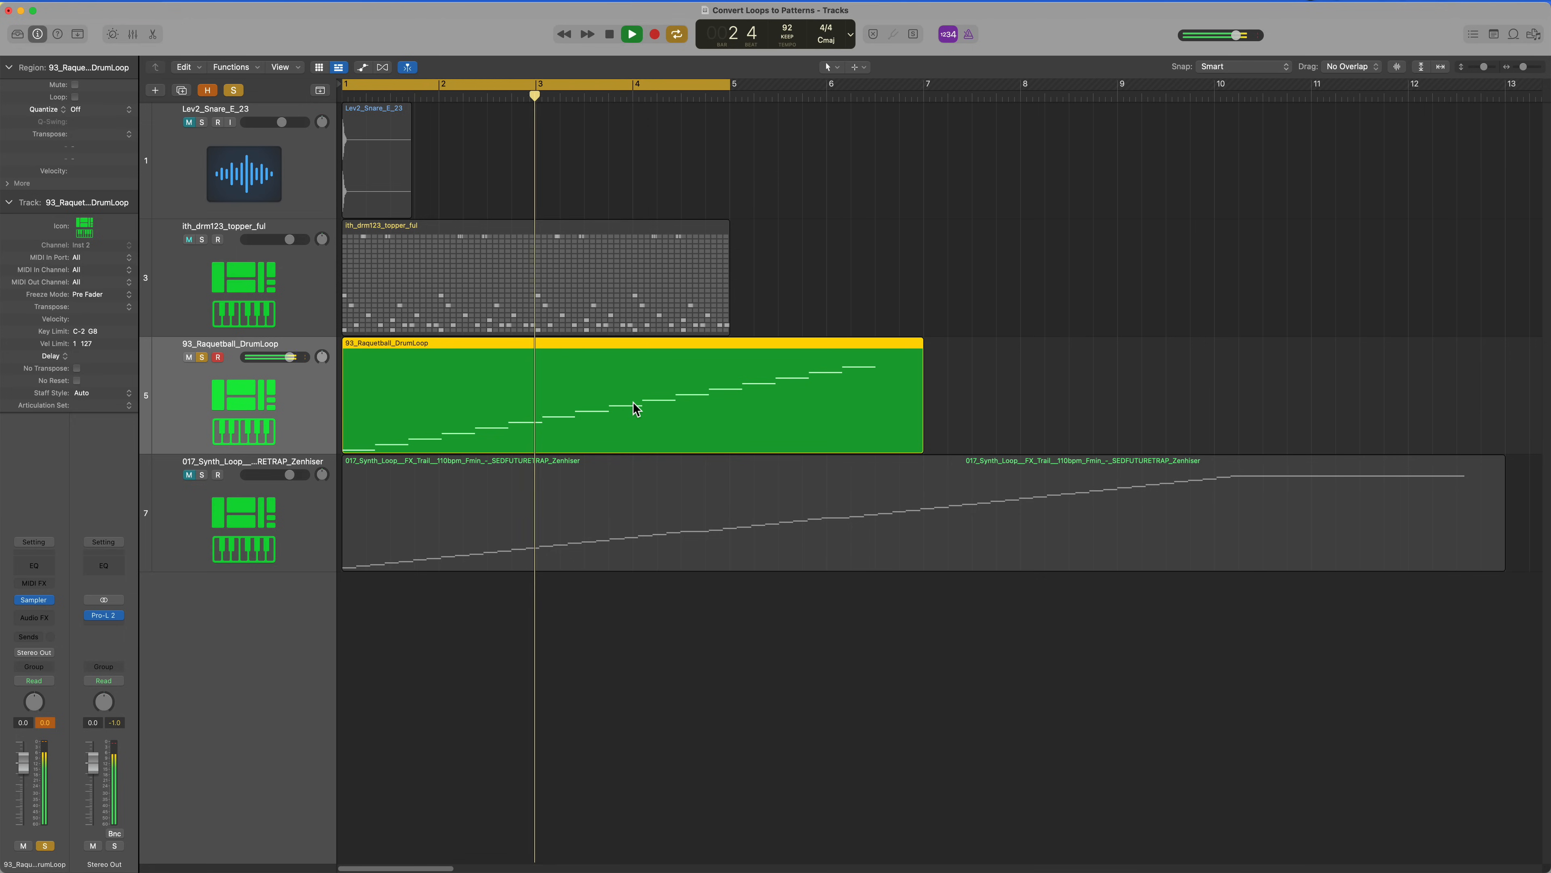
Step: In the Piano Roll delete all but the first two notes of the 93_Raquetball_DrumLoop region and close the editor
left_click(630, 34)
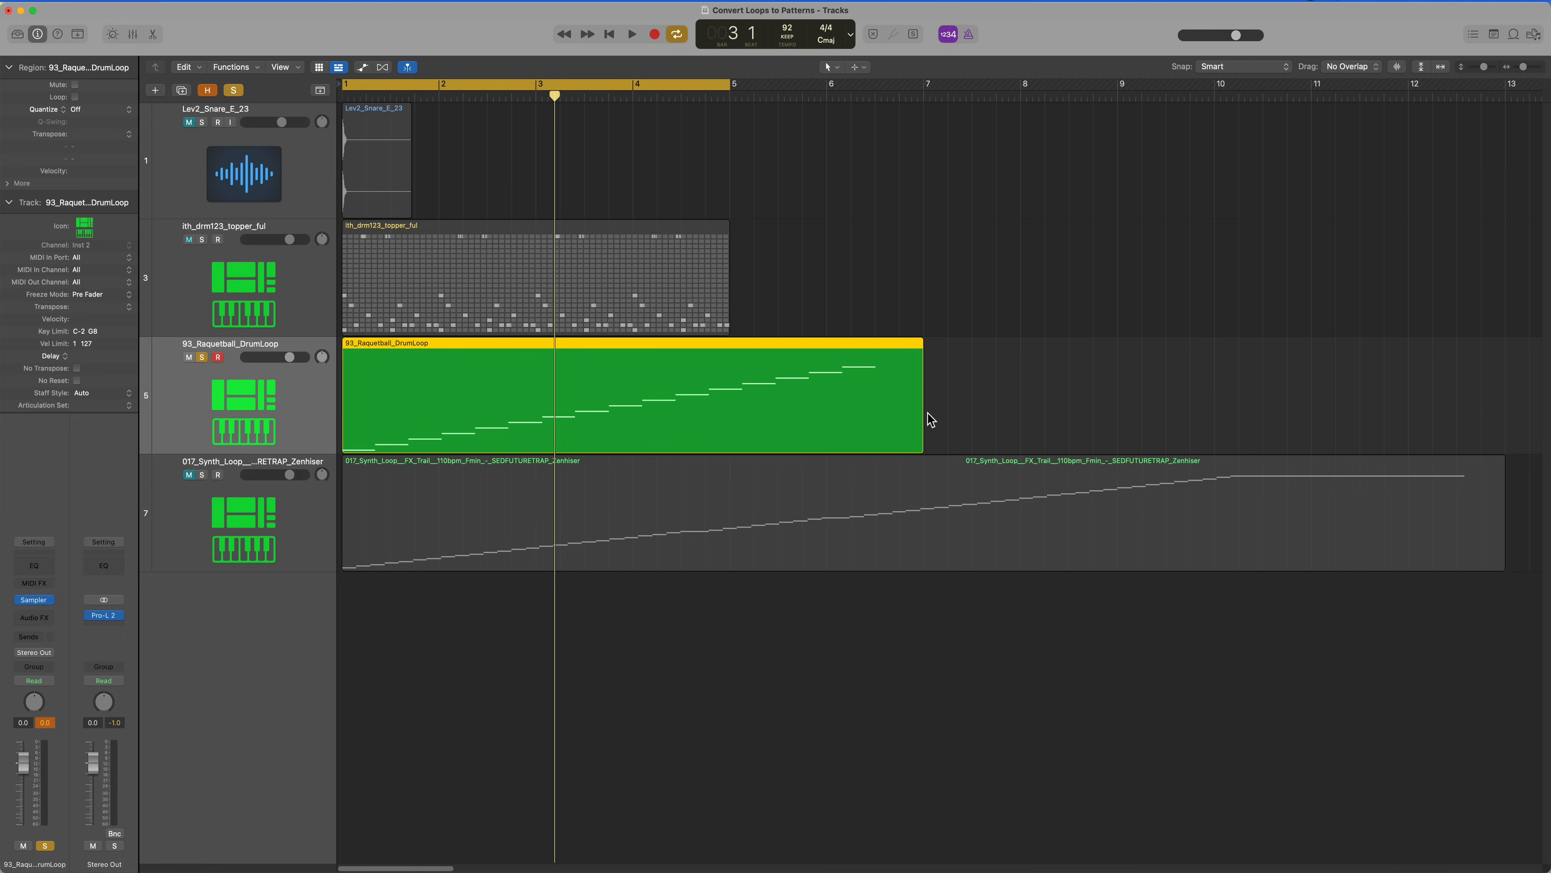
mouse_move(821, 402)
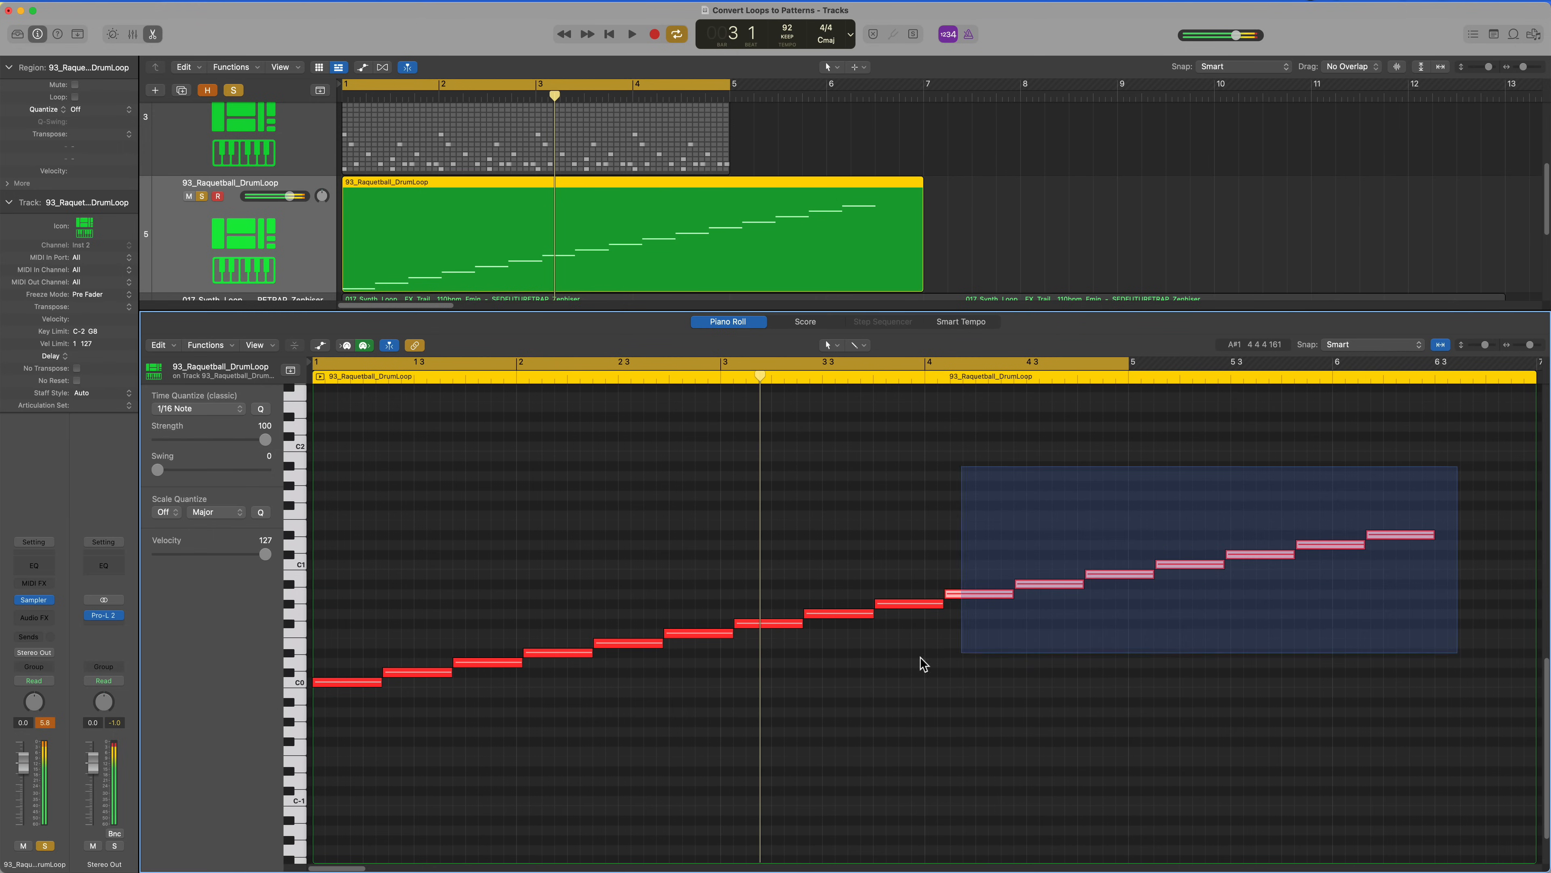
key("Delete")
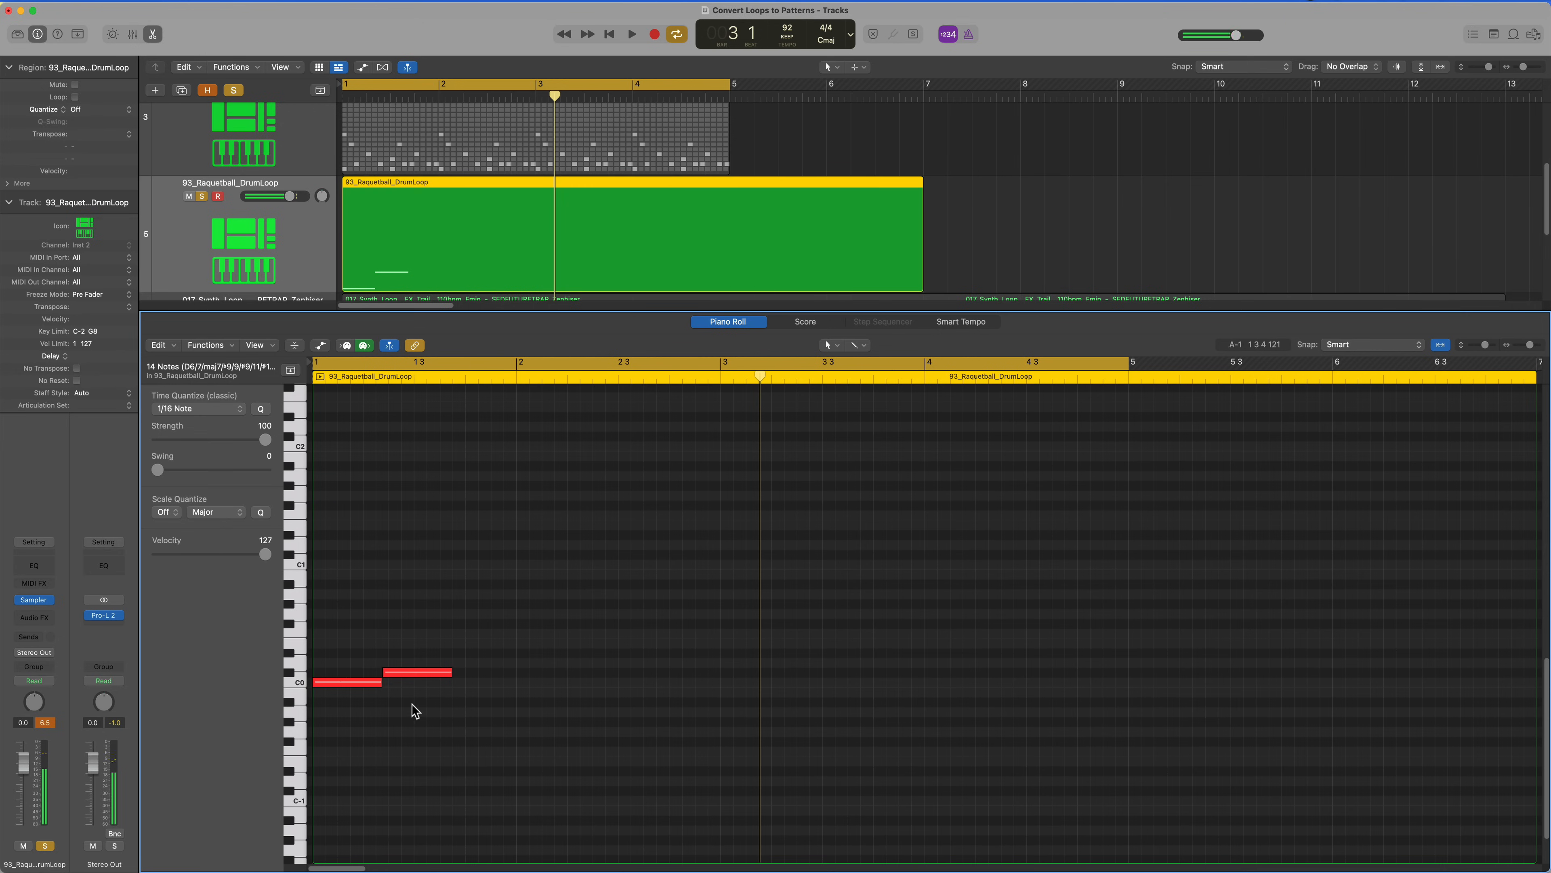
left_click(415, 674)
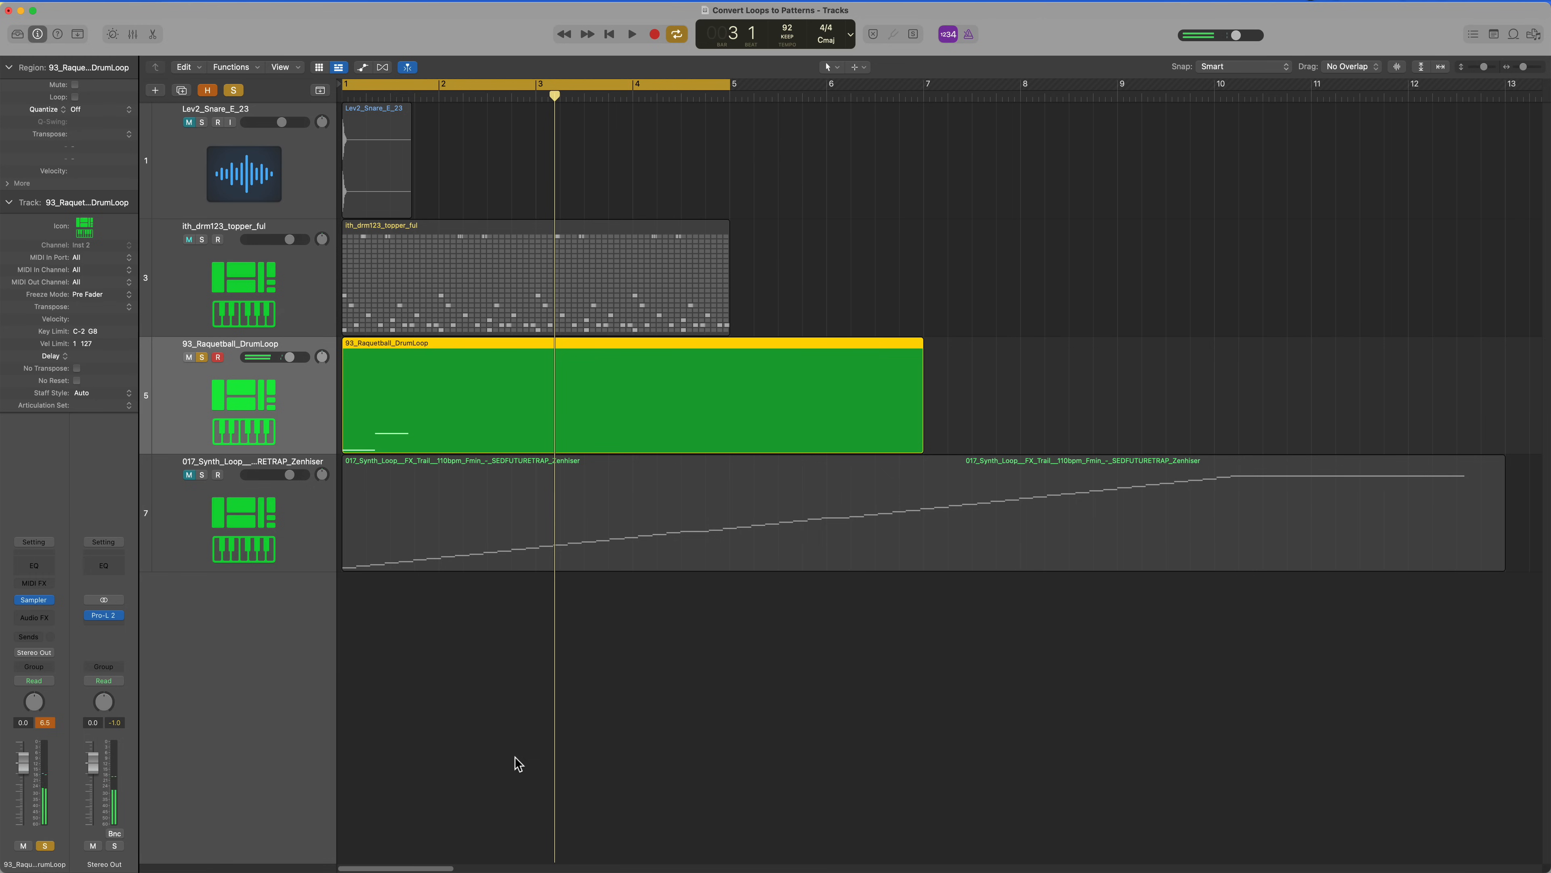
right_click(514, 415)
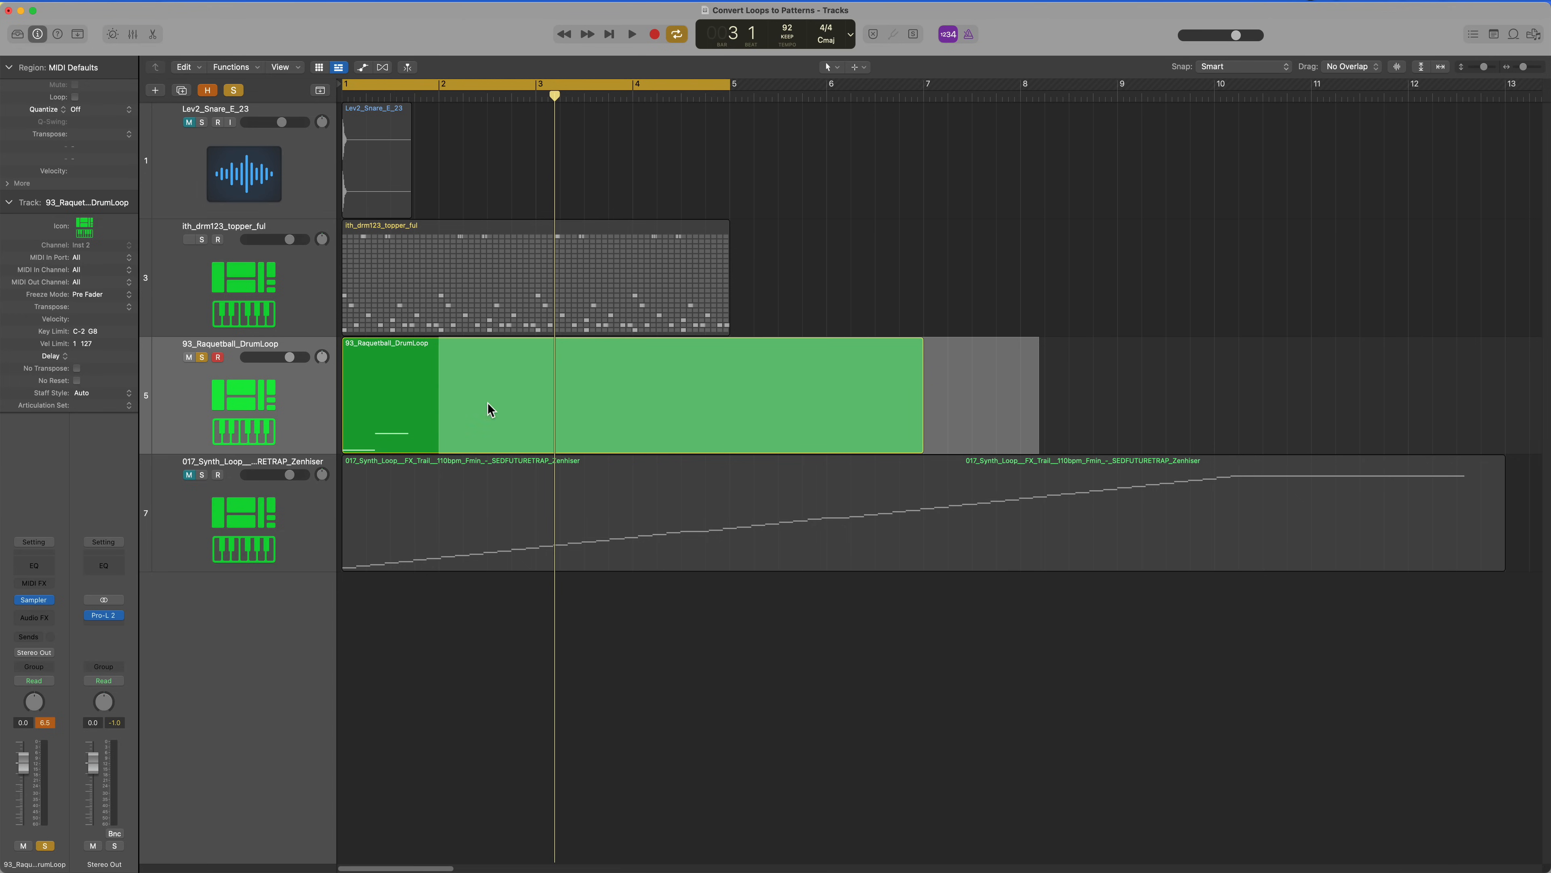
Step: Convert the drum loop region to a pattern region and add kick and snare steps, then unsolo the track
right_click(485, 409)
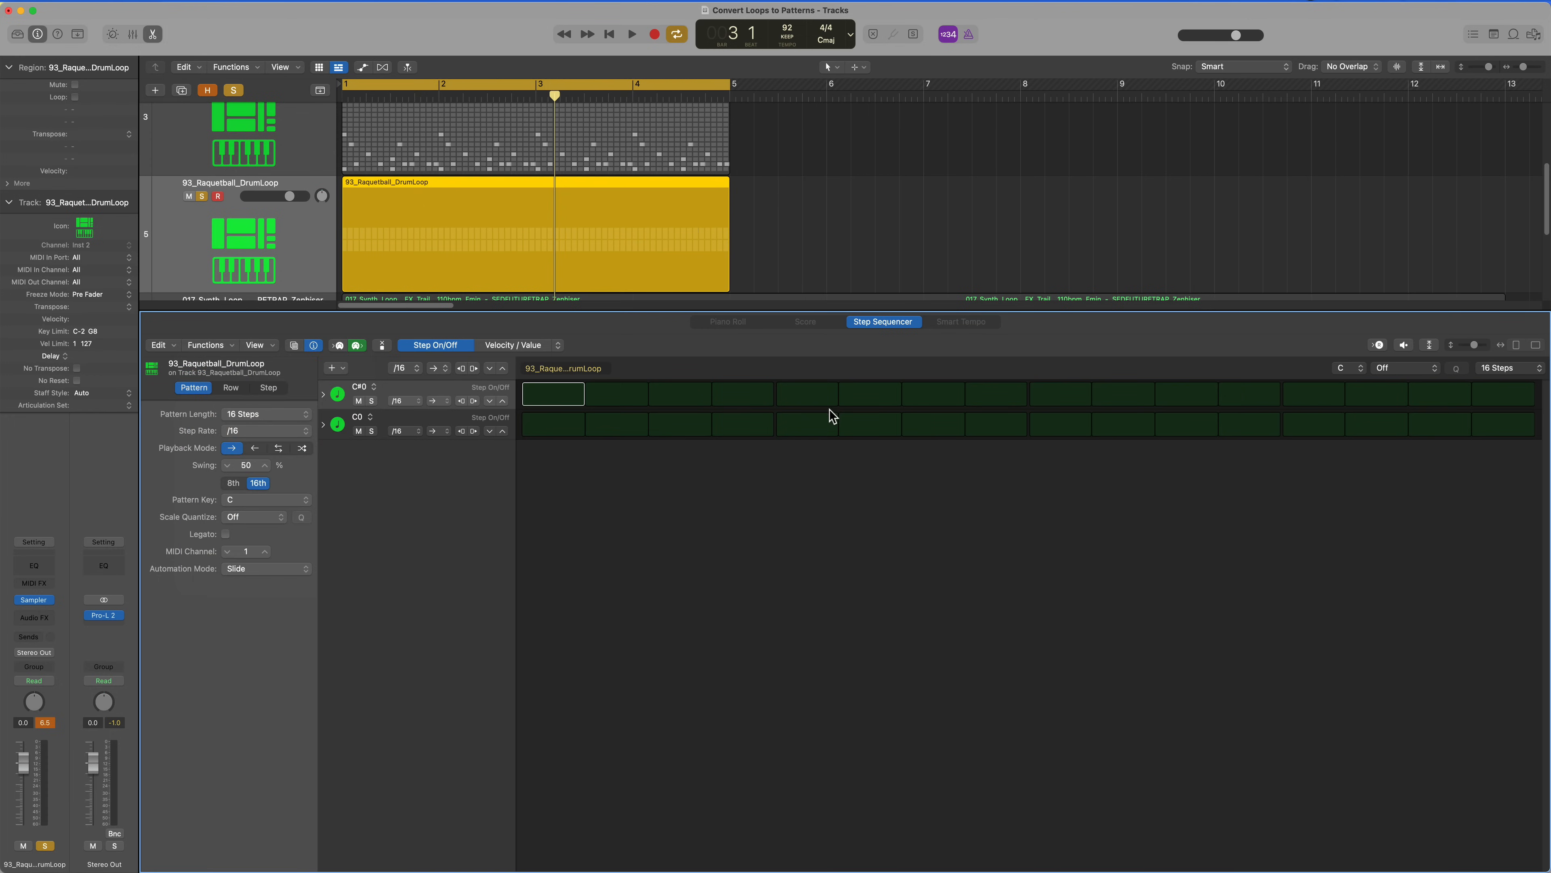
mouse_move(559, 428)
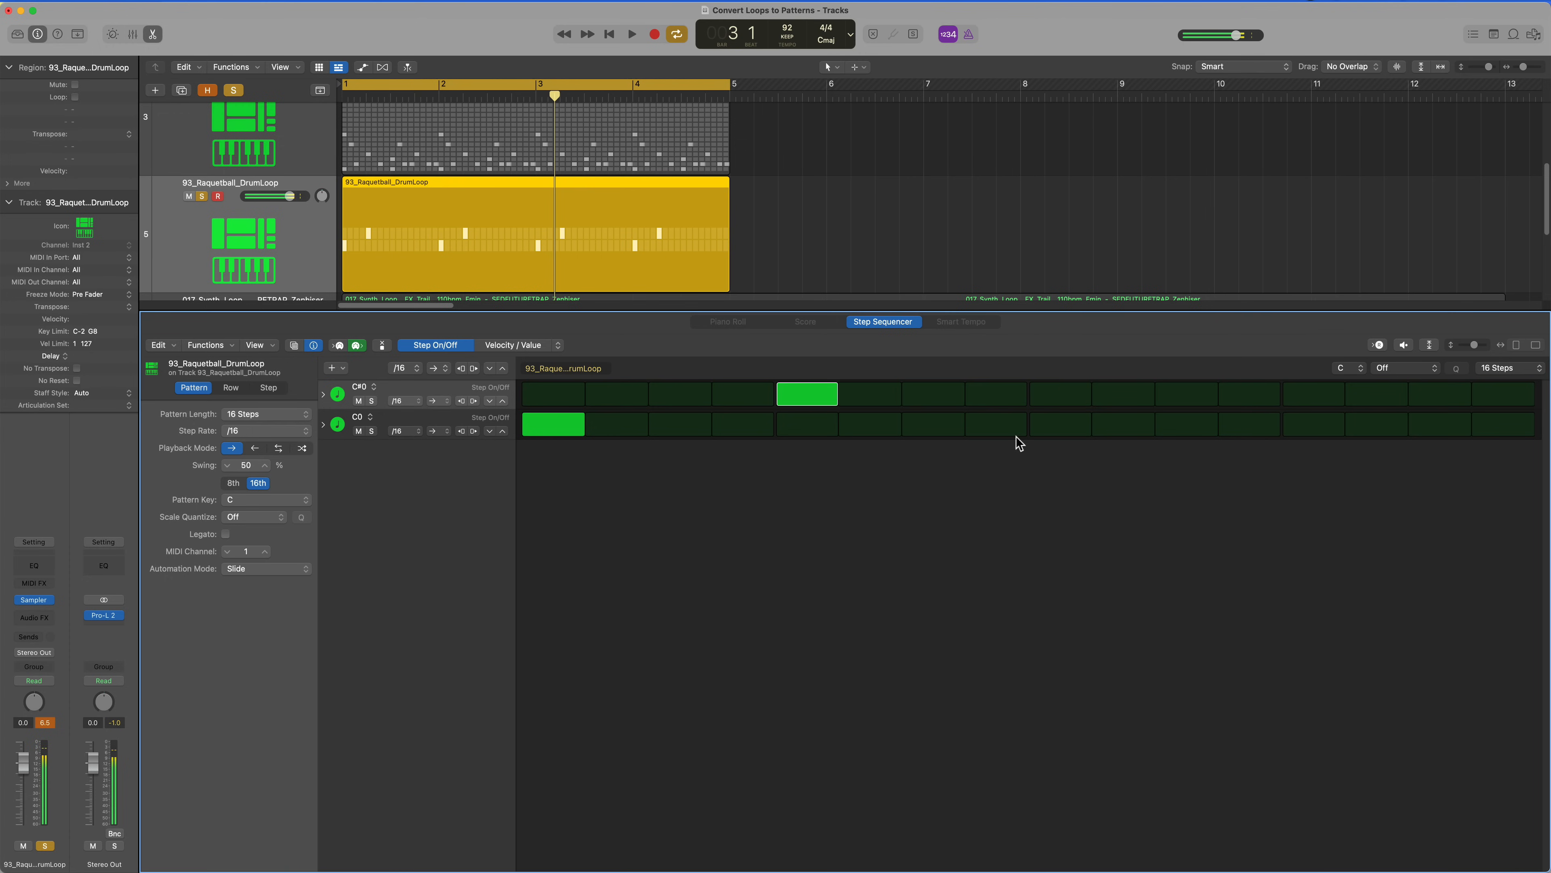
left_click(1314, 393)
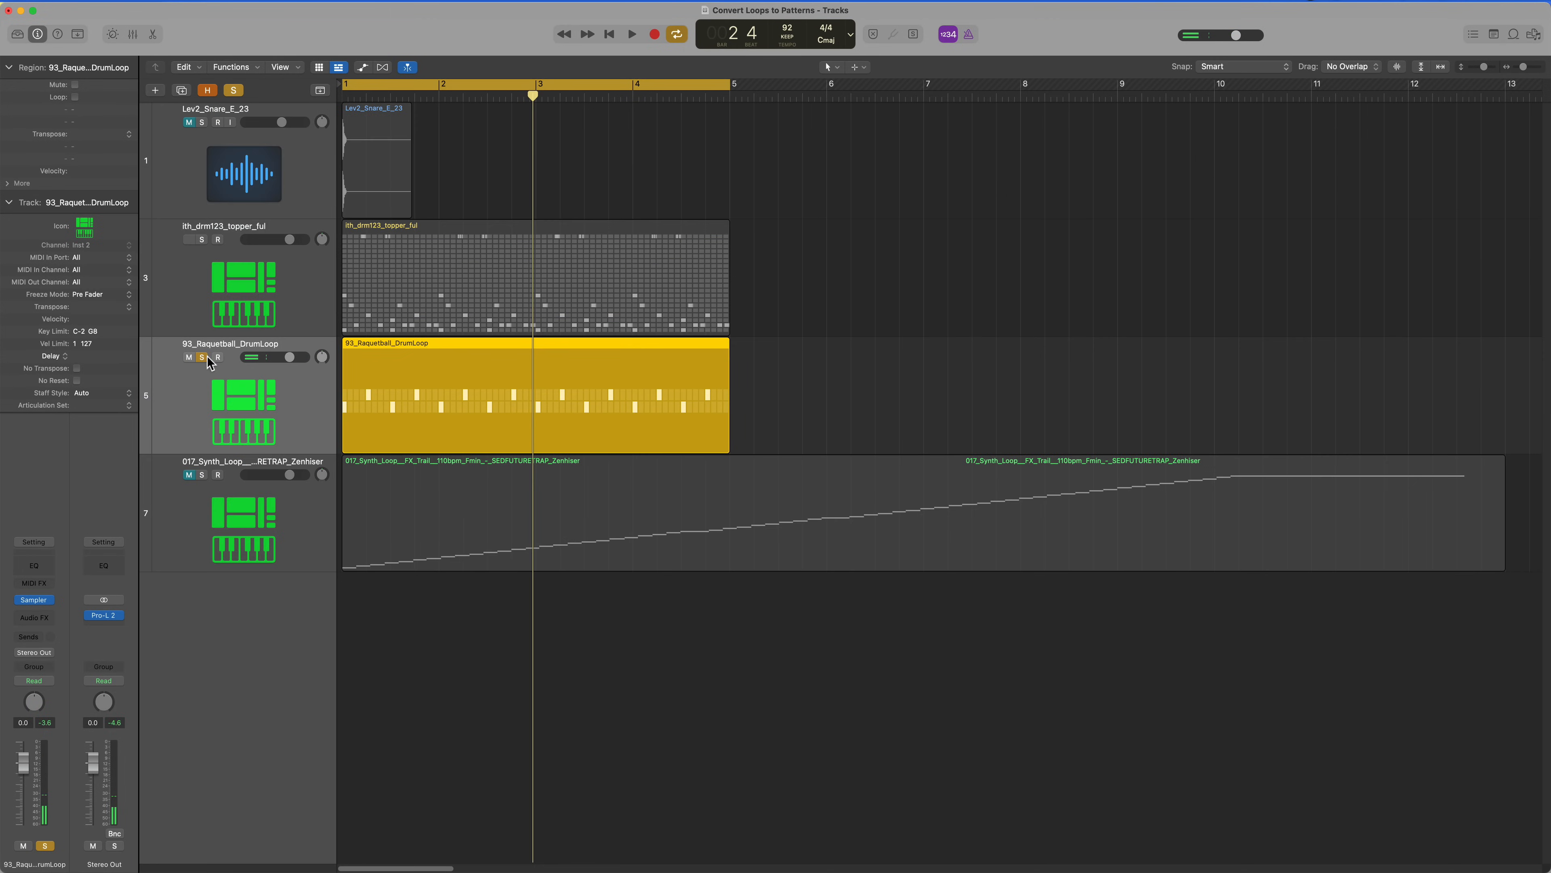
left_click(631, 32)
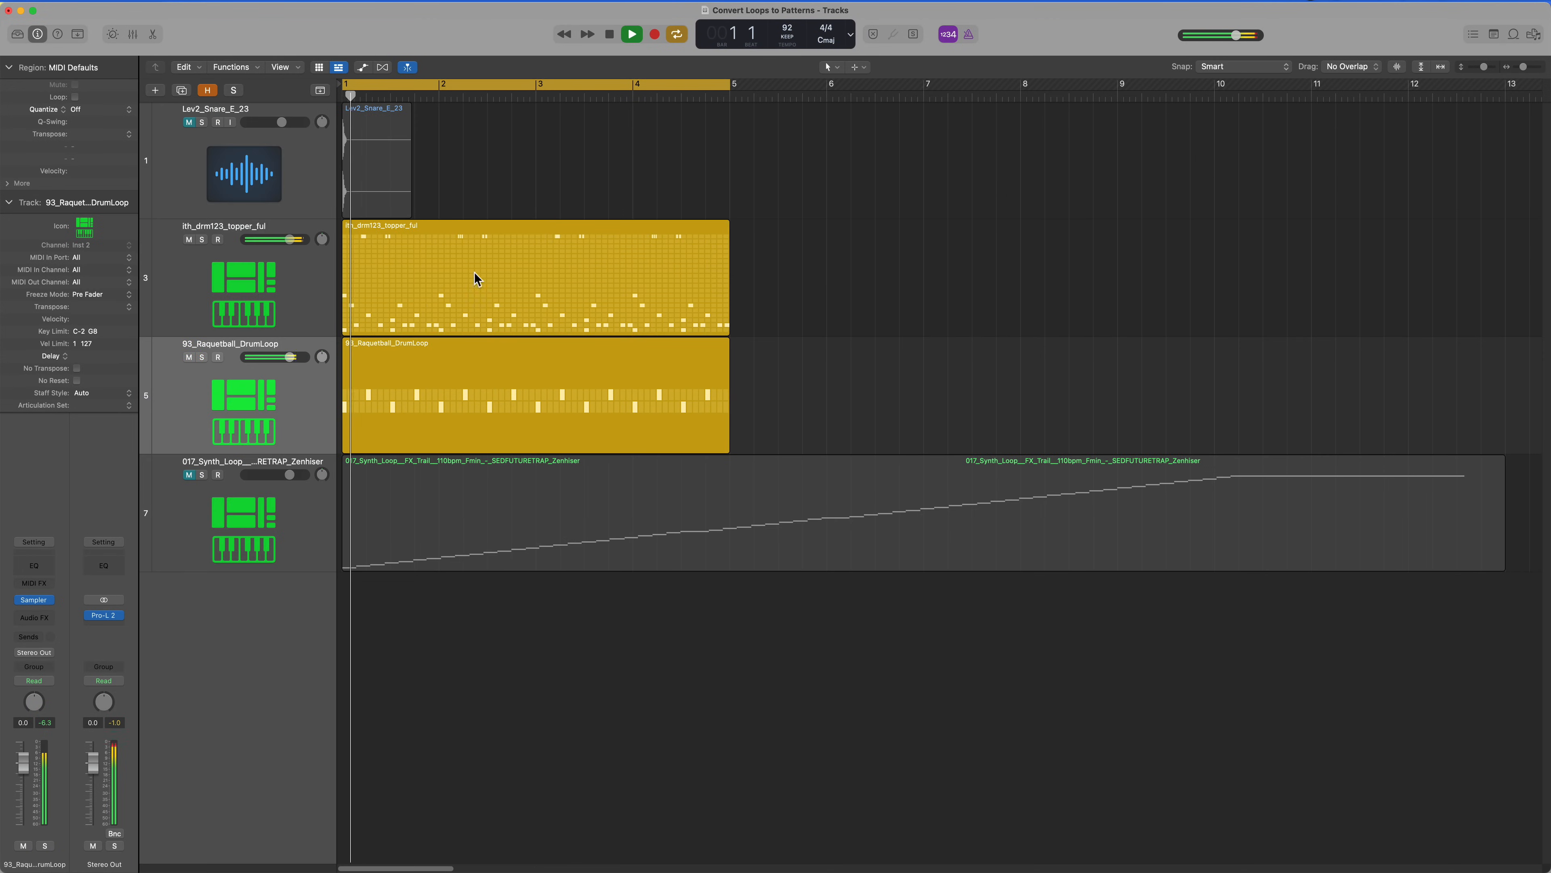
Step: Rename the two drum tracks Beat and Kick Snare Layer
left_click_drag(301, 356, 275, 356)
type("Kick Snar")
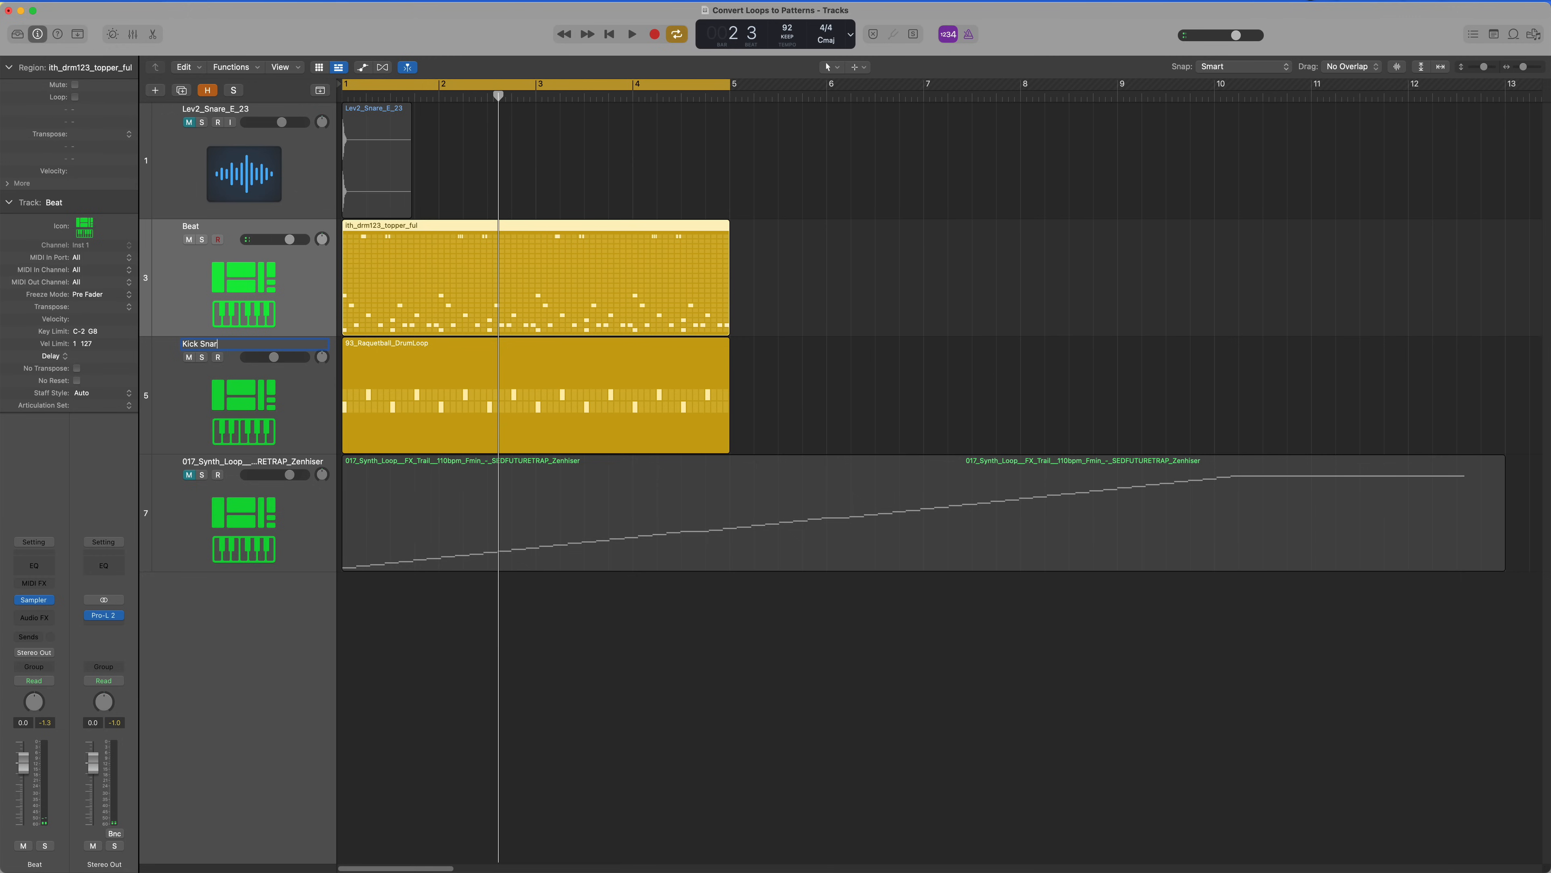
left_click(631, 32)
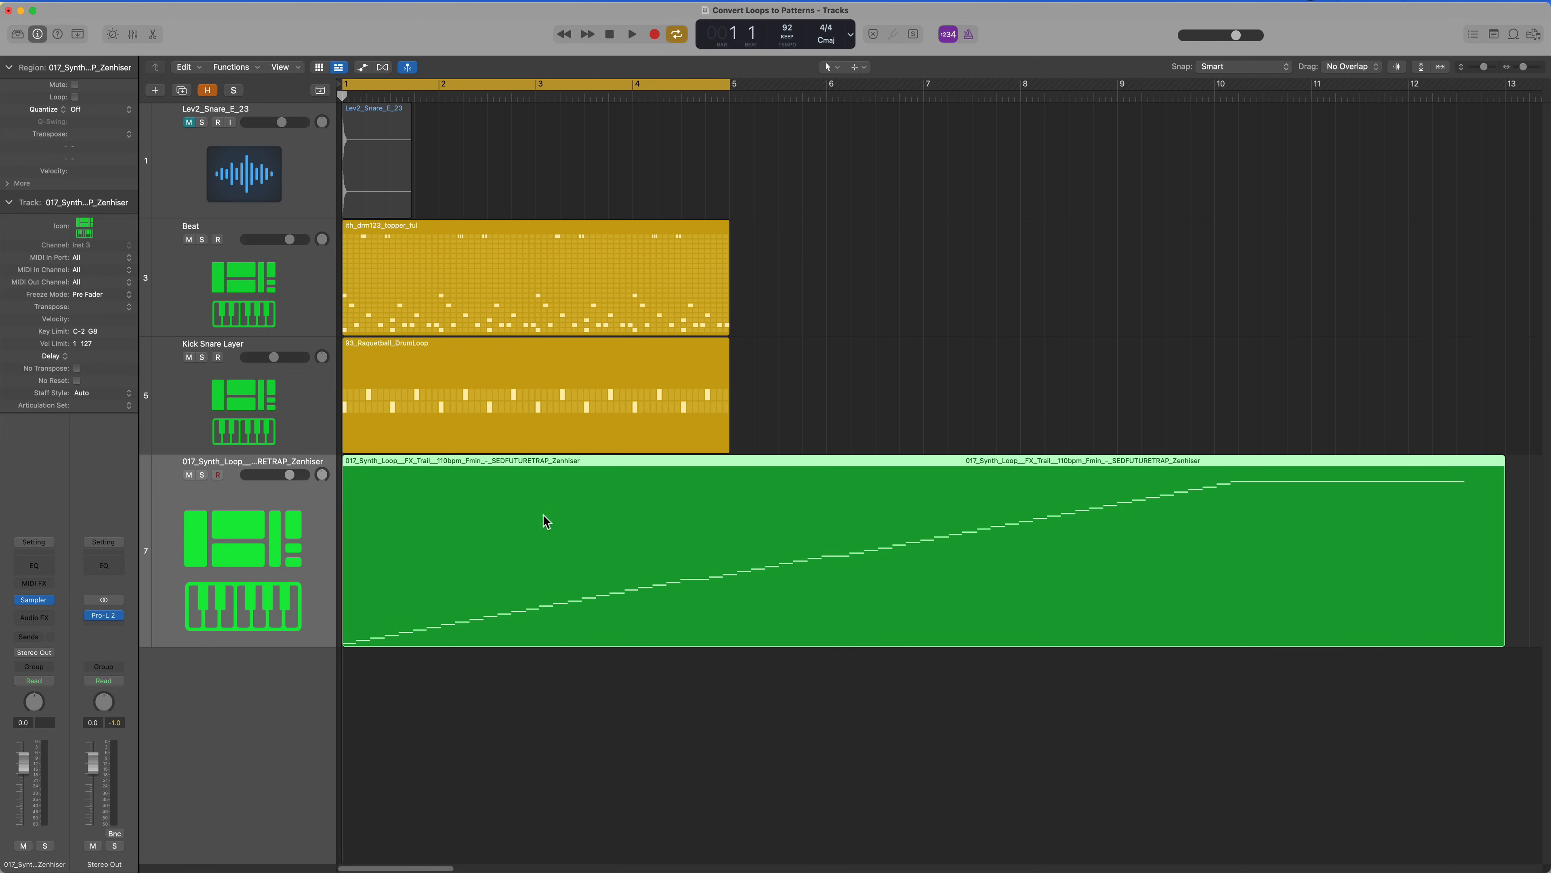
Step: Solo the synth loop track, trim its region to four bars and convert it to a pattern region
left_click(201, 475)
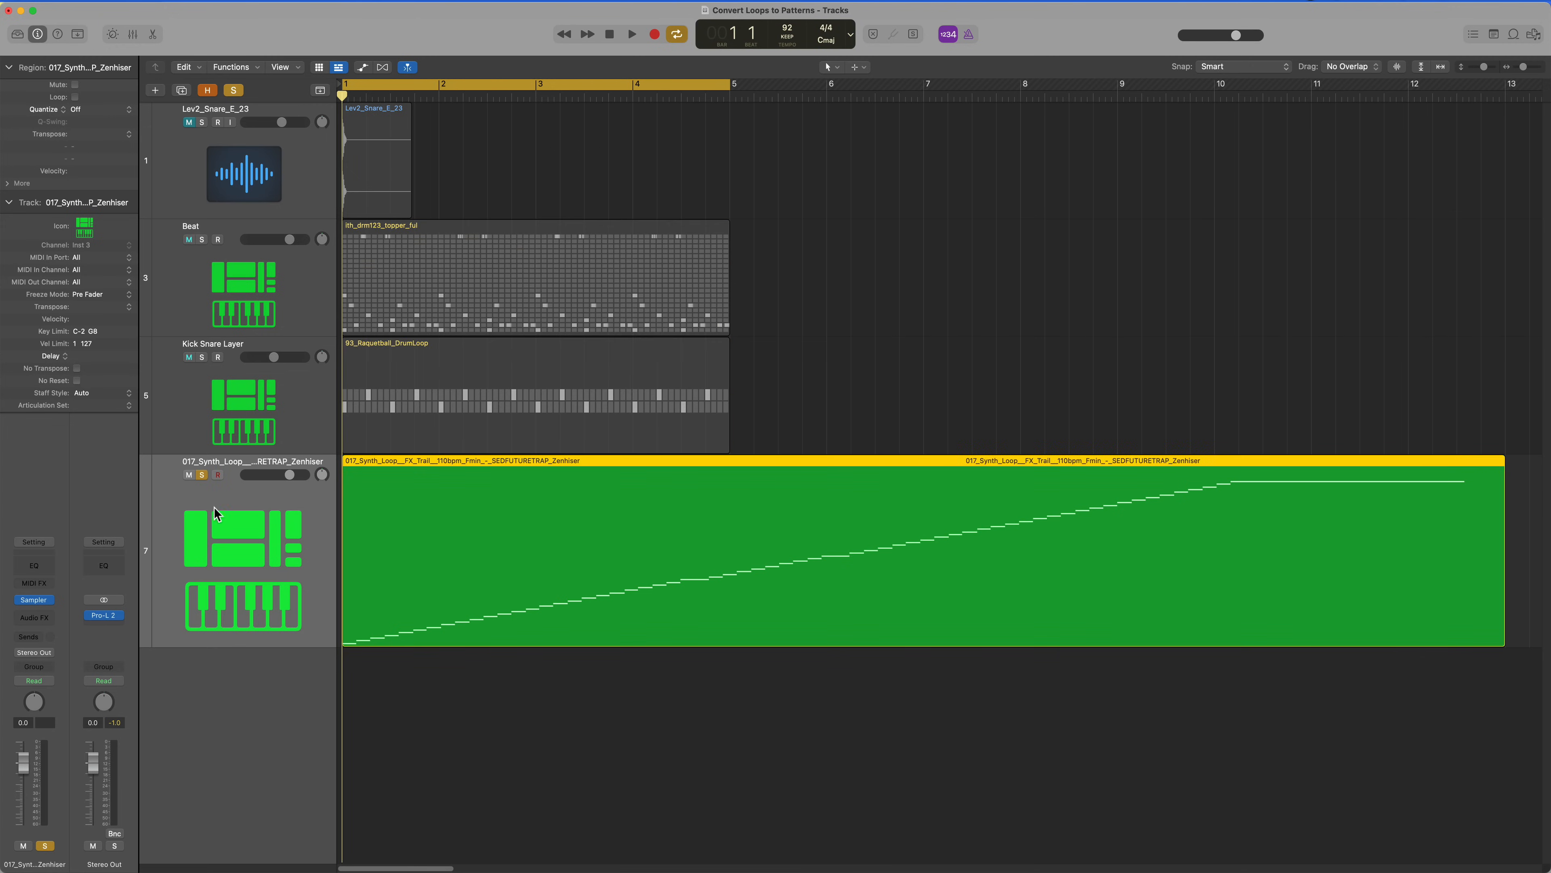
left_click(631, 32)
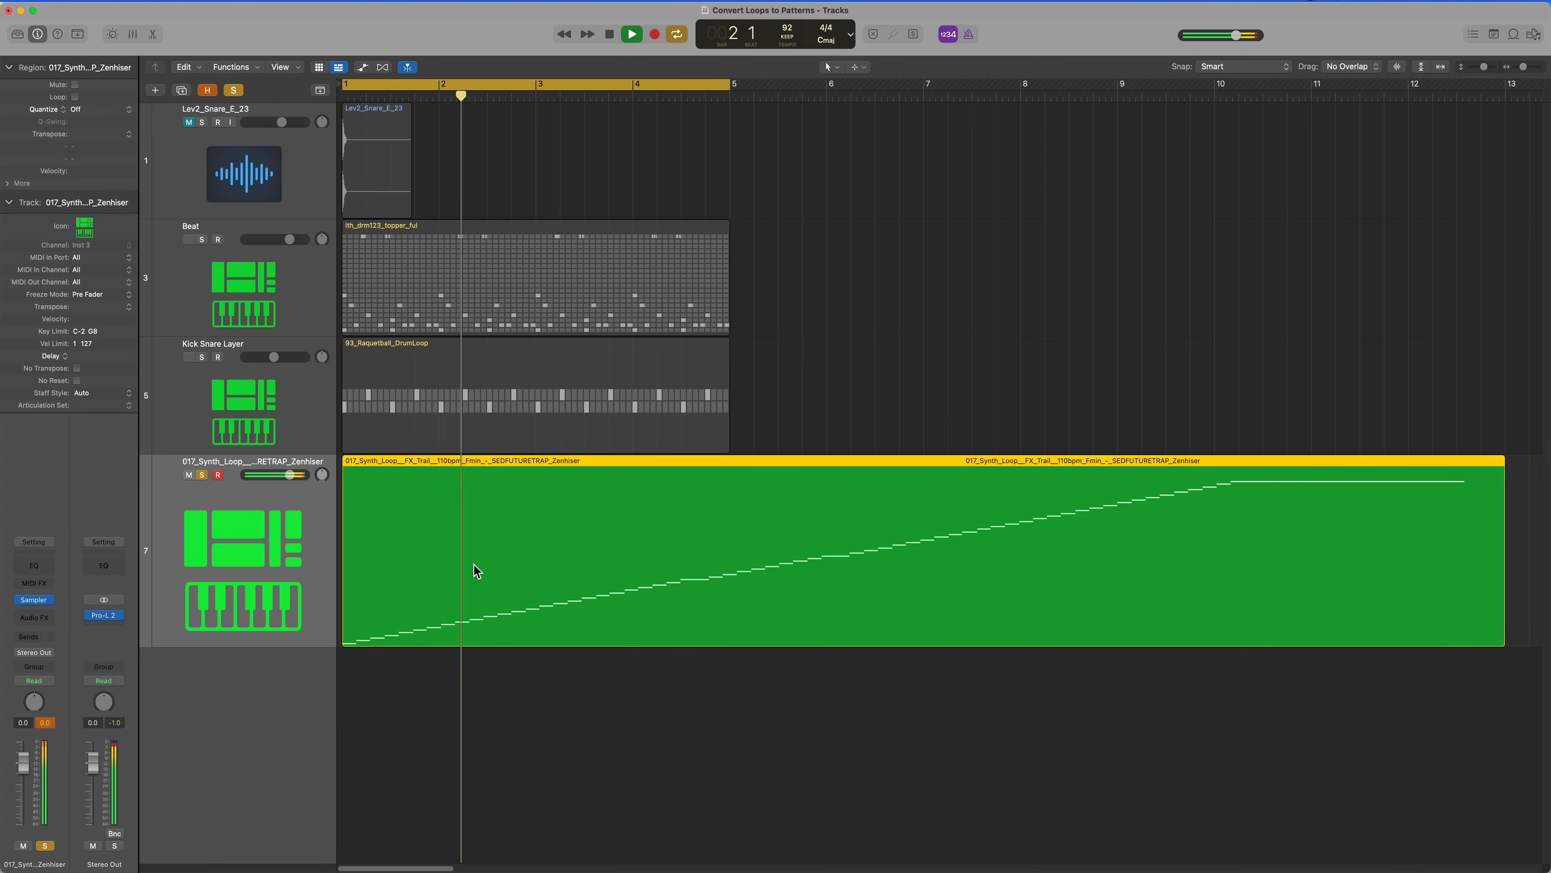
left_click(632, 34)
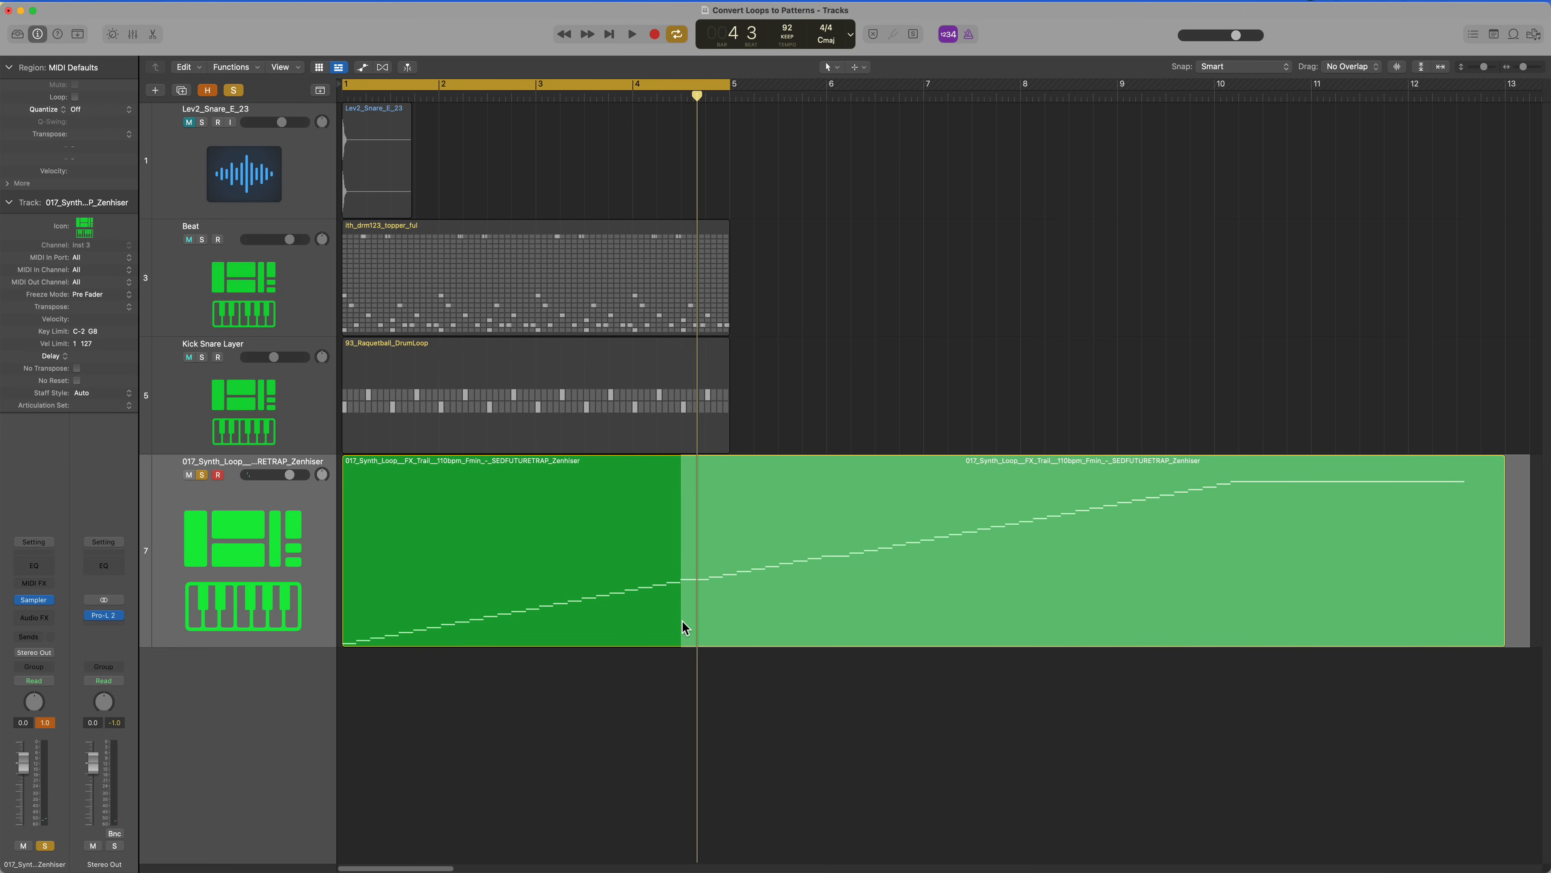
double_click(509, 549)
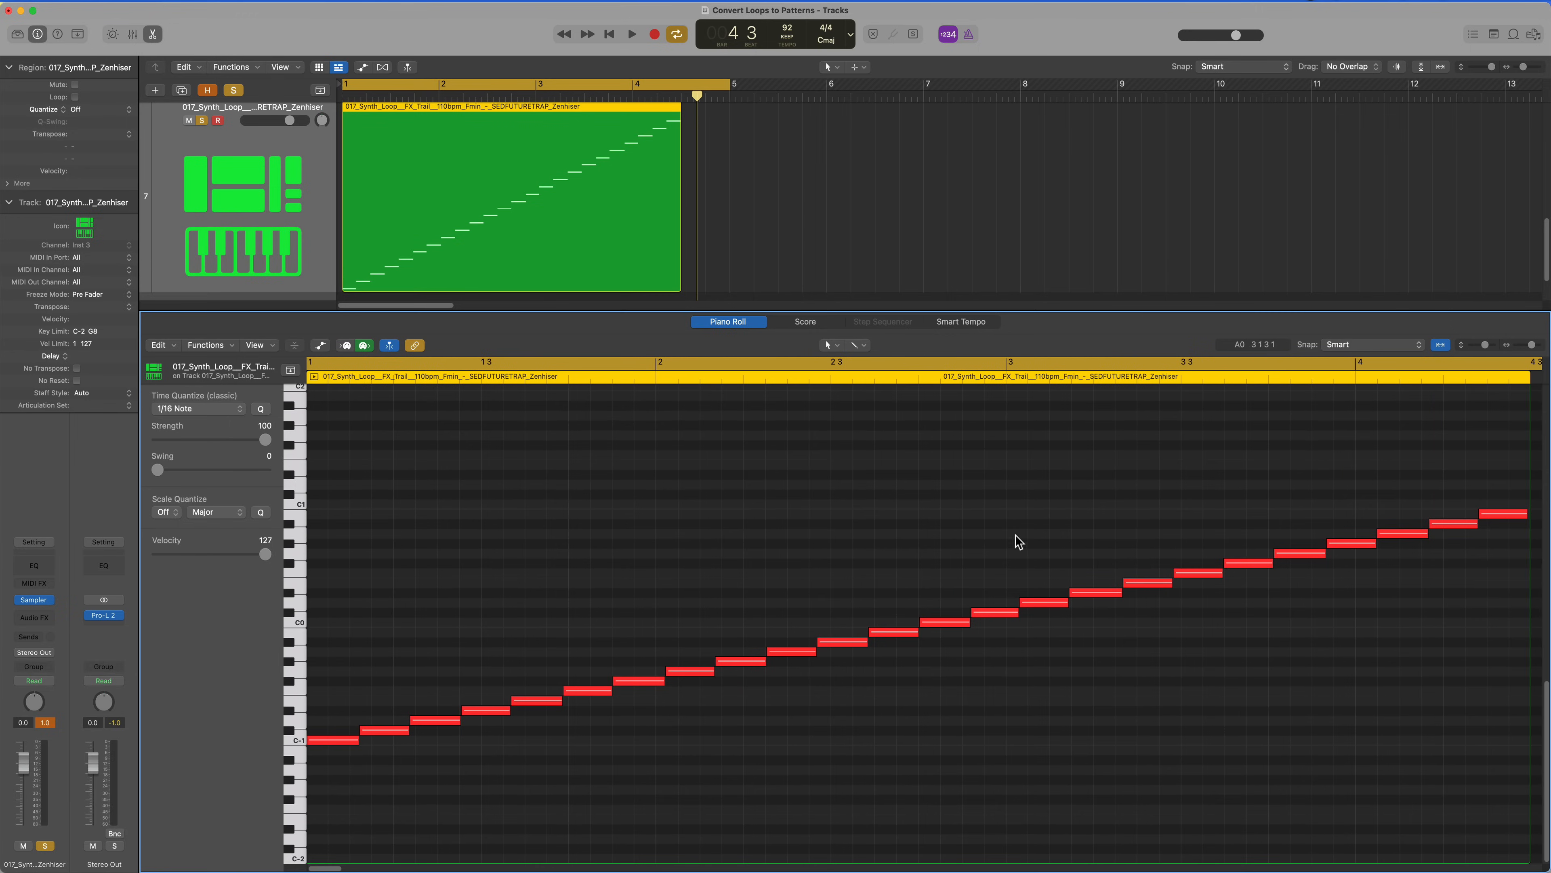
right_click(510, 515)
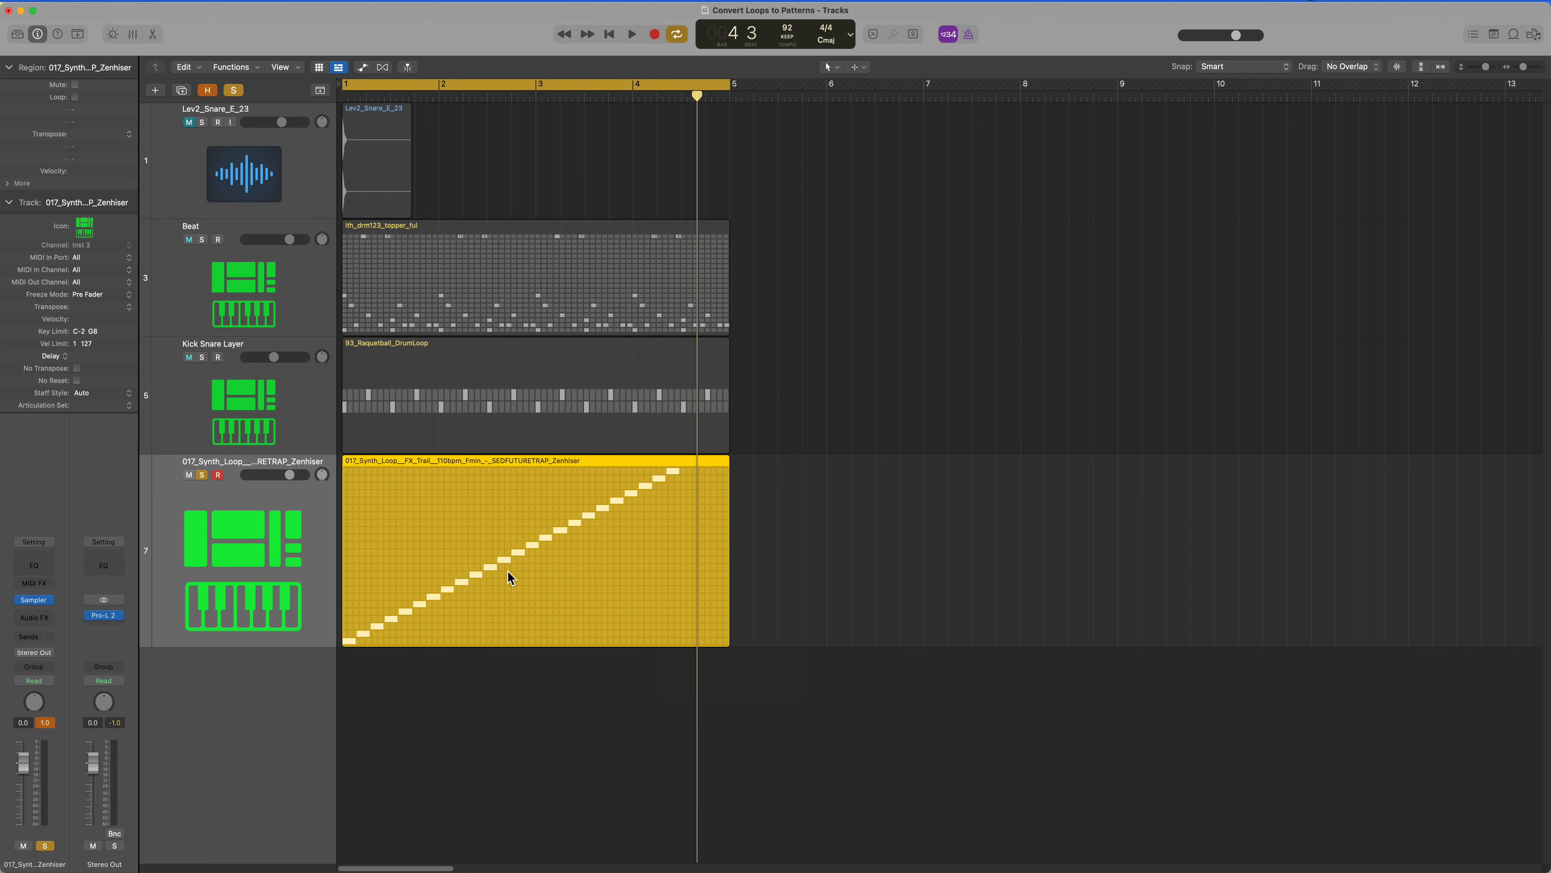
mouse_move(504, 560)
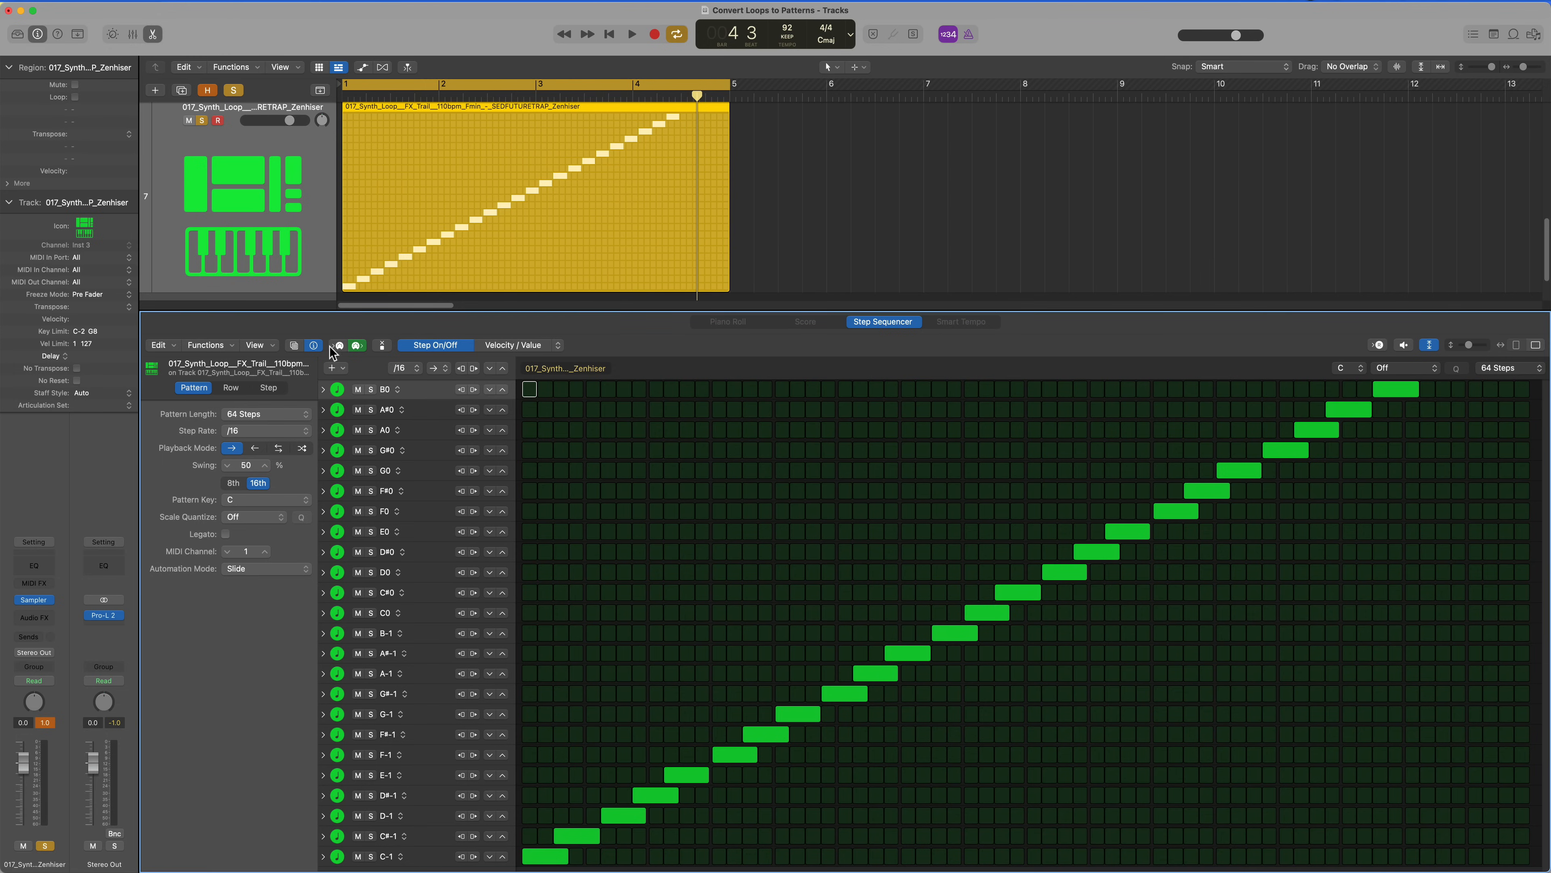
Step: Redraw the synth pattern as sparse hits, insert Space Designer reverb, and rename the track Synth Hits
left_click(207, 344)
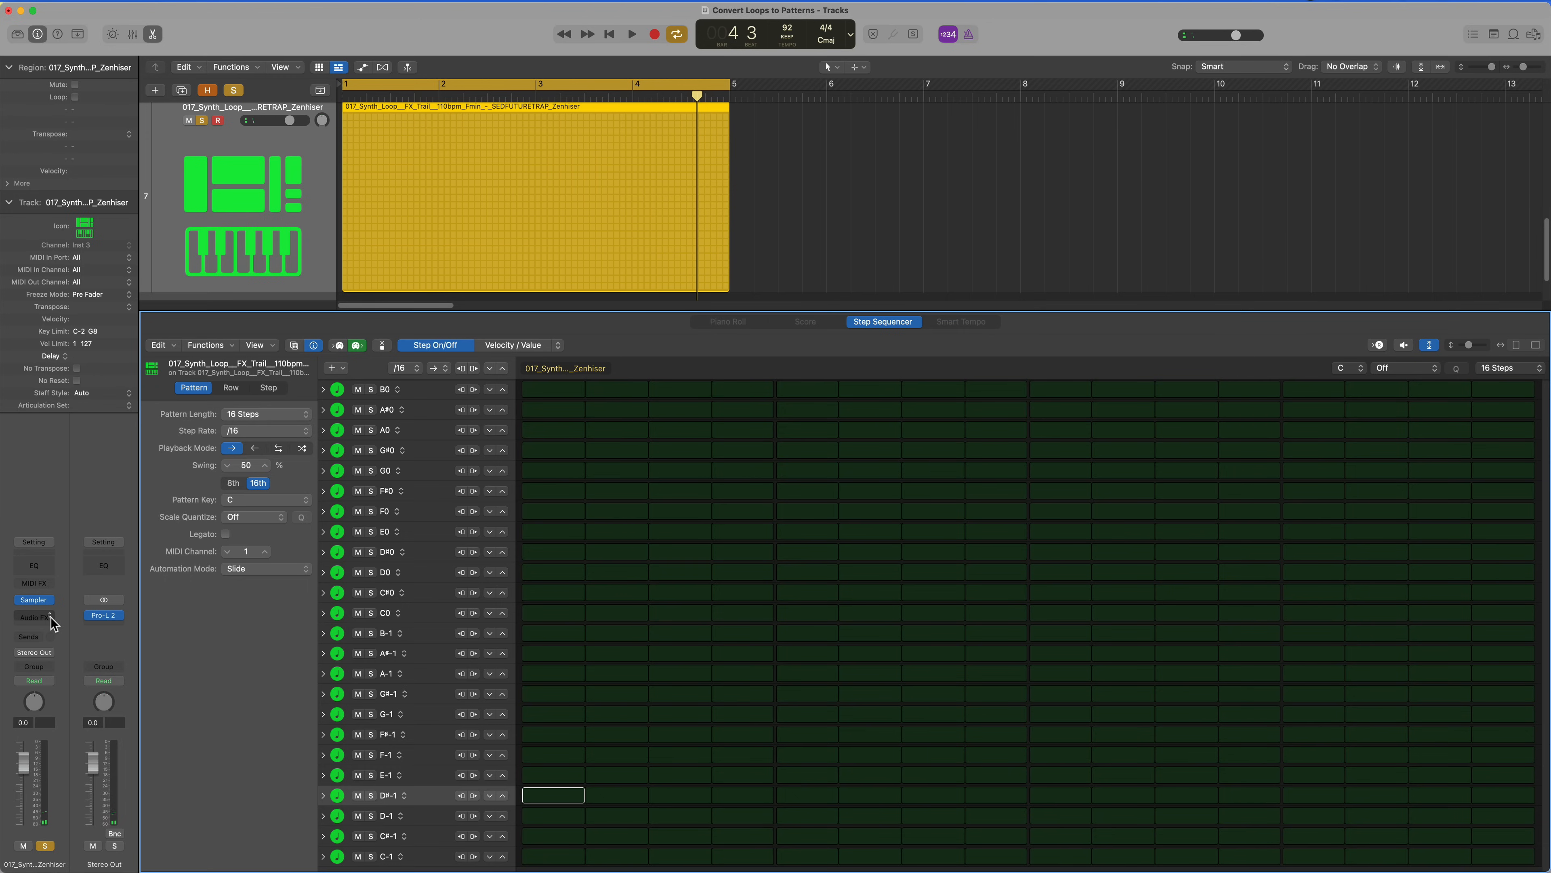
mouse_move(32, 618)
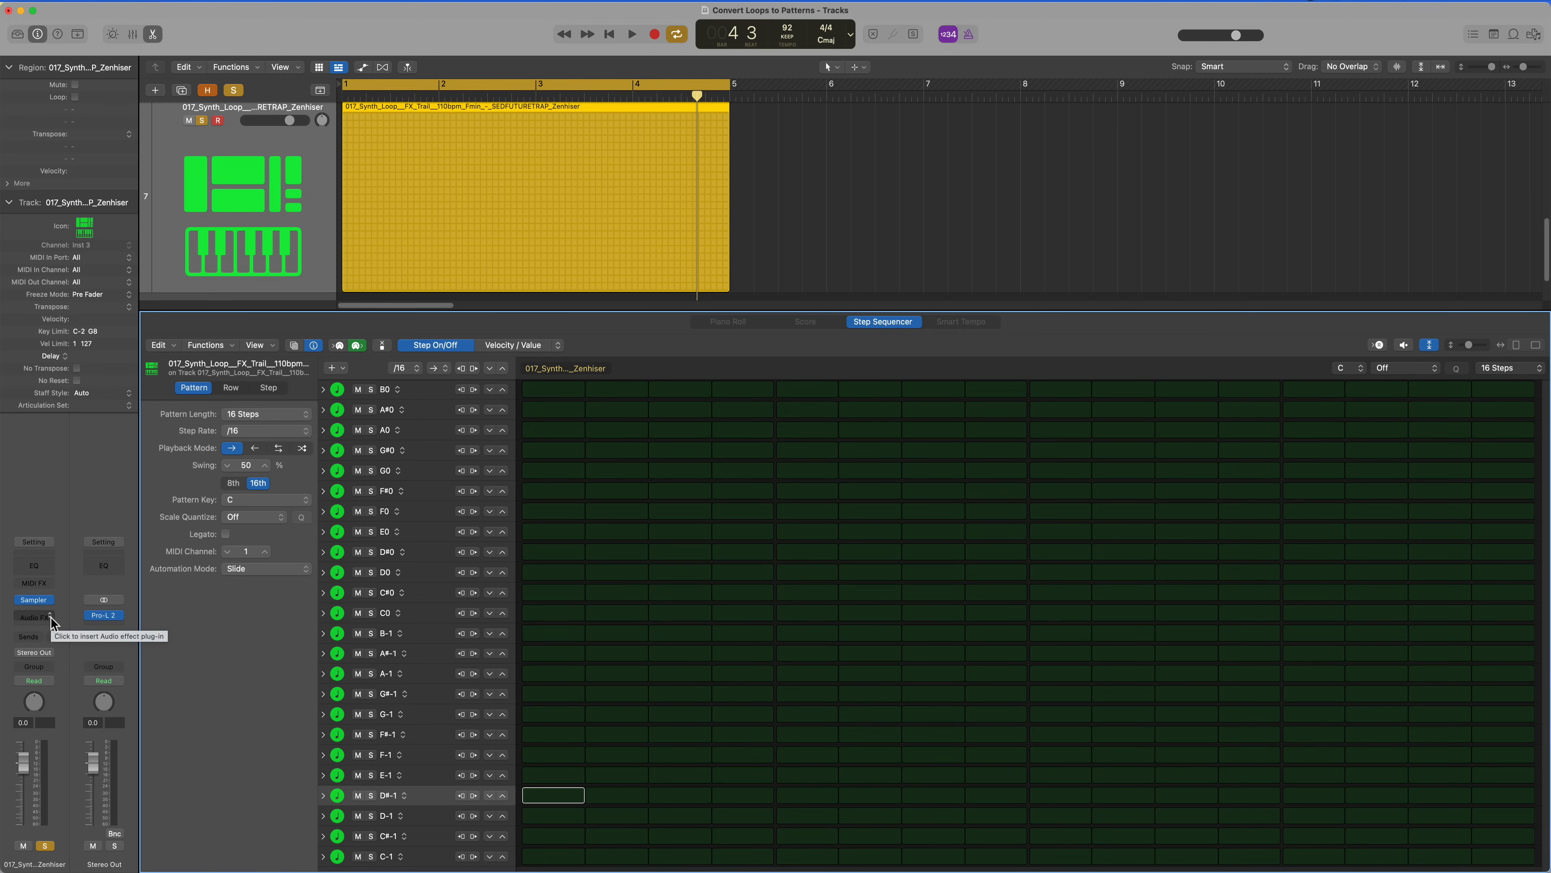
left_click(32, 617)
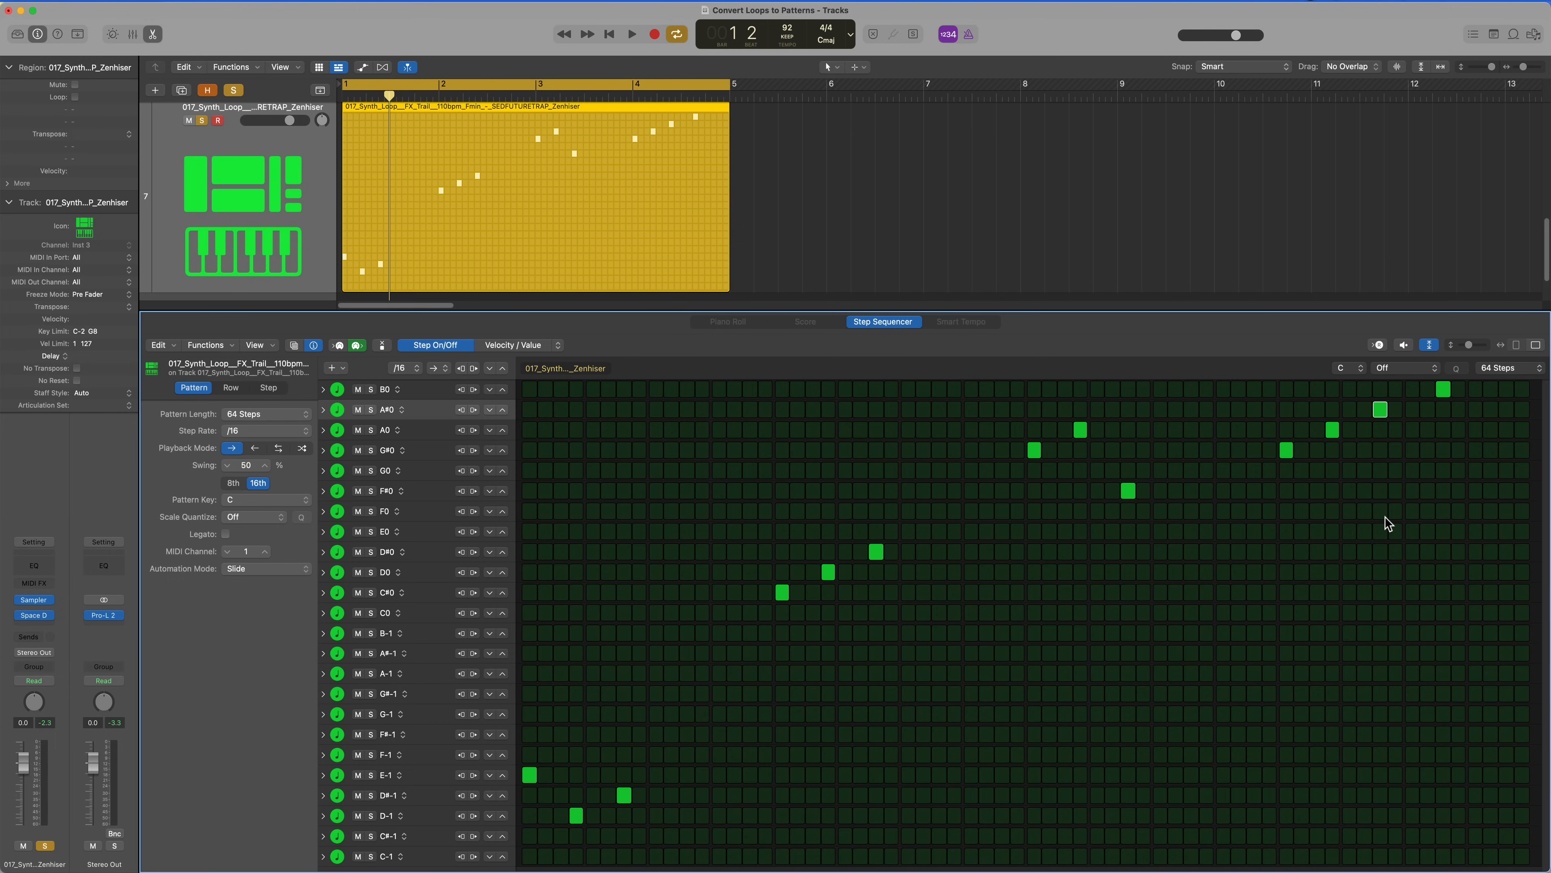
left_click(631, 32)
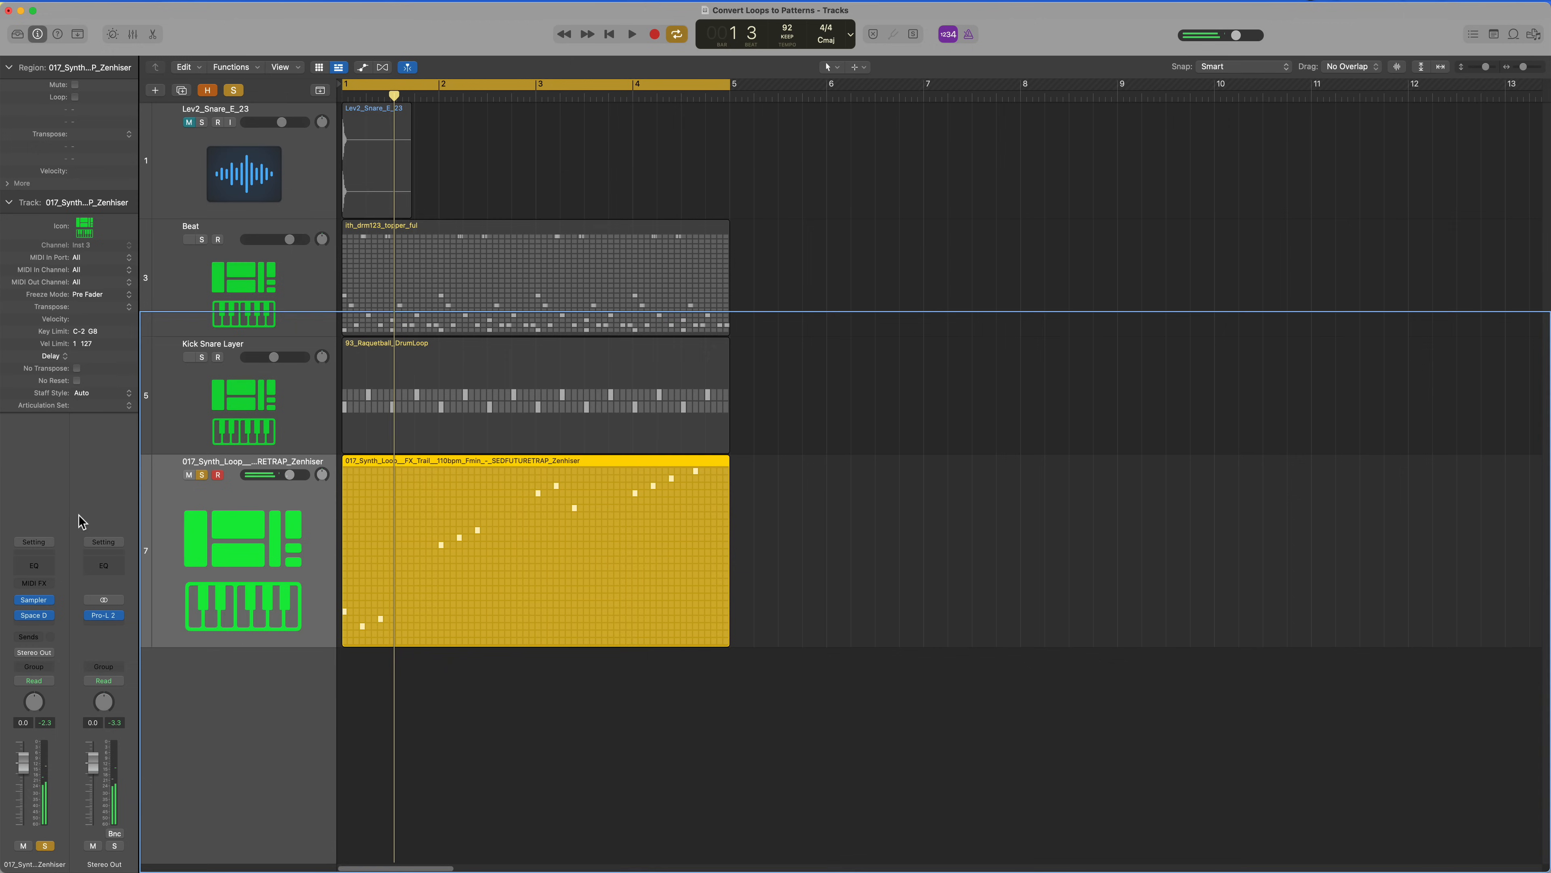
left_click(631, 32)
type("Synth Hits")
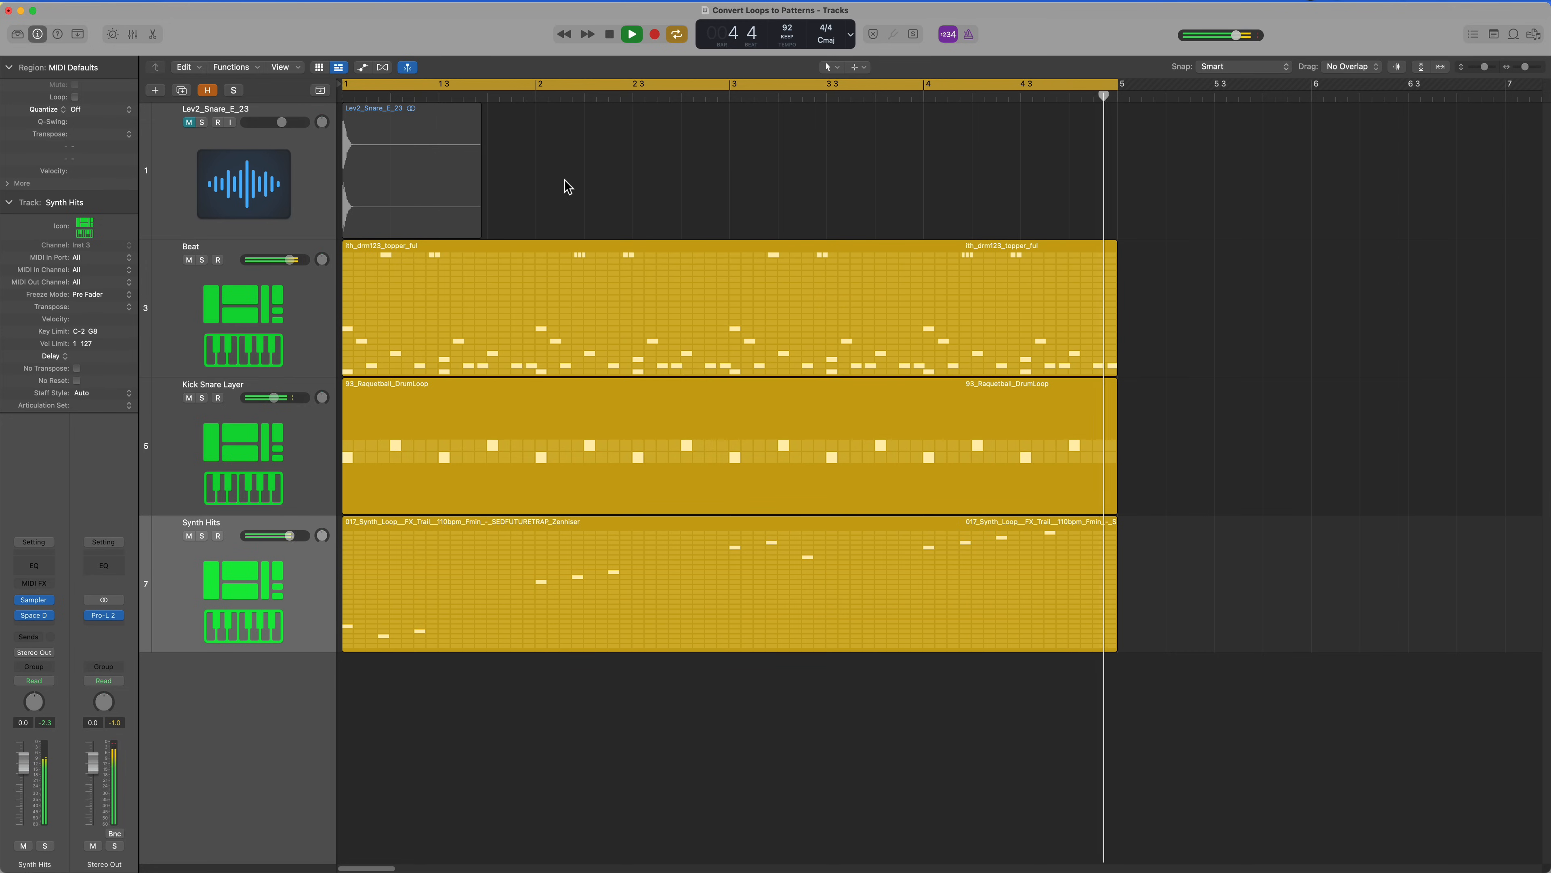
Step: Create a Quick Sampler track from the Lev2_Snare region in Slice mode and remove the original audio track
left_click(478, 84)
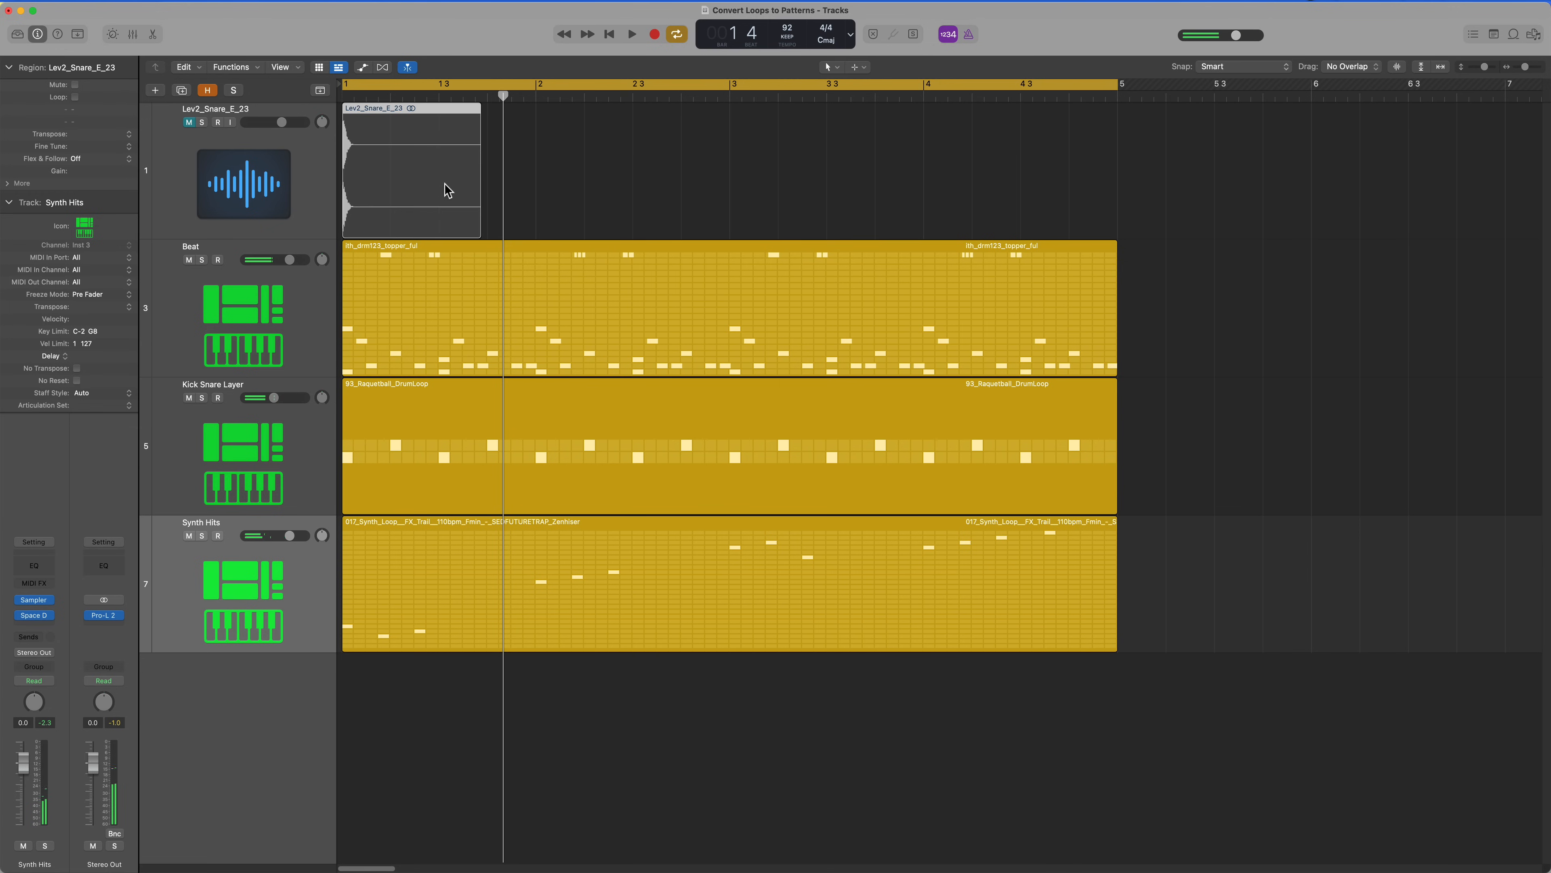
left_click(411, 163)
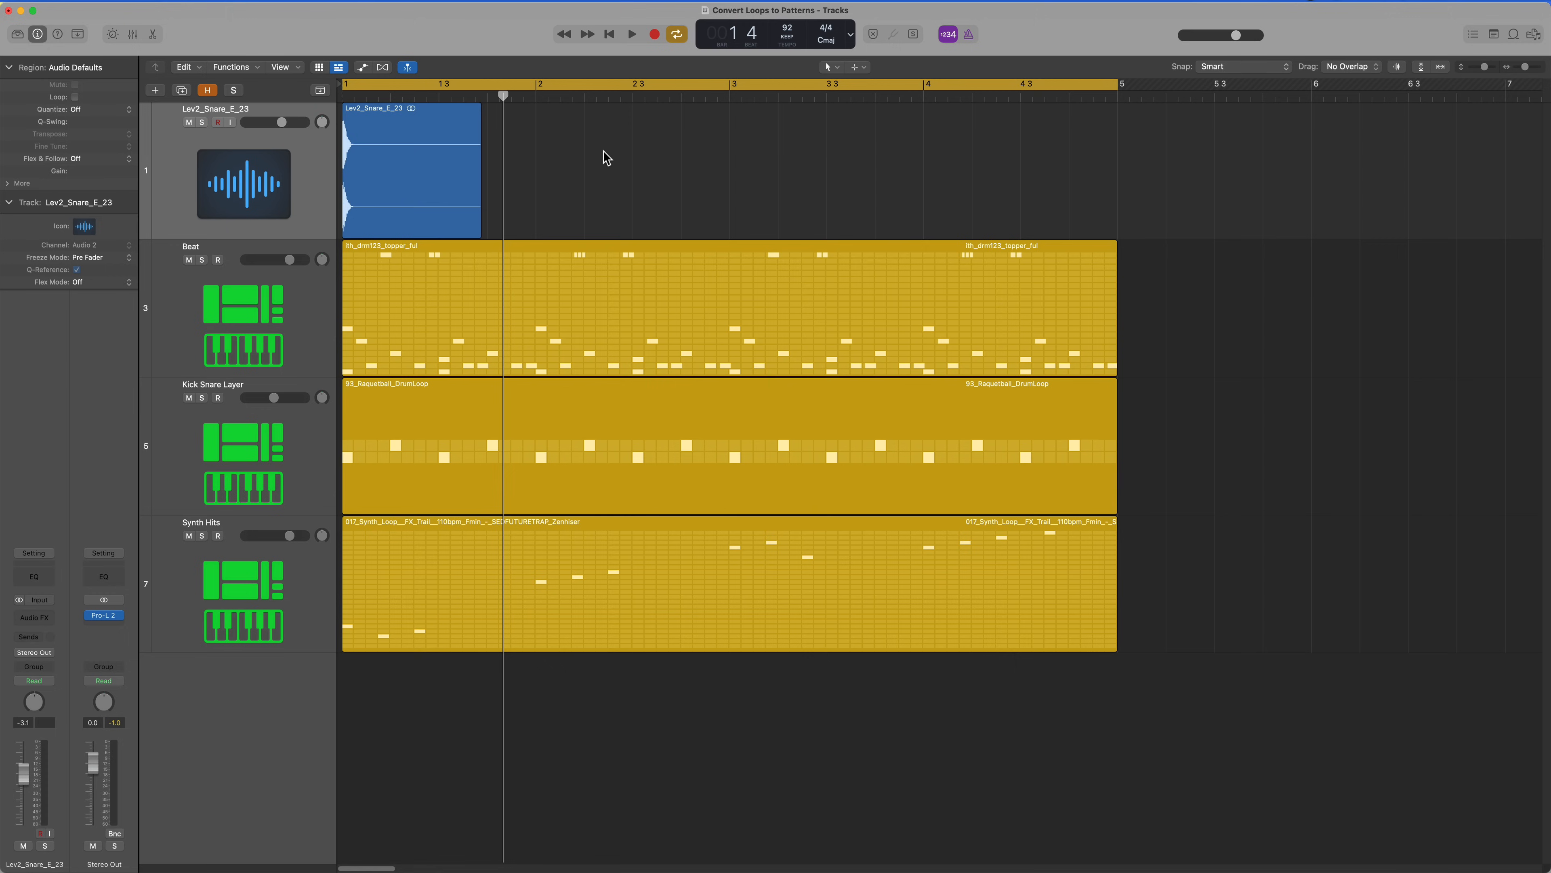
mouse_move(394, 173)
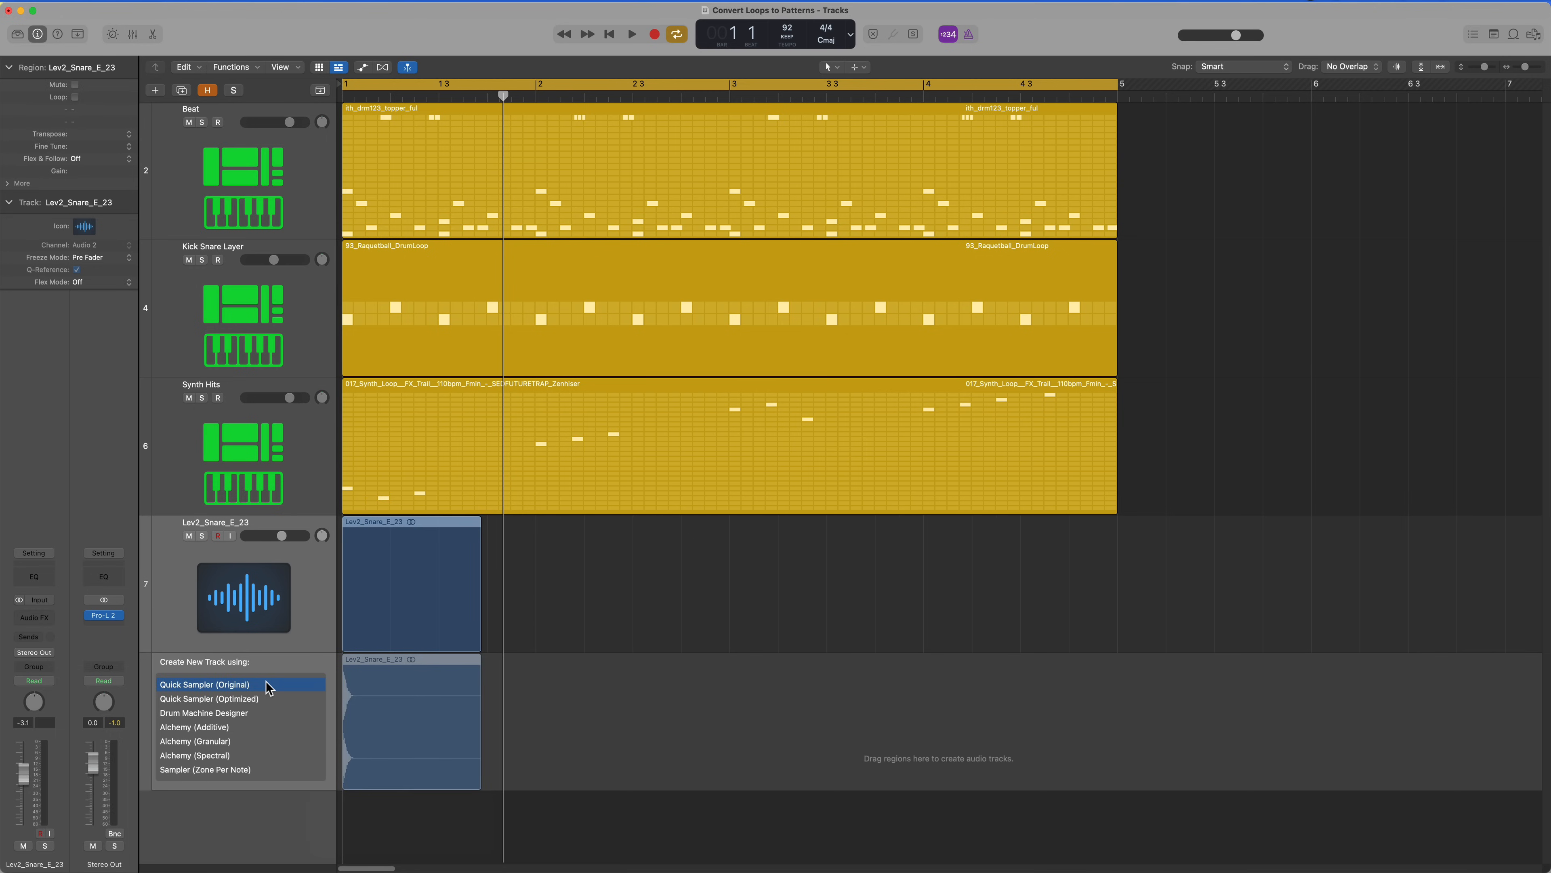
left_click(205, 684)
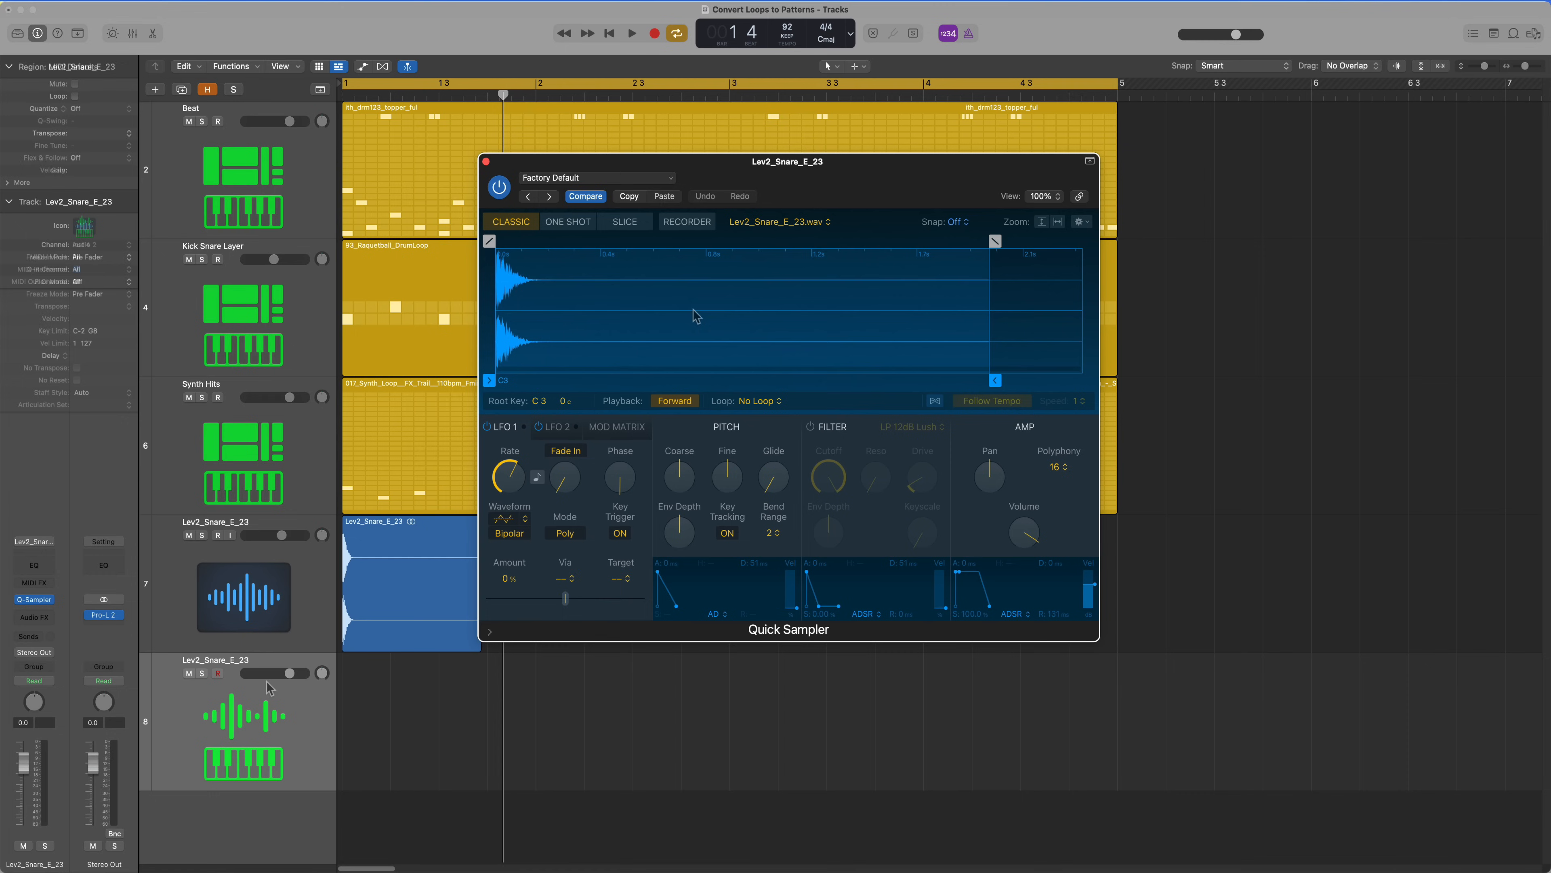
left_click(625, 220)
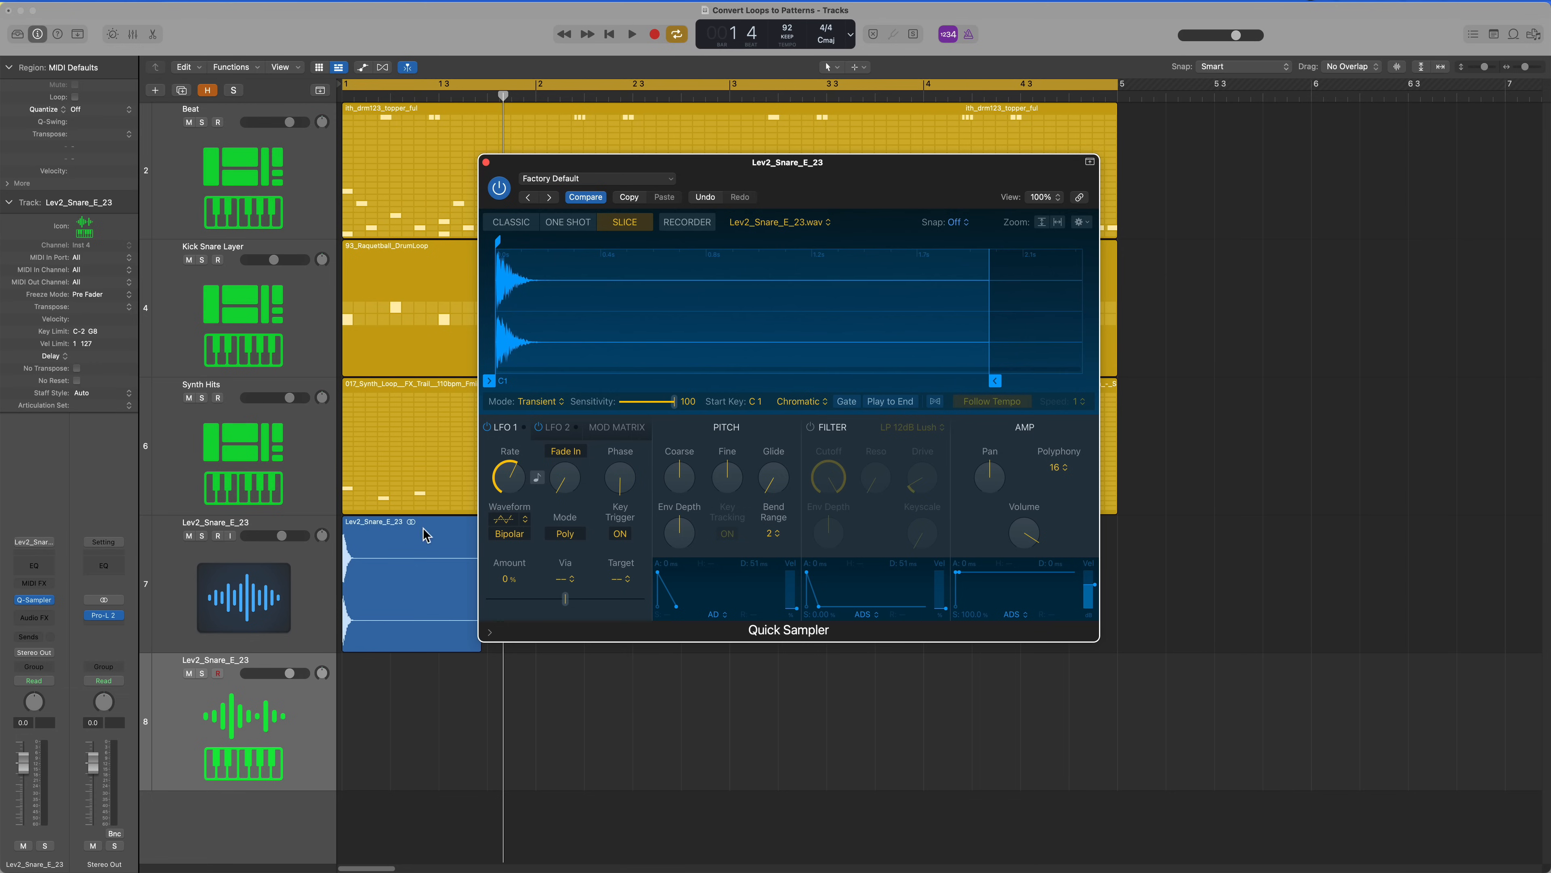
left_click(486, 162)
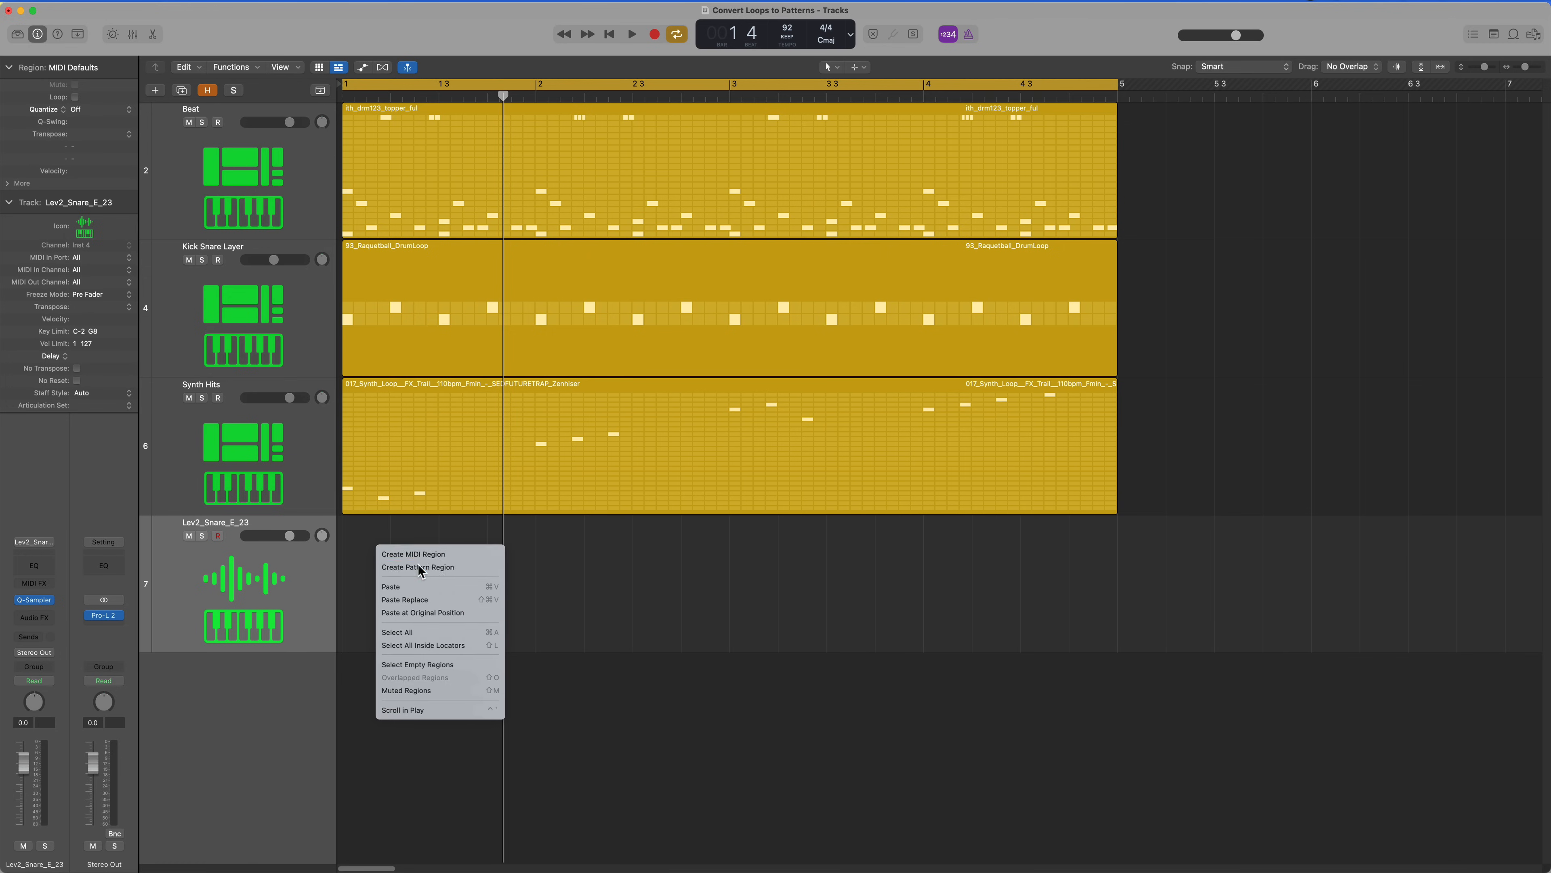
Step: Create a pattern region on the snare sampler track with two snare hits toggled on
left_click(418, 568)
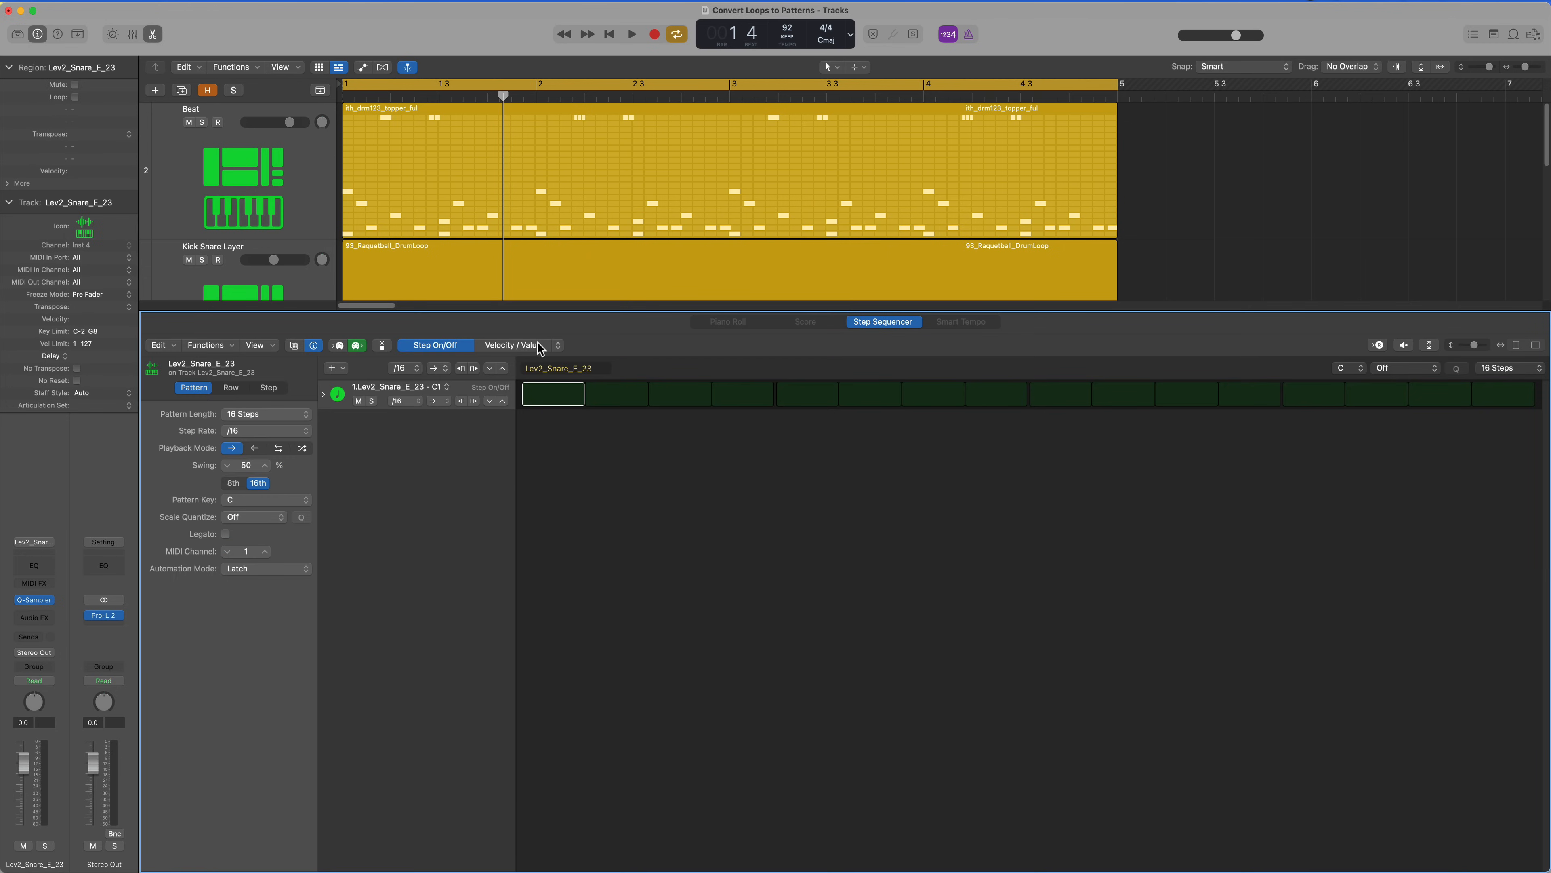
left_click(1314, 394)
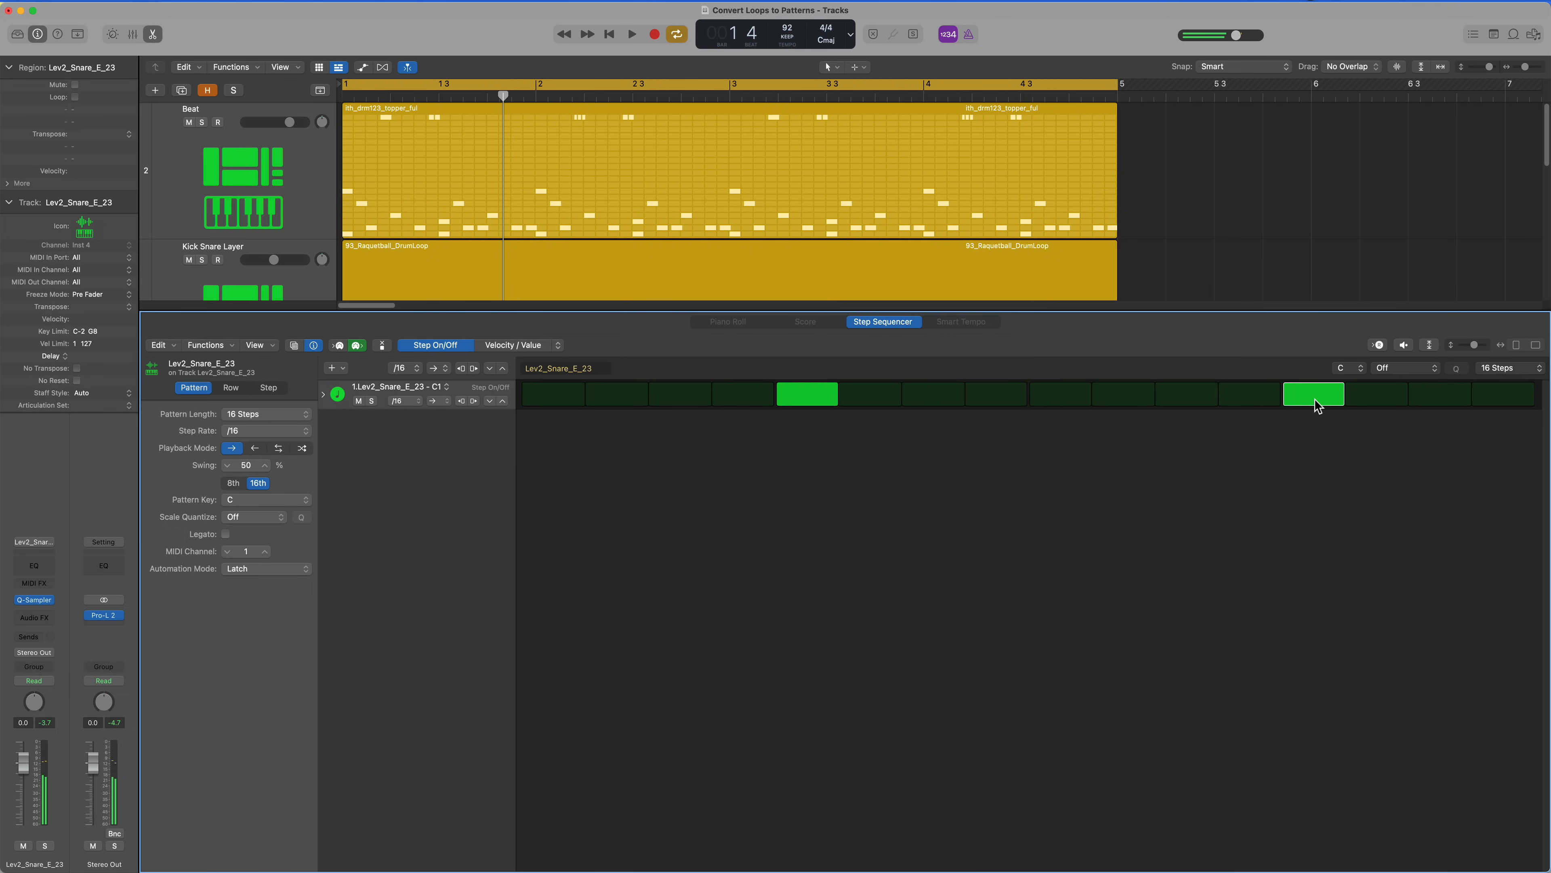
left_click(728, 320)
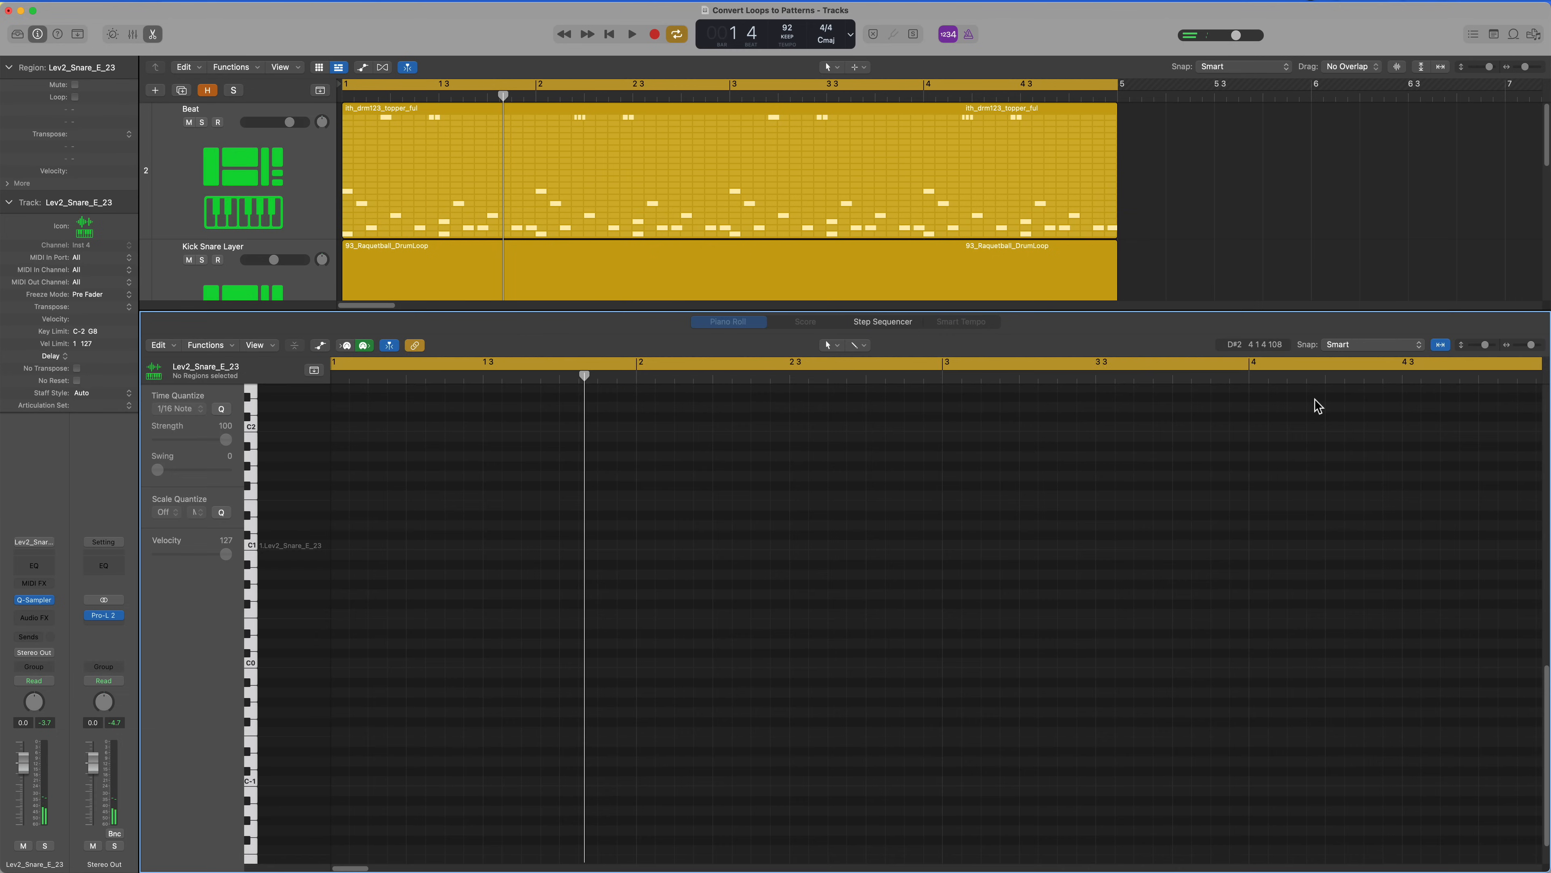
left_click(631, 32)
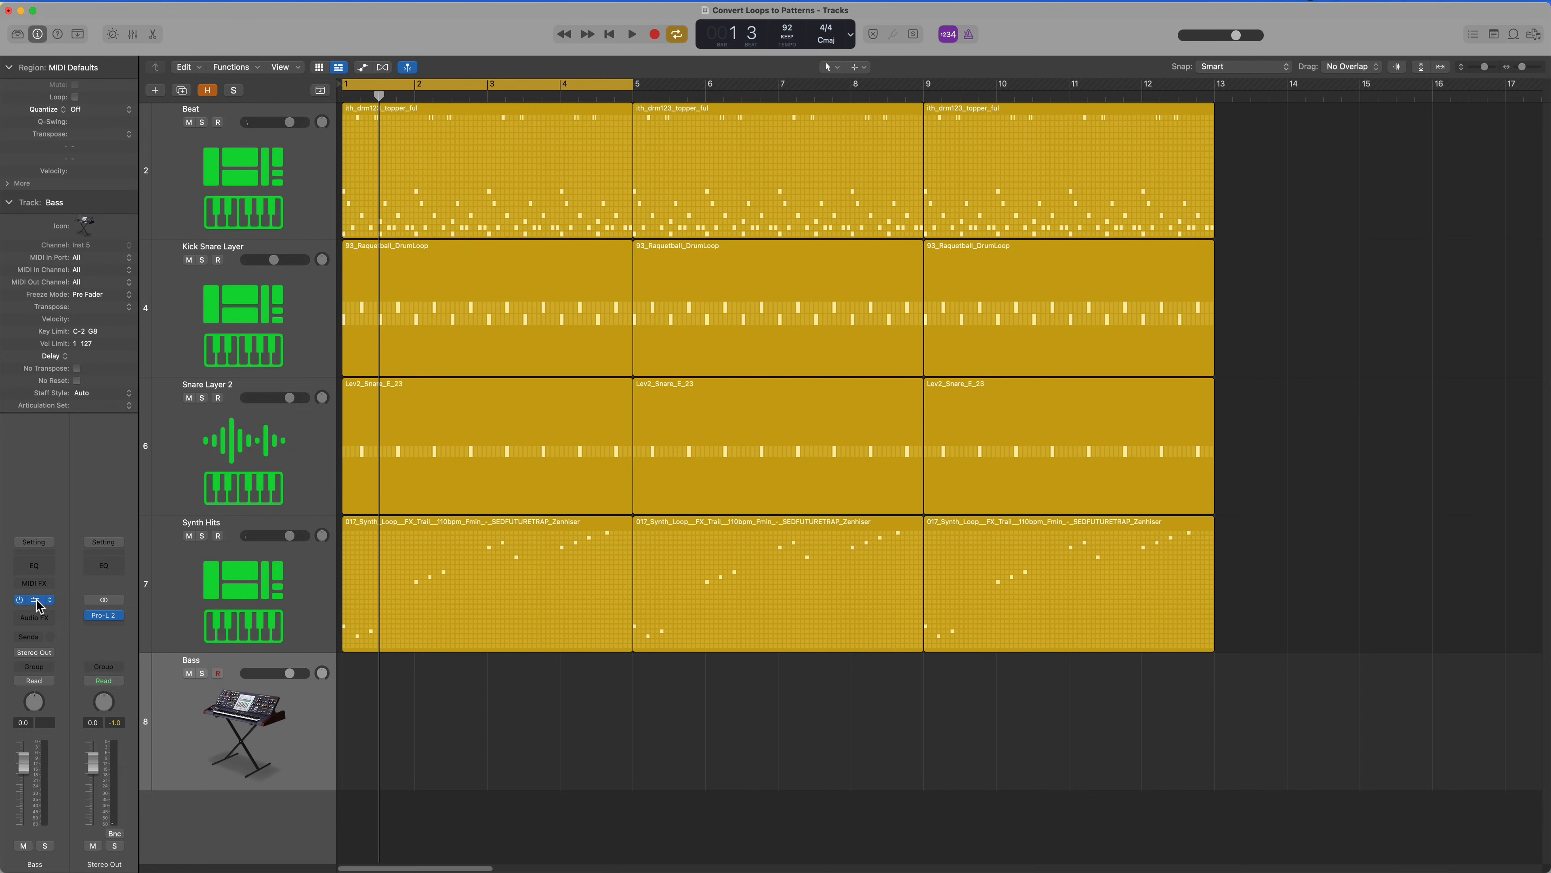
Step: Create a 32-step F# Natural Minor pattern region on the Bass lane, adjusting the first low F# step, and play it back
right_click(661, 691)
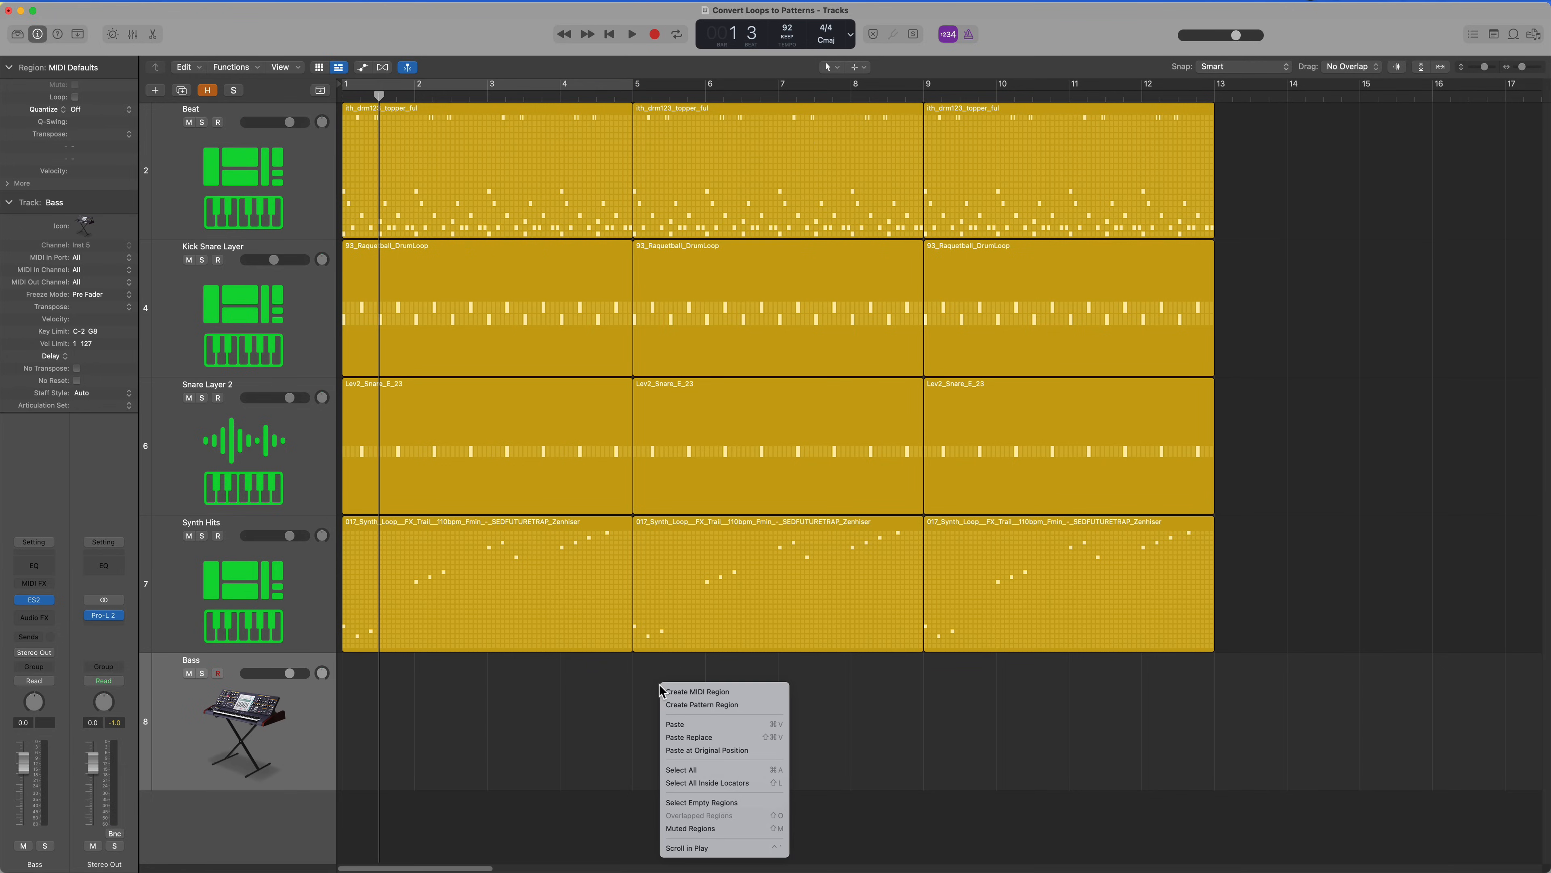
left_click(702, 704)
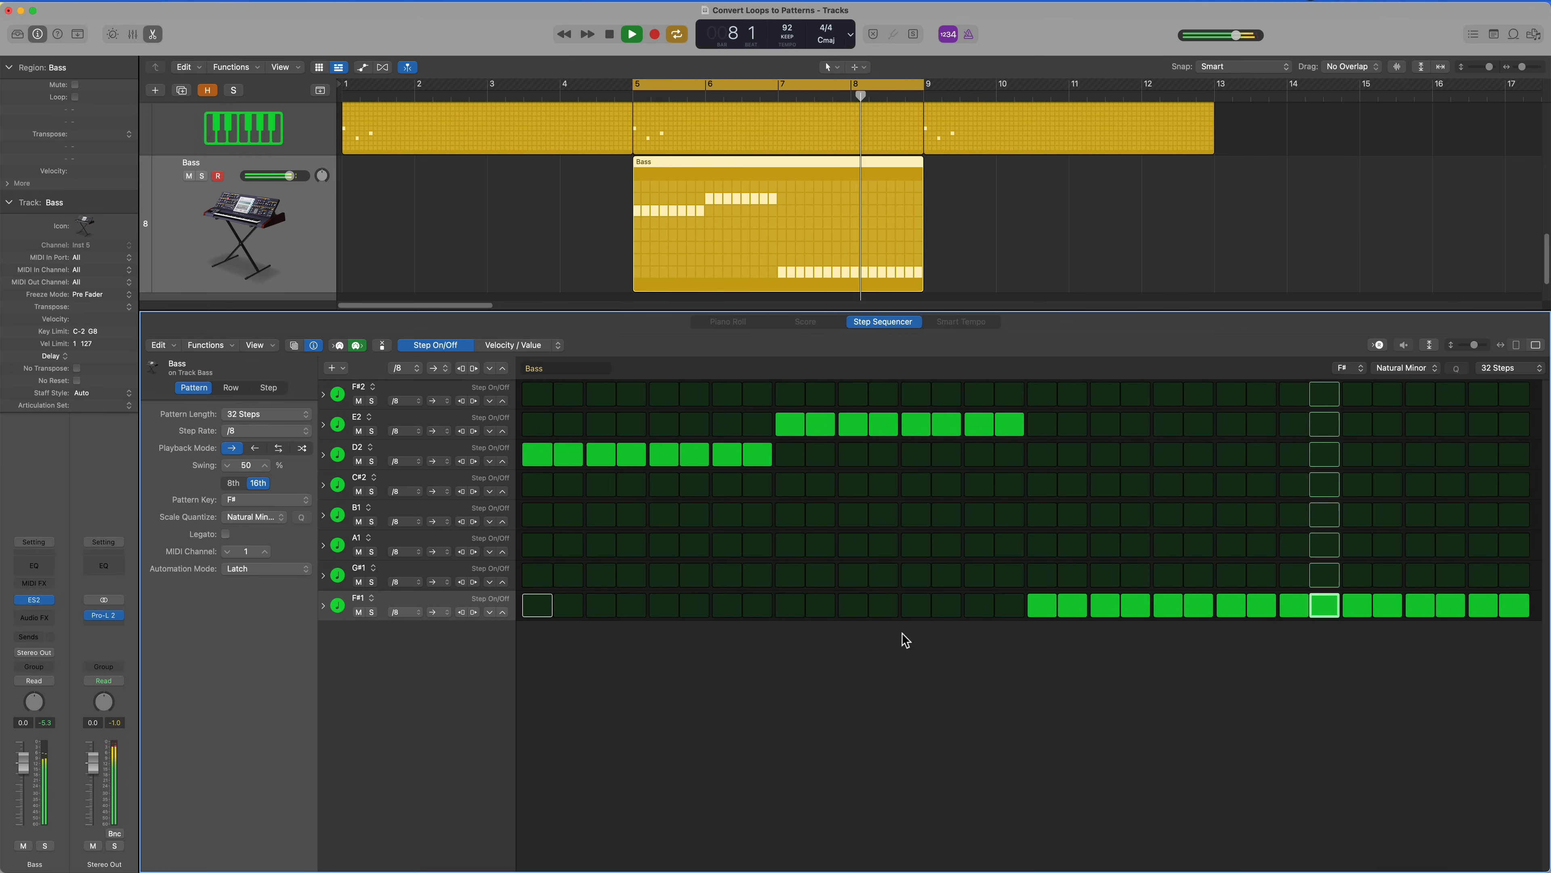
left_click(631, 33)
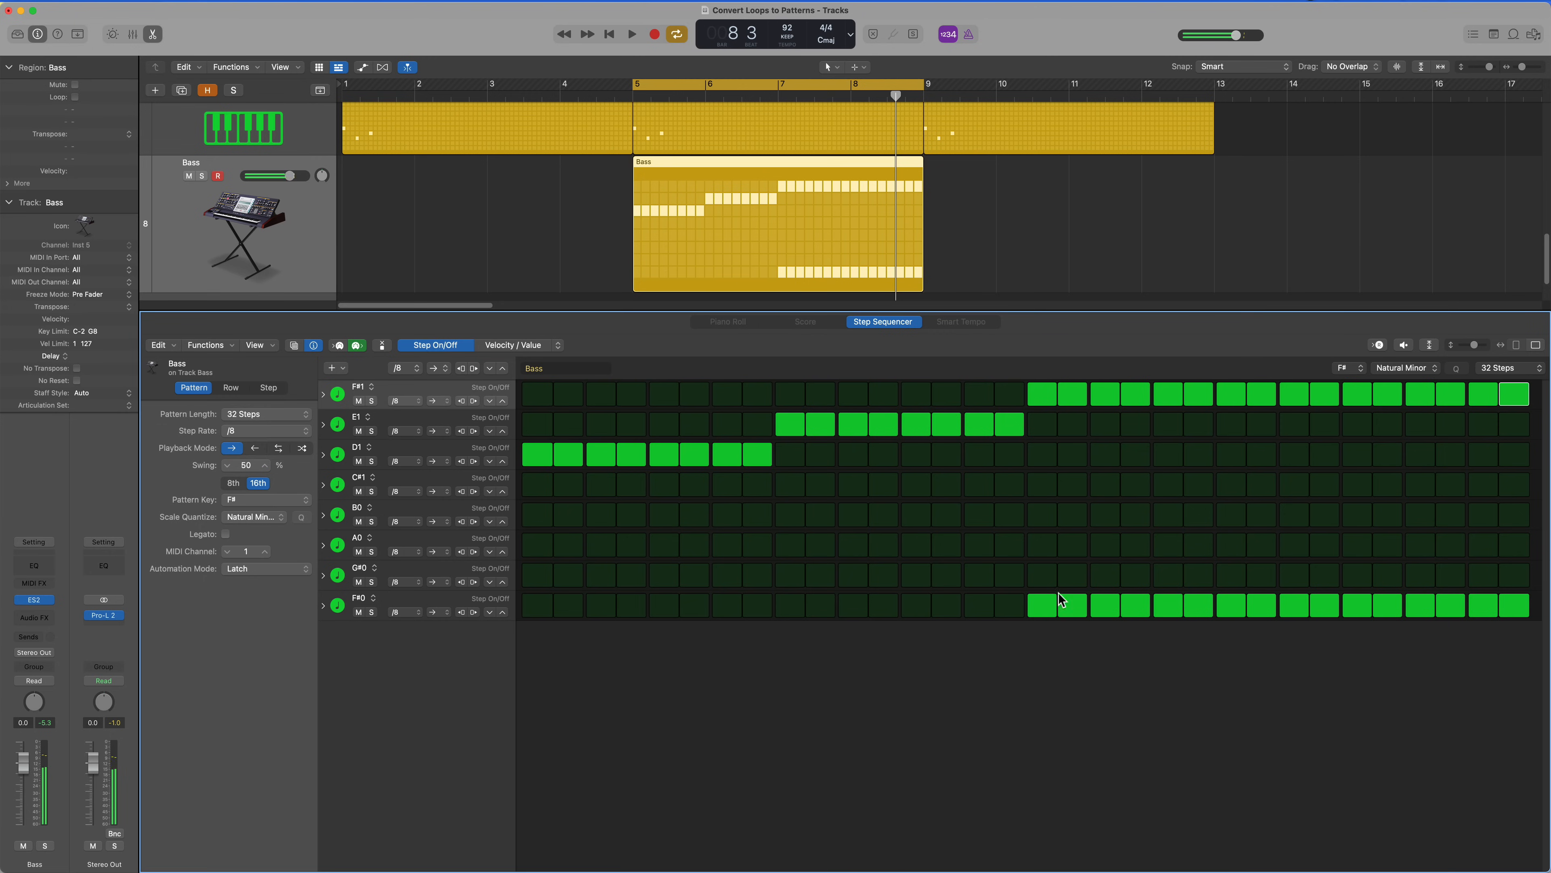
left_click(1041, 605)
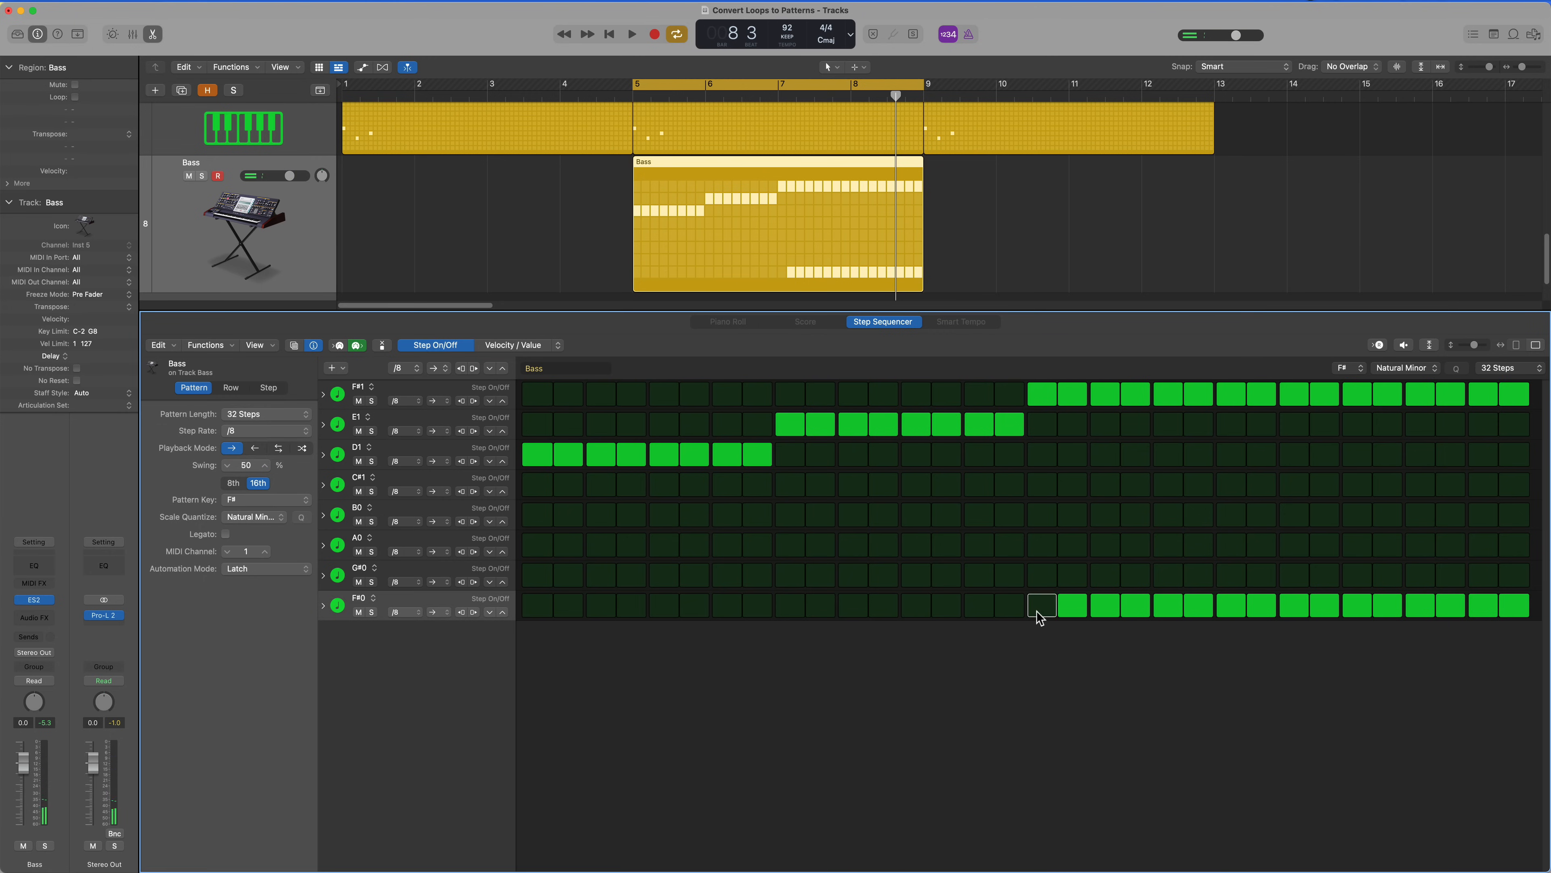
left_click(631, 32)
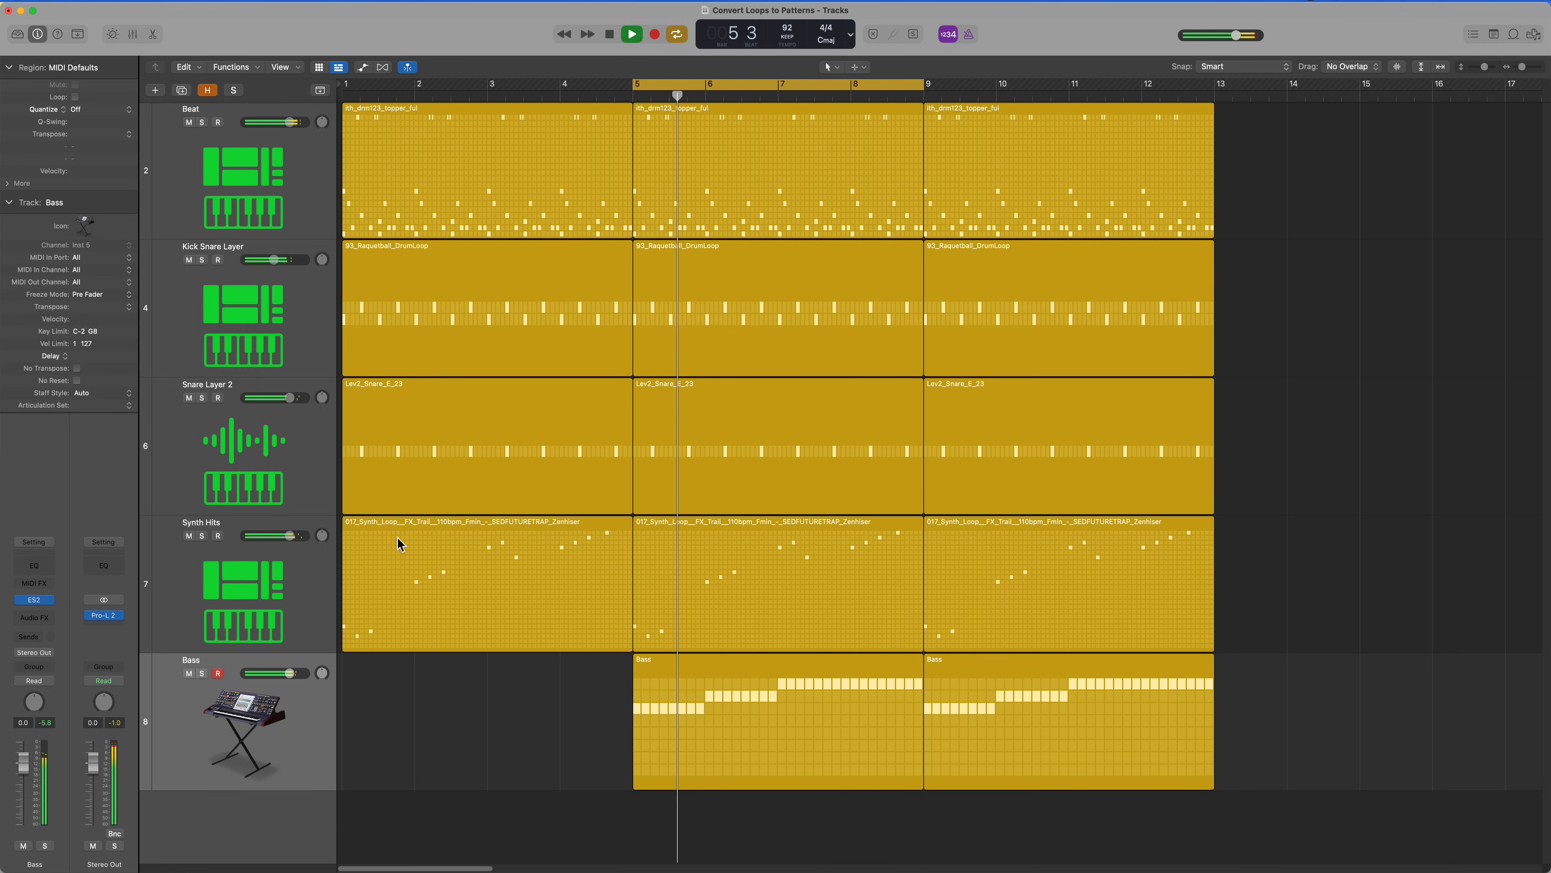
left_click_drag(292, 259, 269, 259)
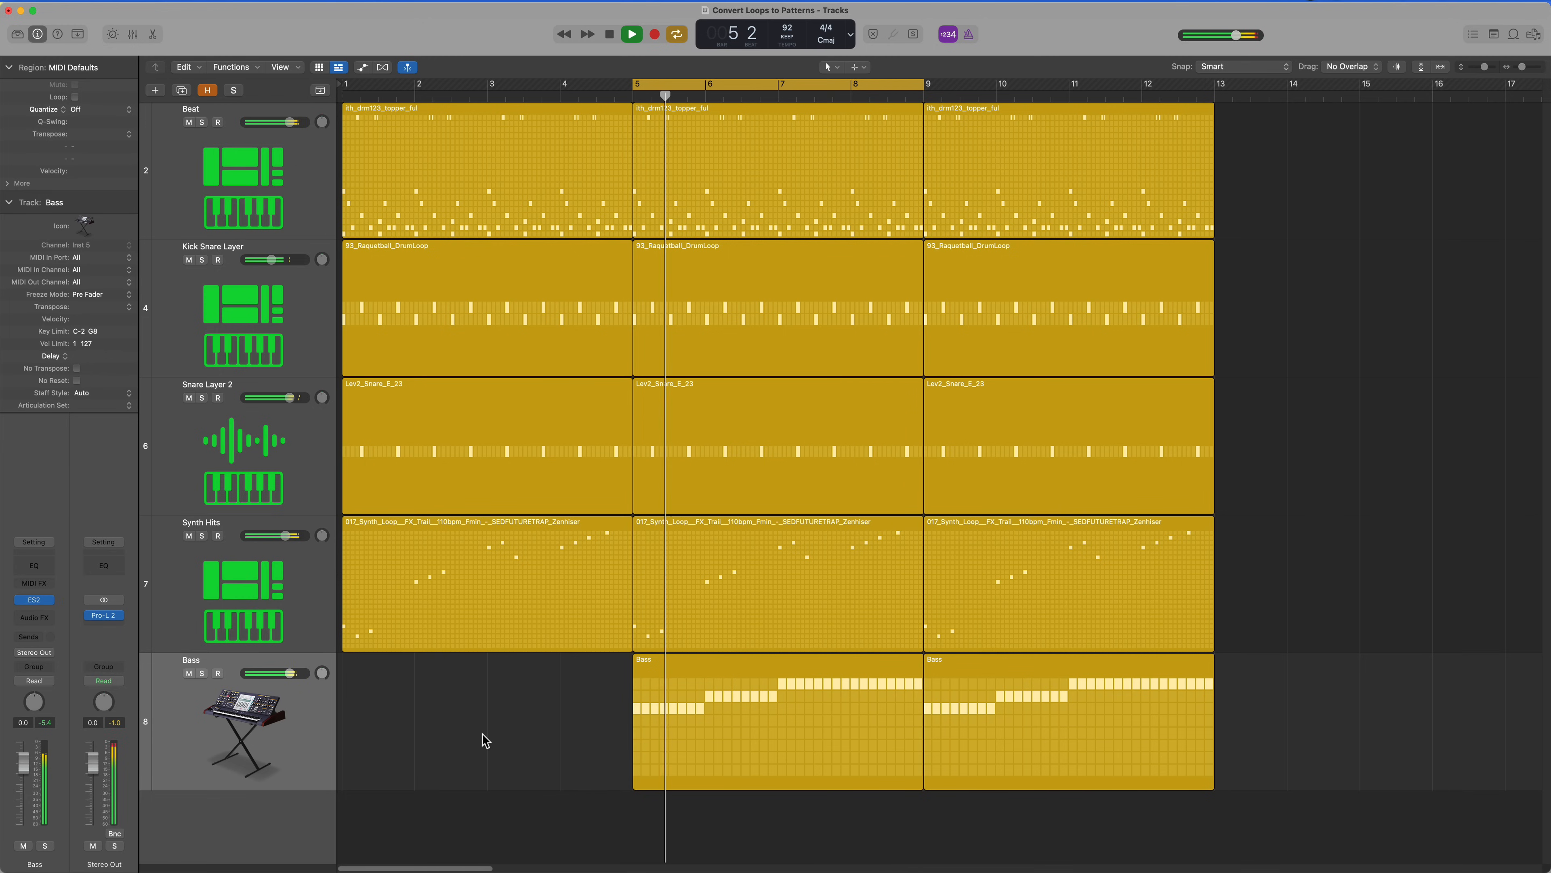
left_click(632, 34)
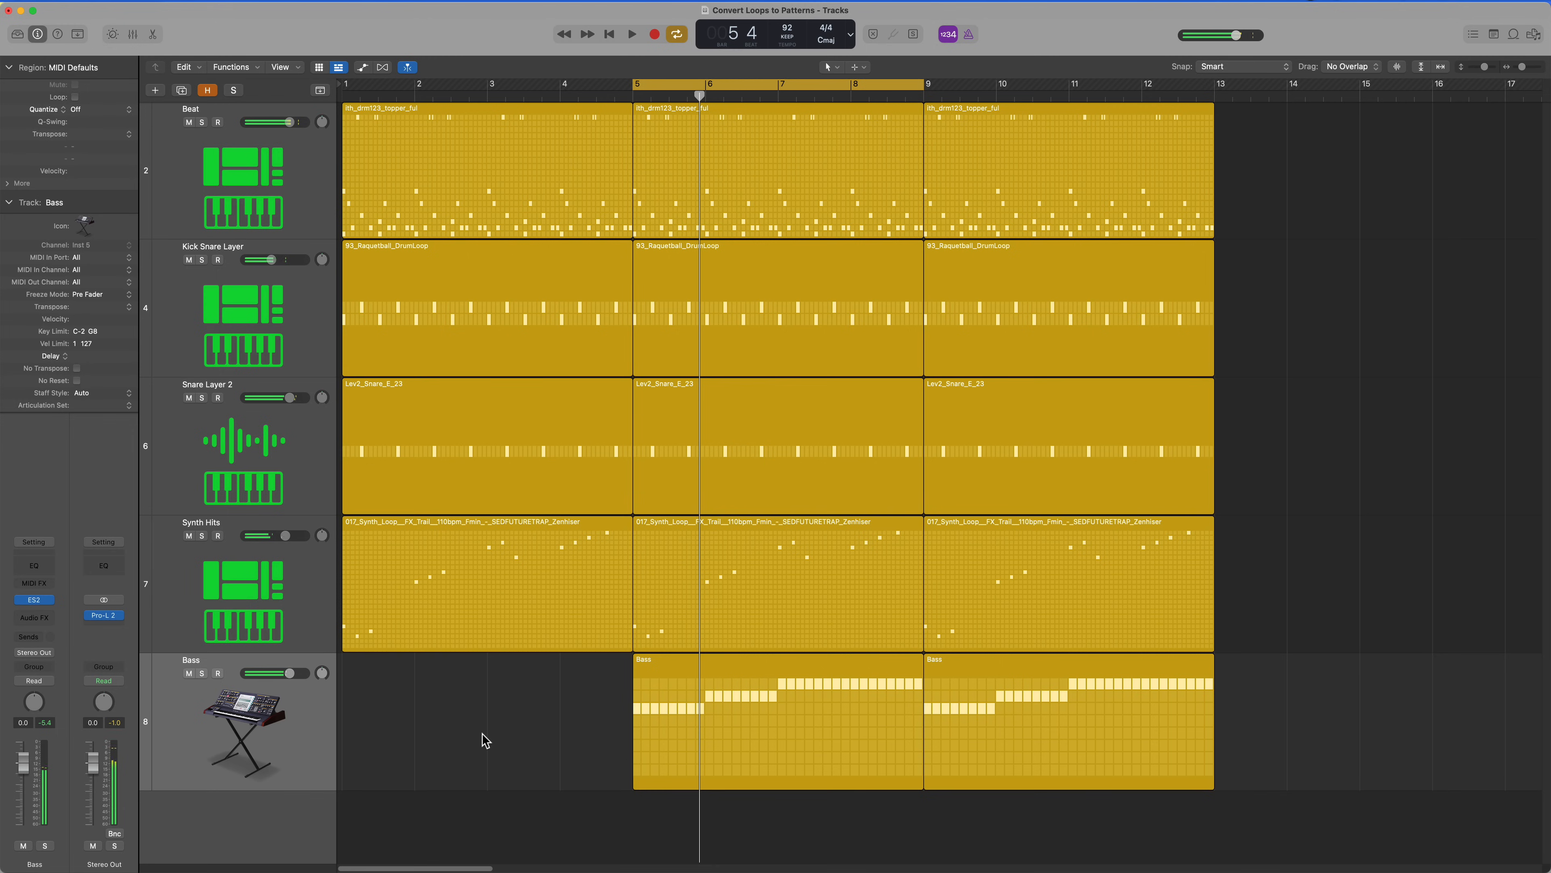